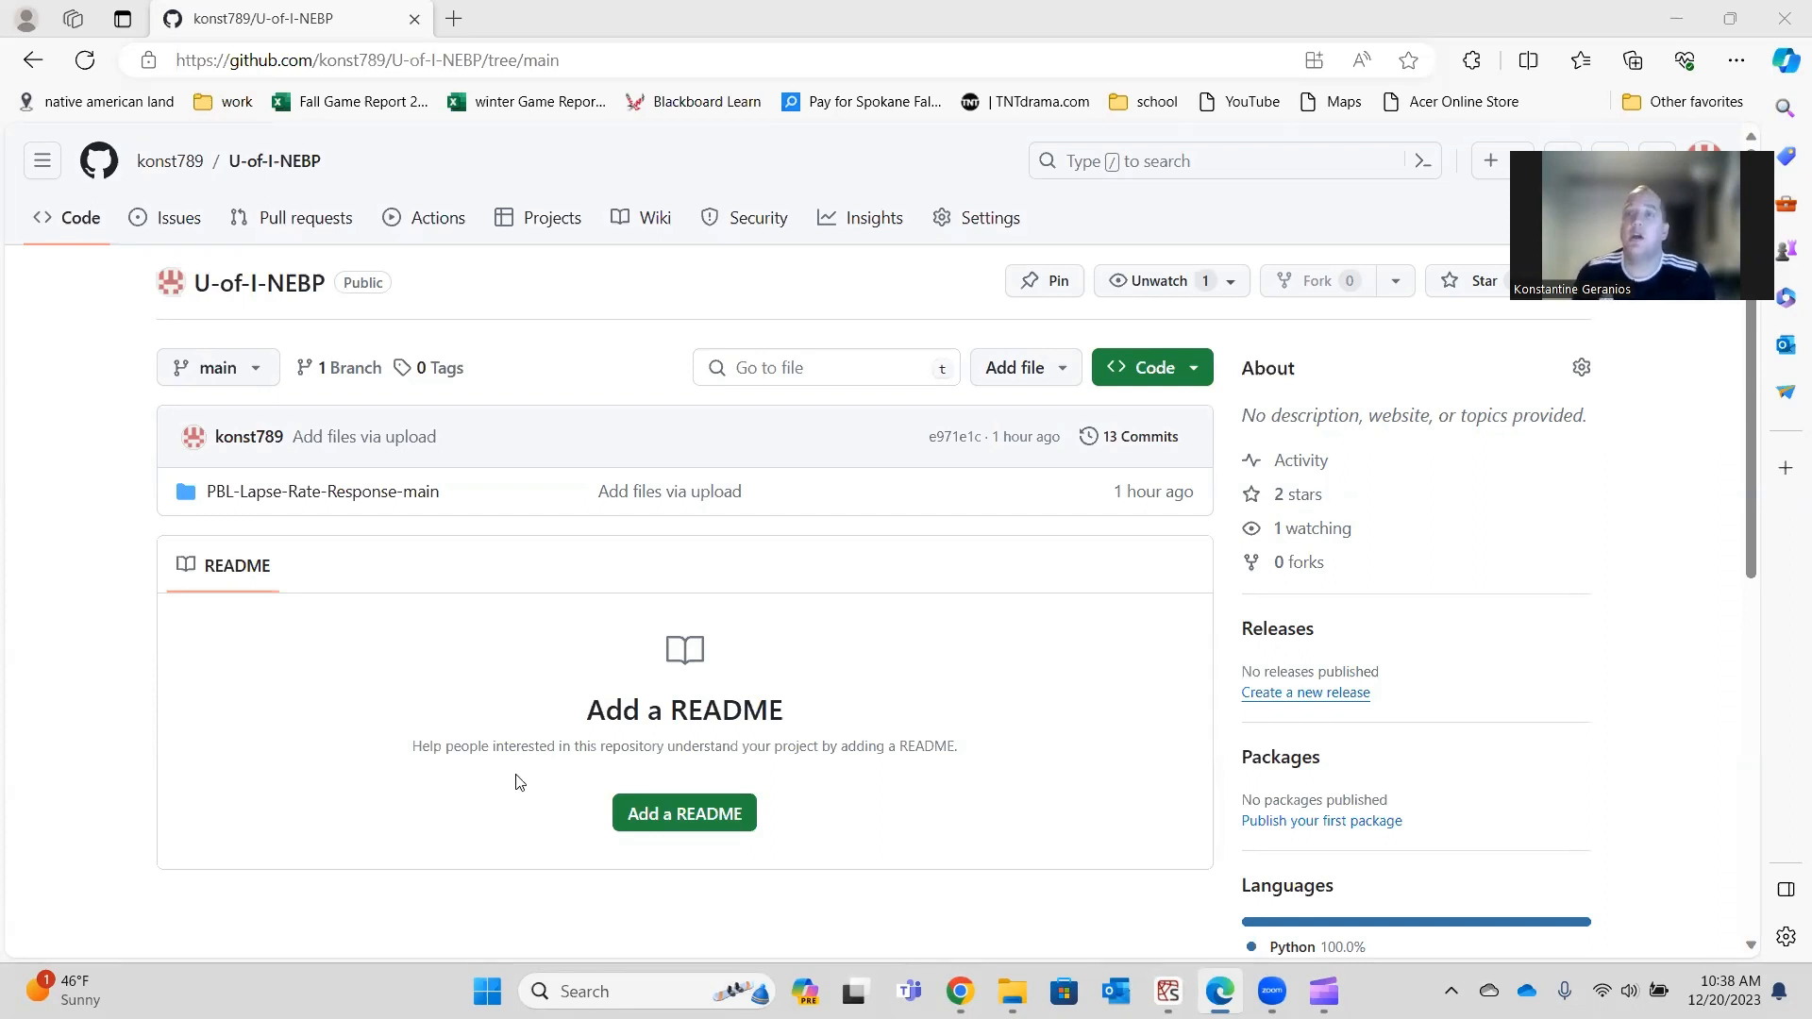
mouse_move(556, 952)
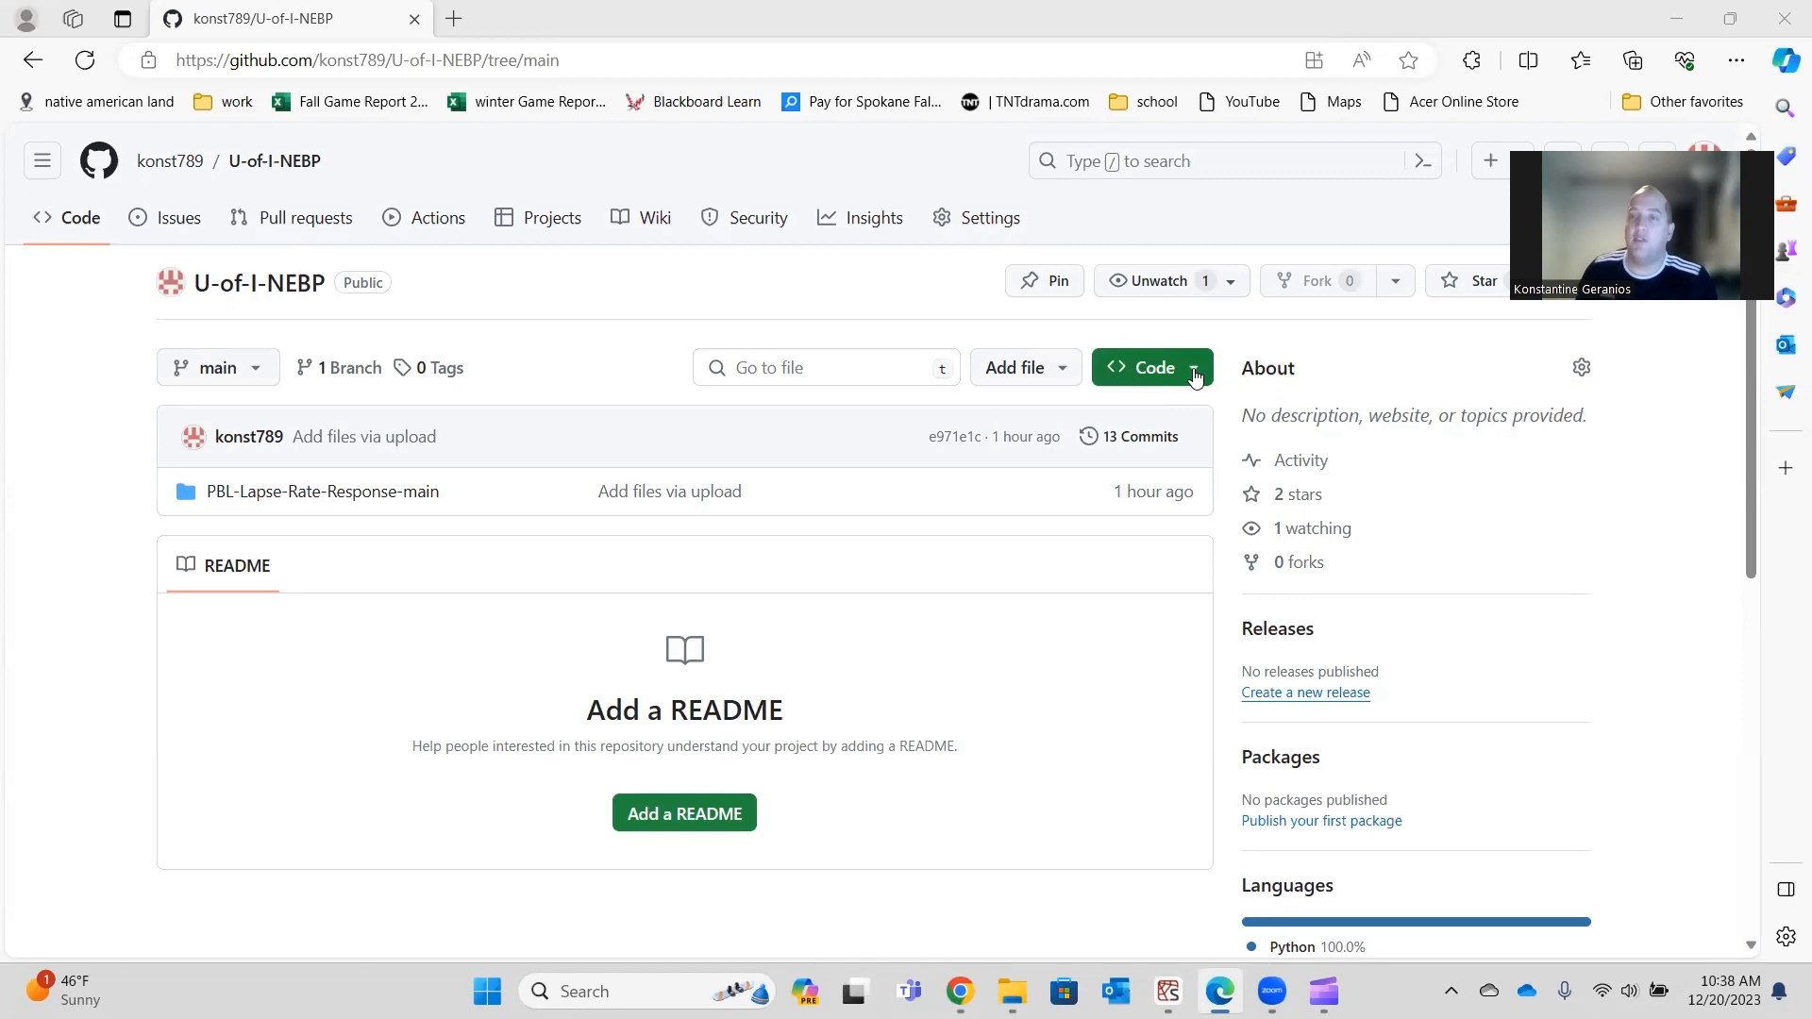
Check the repository's Code download options and browse the PBL-Lapse-Rate-Response-main folder.
click(1149, 367)
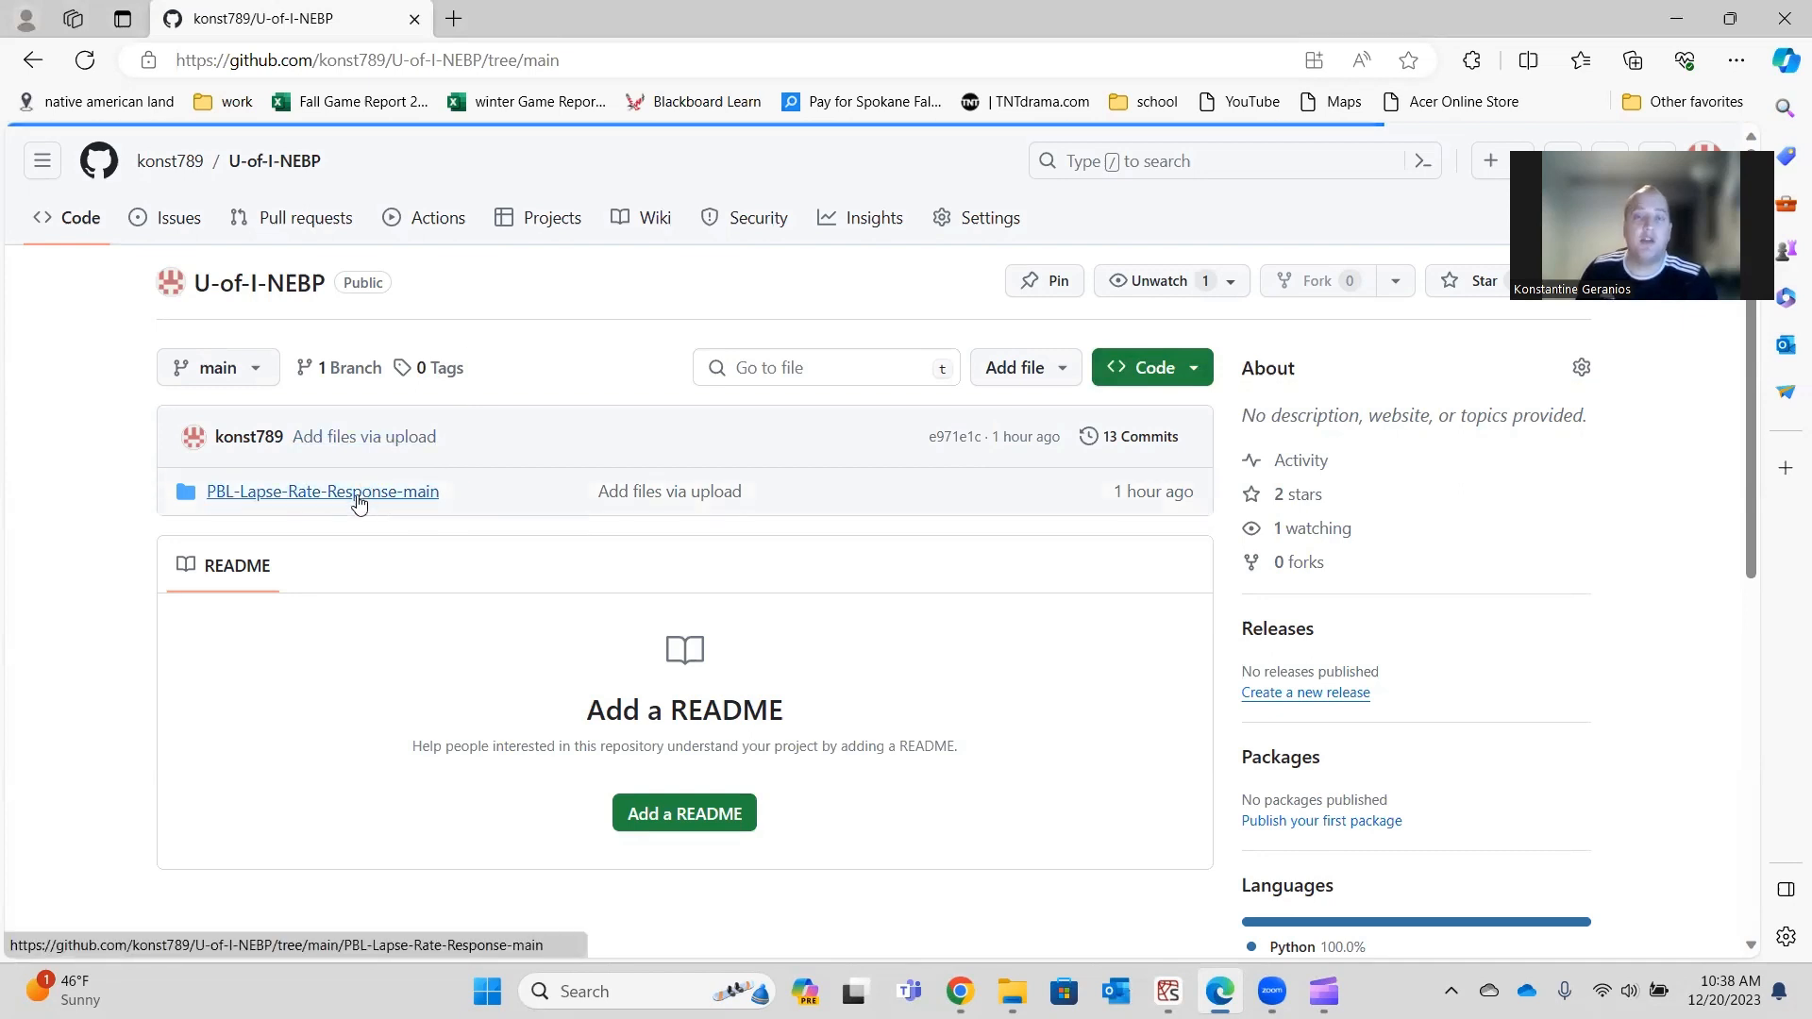
click(323, 490)
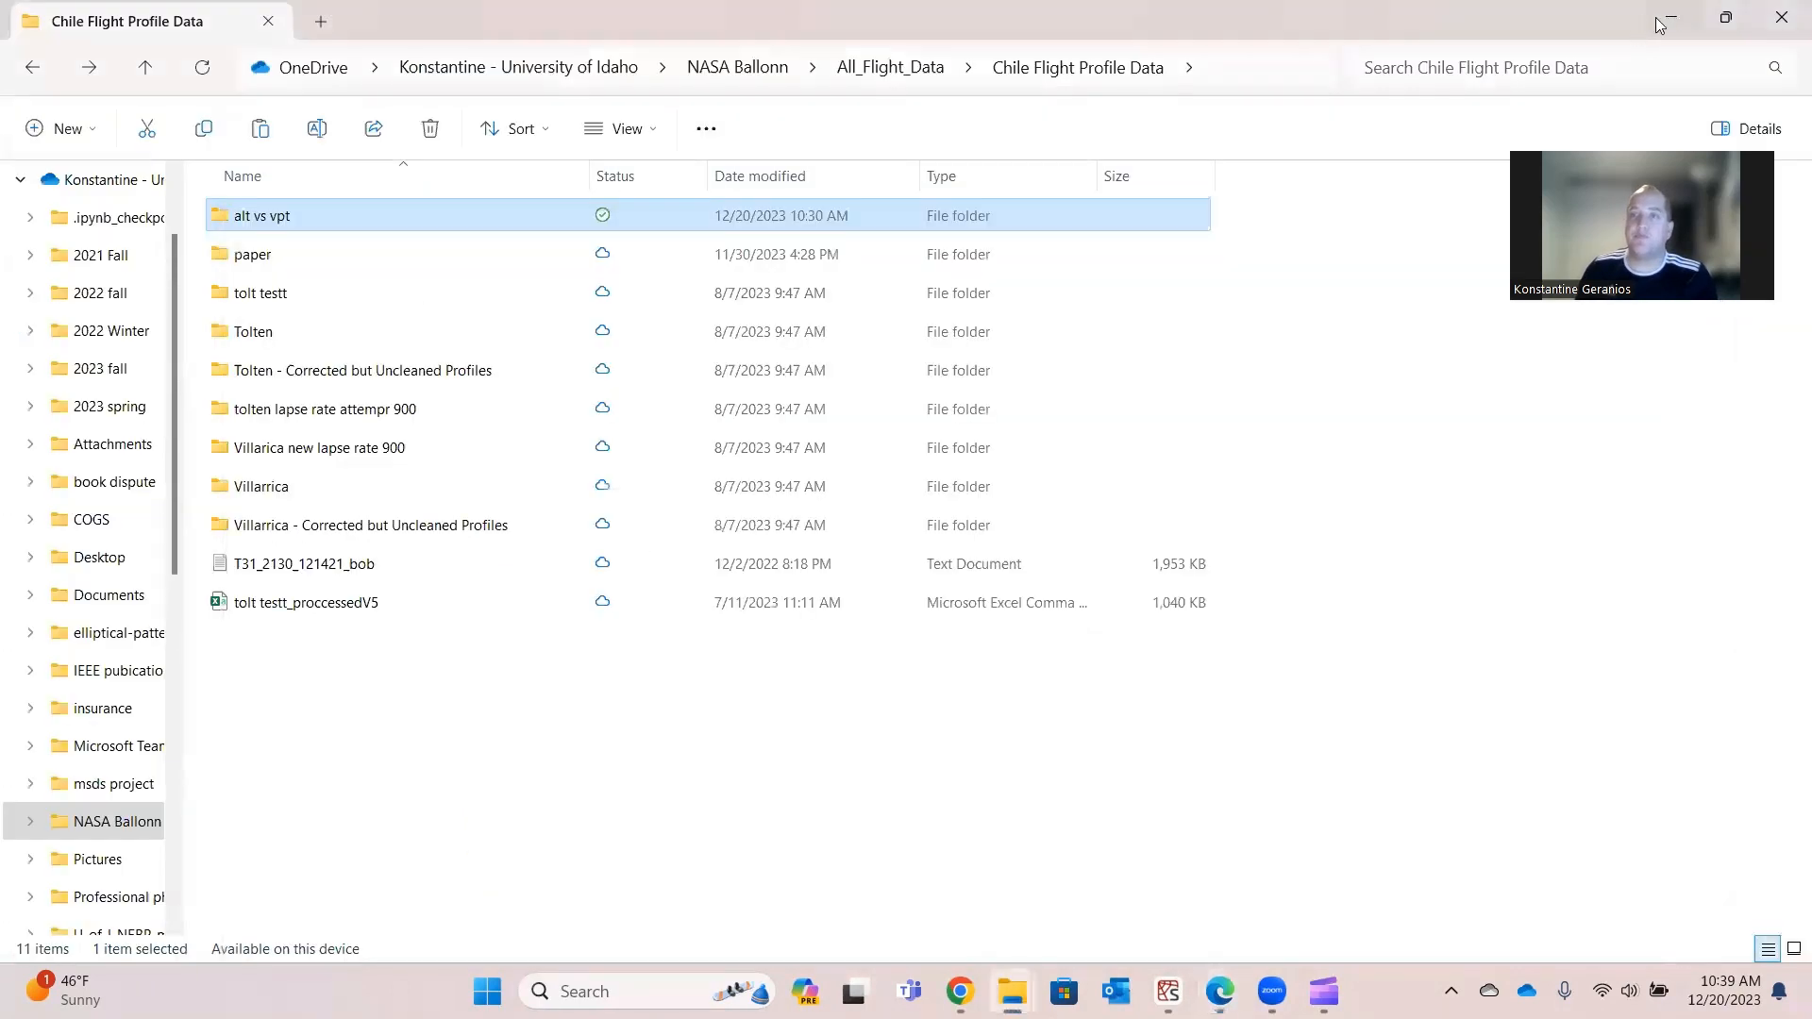
Minimize the Chile Flight Profile Data folder to reveal the Spyder profile script.
click(1167, 1000)
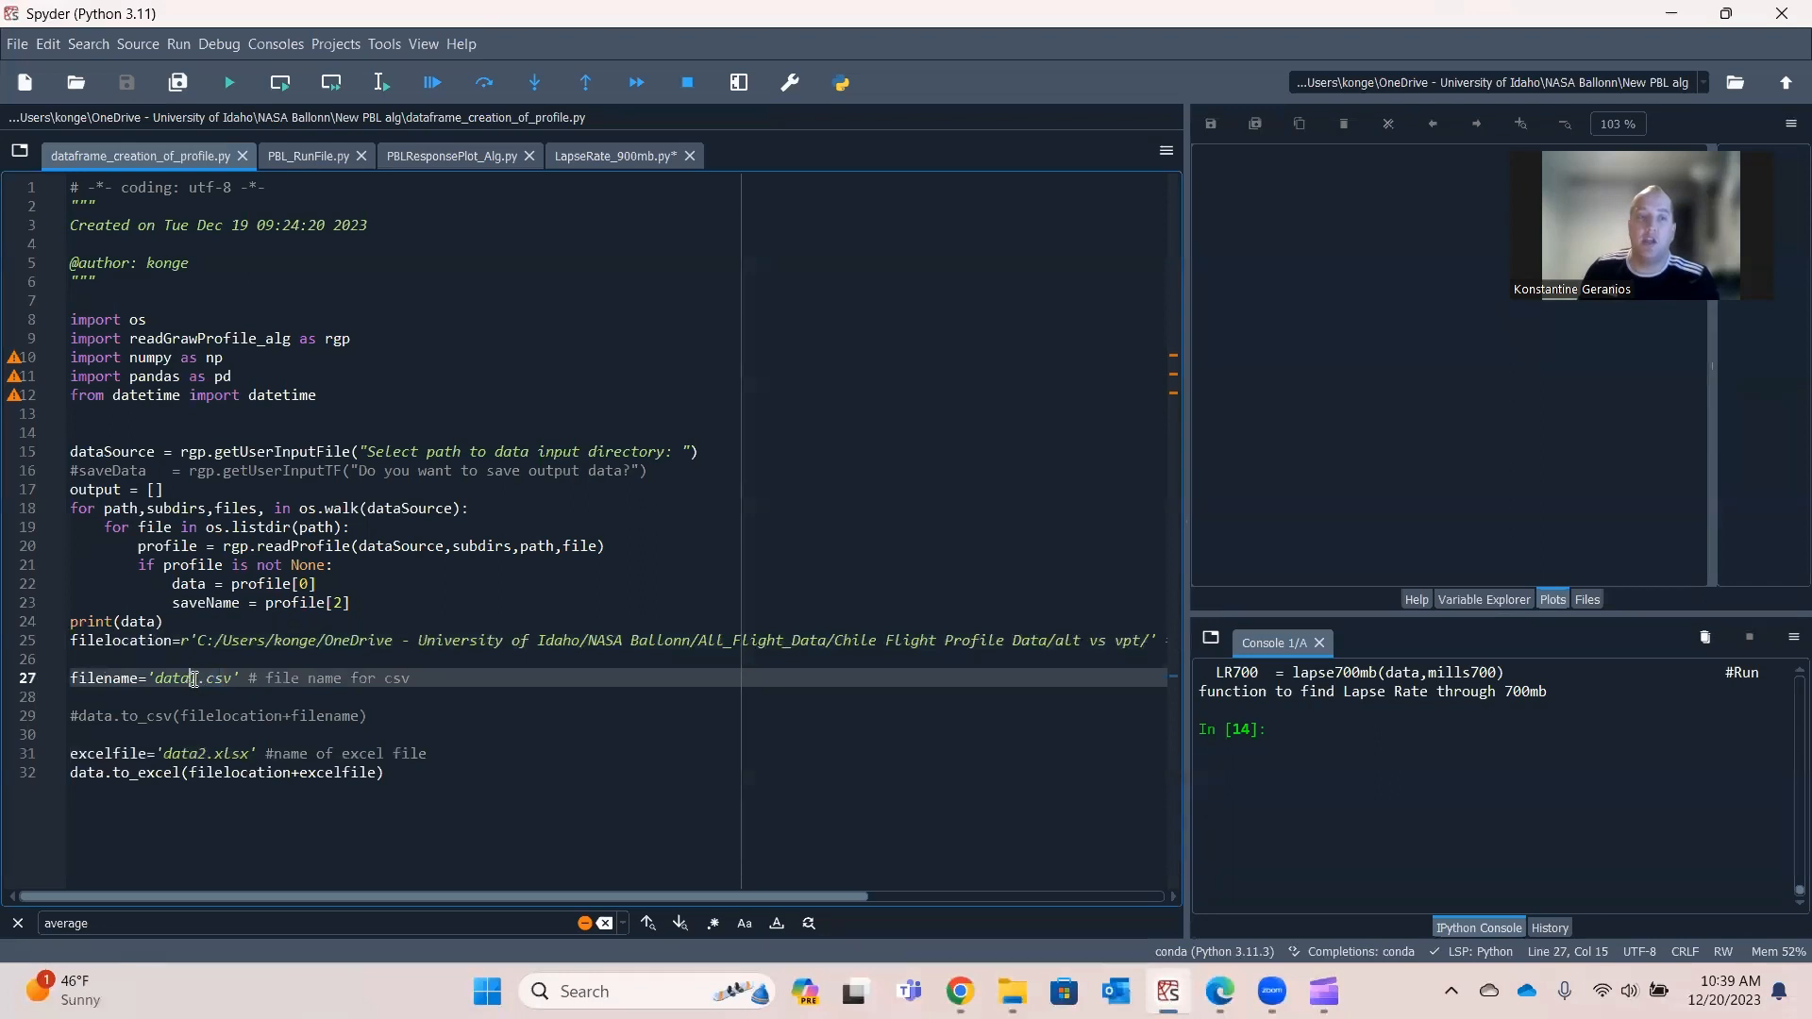
double_click(176, 679)
text(1)
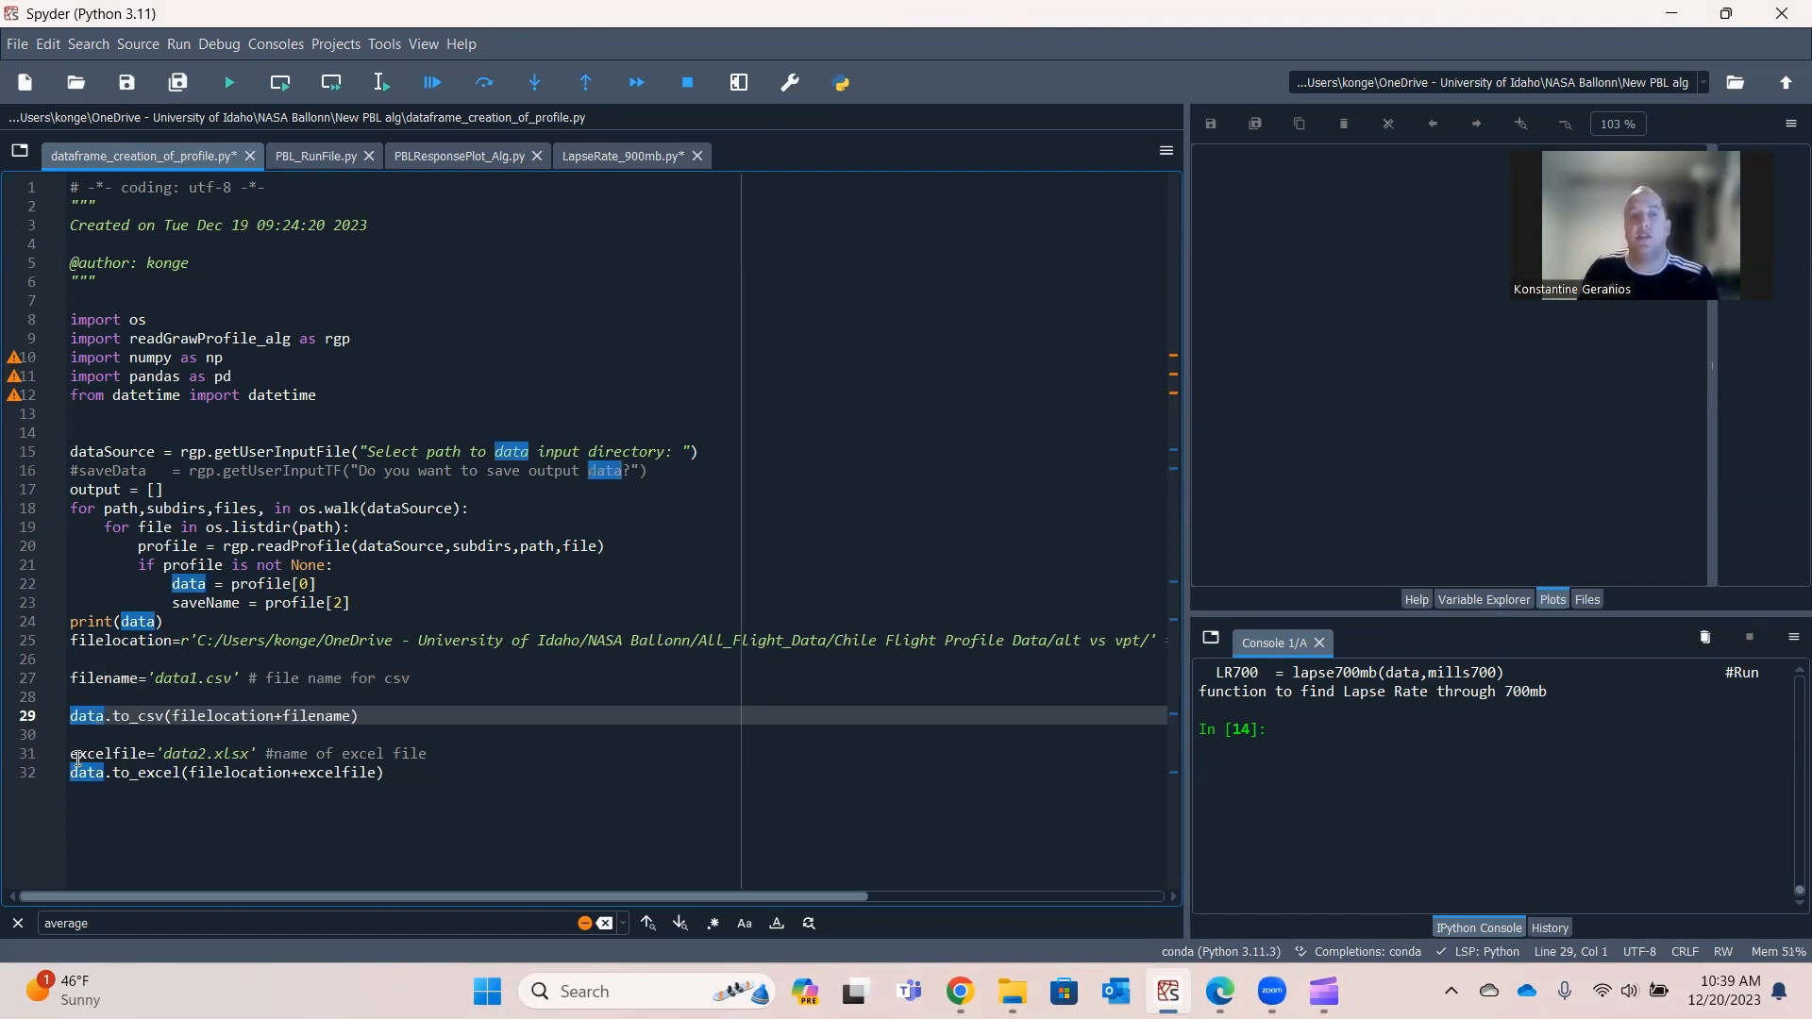
mouse_move(229, 753)
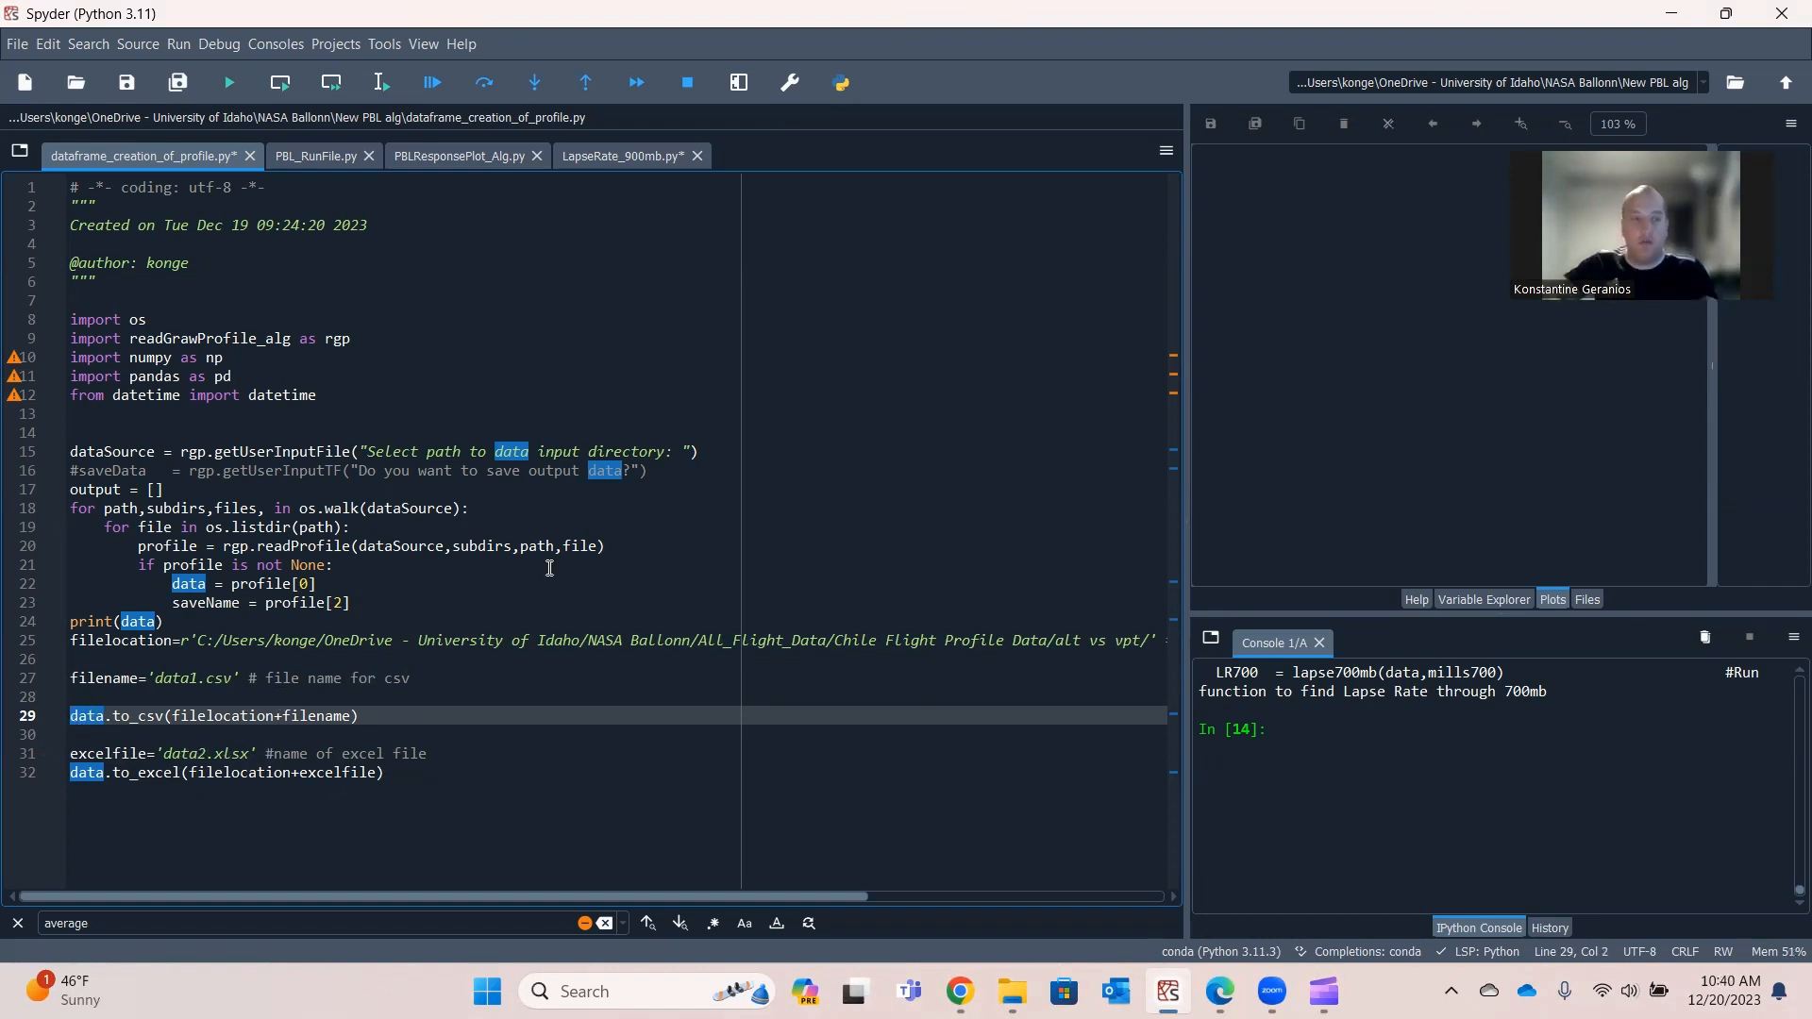
text(X)
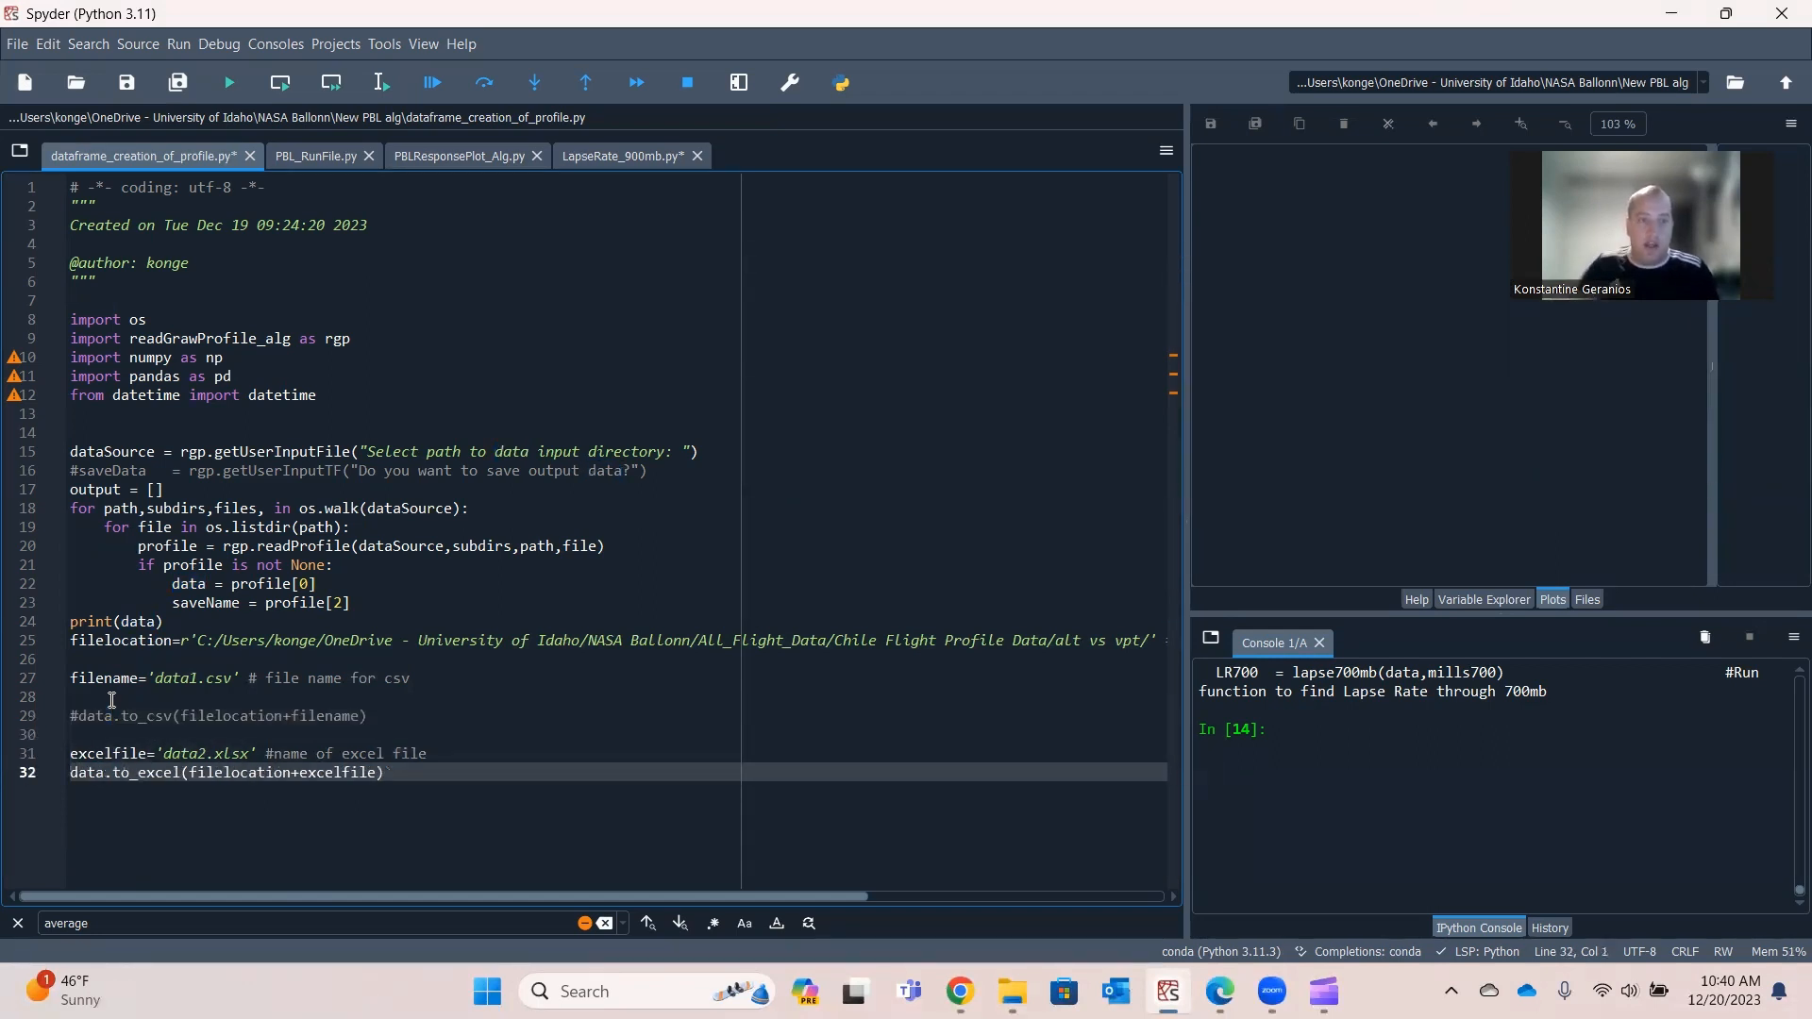
double_click(87, 771)
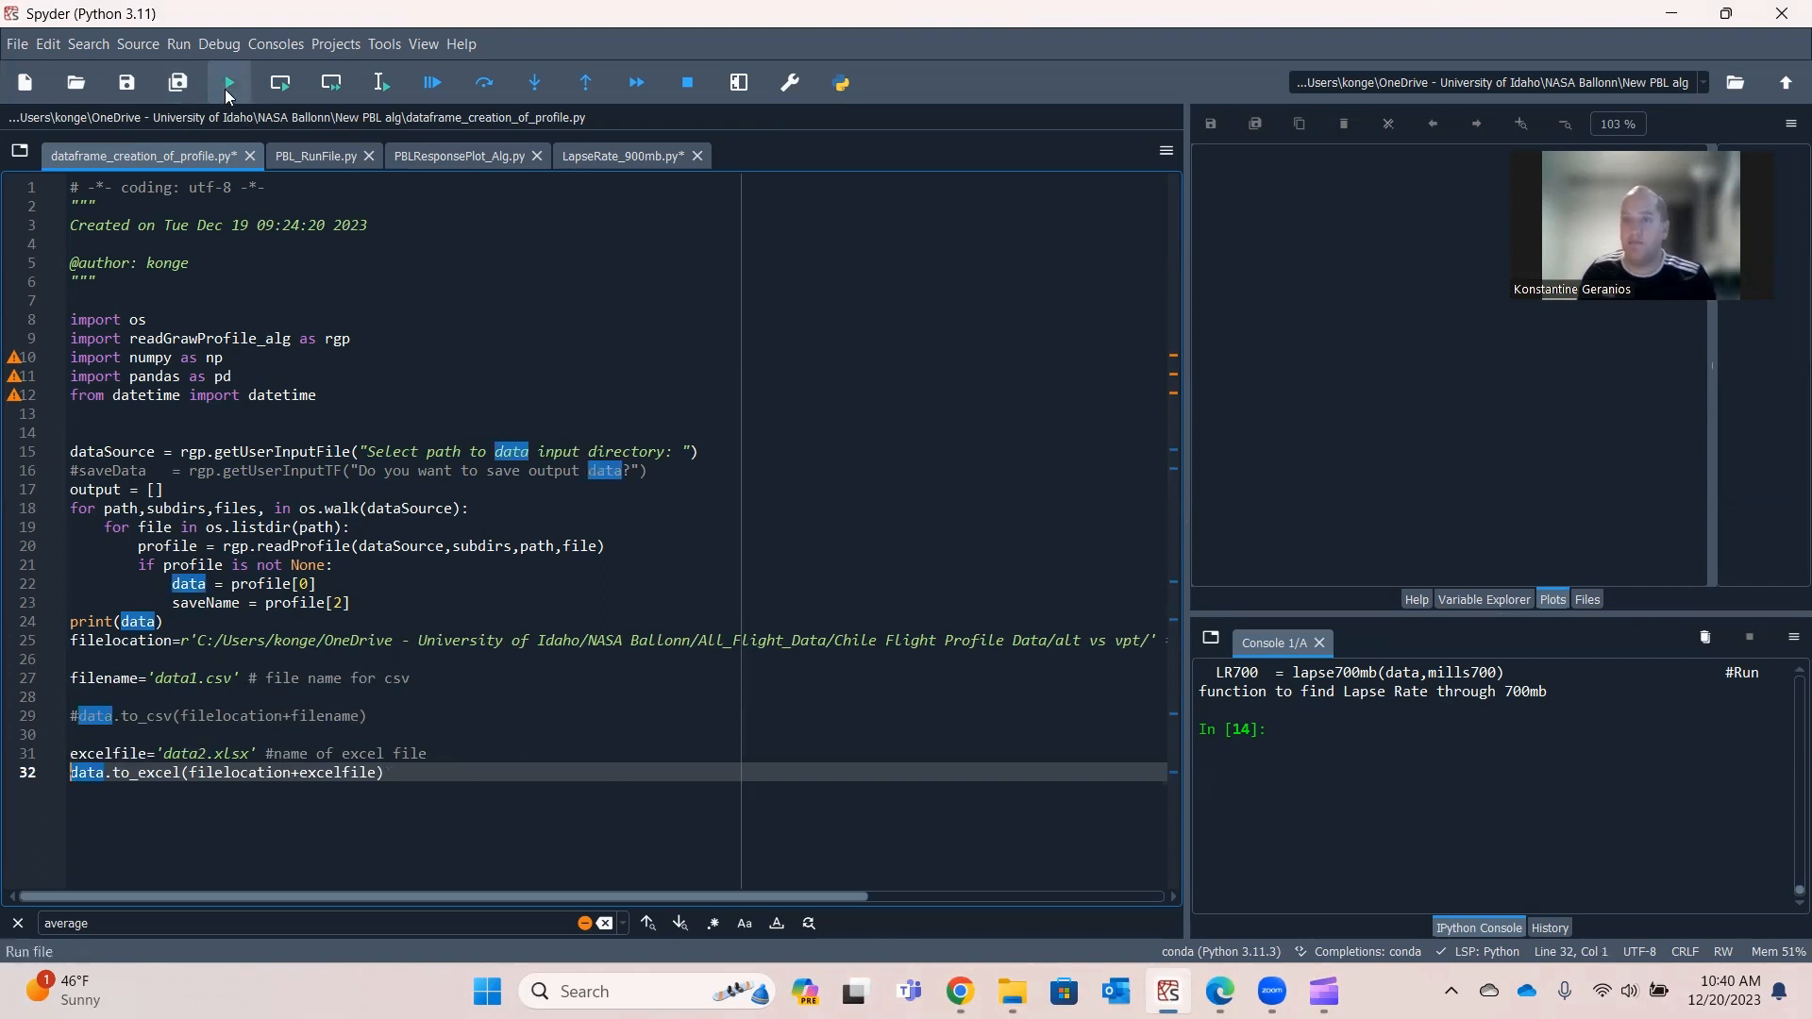
Run the profile script with All_Flight_Data > alt vs vpt as the input folder.
click(226, 82)
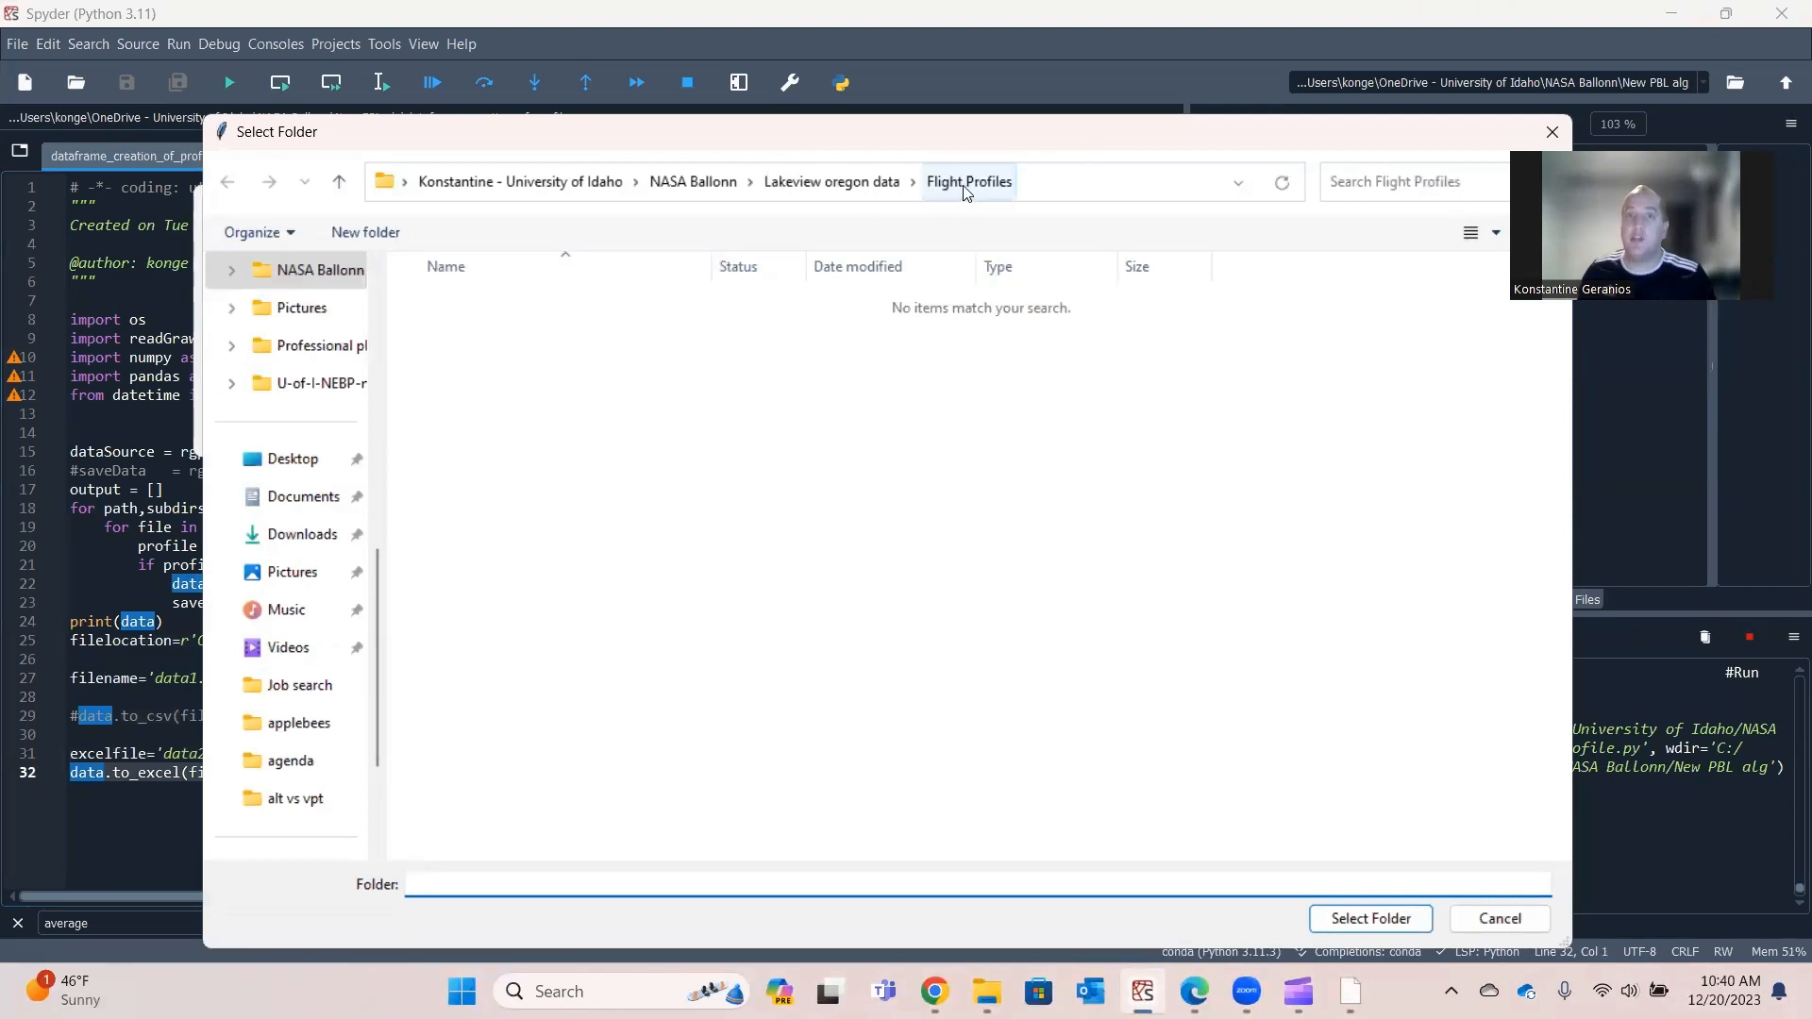
click(694, 181)
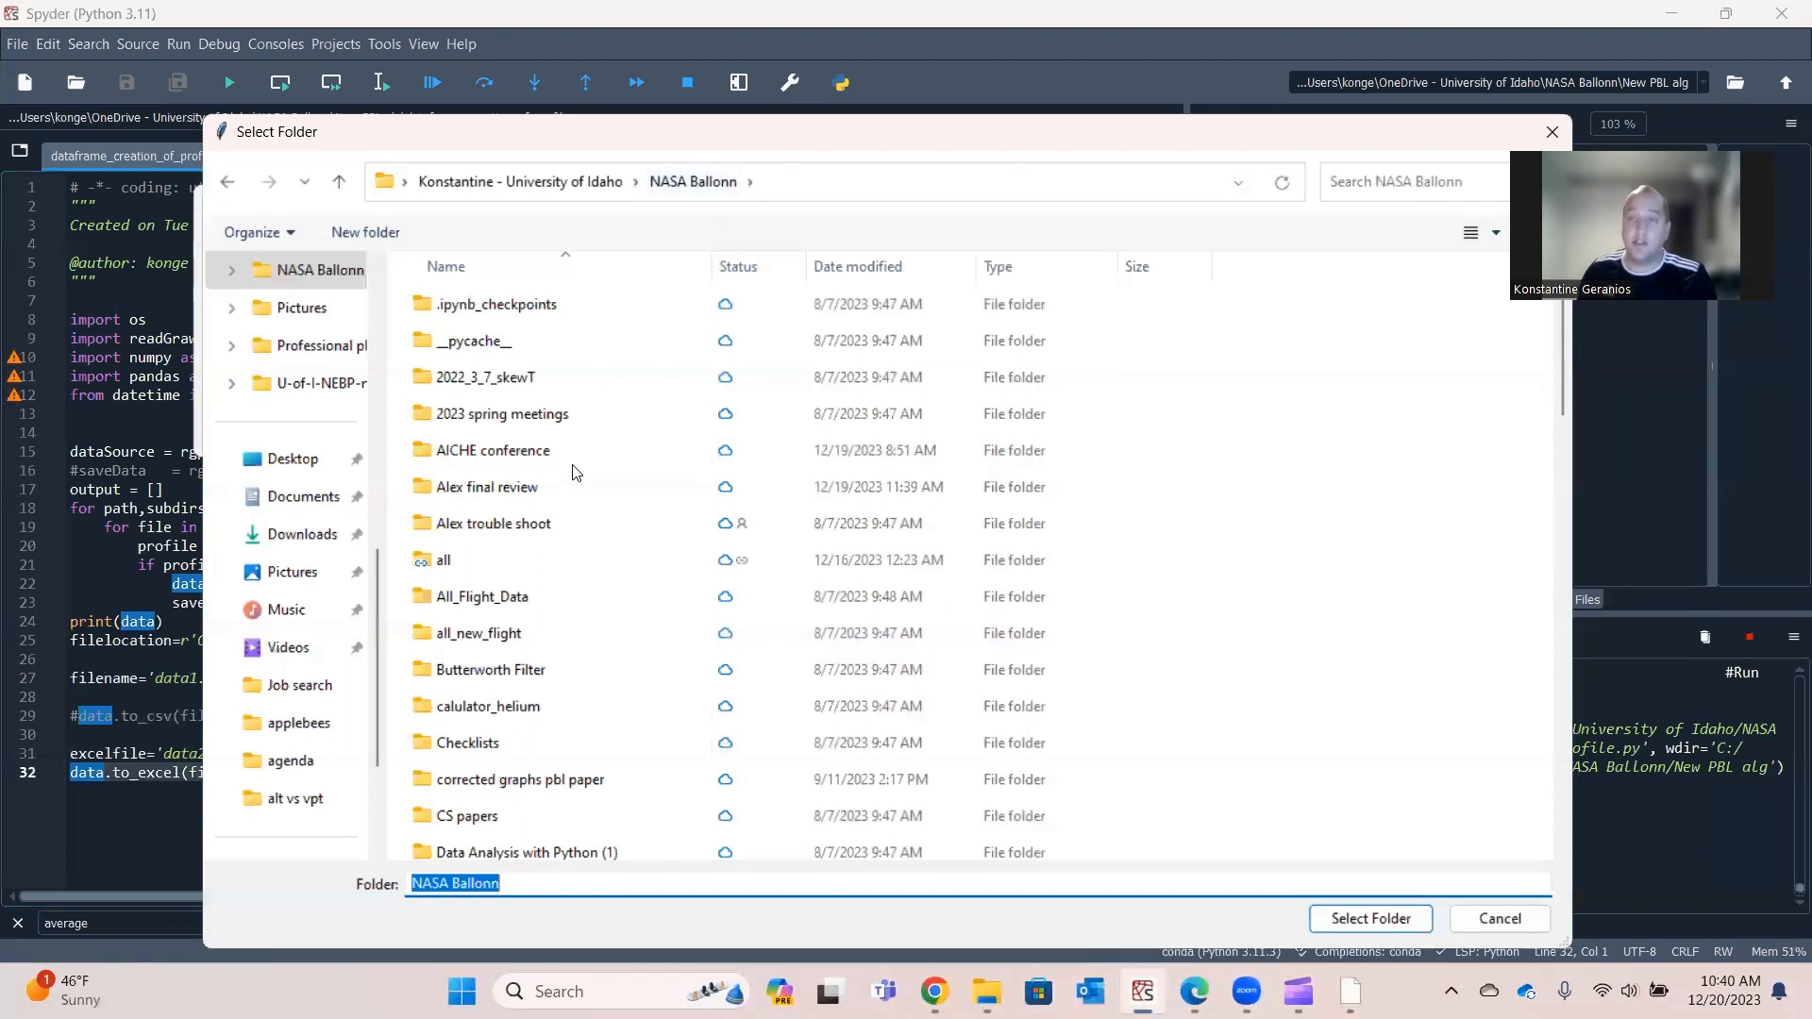
mouse_move(490, 450)
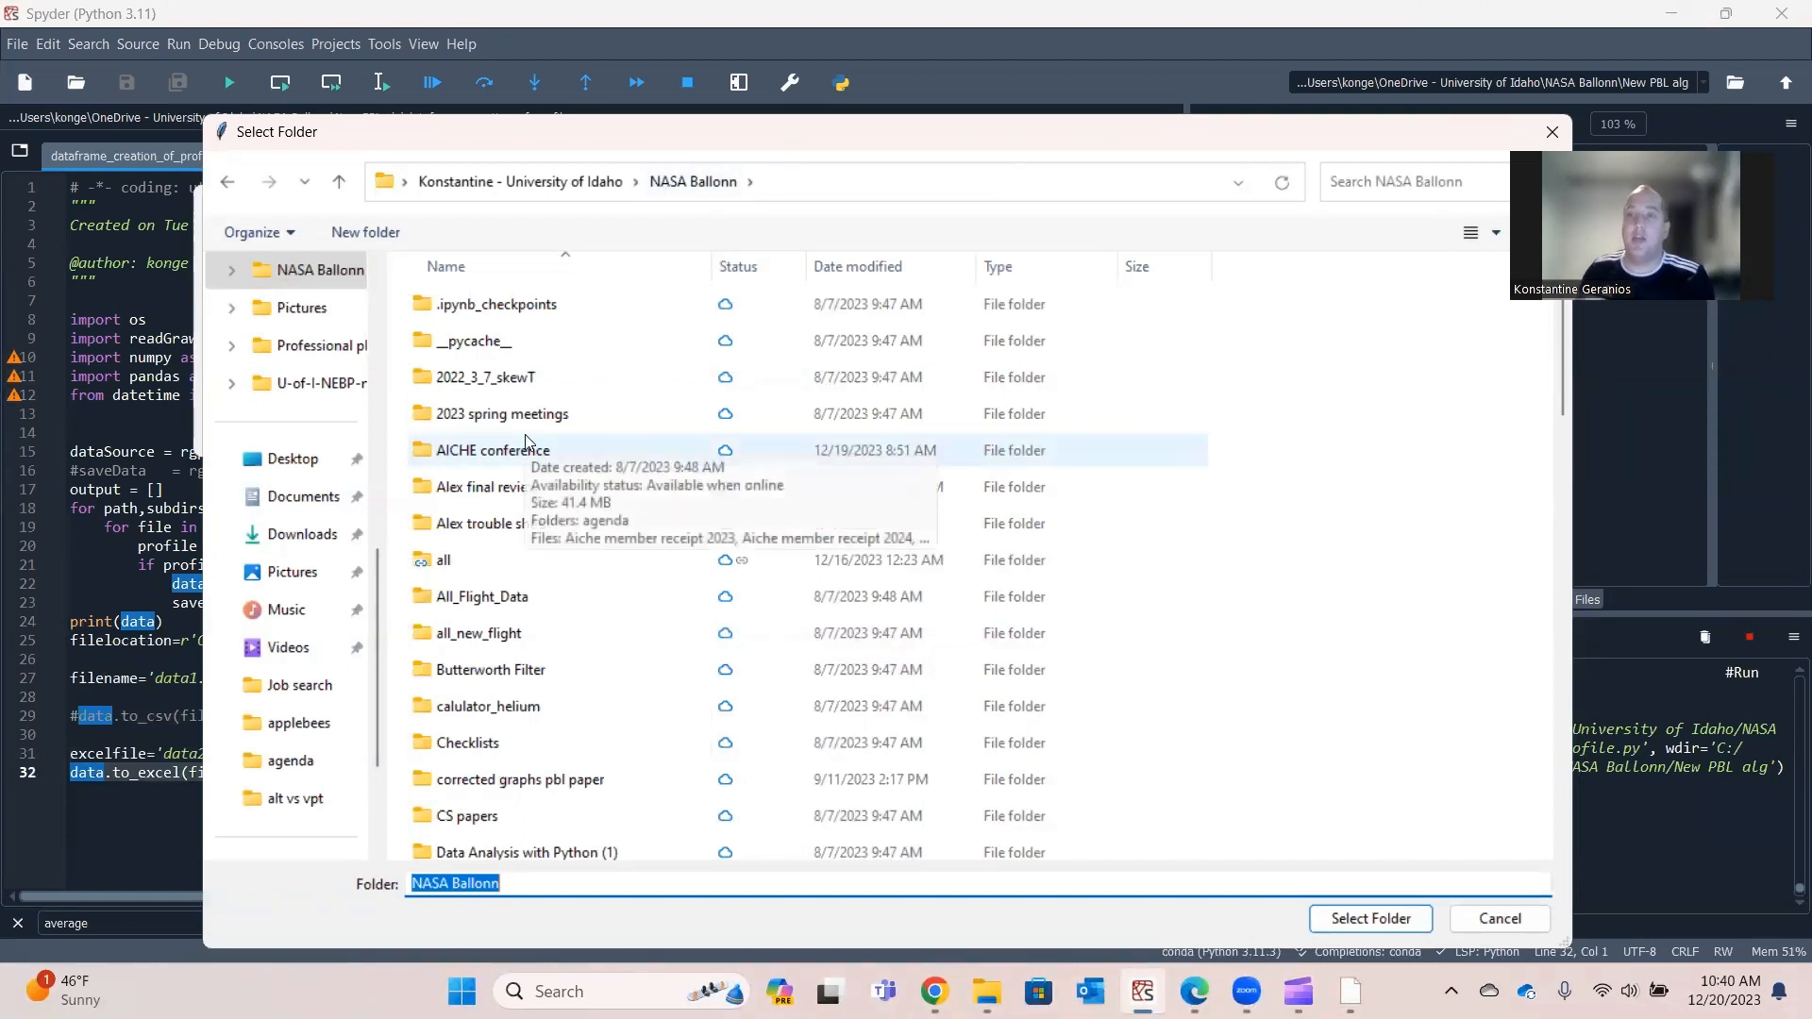
click(482, 596)
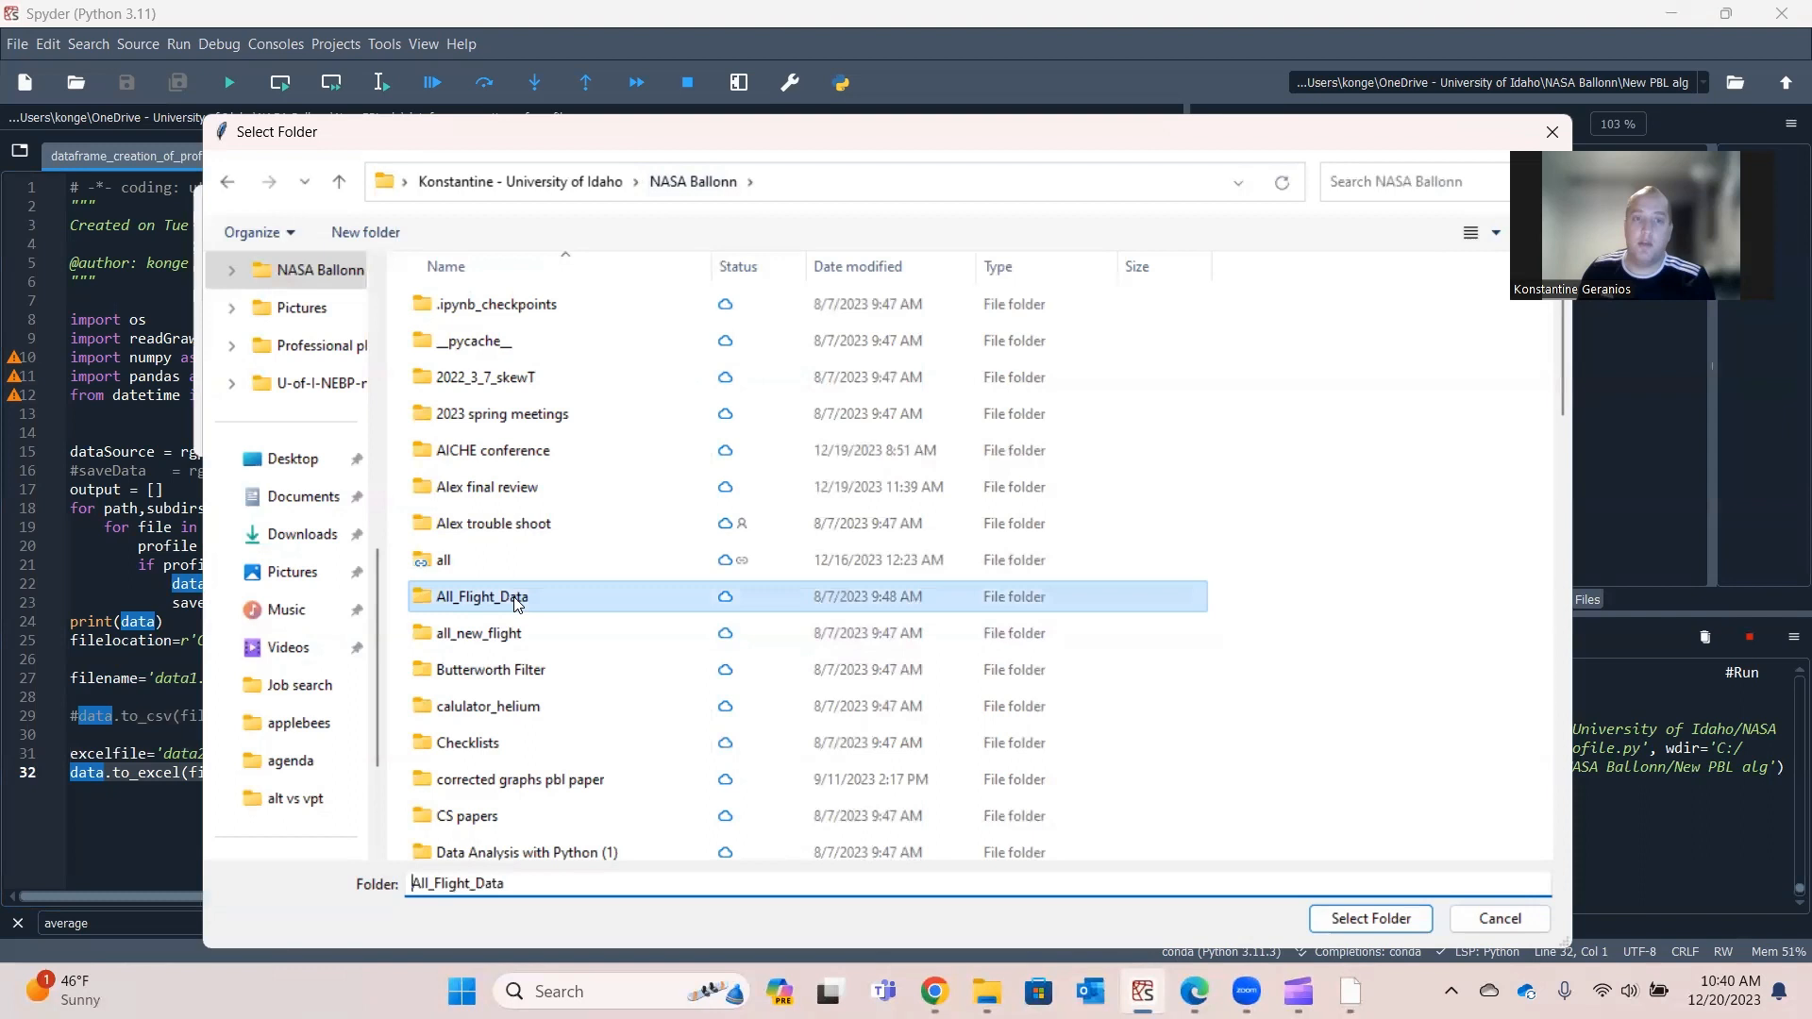
double_click(482, 596)
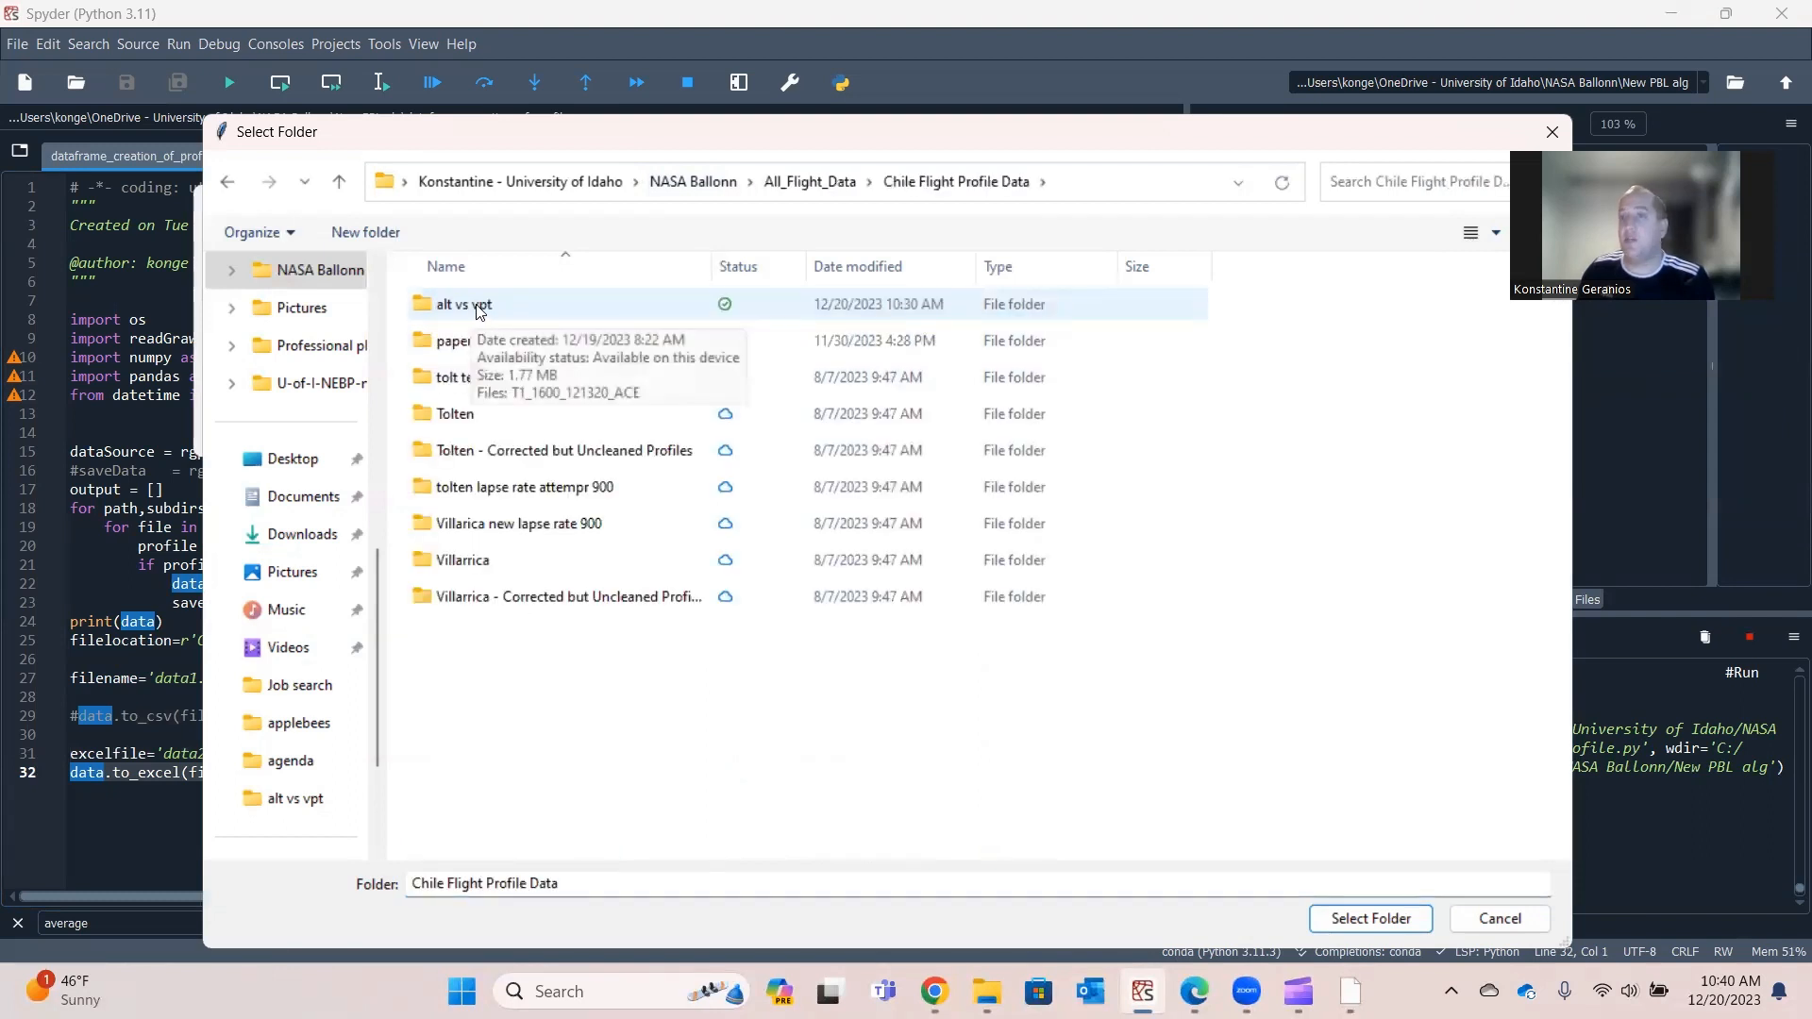
double_click(462, 304)
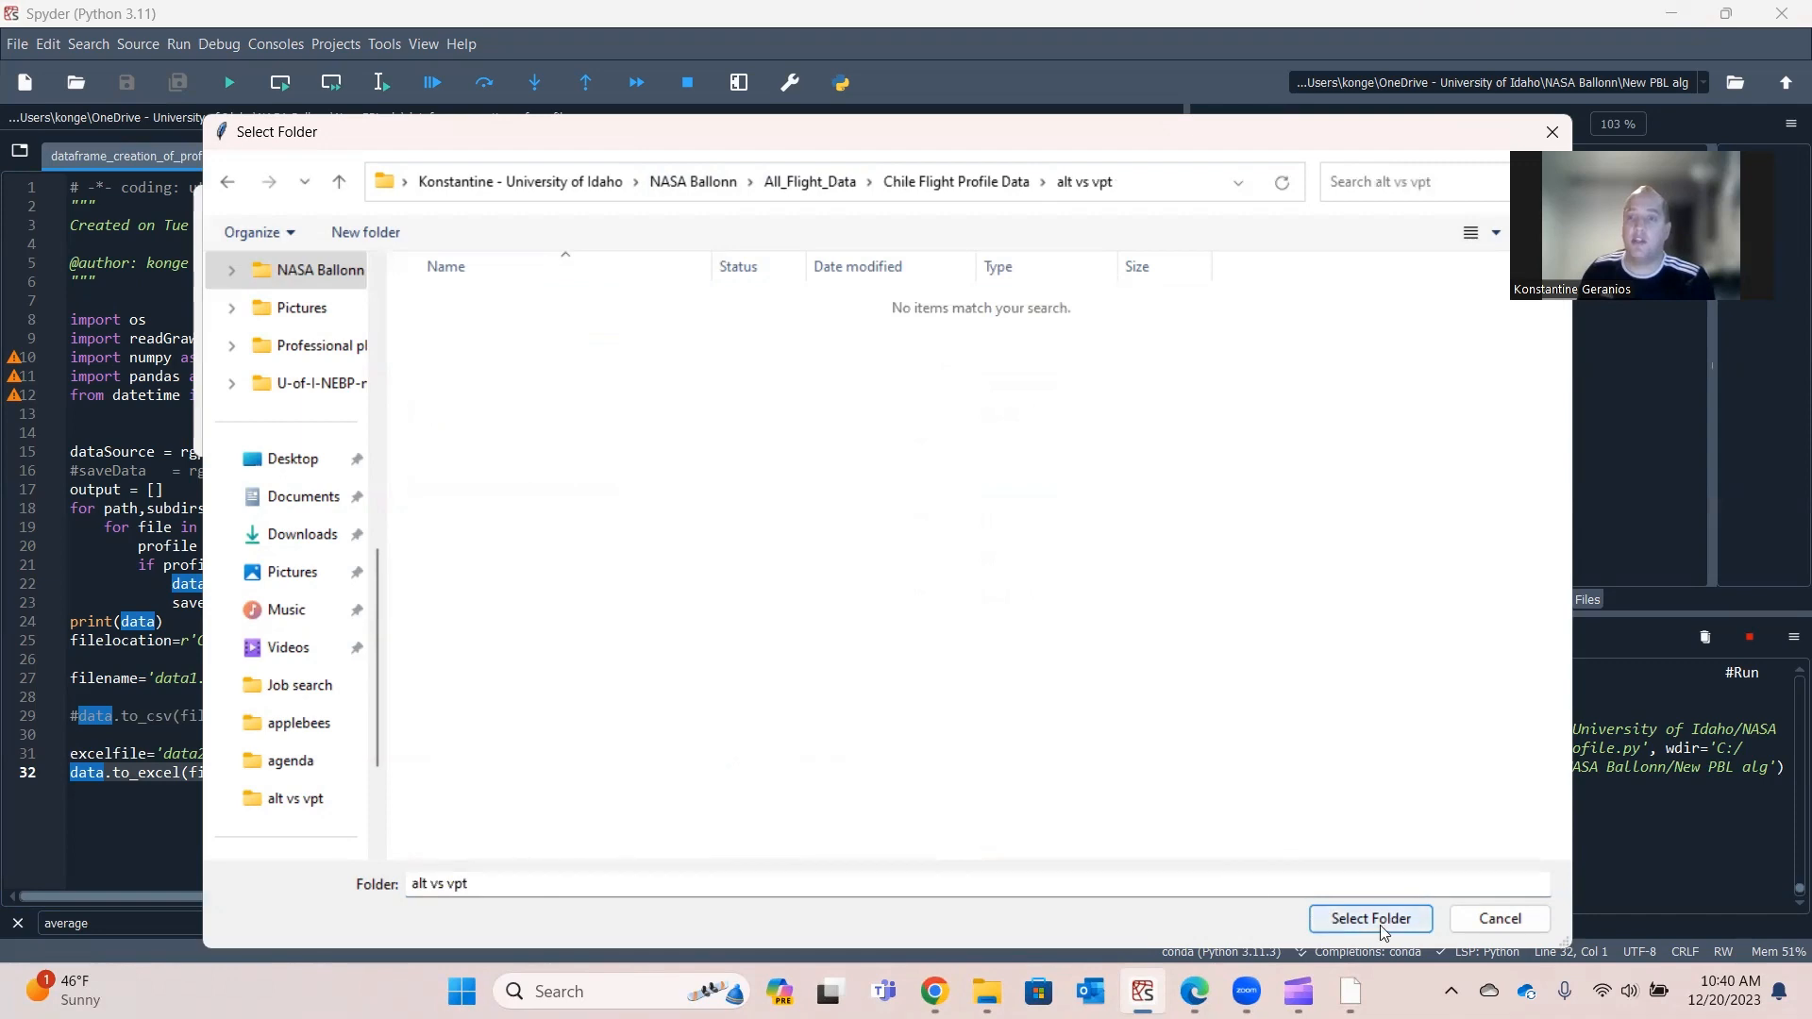
click(1370, 918)
text(#)
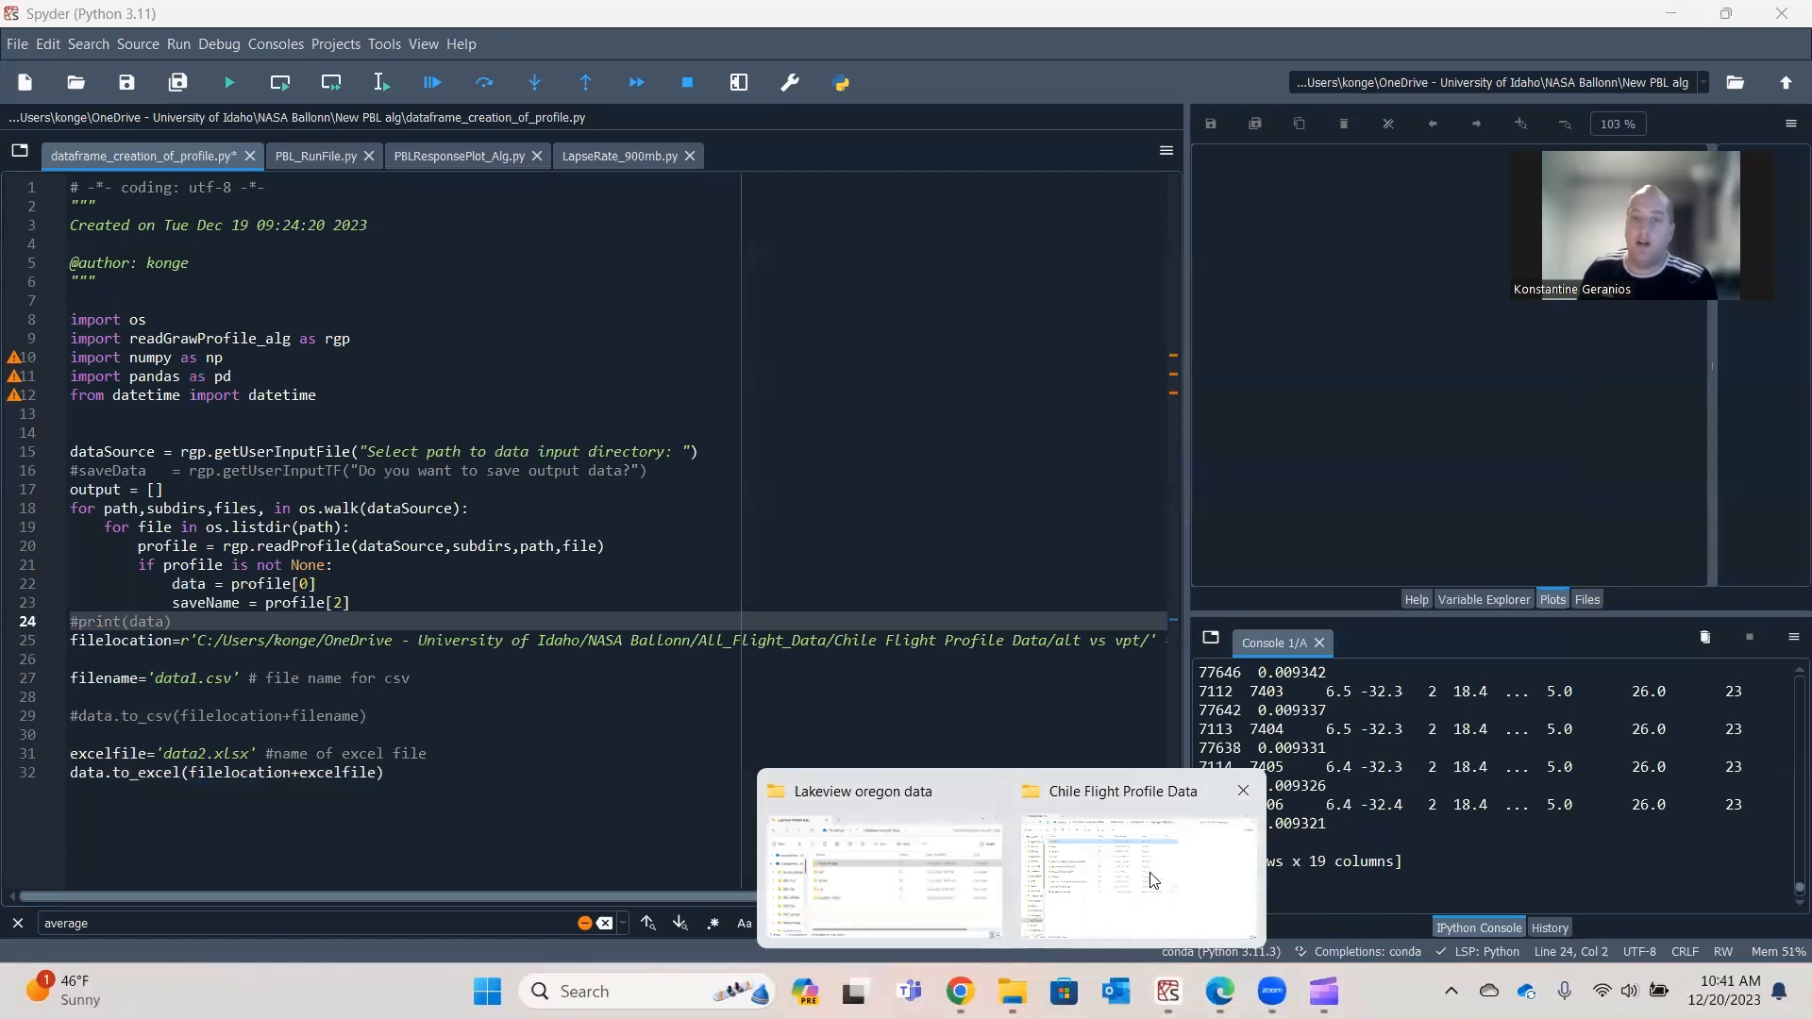
Open data2.xlsx from the alt vs vpt folder in File Explorer.
click(1138, 872)
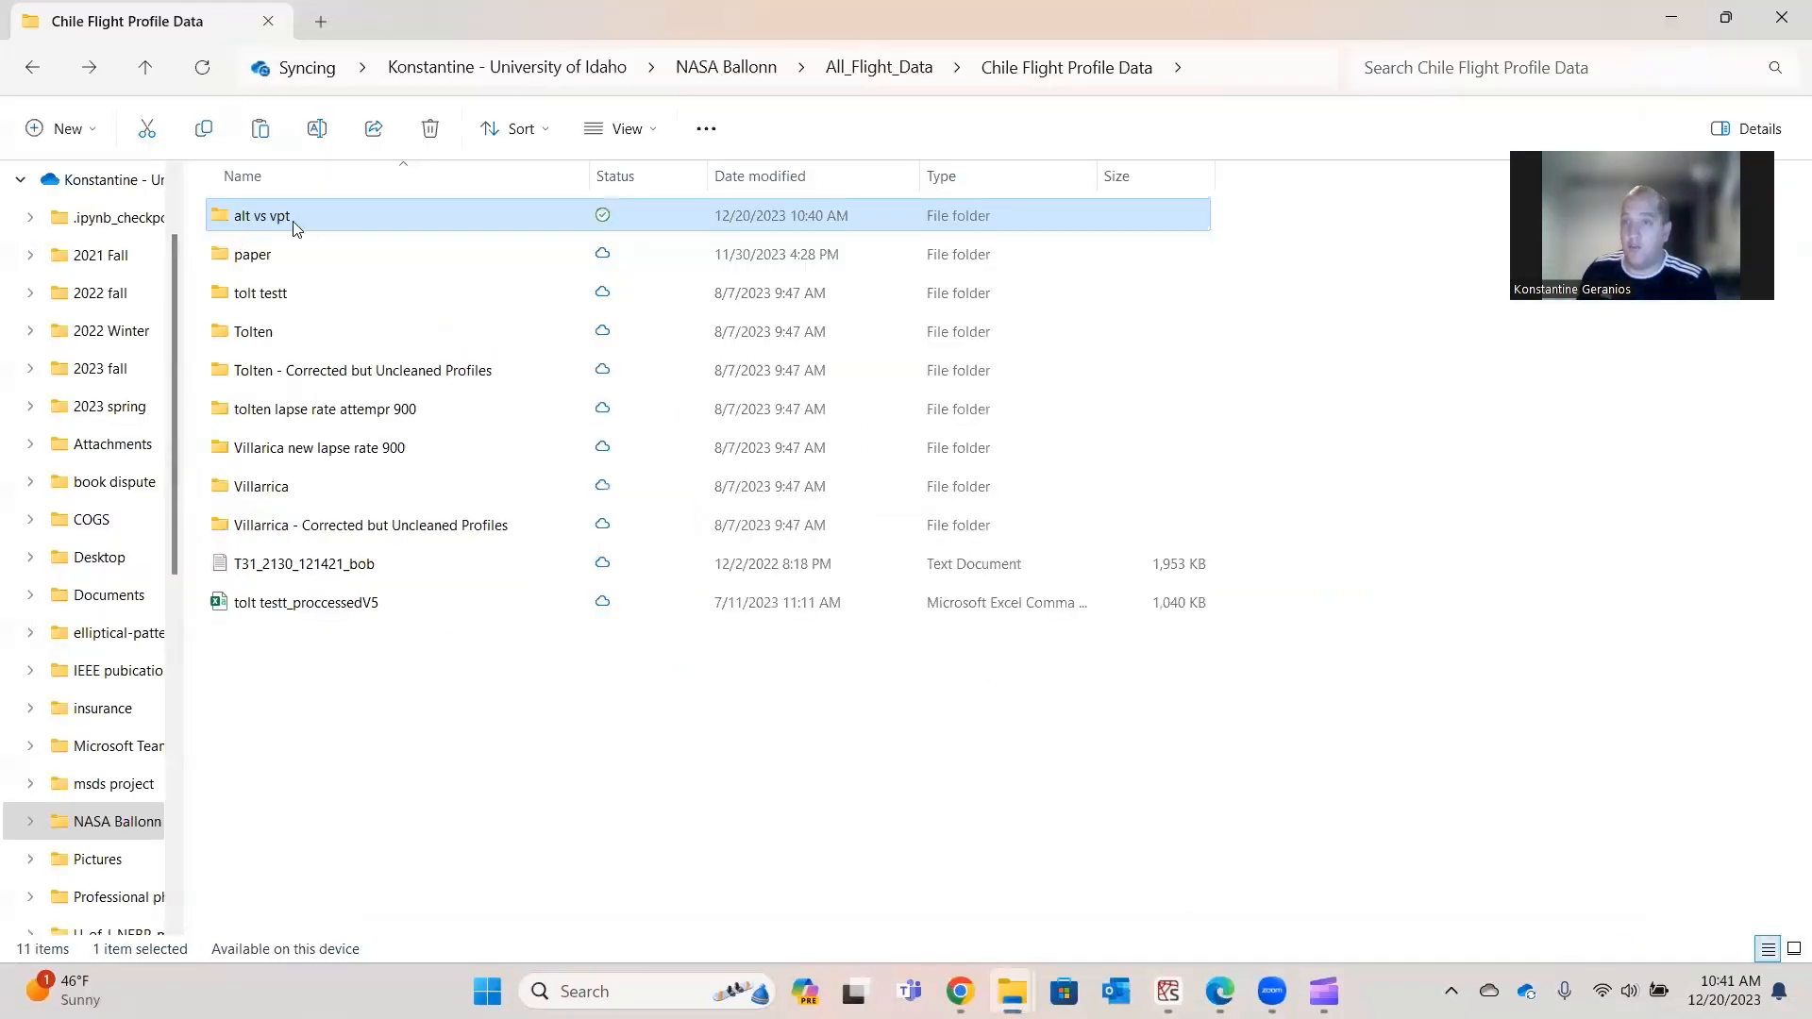
mouse_move(262, 215)
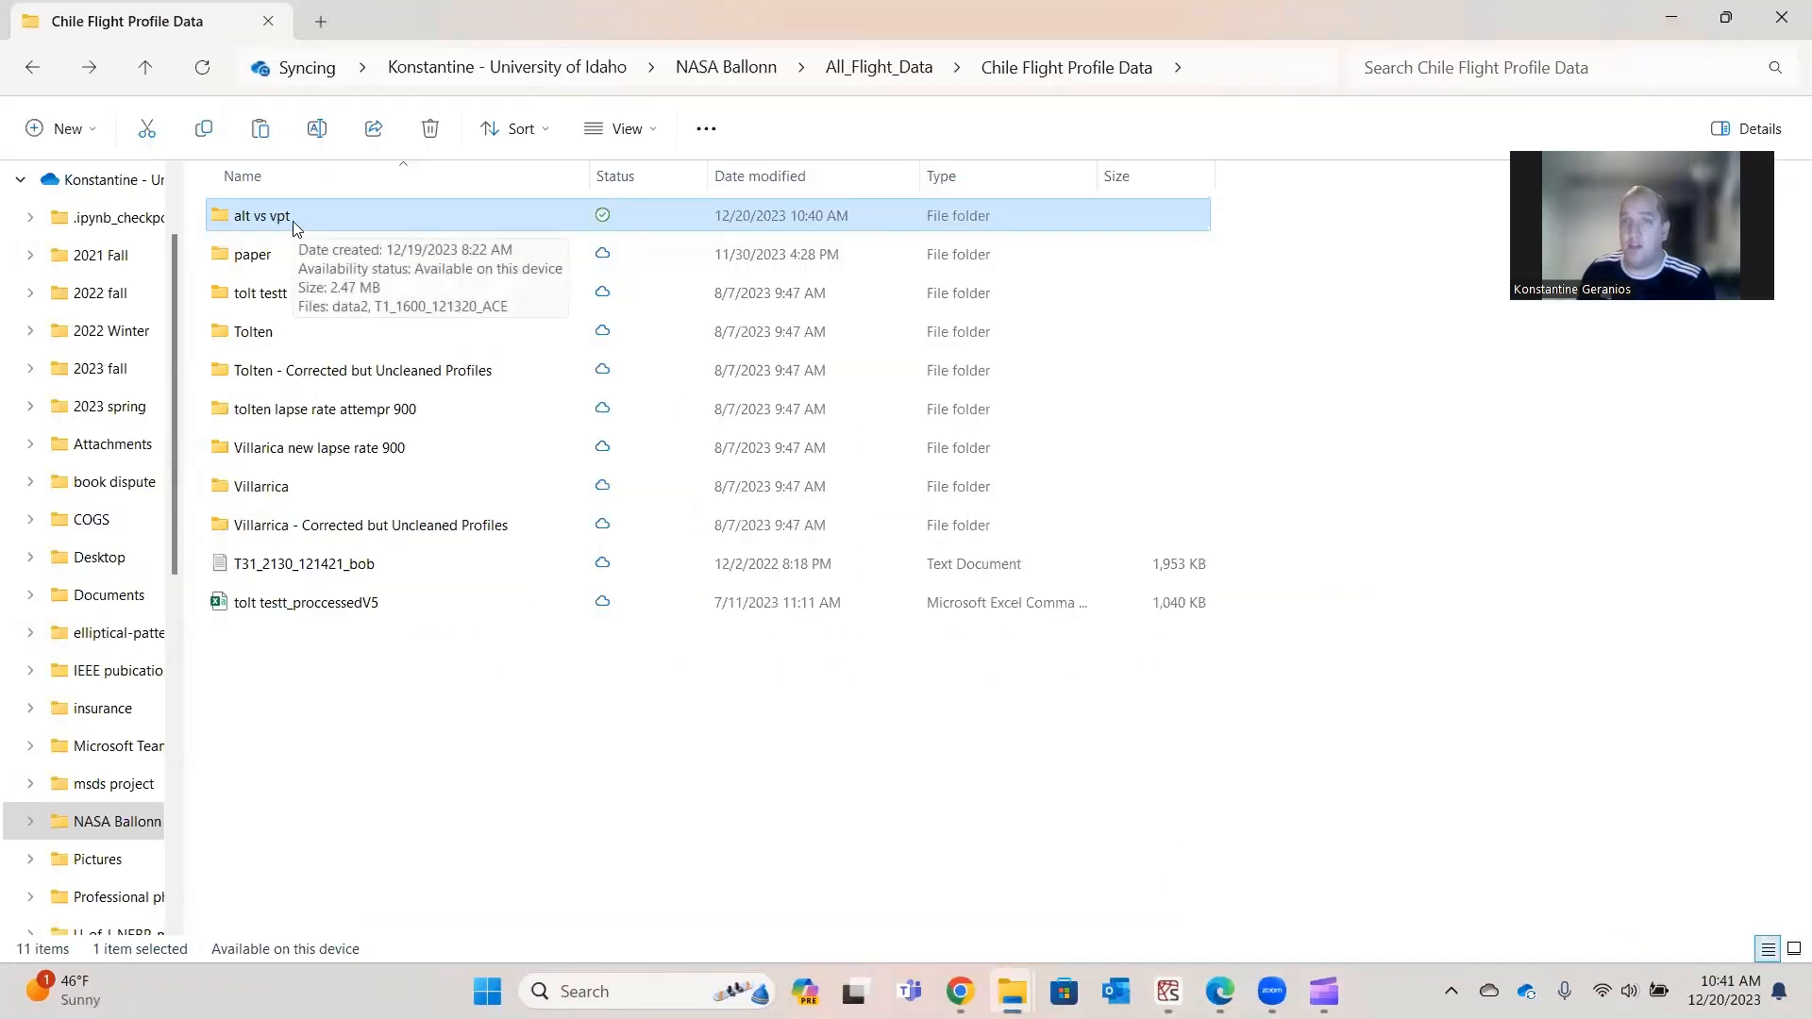
double_click(261, 215)
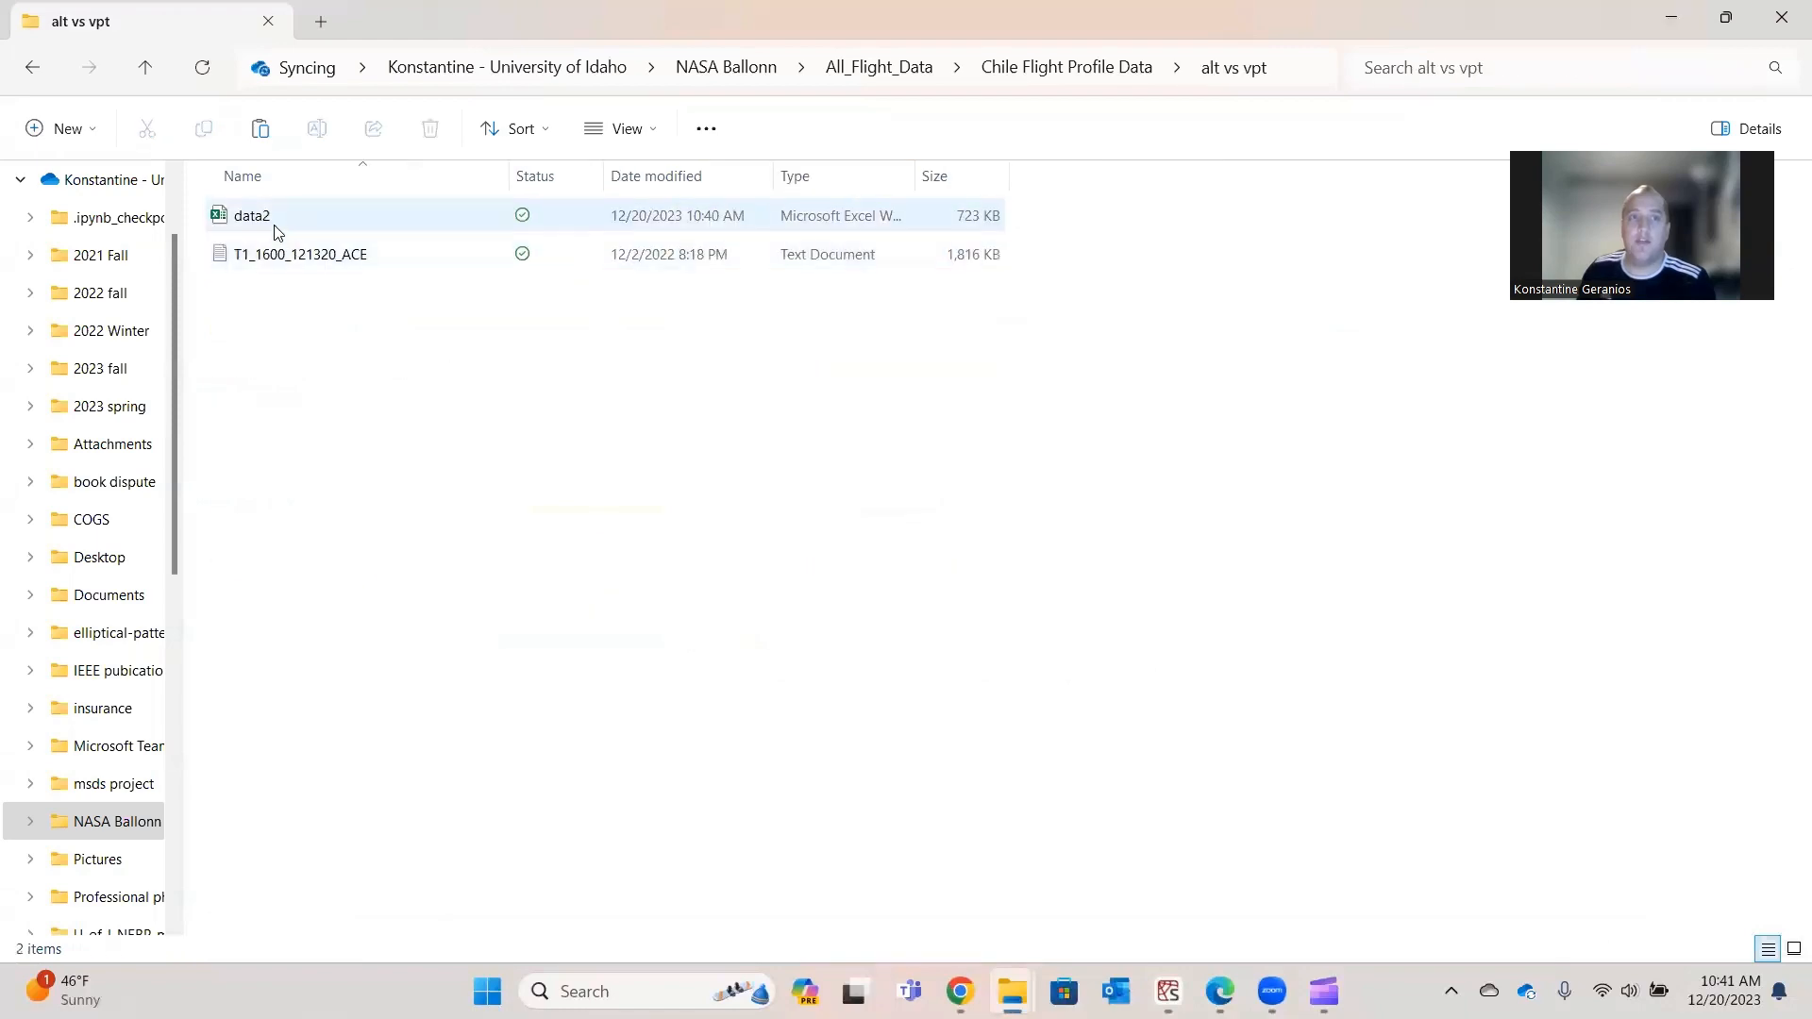
click(251, 215)
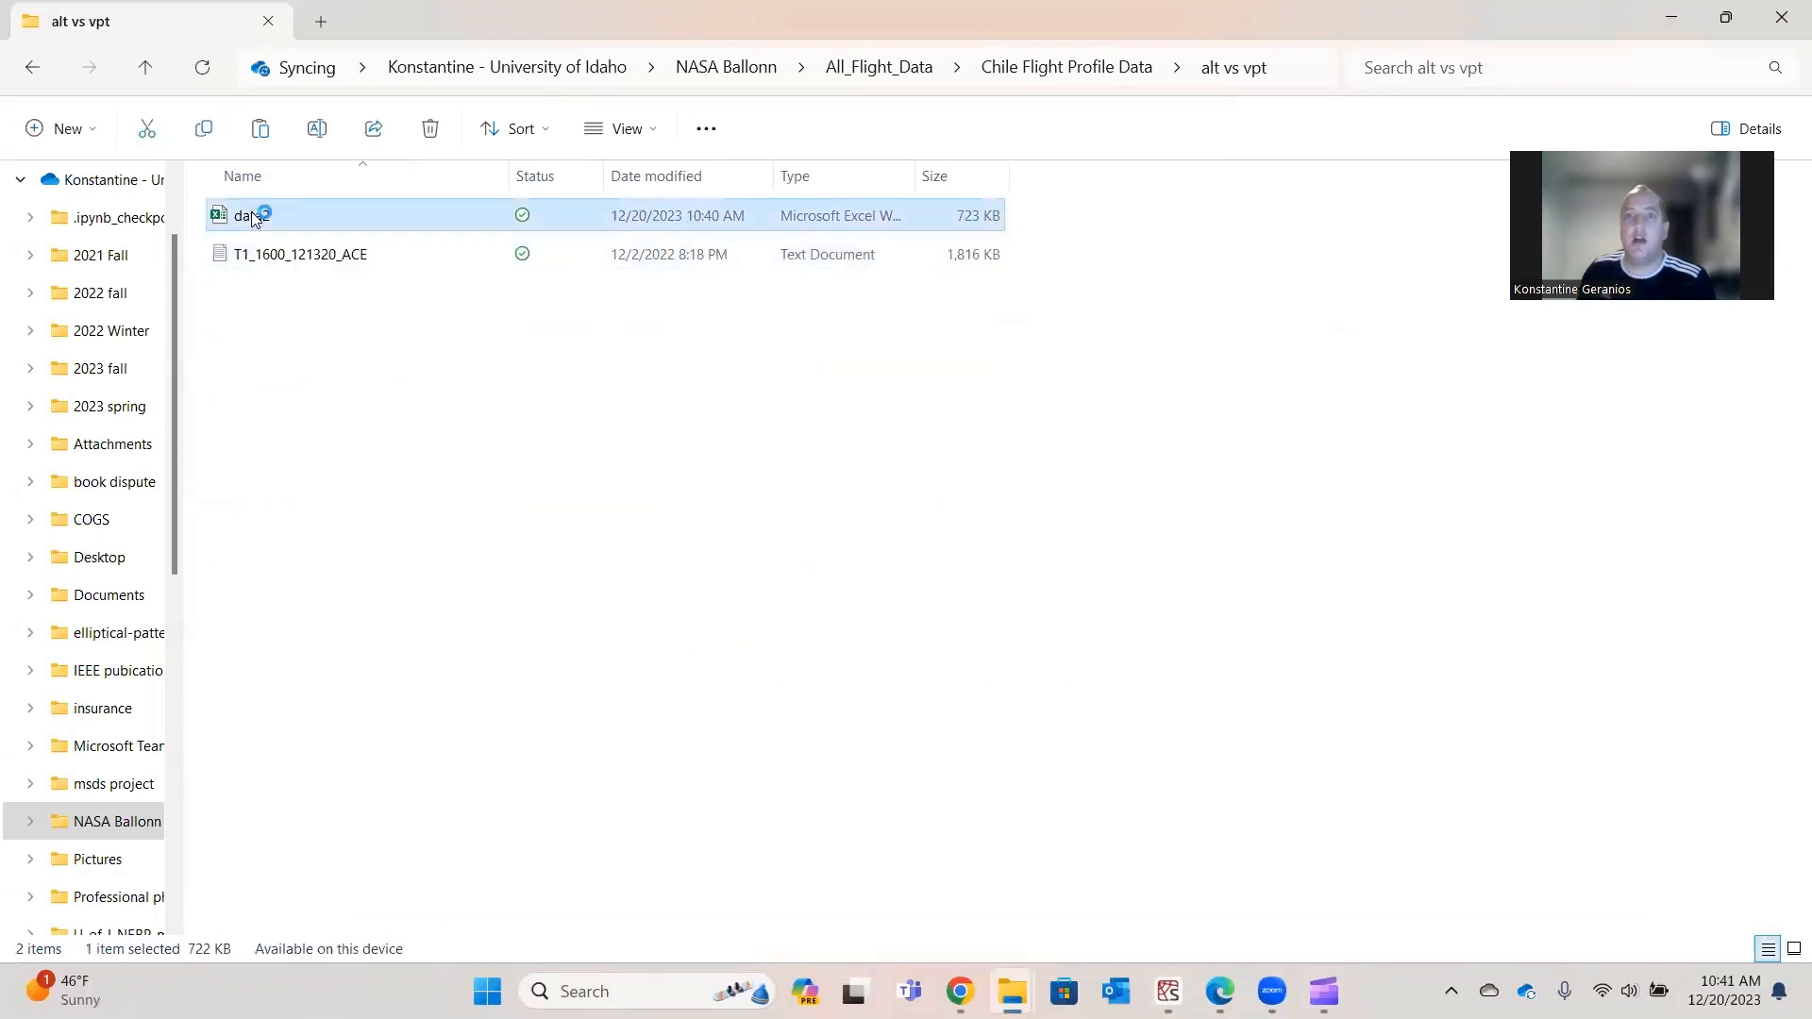
double_click(248, 215)
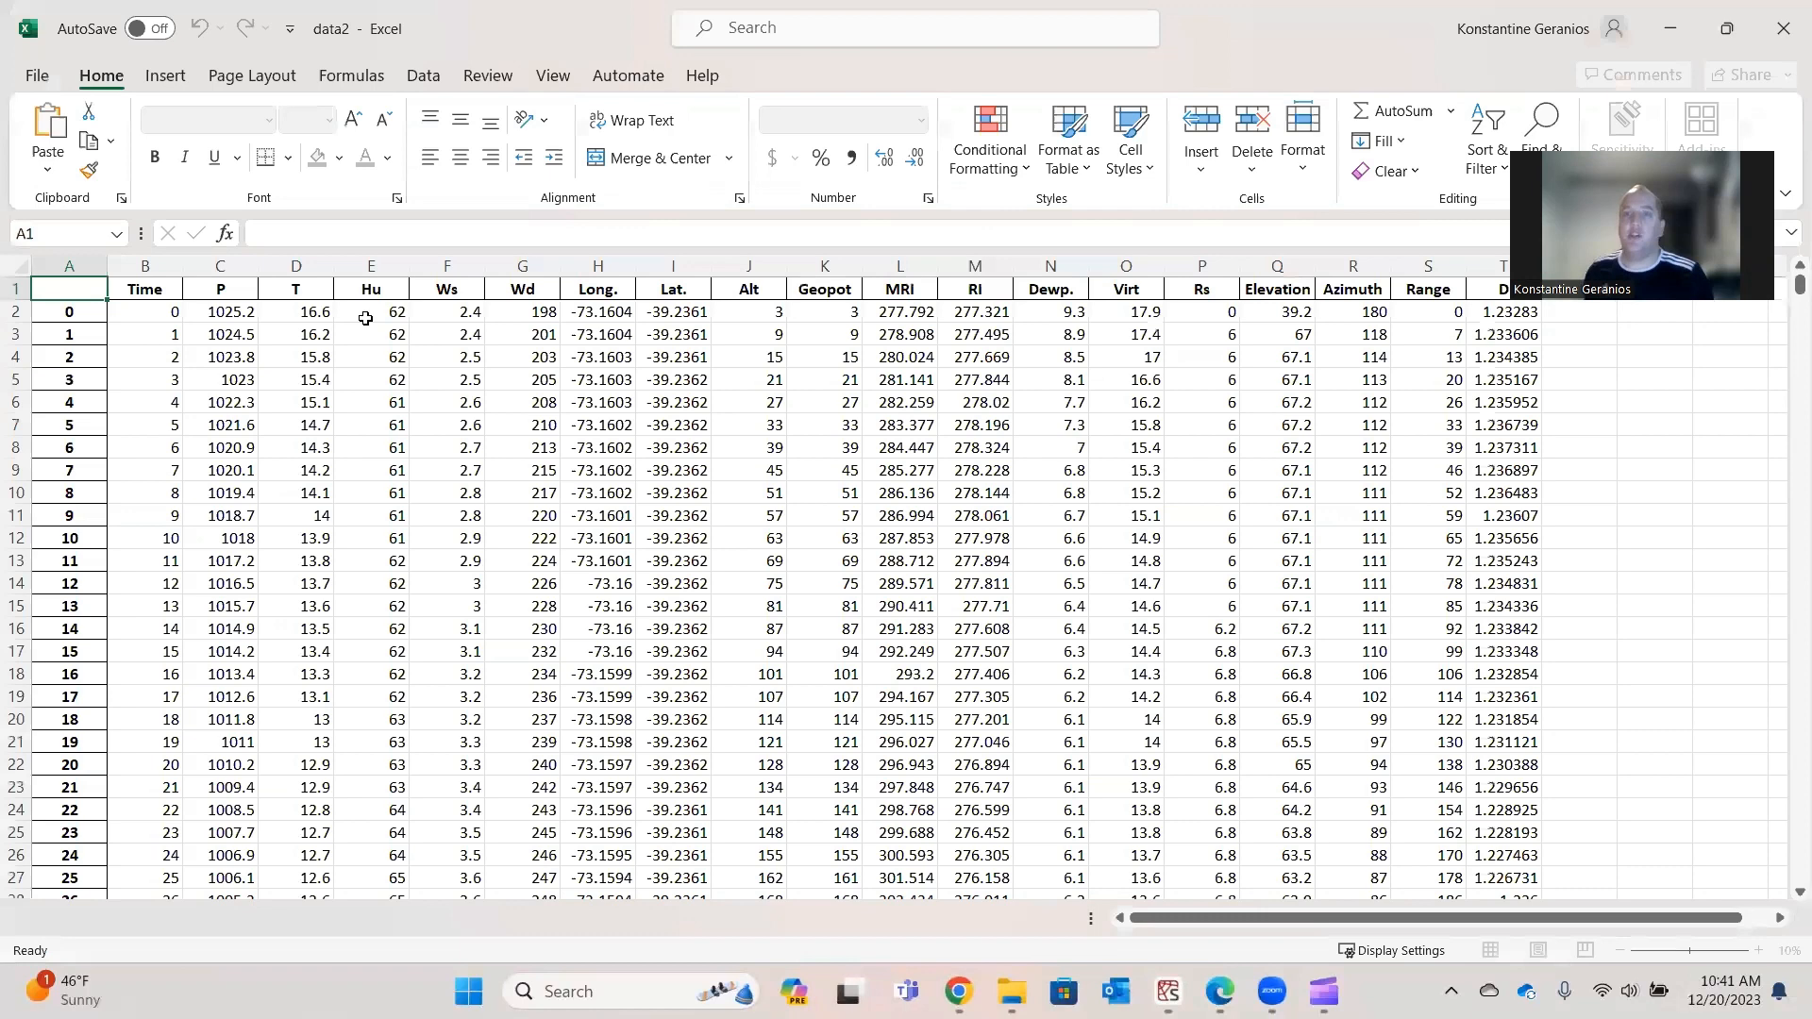
Scroll down through the data2 flight measurement table.
scroll(down, 3)
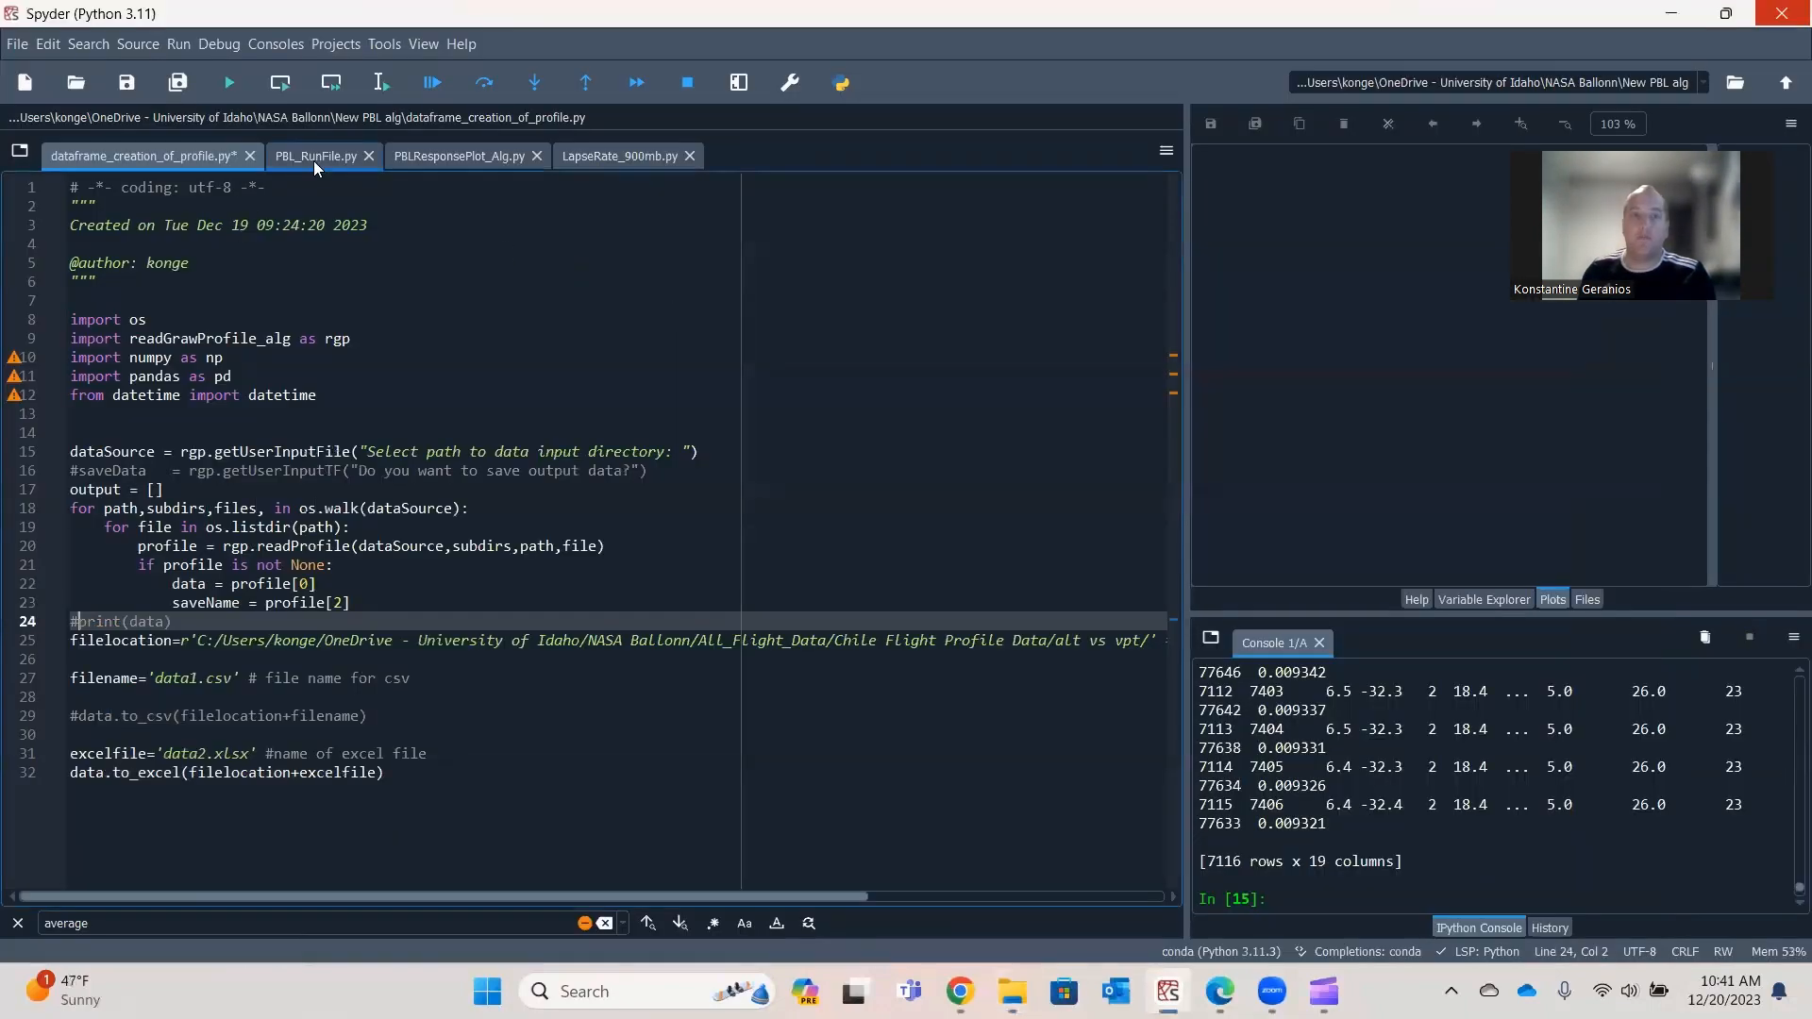
mouse_move(314, 156)
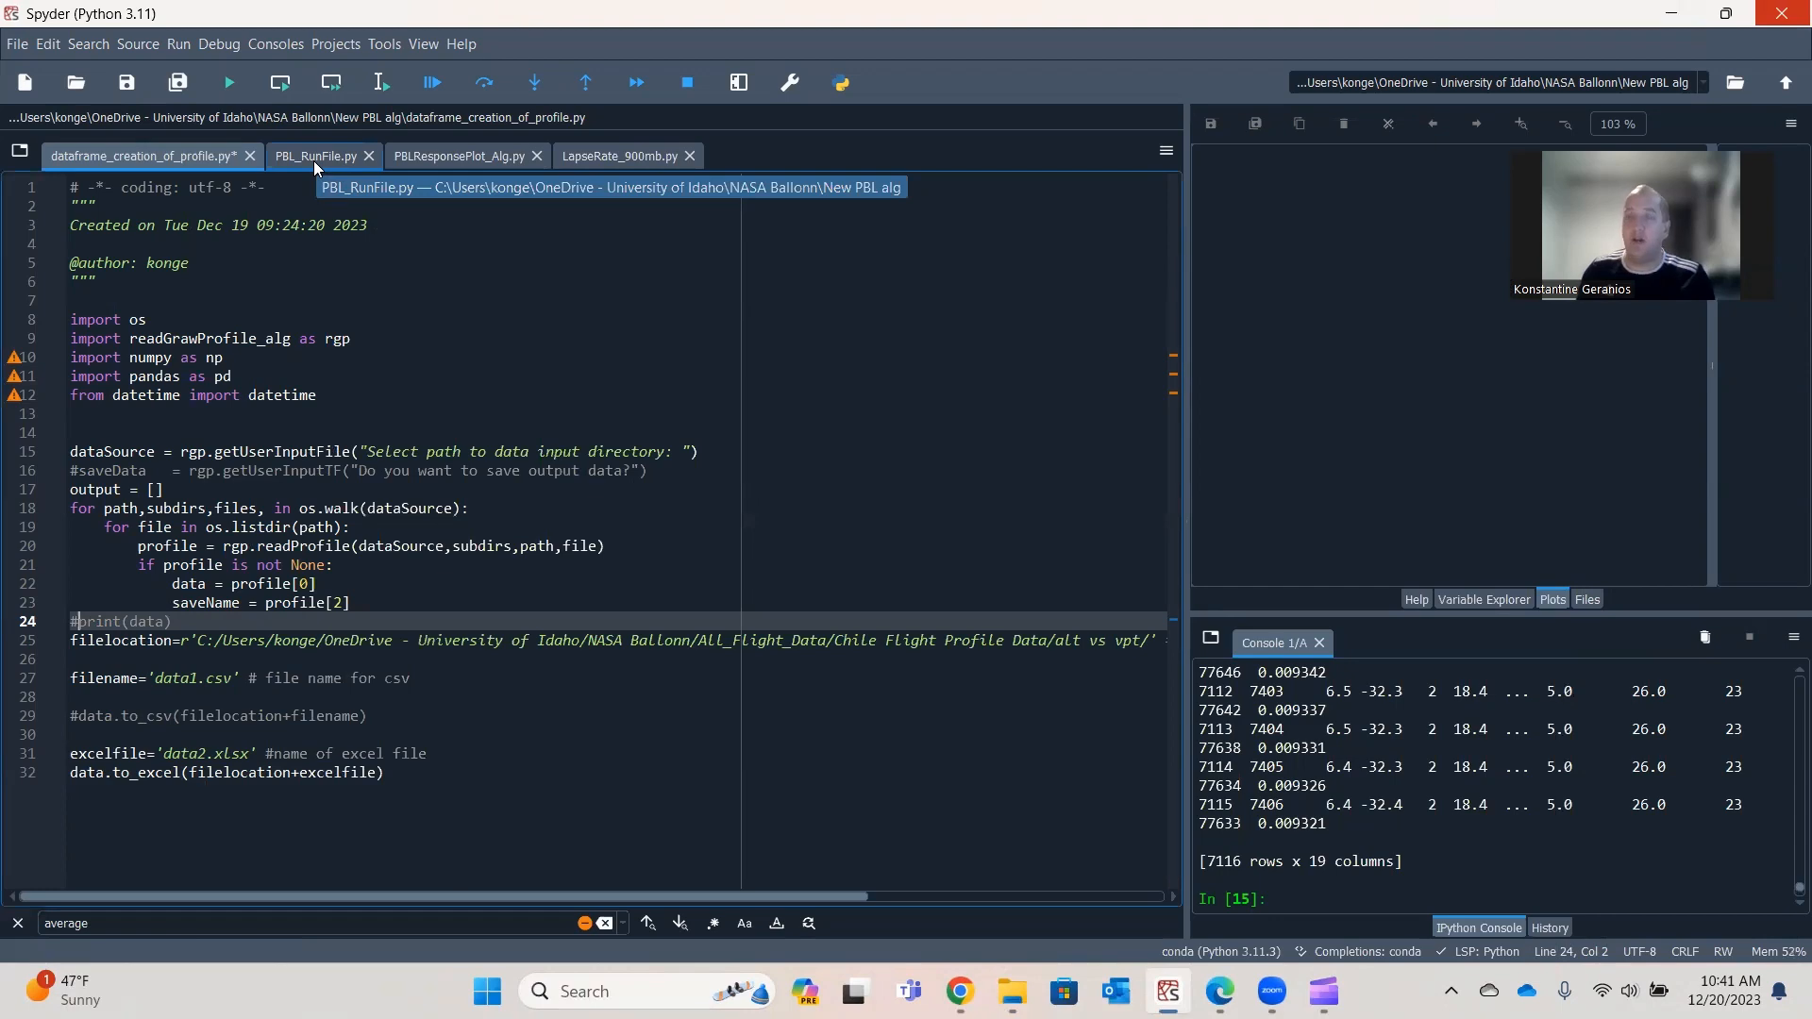
Switch to the PBL_RunFile.py script tab.
click(315, 156)
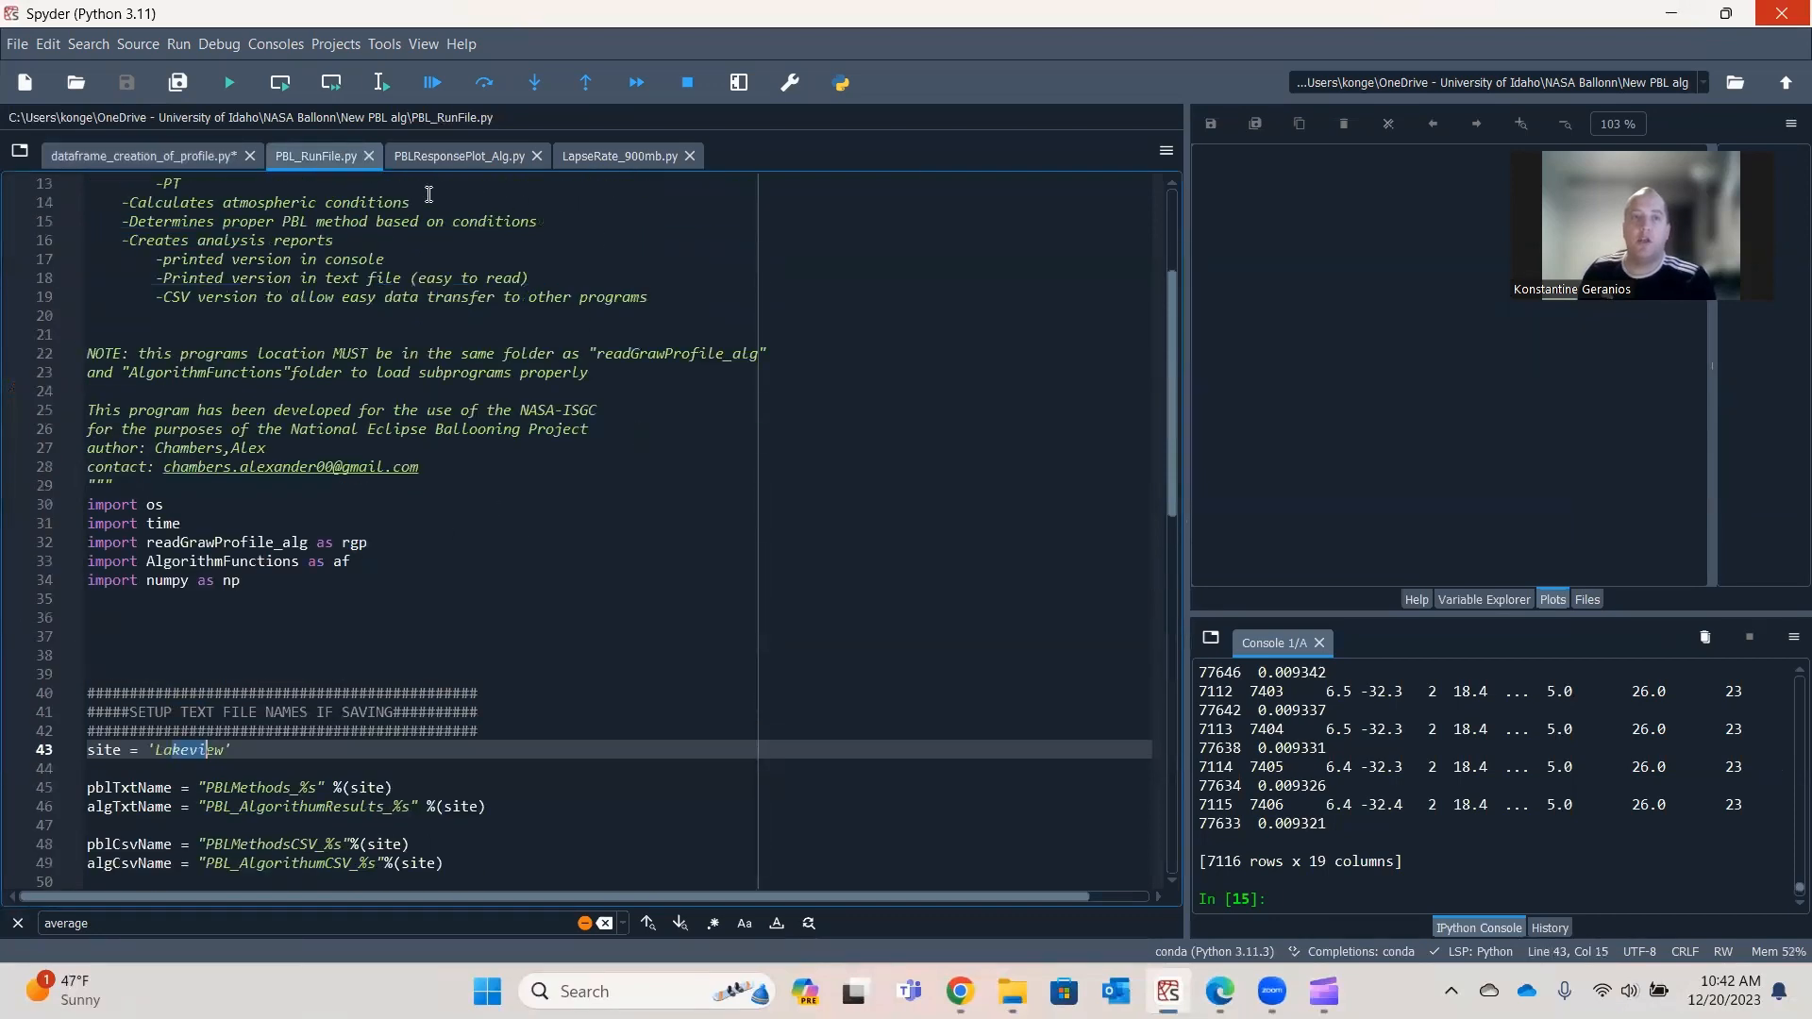
Run PBL_RunFile with Lakeview oregon data > Flight Profiles as the input directory.
click(228, 82)
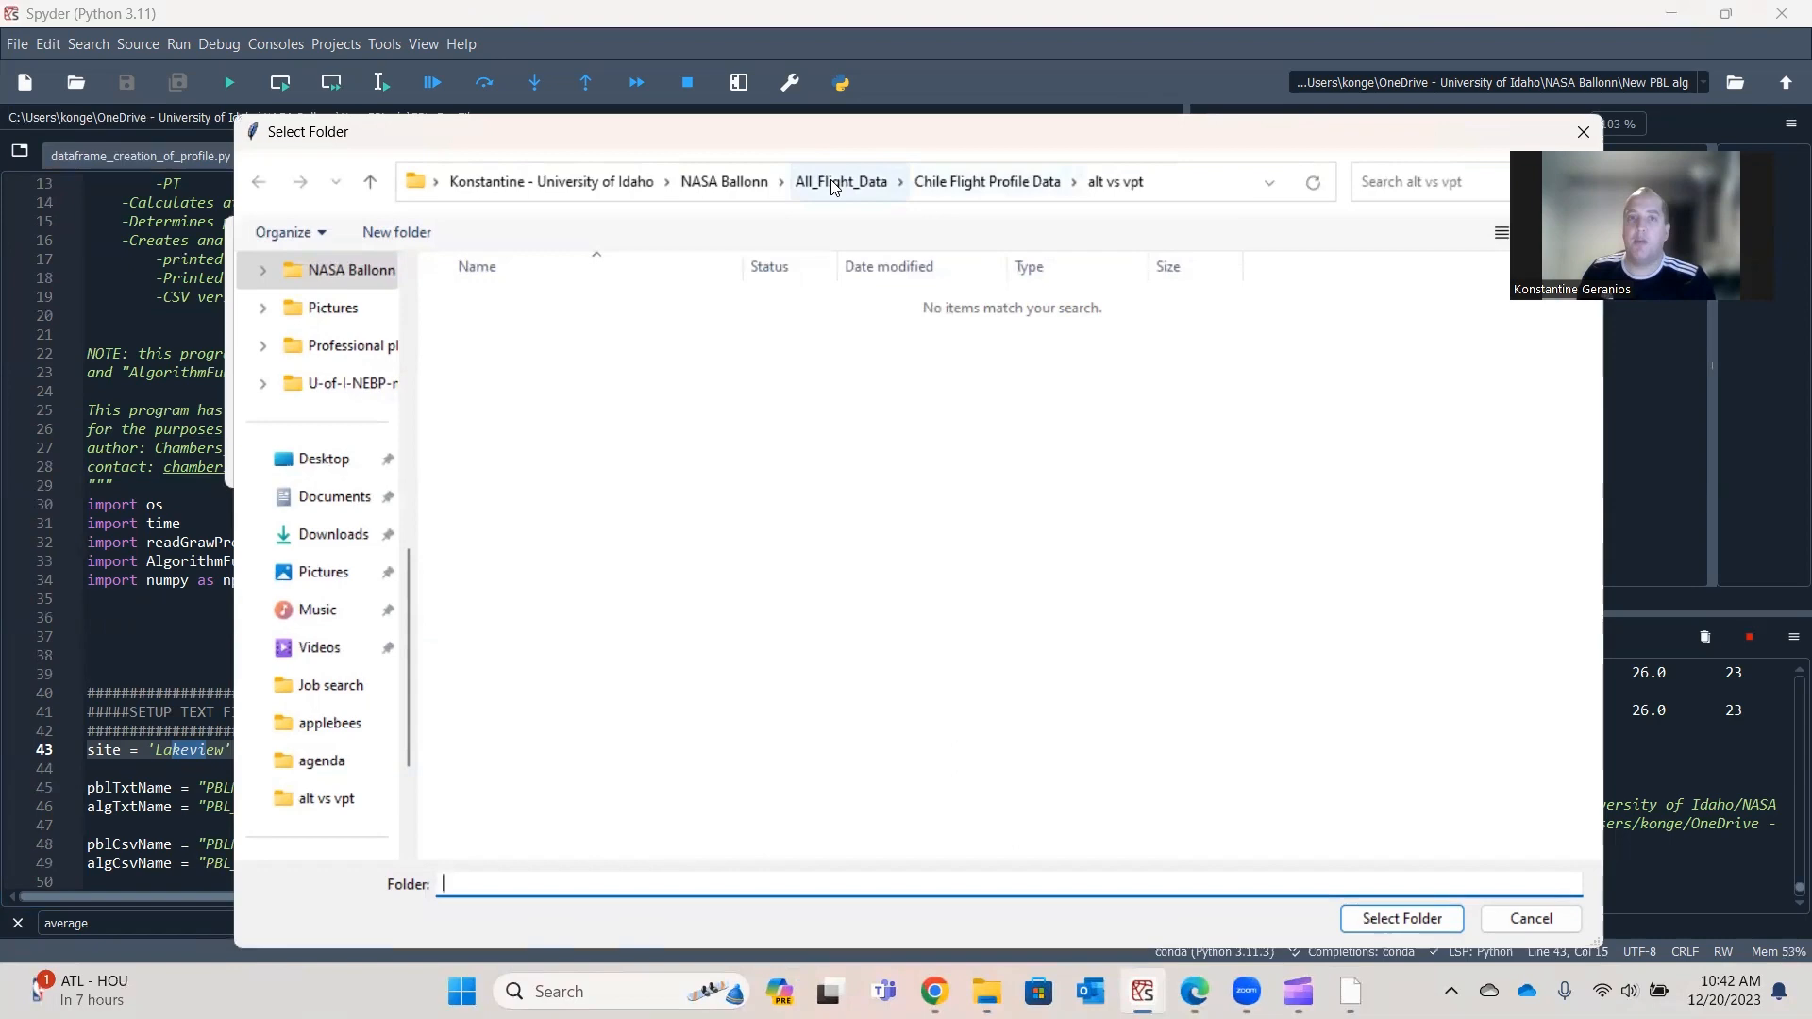
click(724, 181)
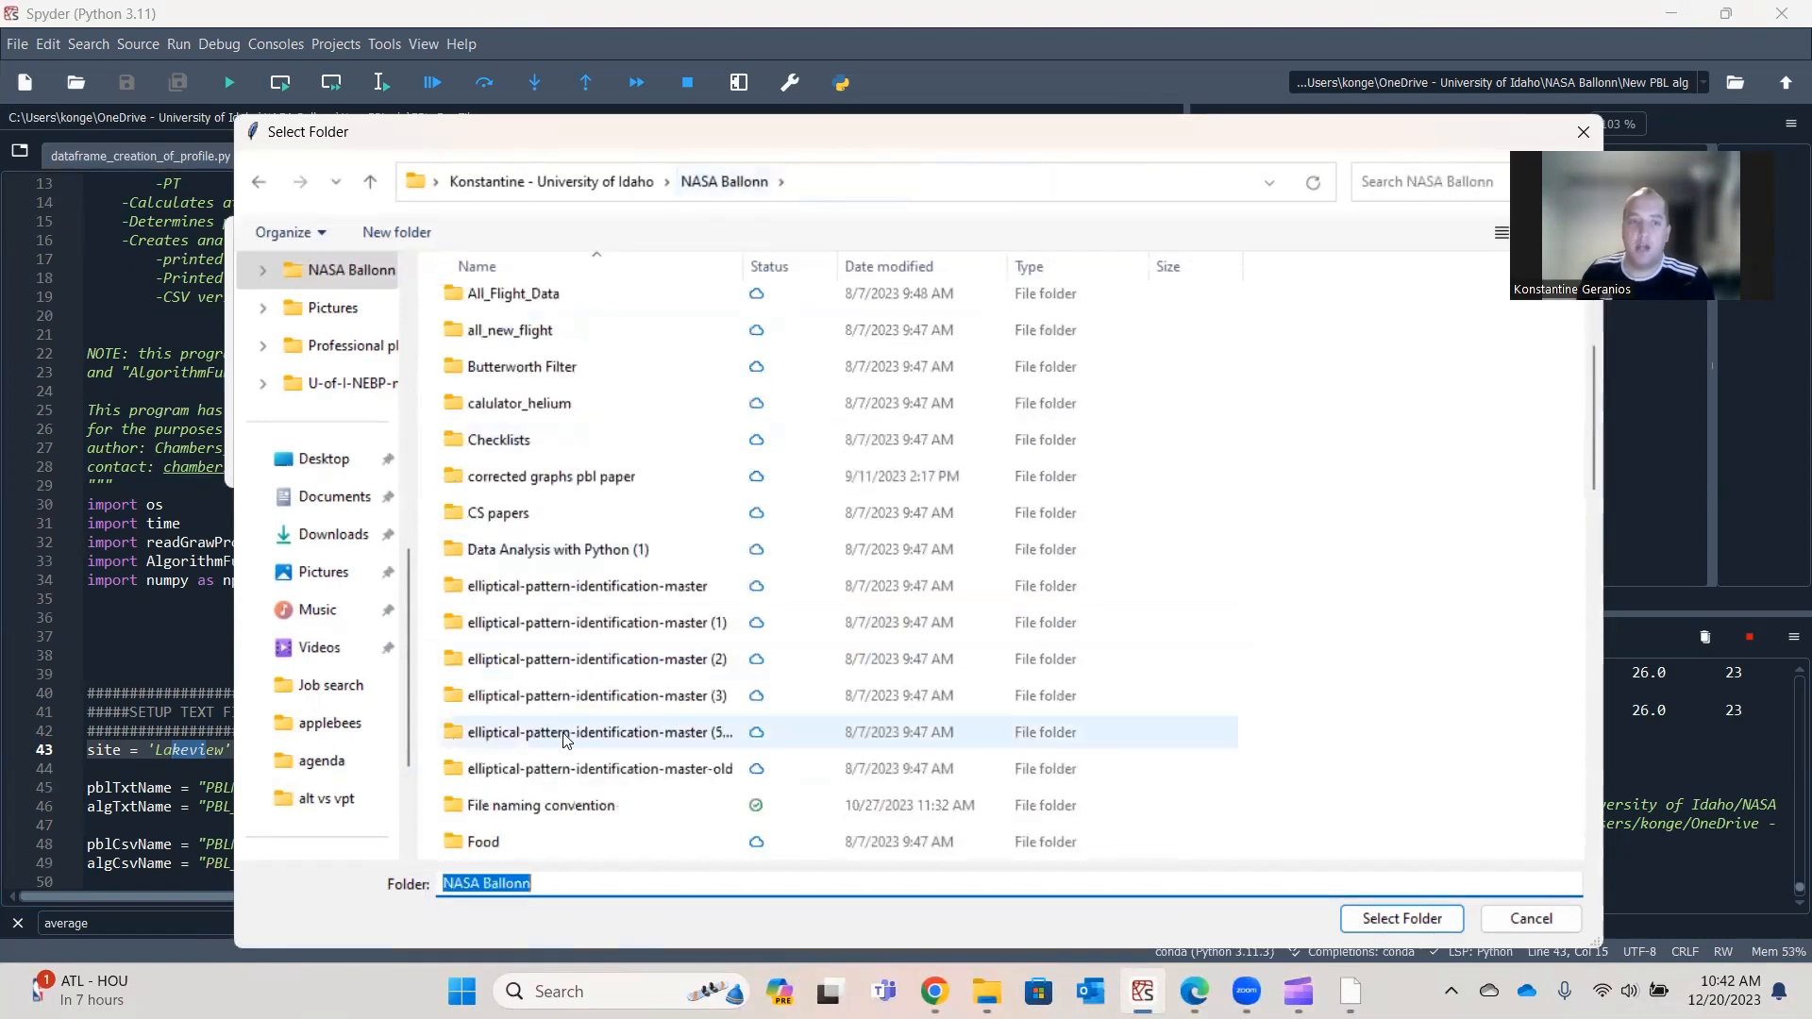
scroll(down, 3)
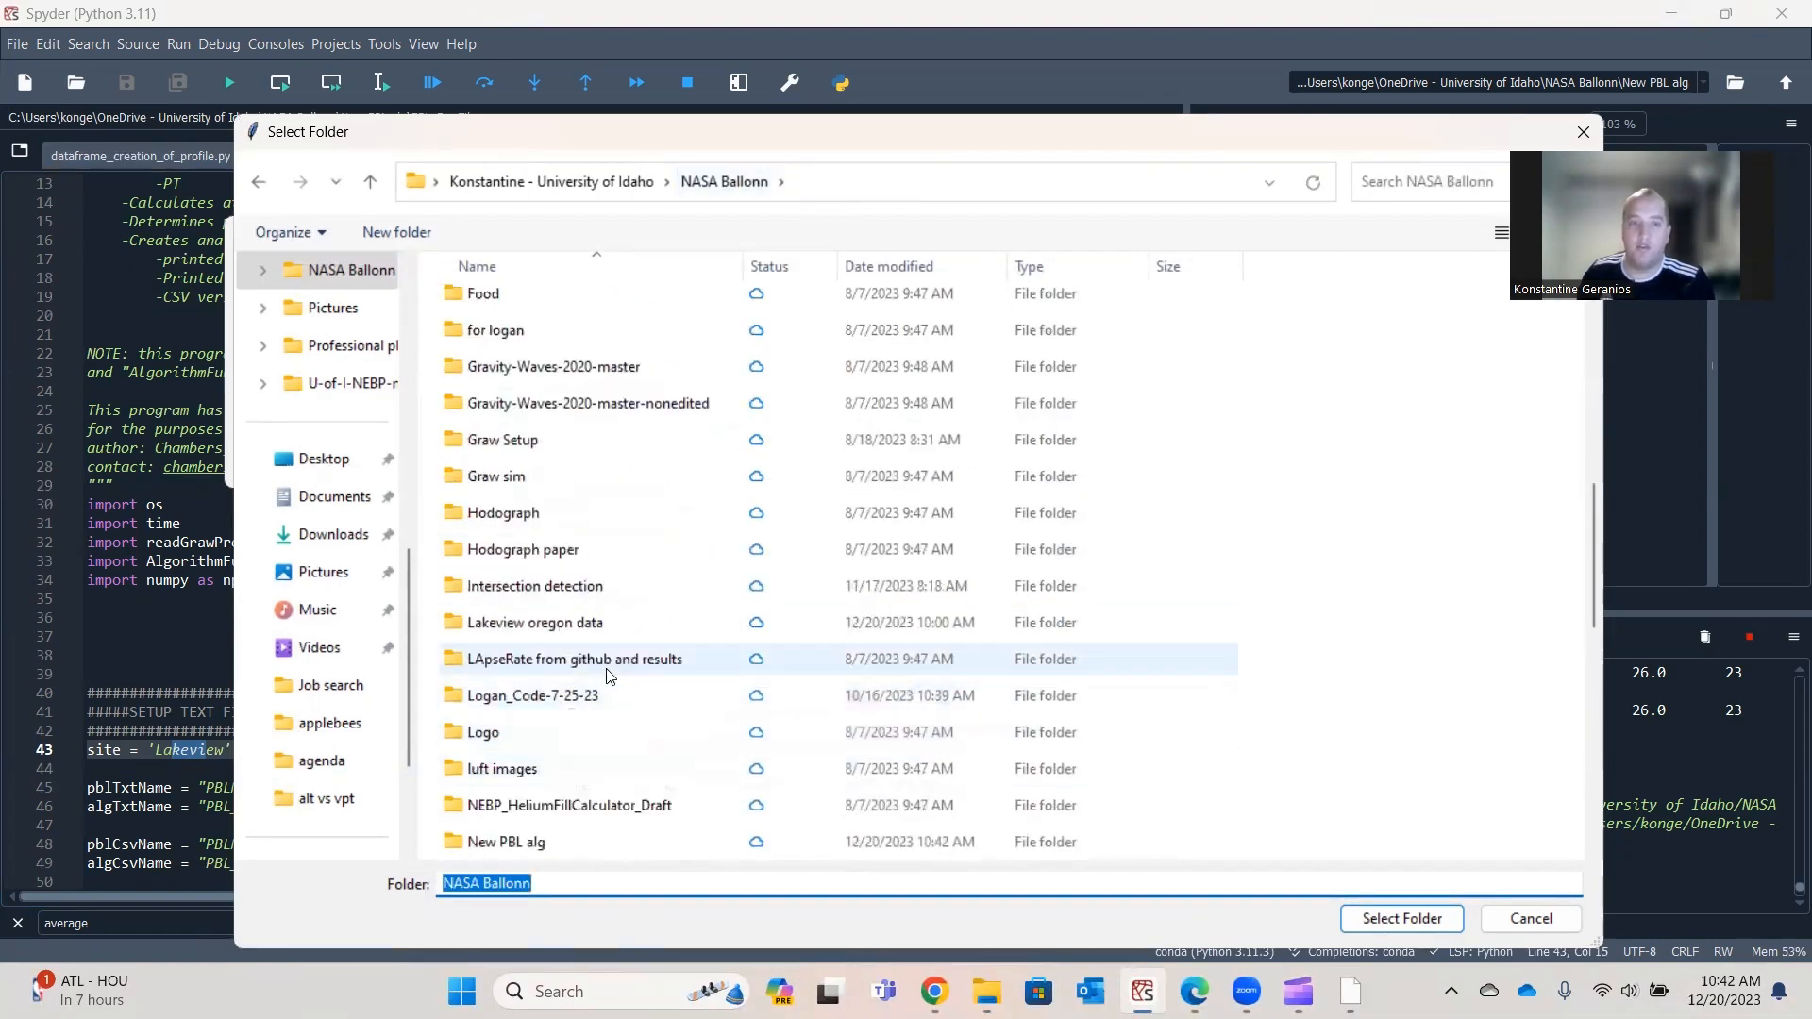
double_click(534, 621)
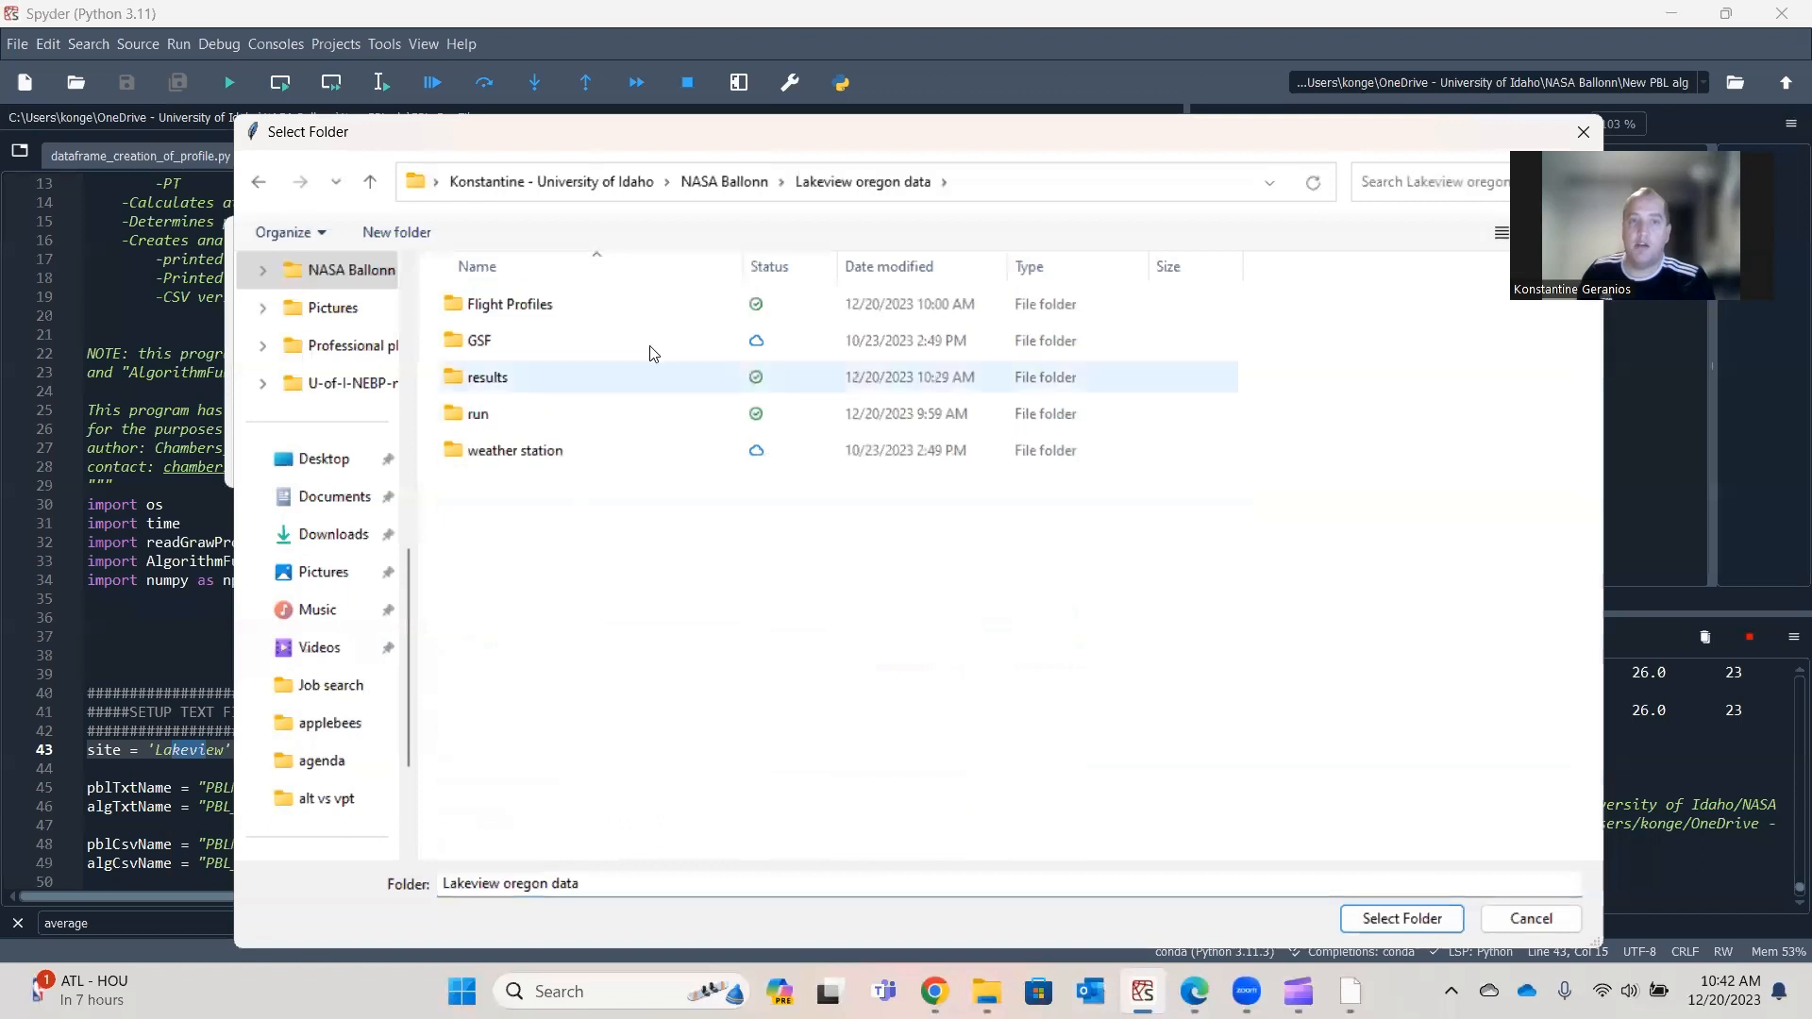
mouse_move(508, 304)
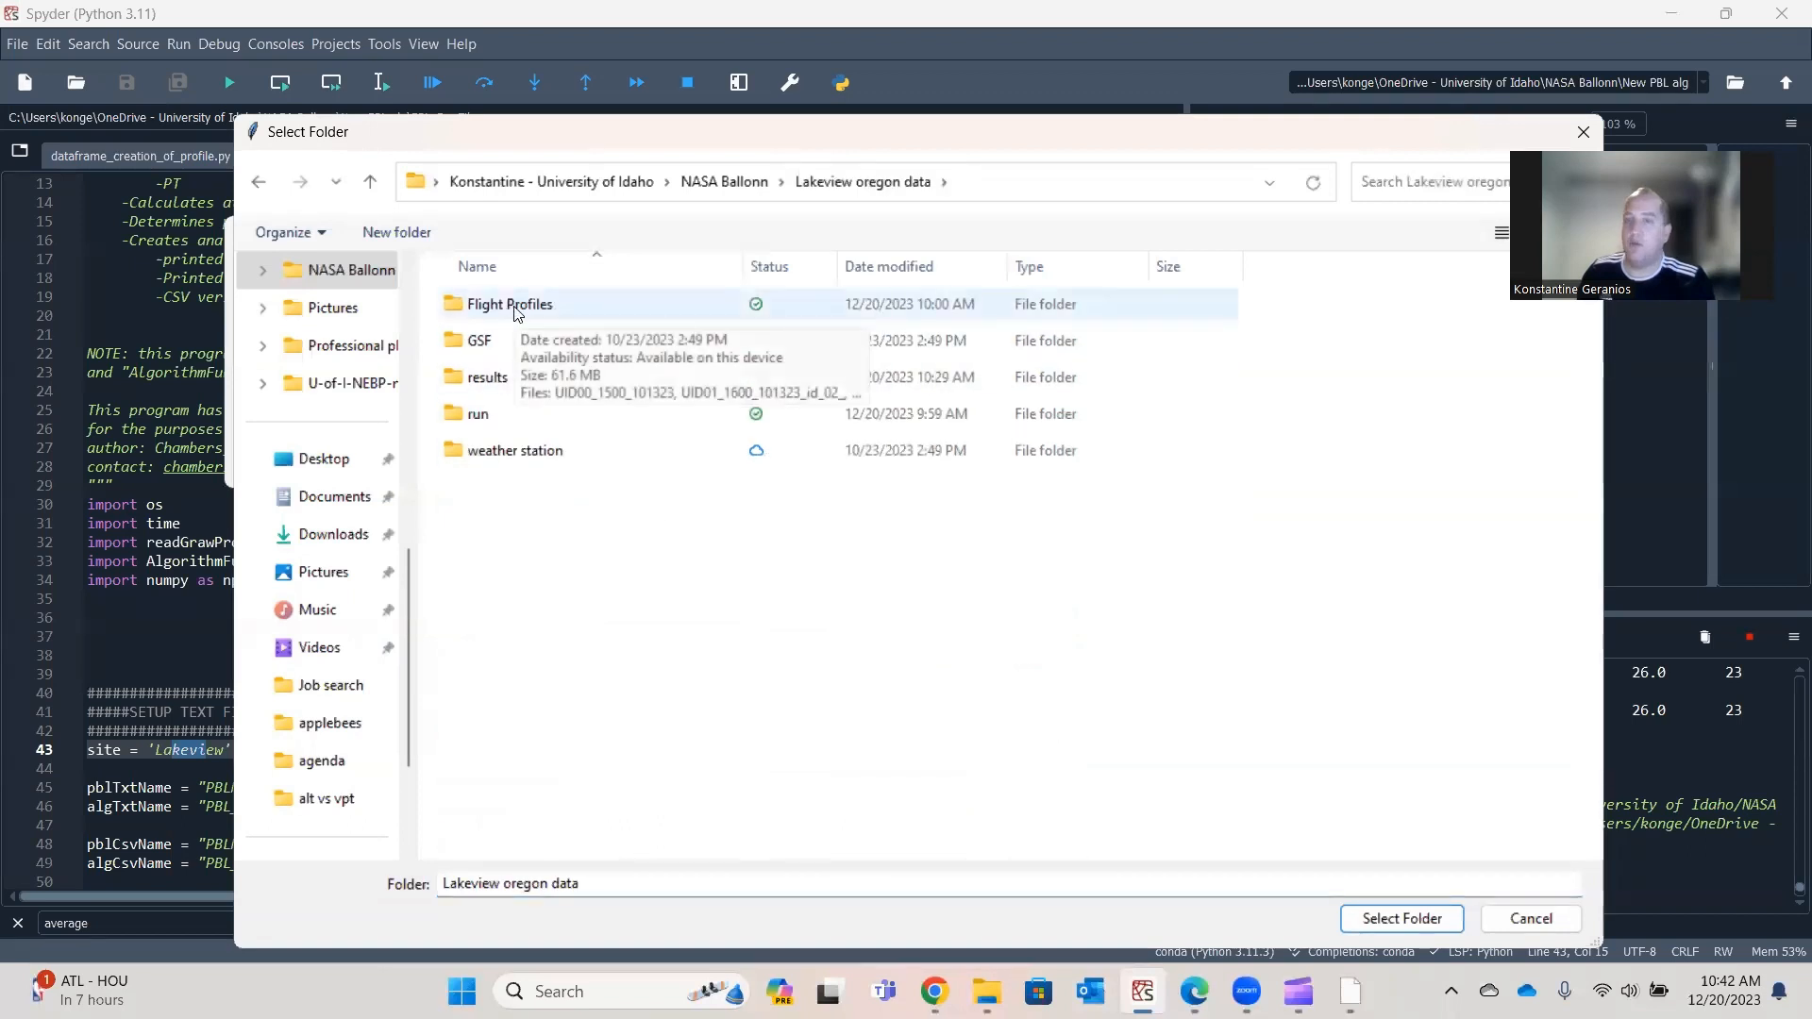
double_click(509, 304)
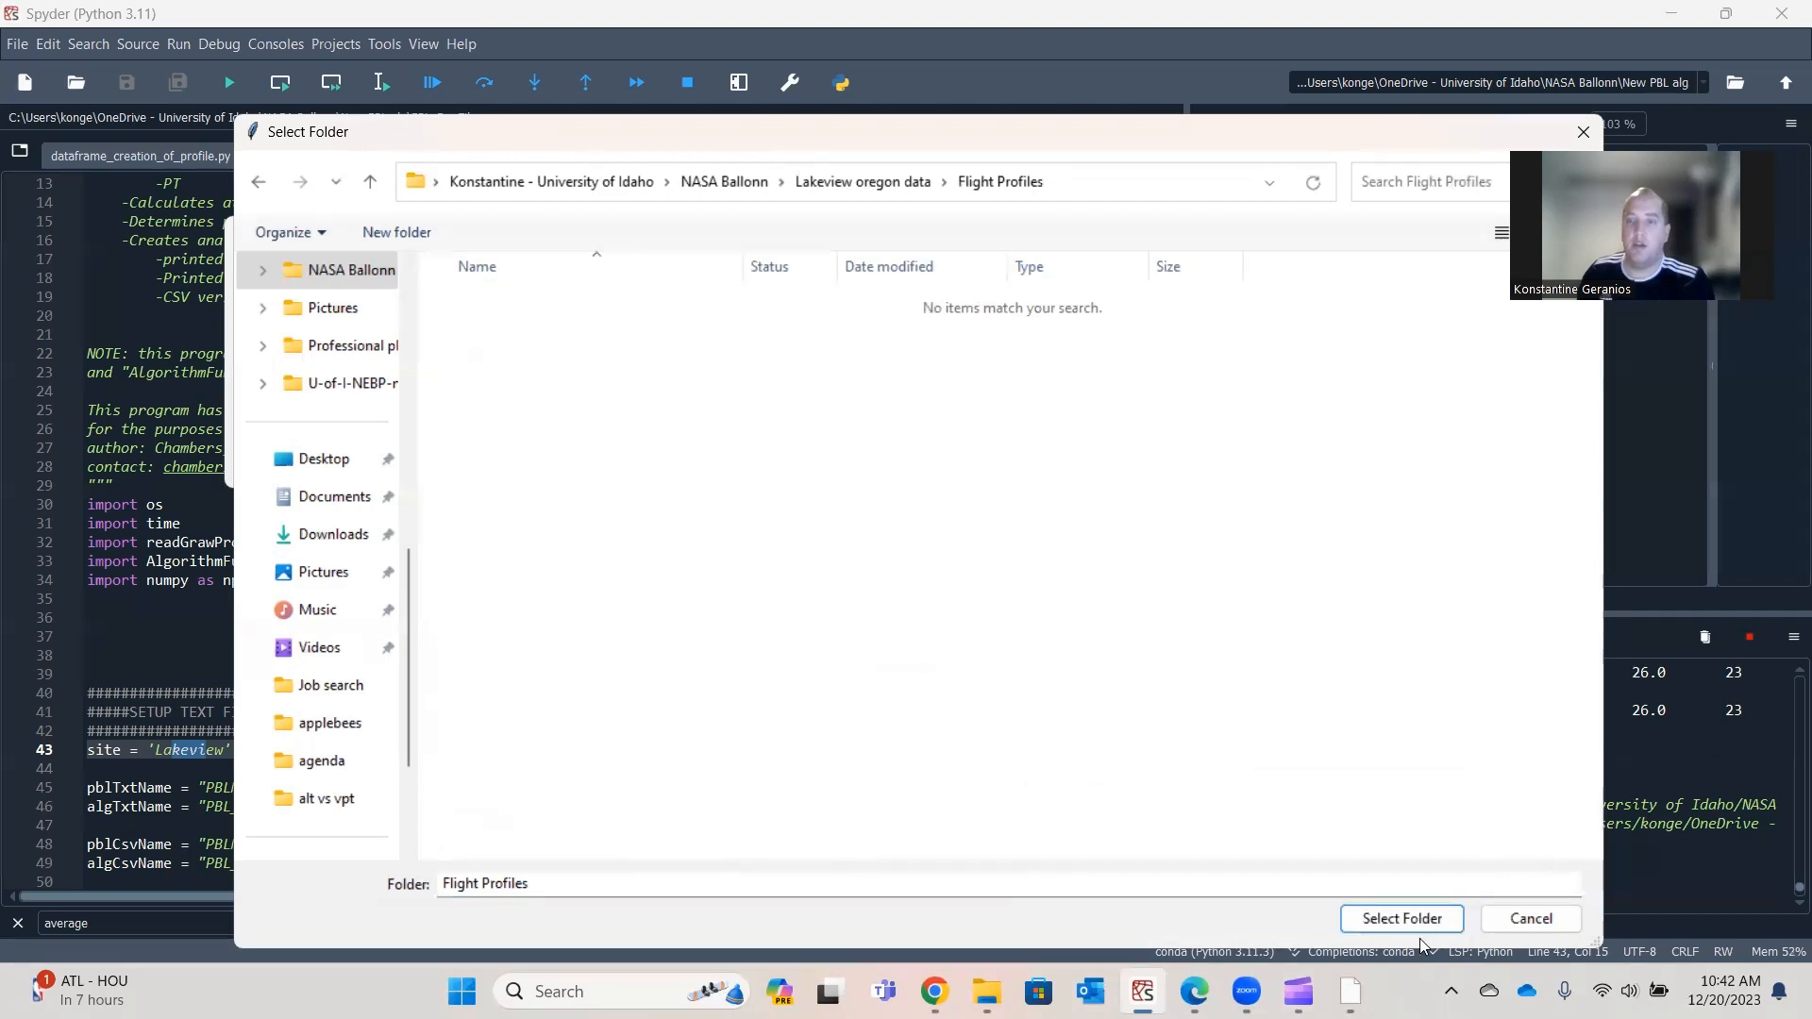
click(1399, 917)
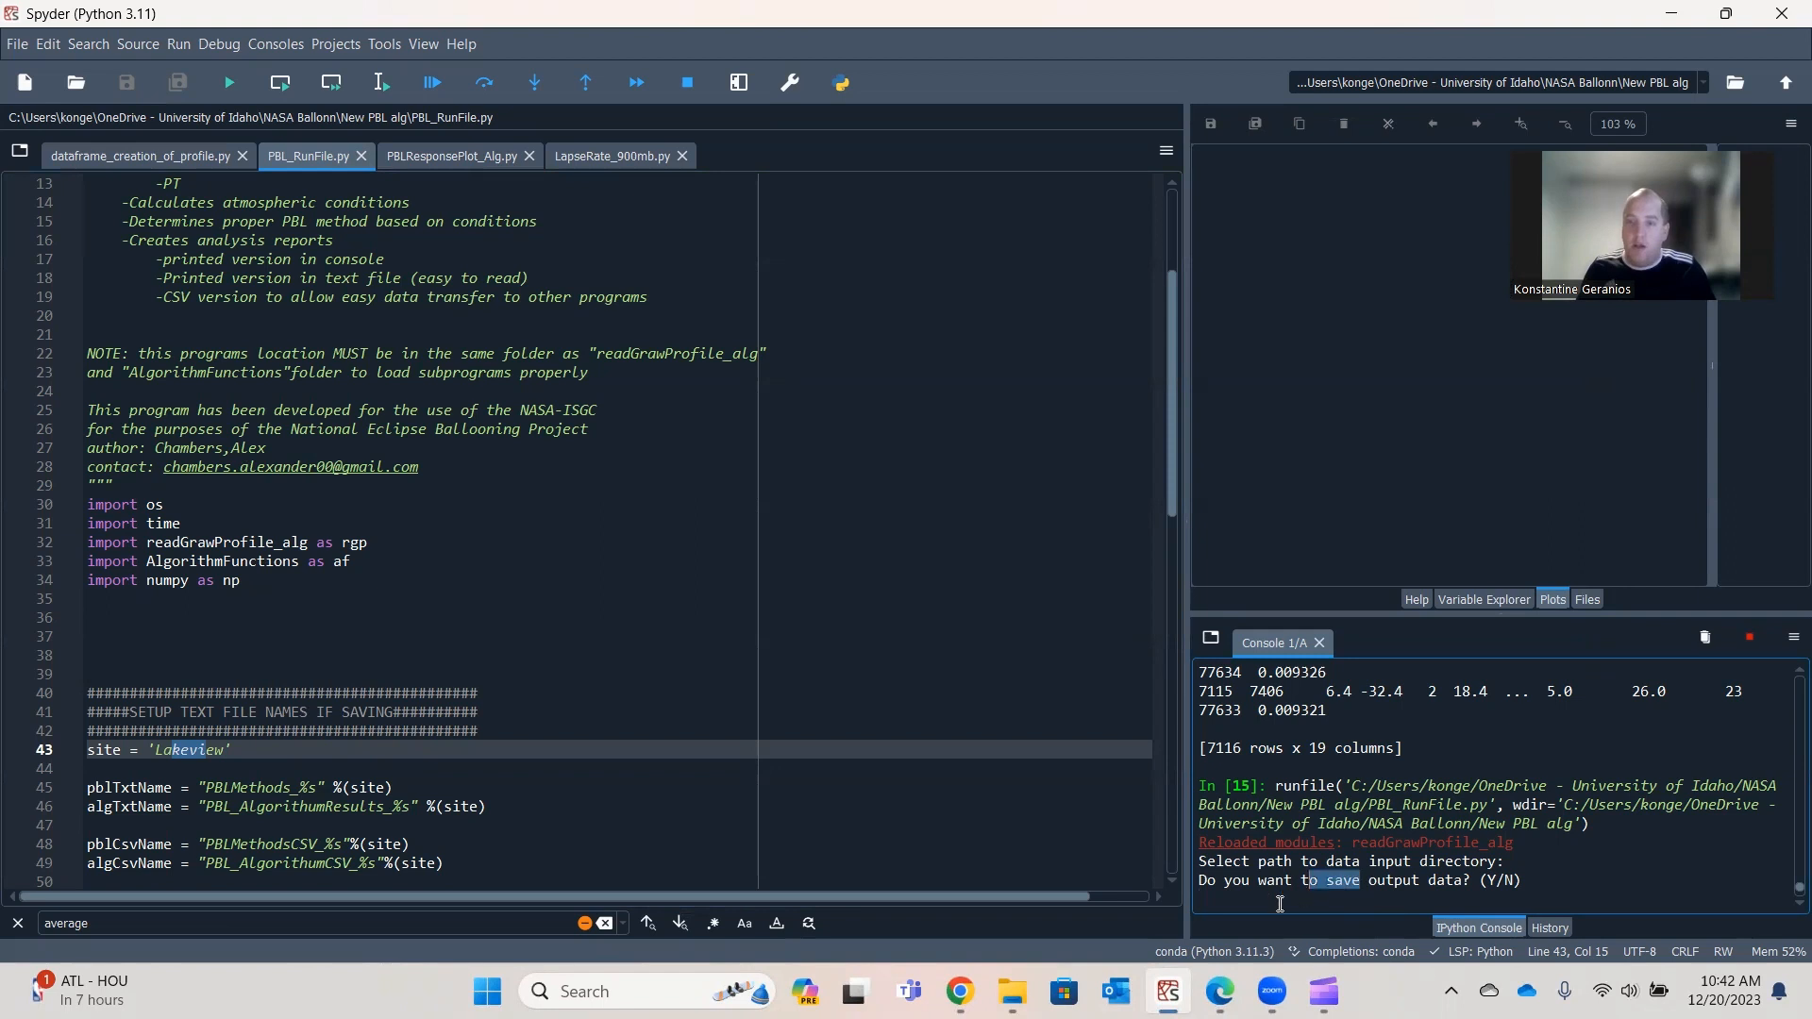
Answer Y to the console's save-output prompt.
text(Y)
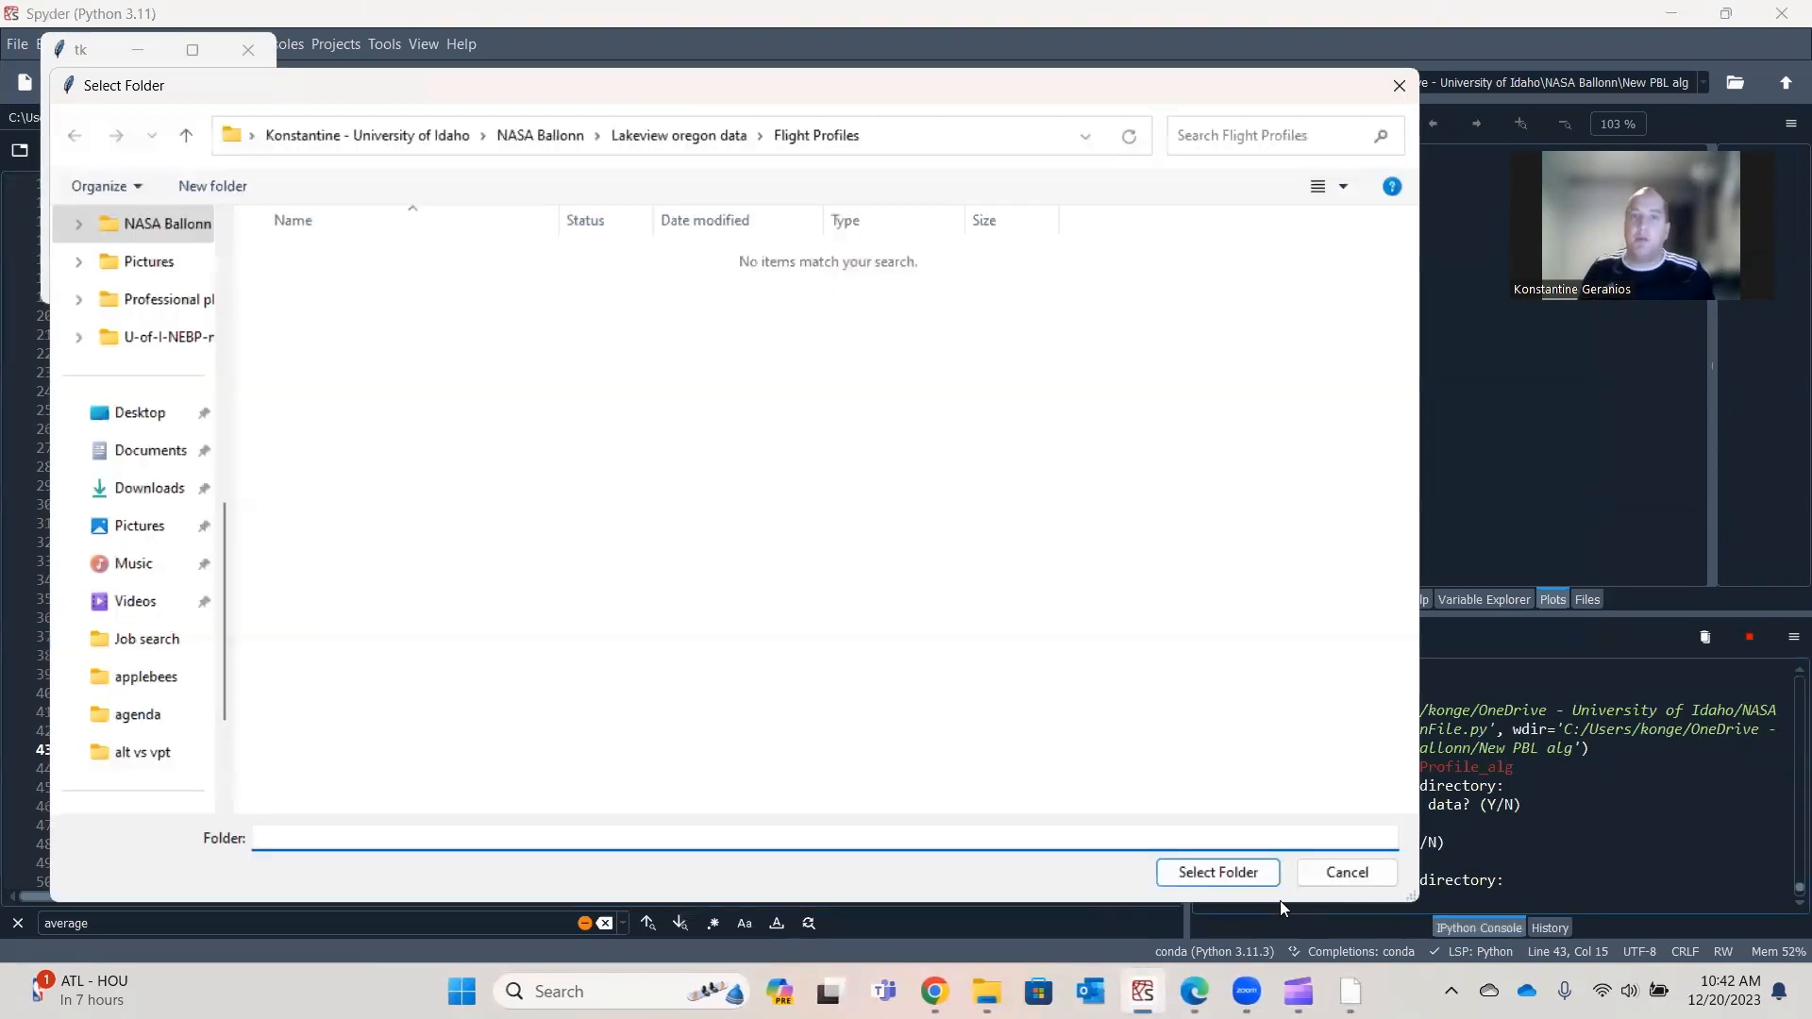
Choose Lakeview oregon data > results as the output folder.
click(678, 135)
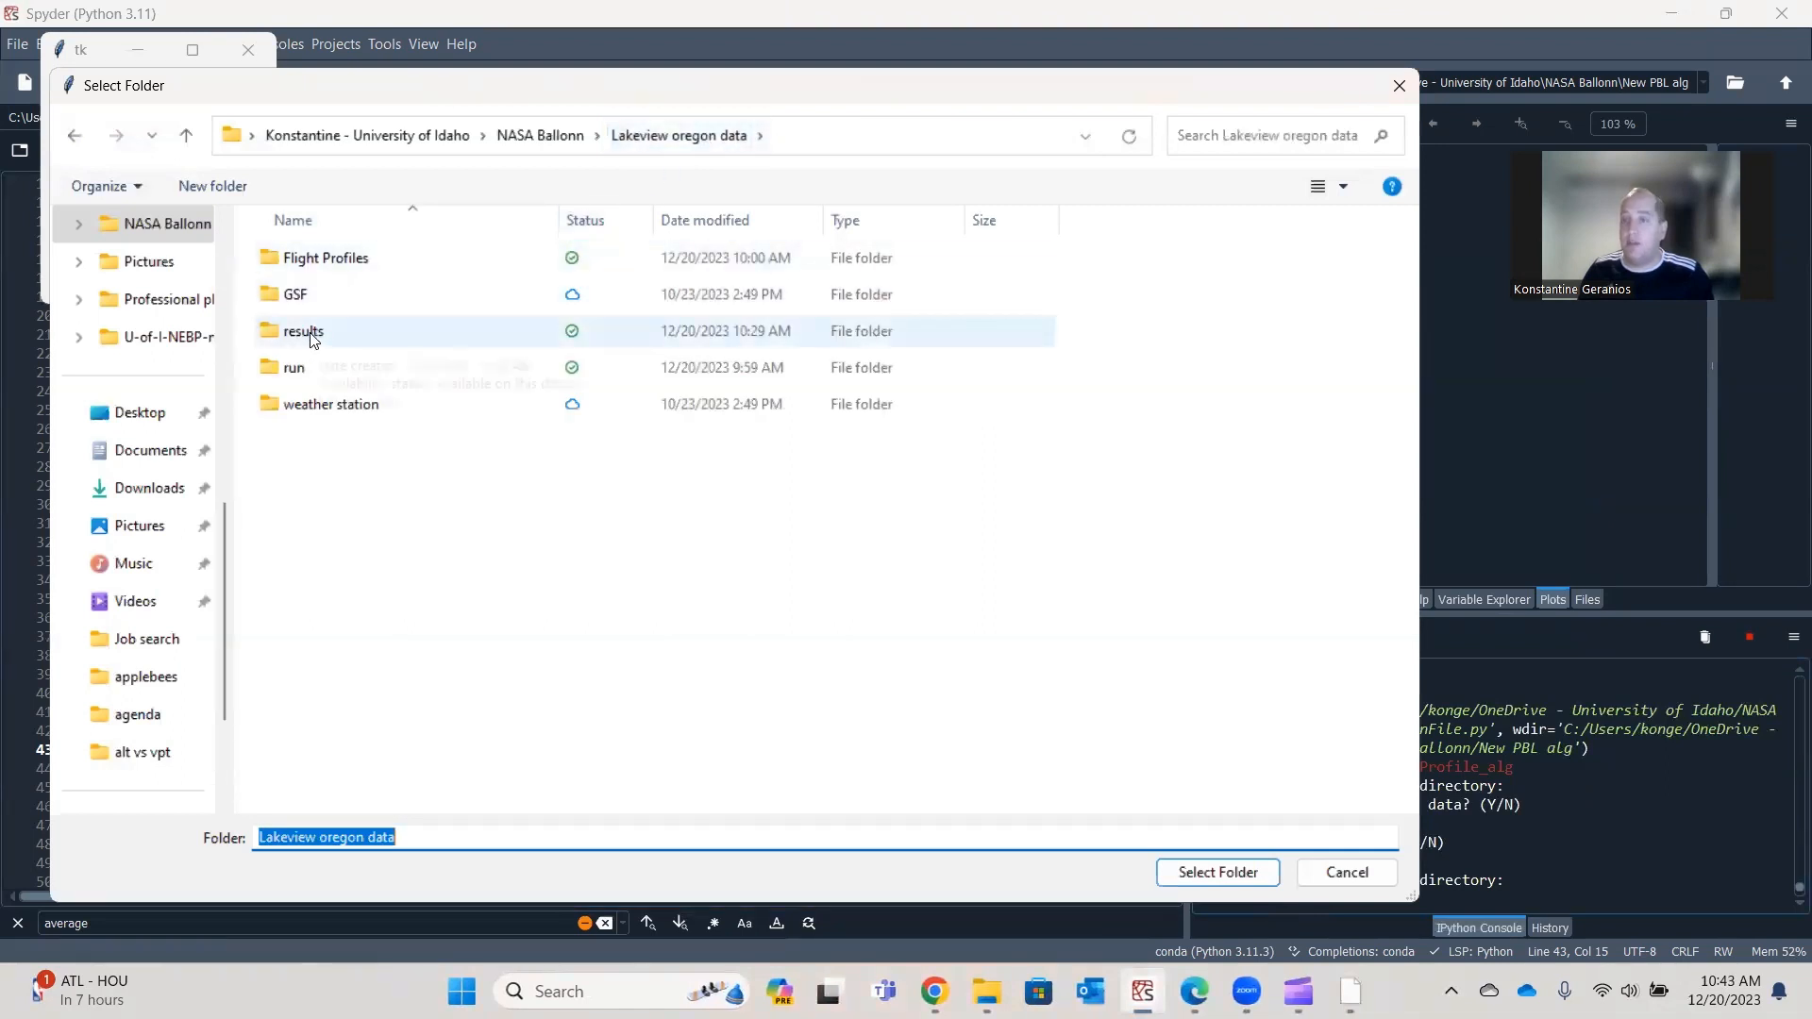
double_click(303, 332)
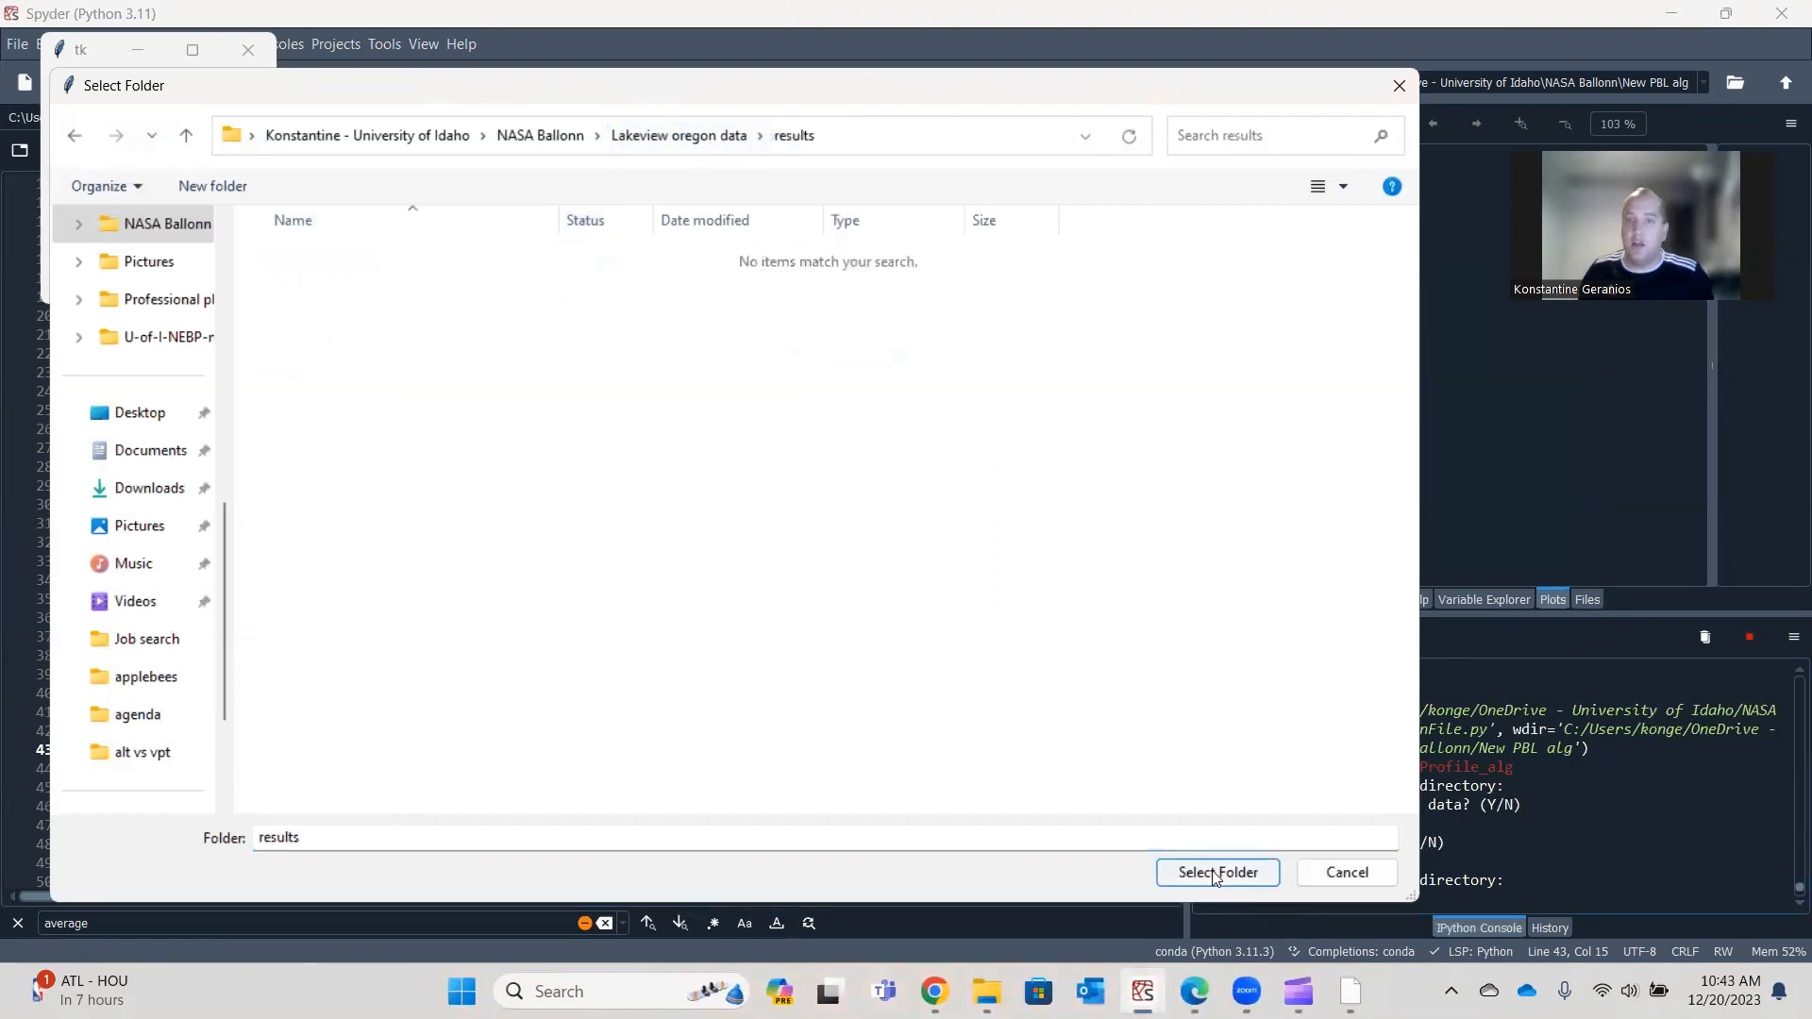
click(1216, 872)
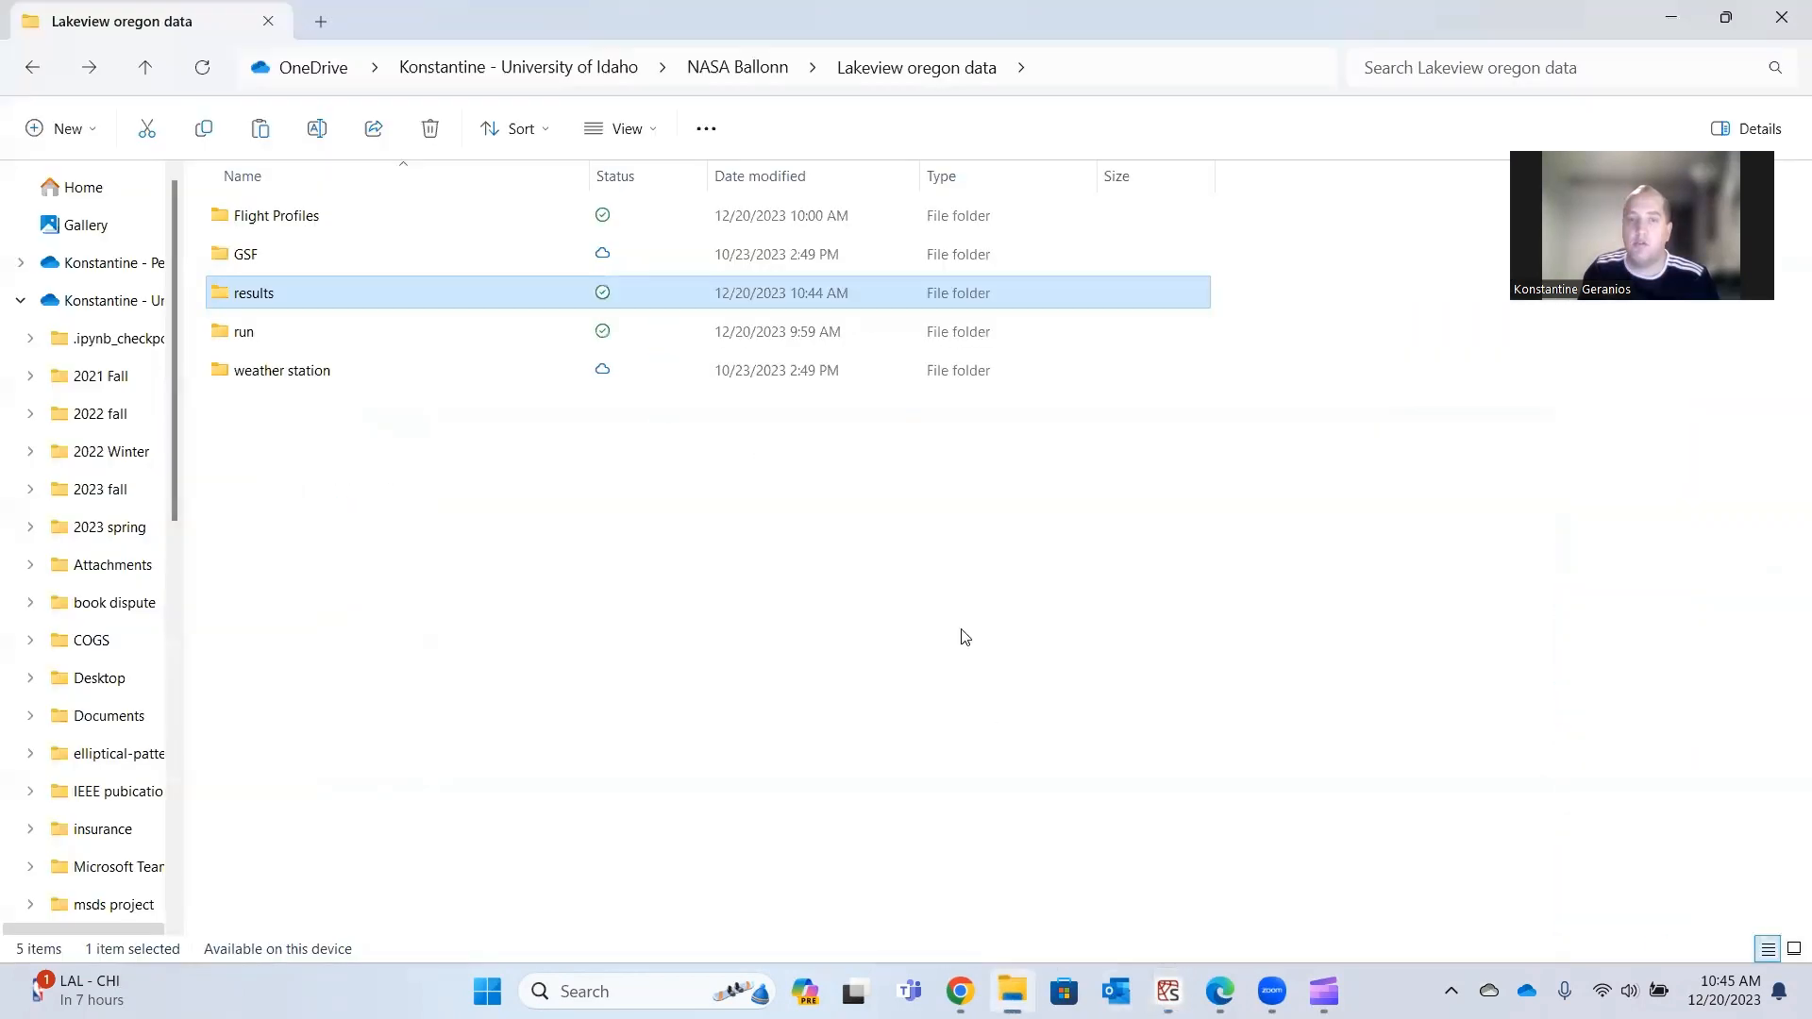
mouse_move(254, 292)
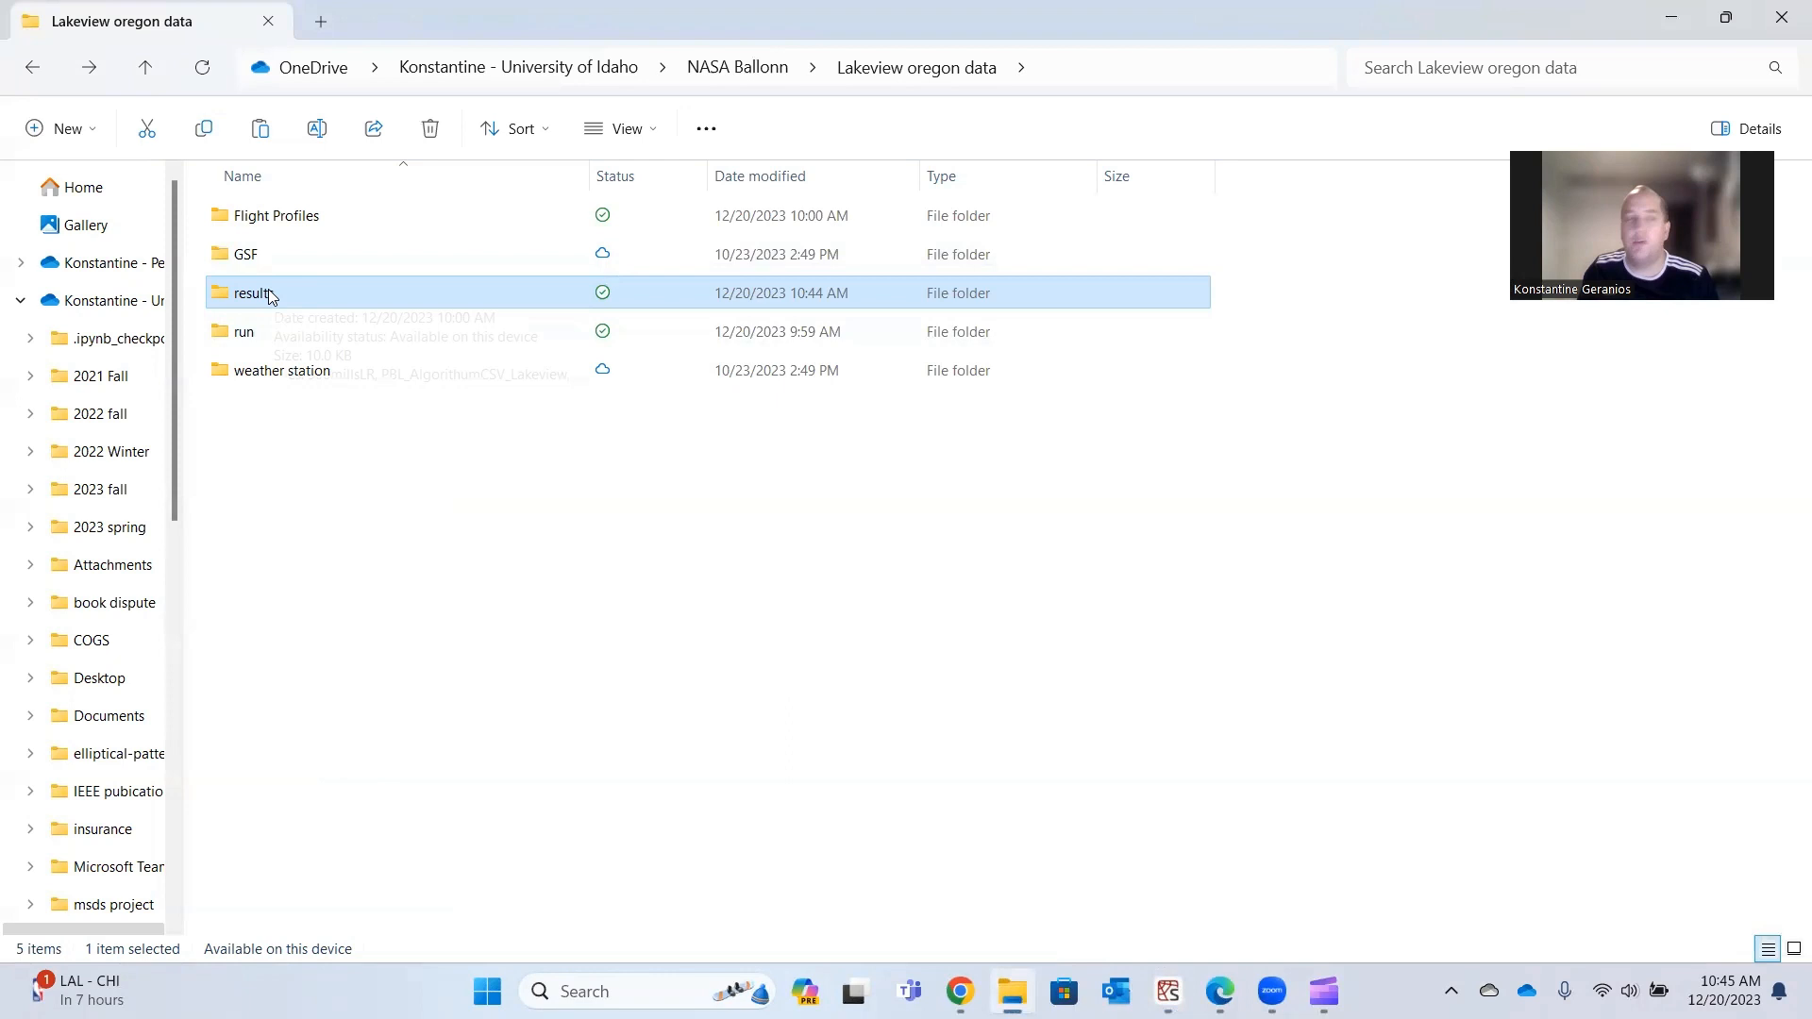
Open PBLMethods_Lakeview from the Lakeview results folder to view per-launch results.
double_click(253, 293)
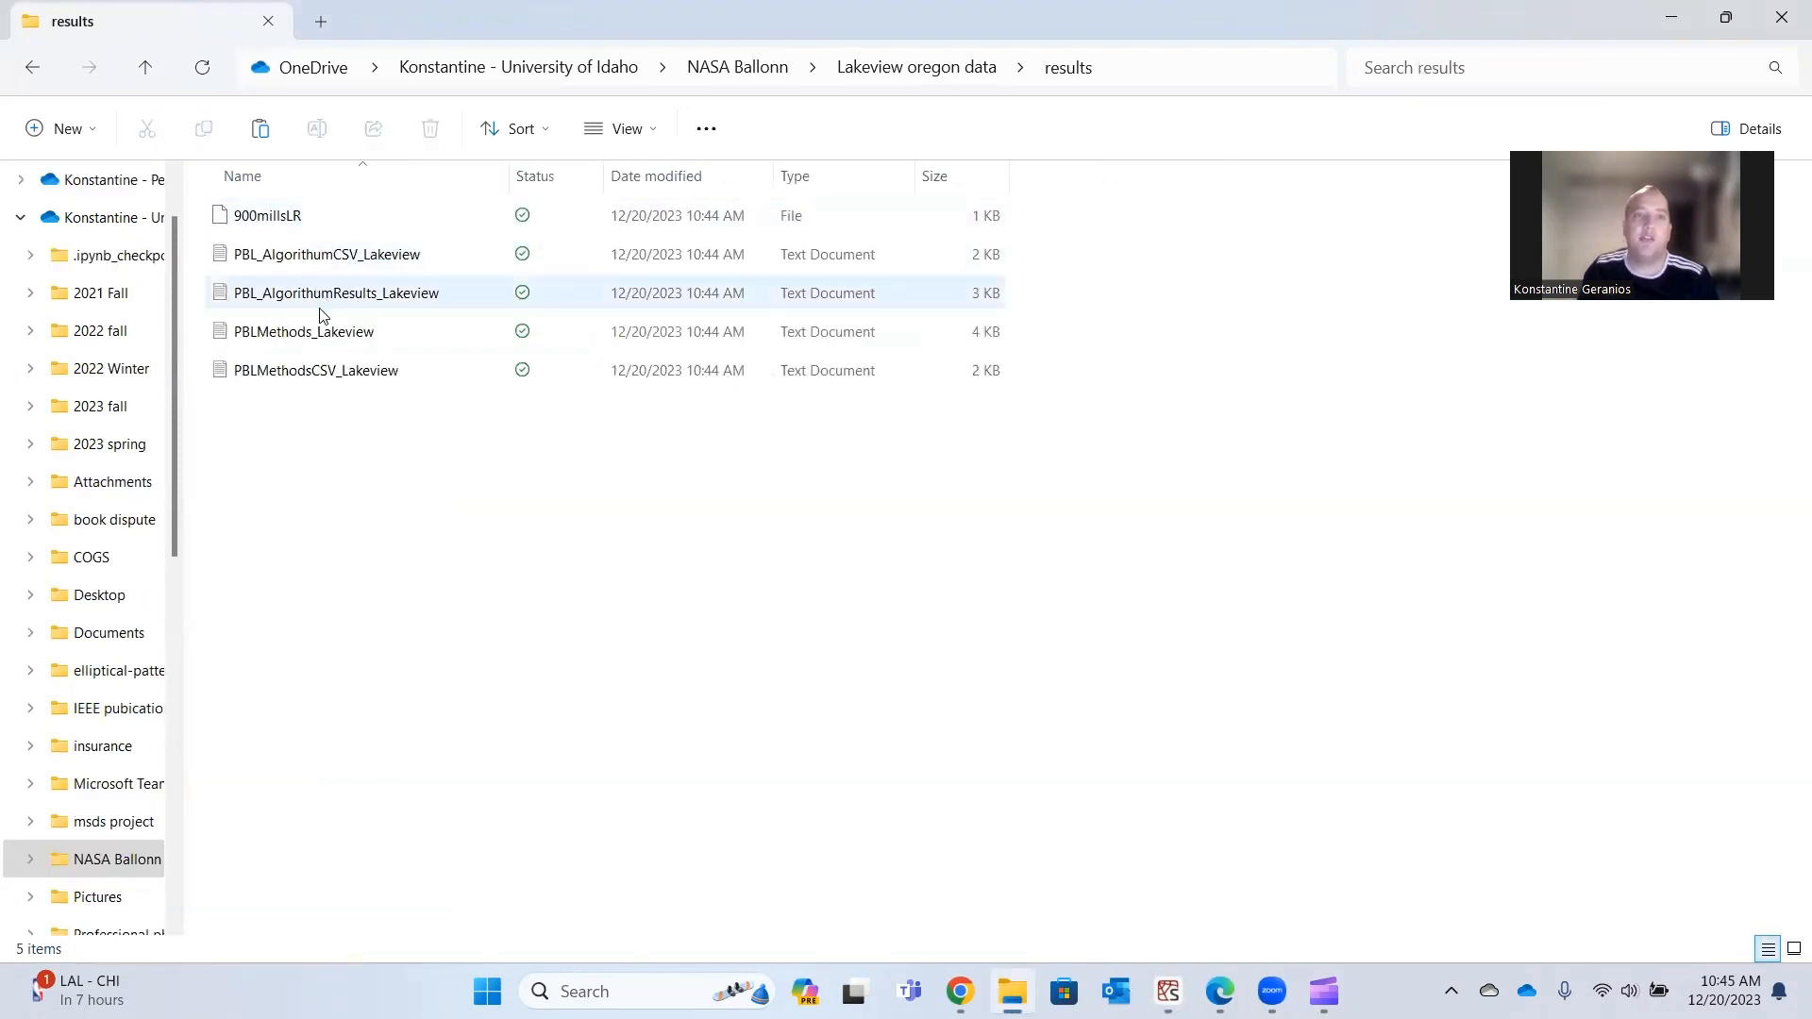
mouse_move(304, 331)
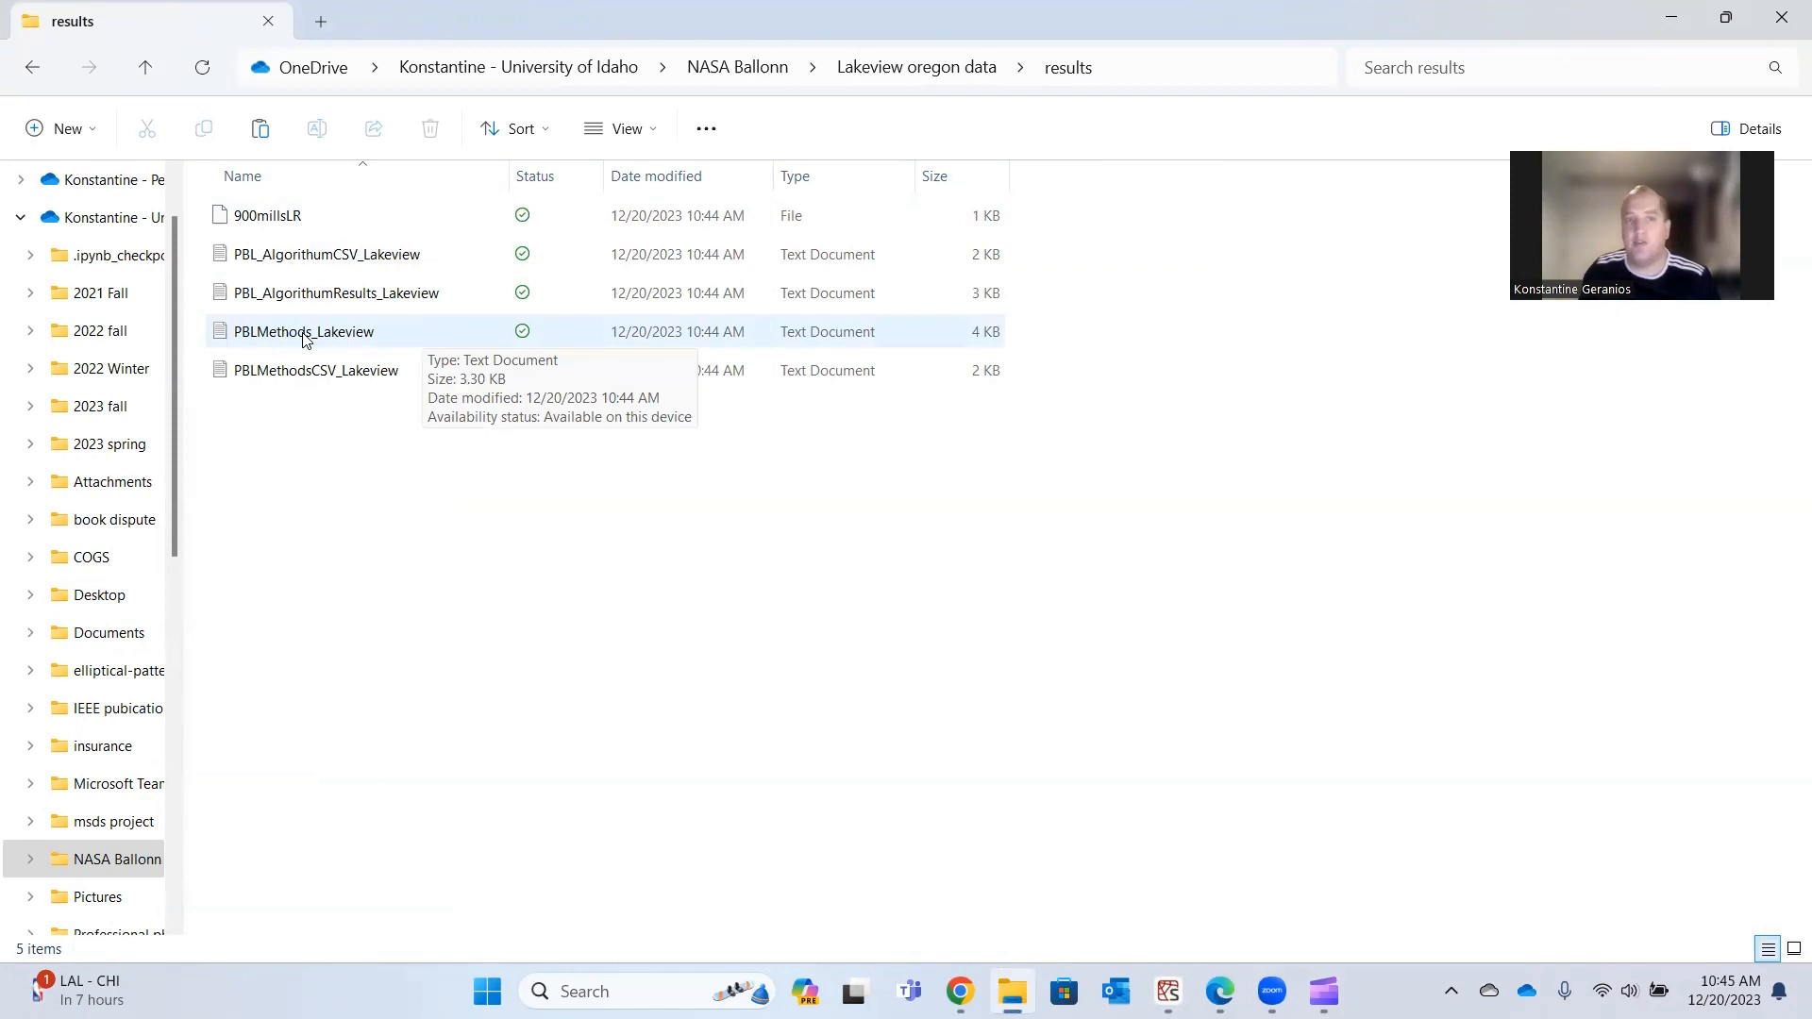
double_click(303, 332)
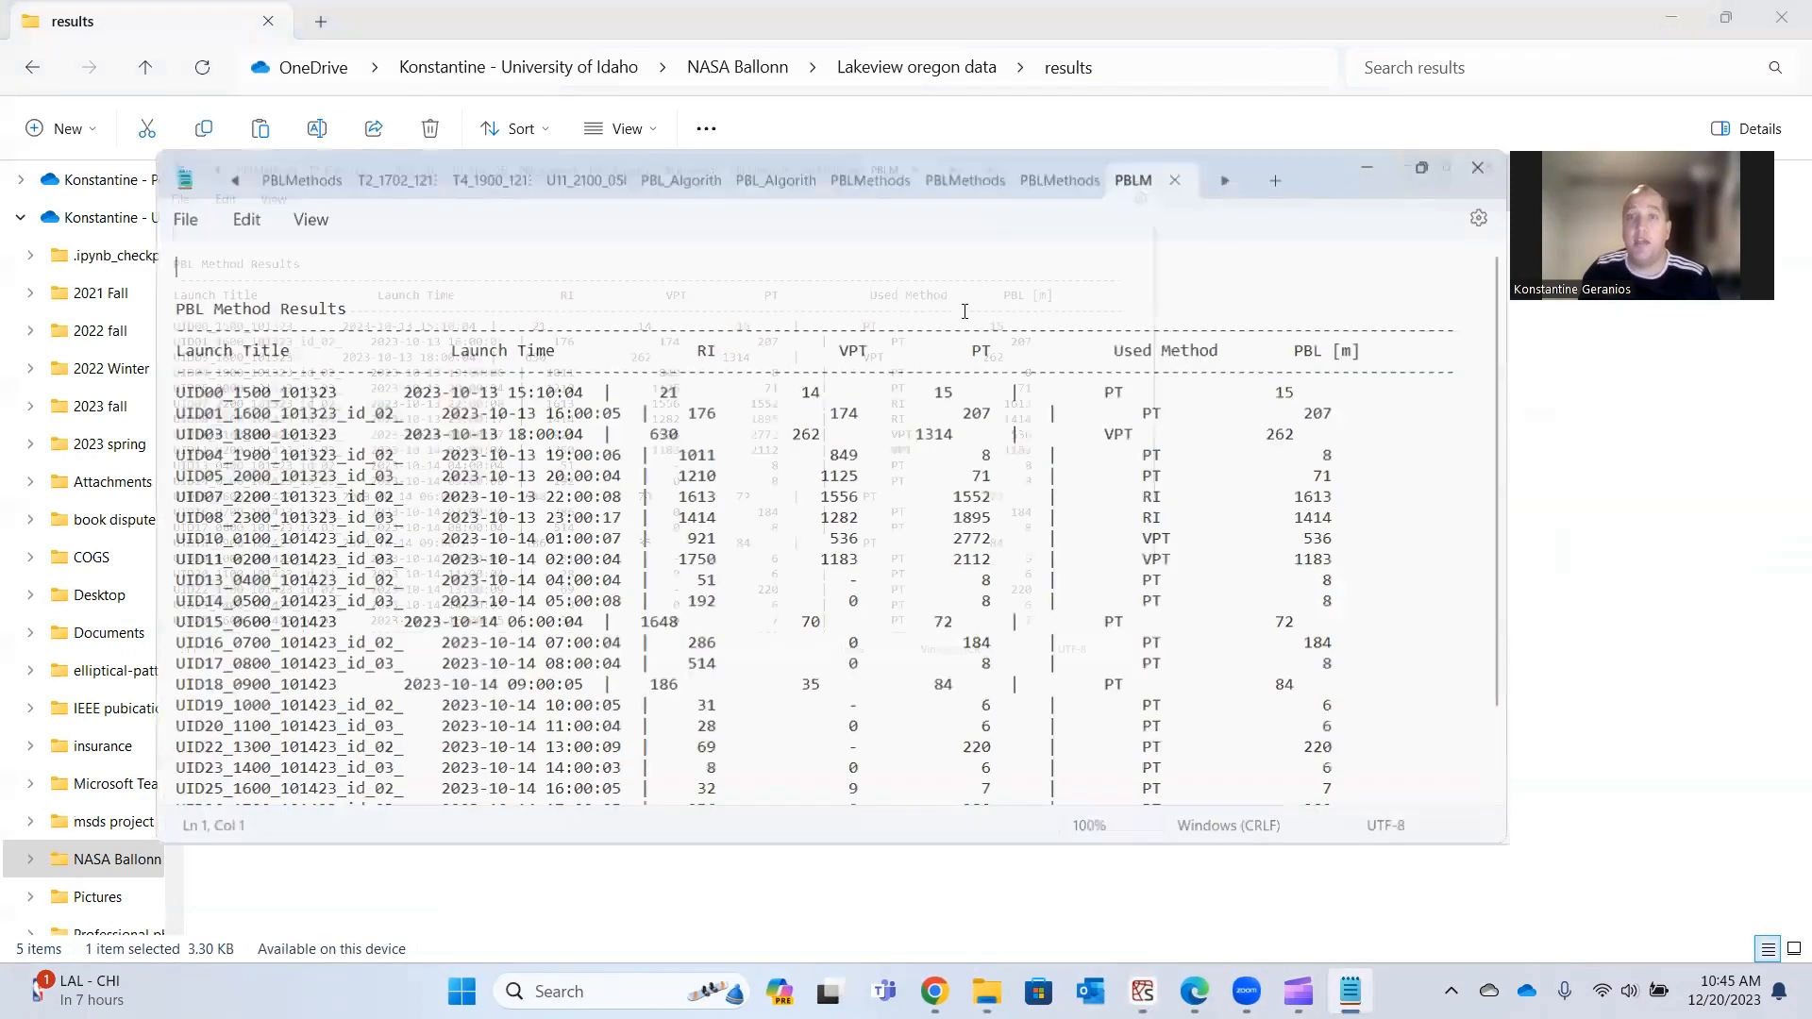
Maximize Notepad and read the PBLMethods_Lakeview report through launch UID31.
click(1419, 167)
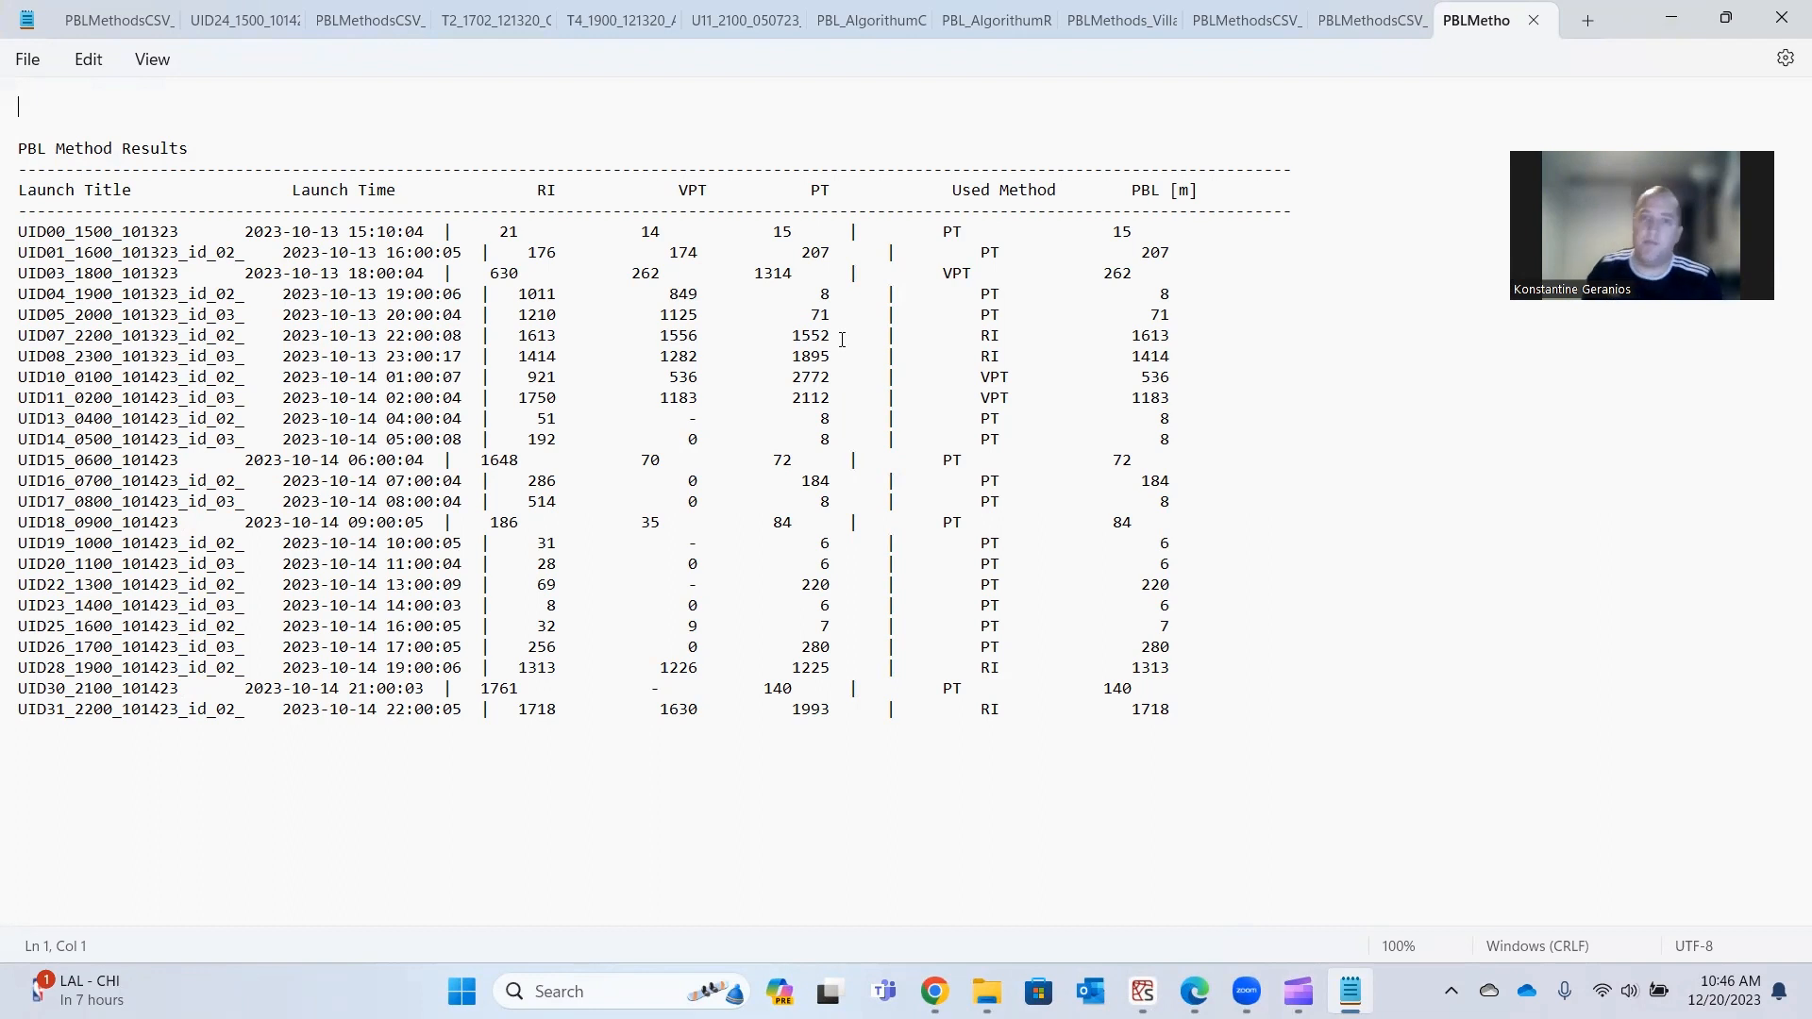
mouse_move(1003, 204)
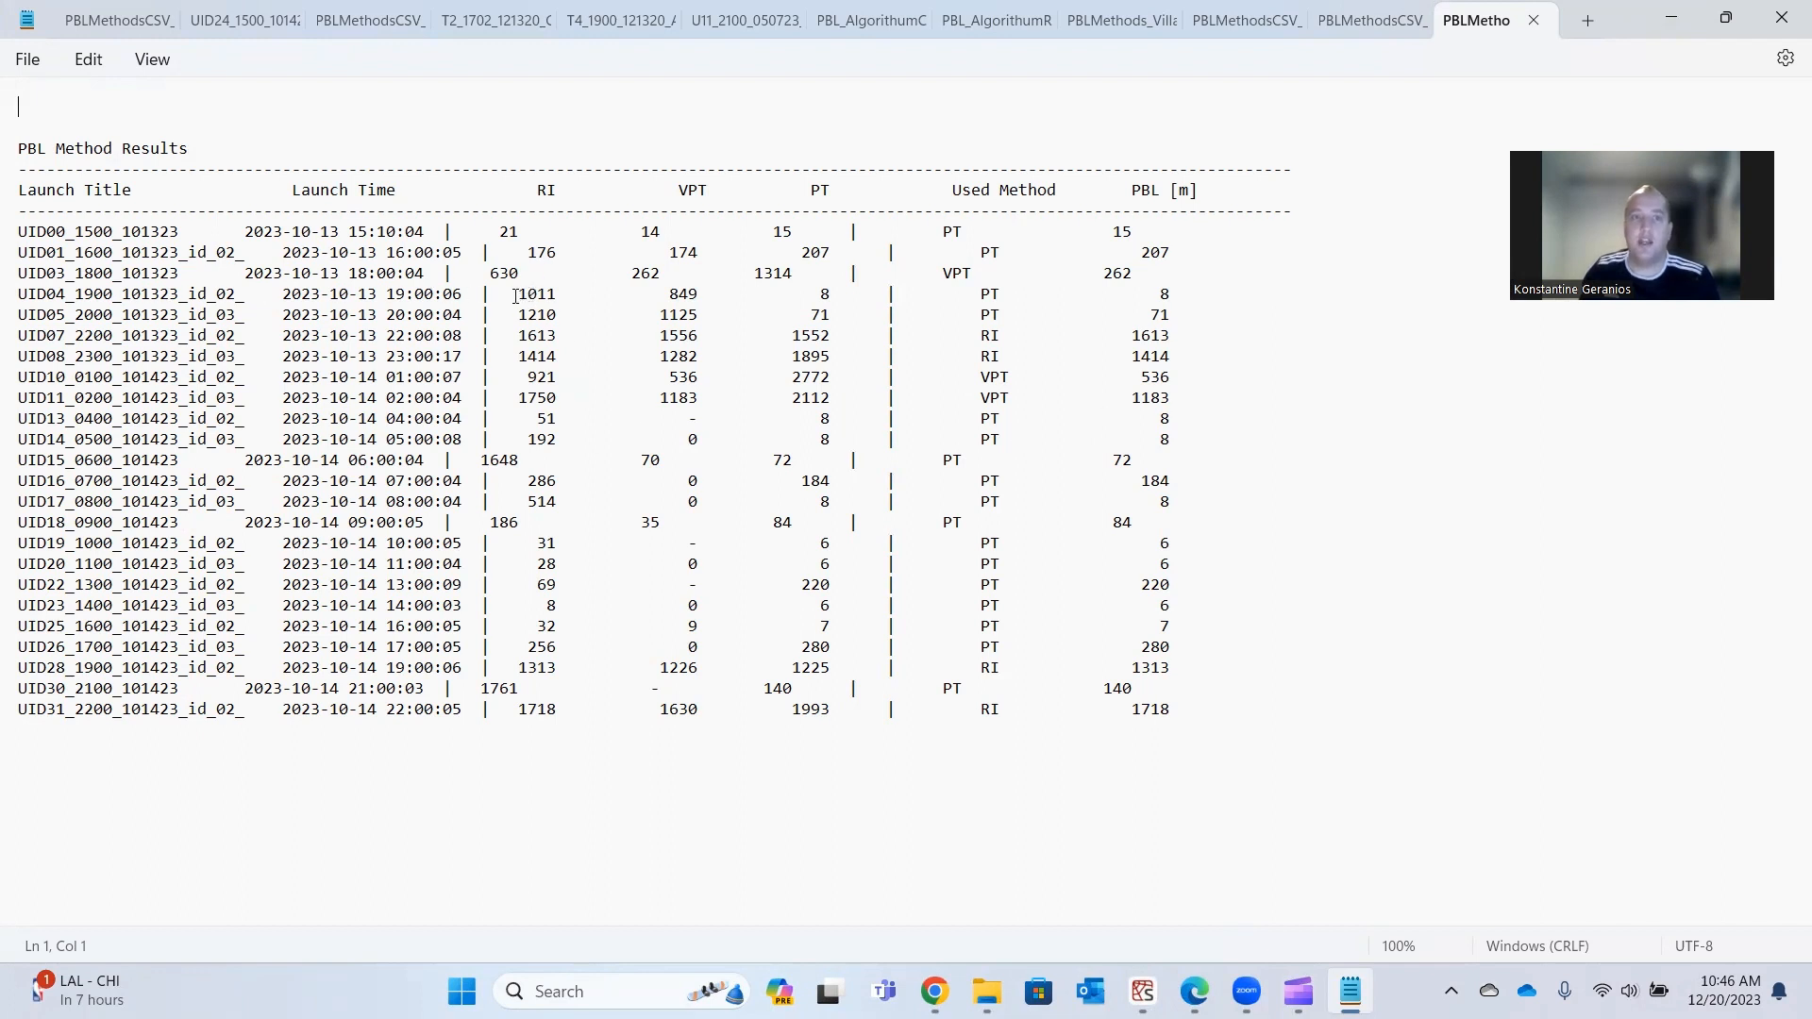
drag(518, 293, 841, 294)
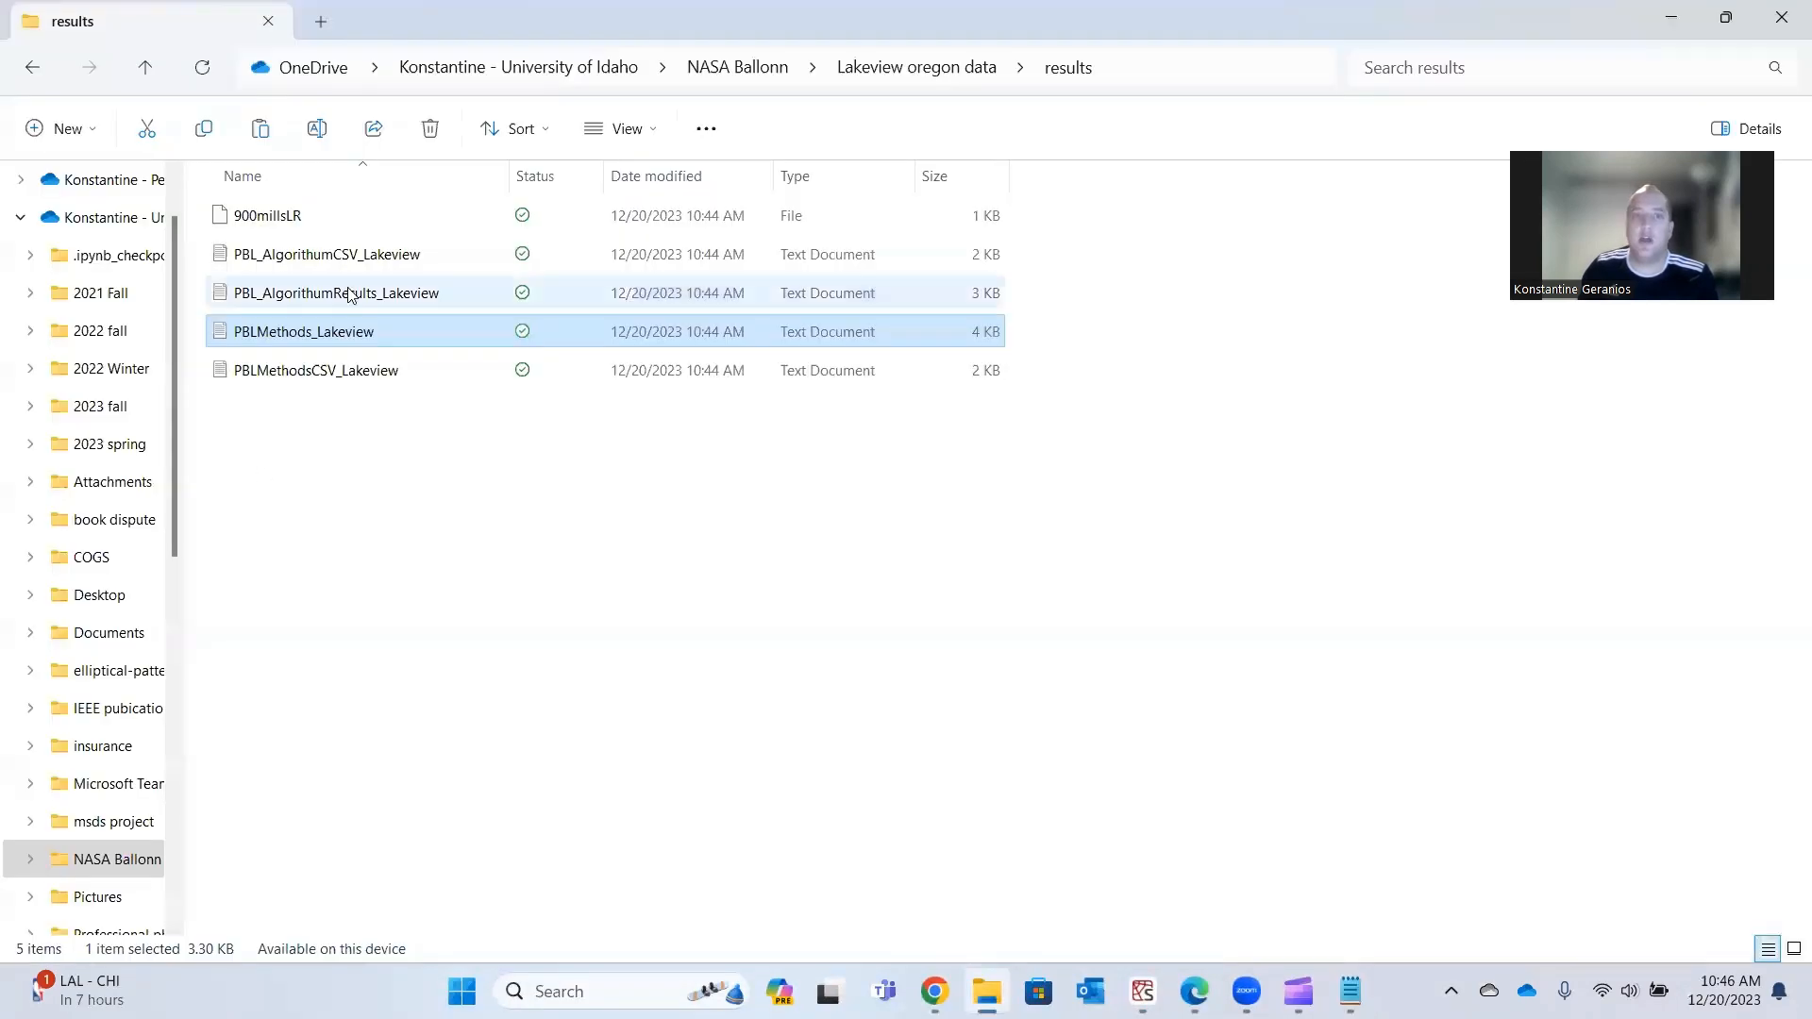
View PBL_AlgorithumResults_Lakeview and PBLMethodsCSV_Lakeview in Notepad, then hide the results folder.
double_click(336, 292)
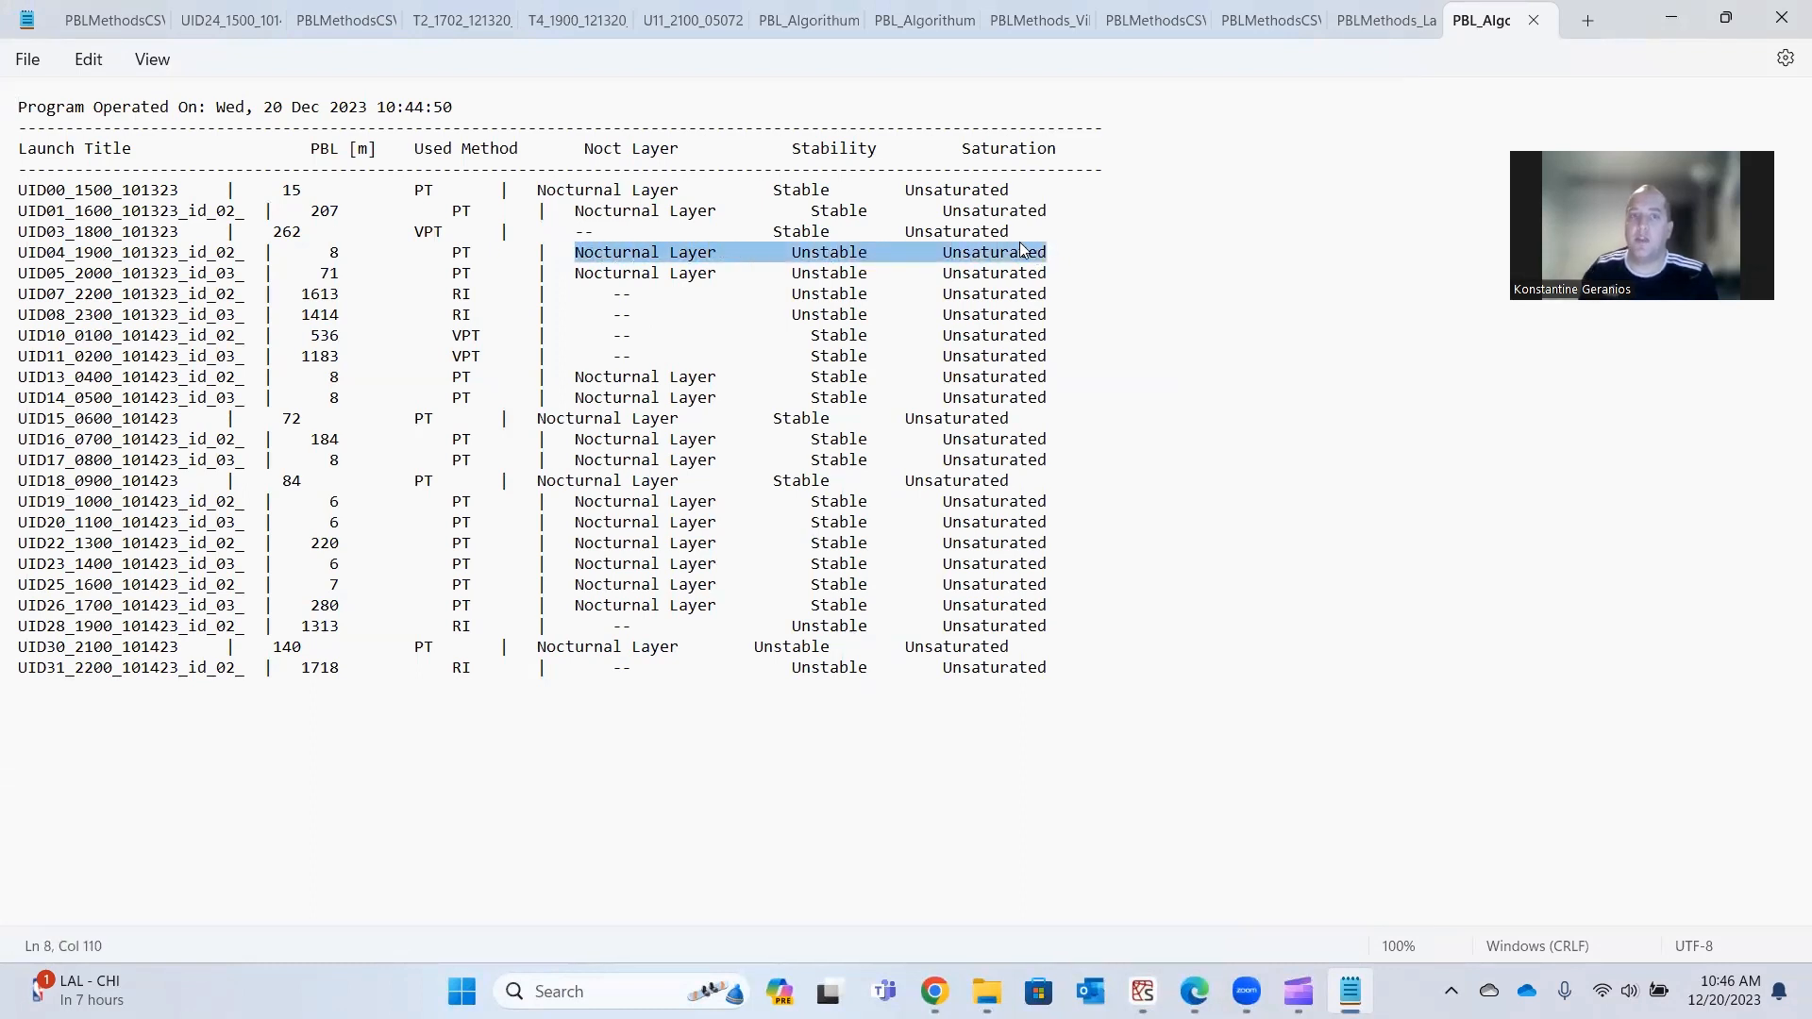
mouse_move(835, 252)
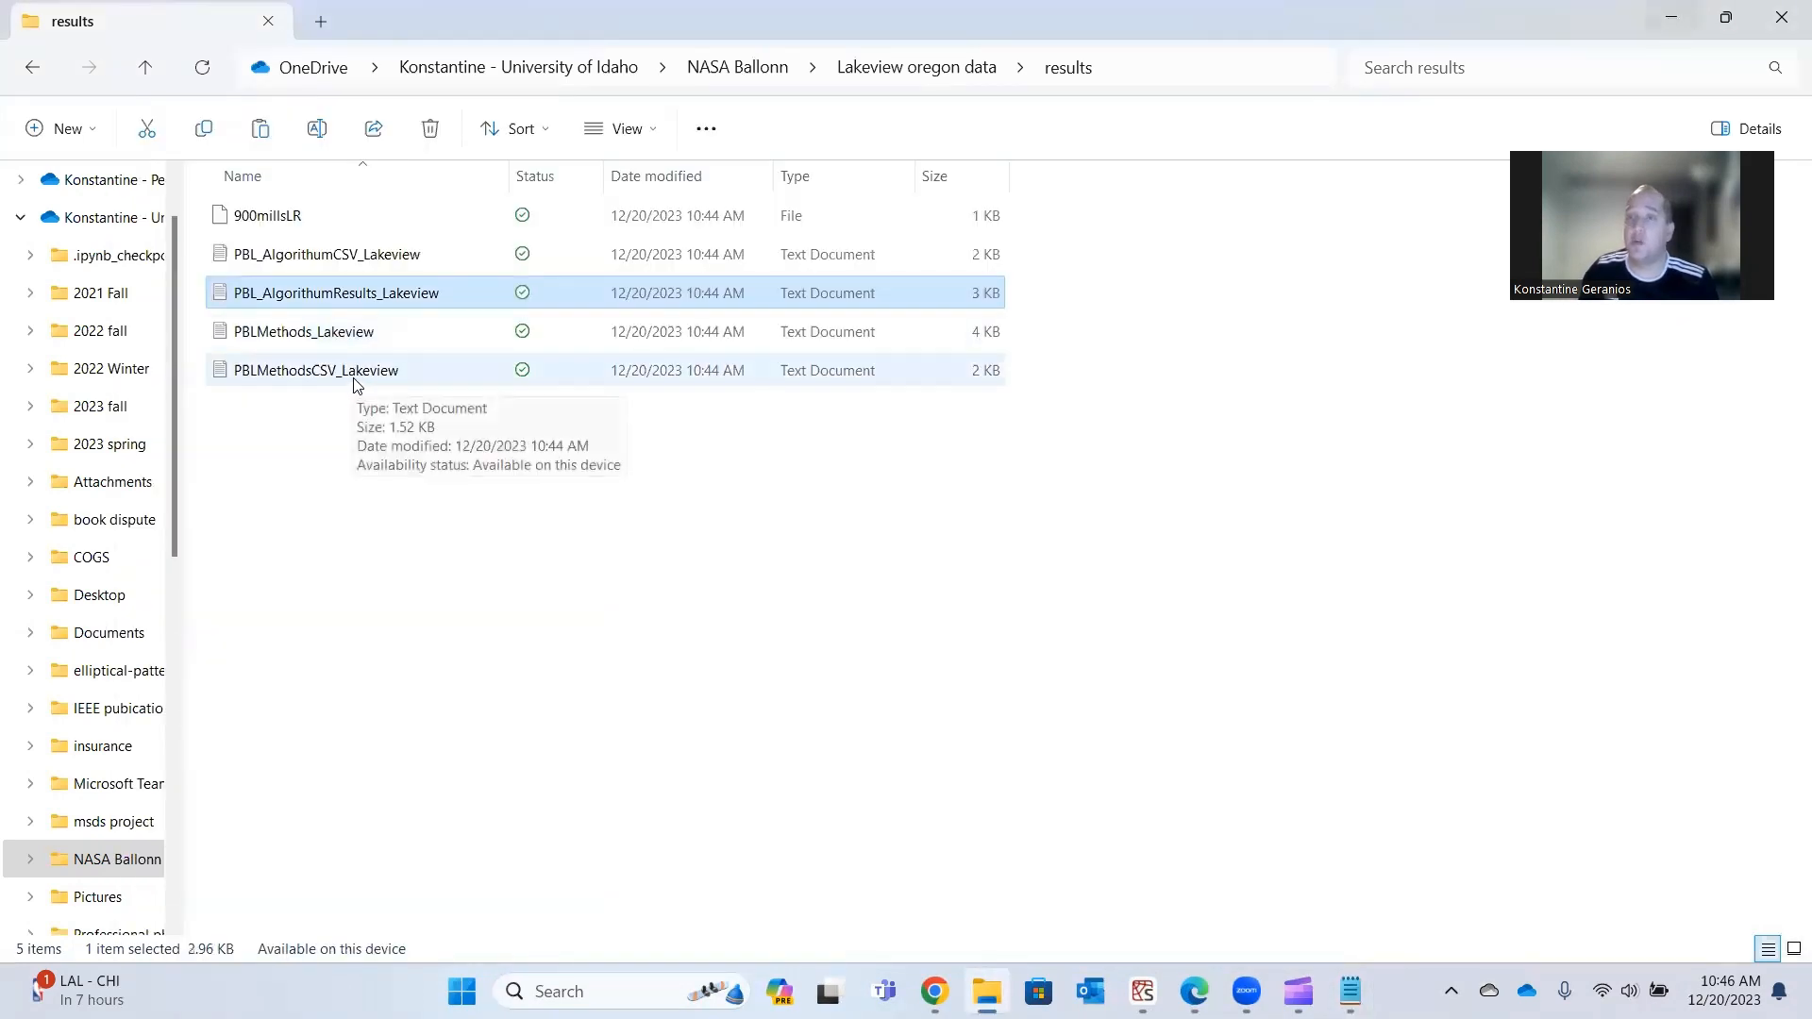
double_click(335, 292)
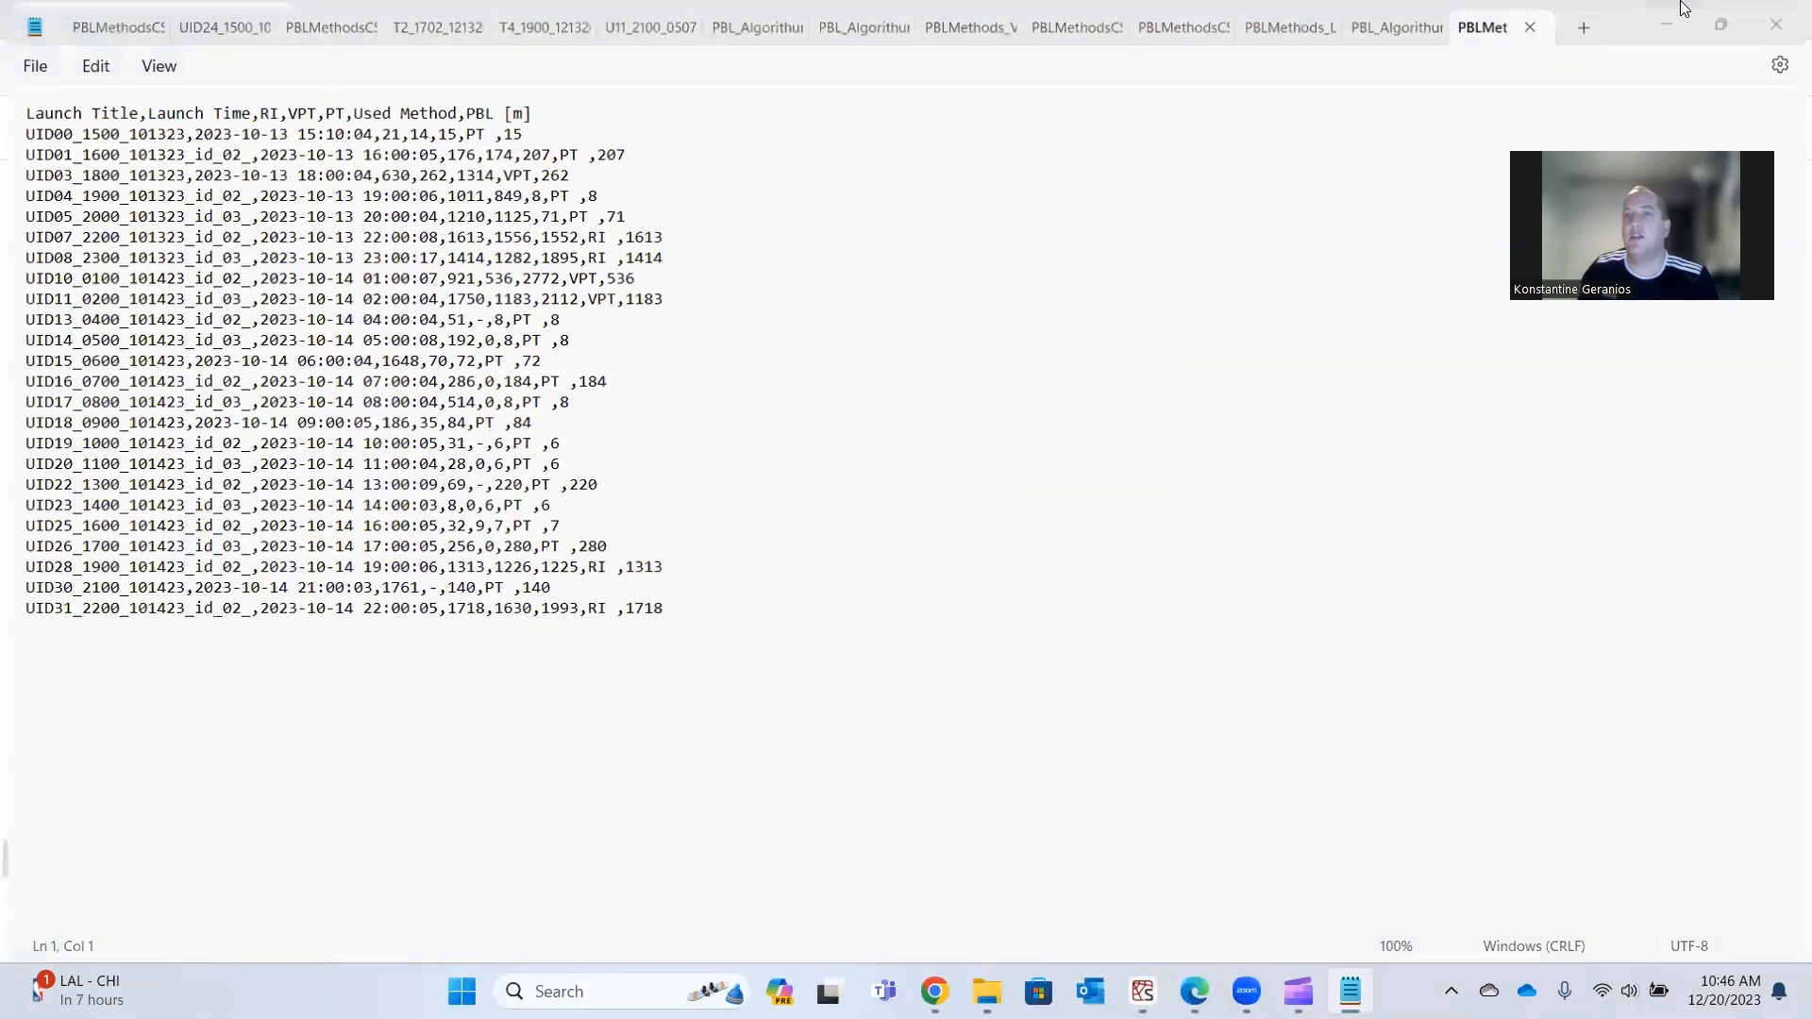
right_click(295, 370)
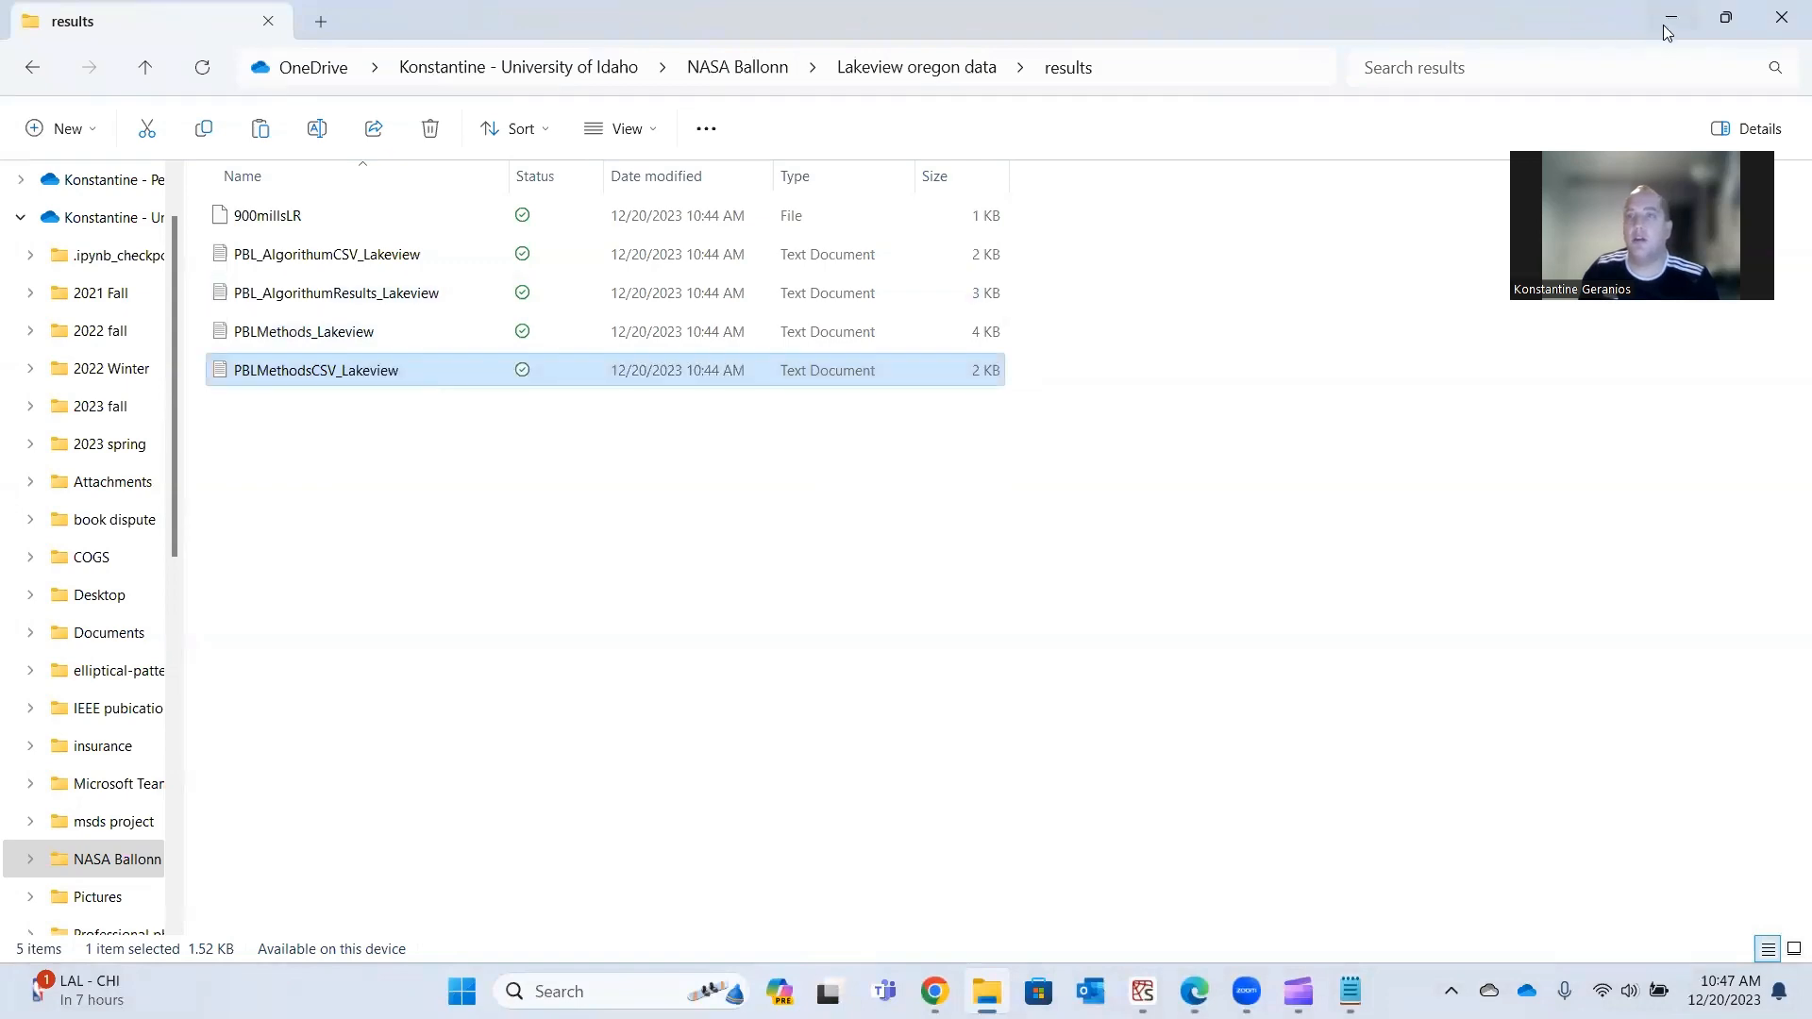
click(1142, 1000)
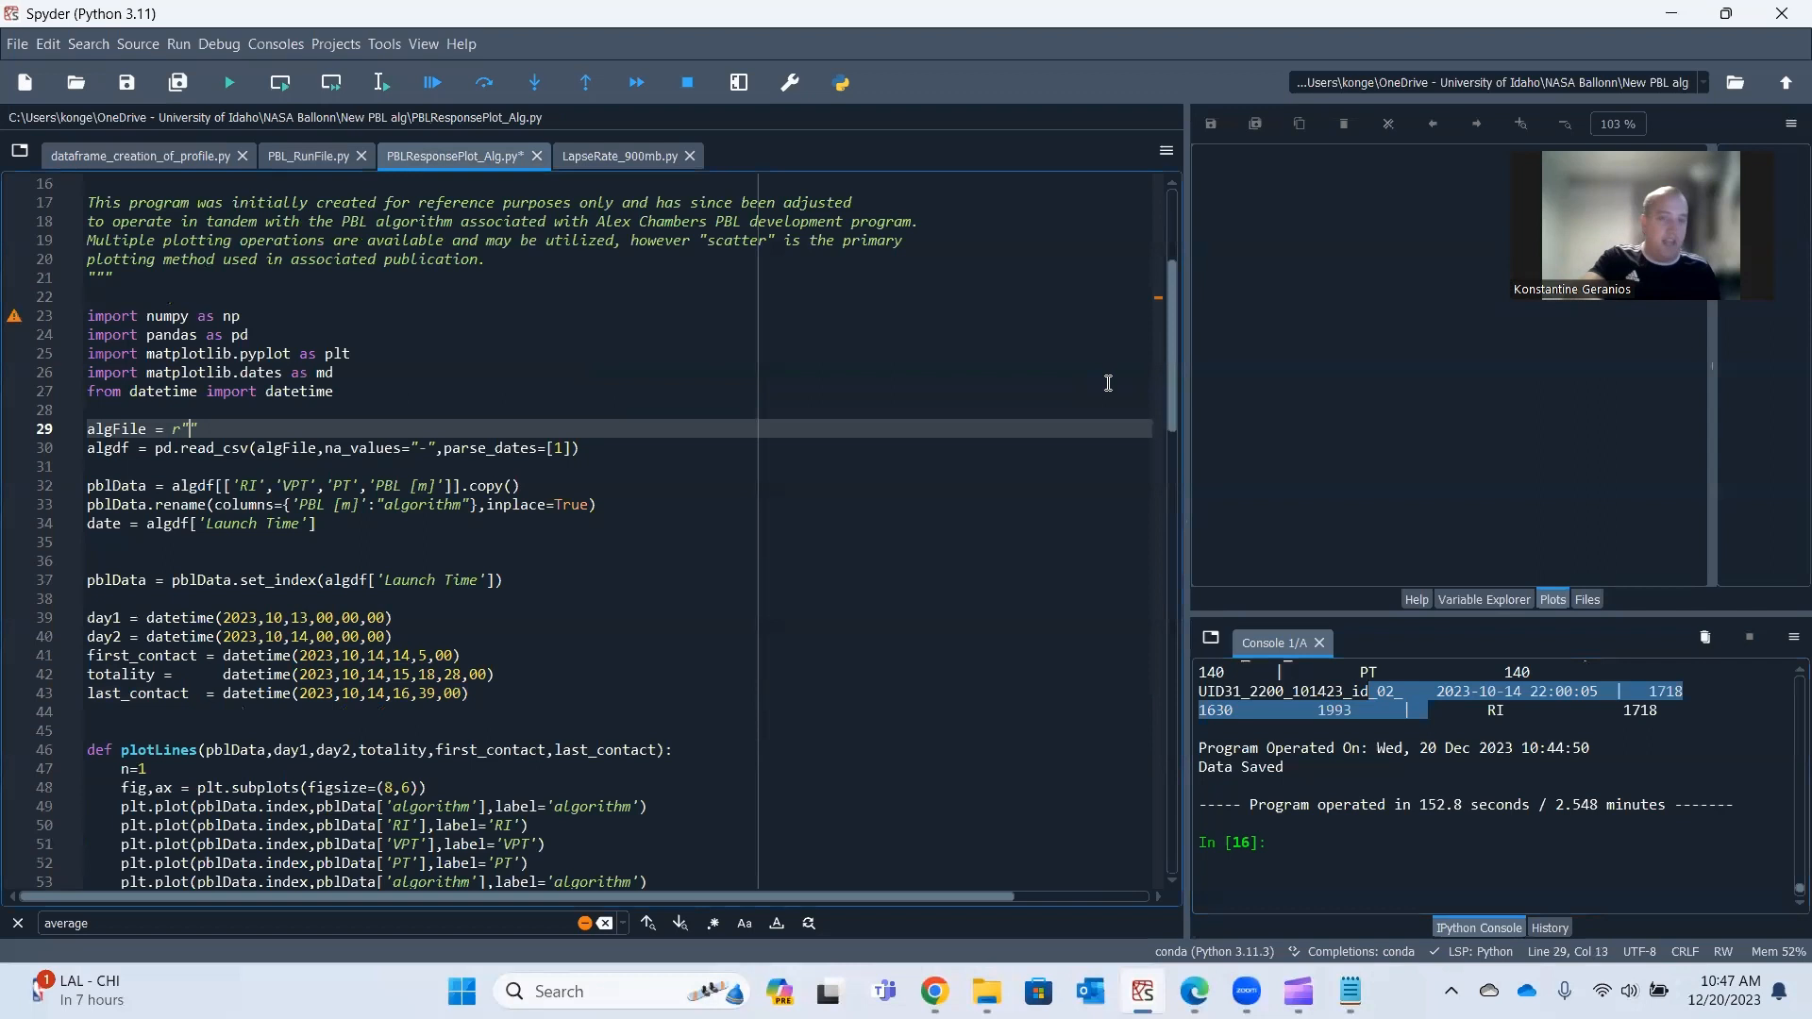
Set algFile to the PBLMethodsCSV_Lakeview.txt path in the Lakeview oregon data results folder.
text(C:/Users/konge/OneDrive - University of Idaho/NASA Ballonn/Lakeview oregon data/results/PBLMethodsCSV_Lakeview.txt)
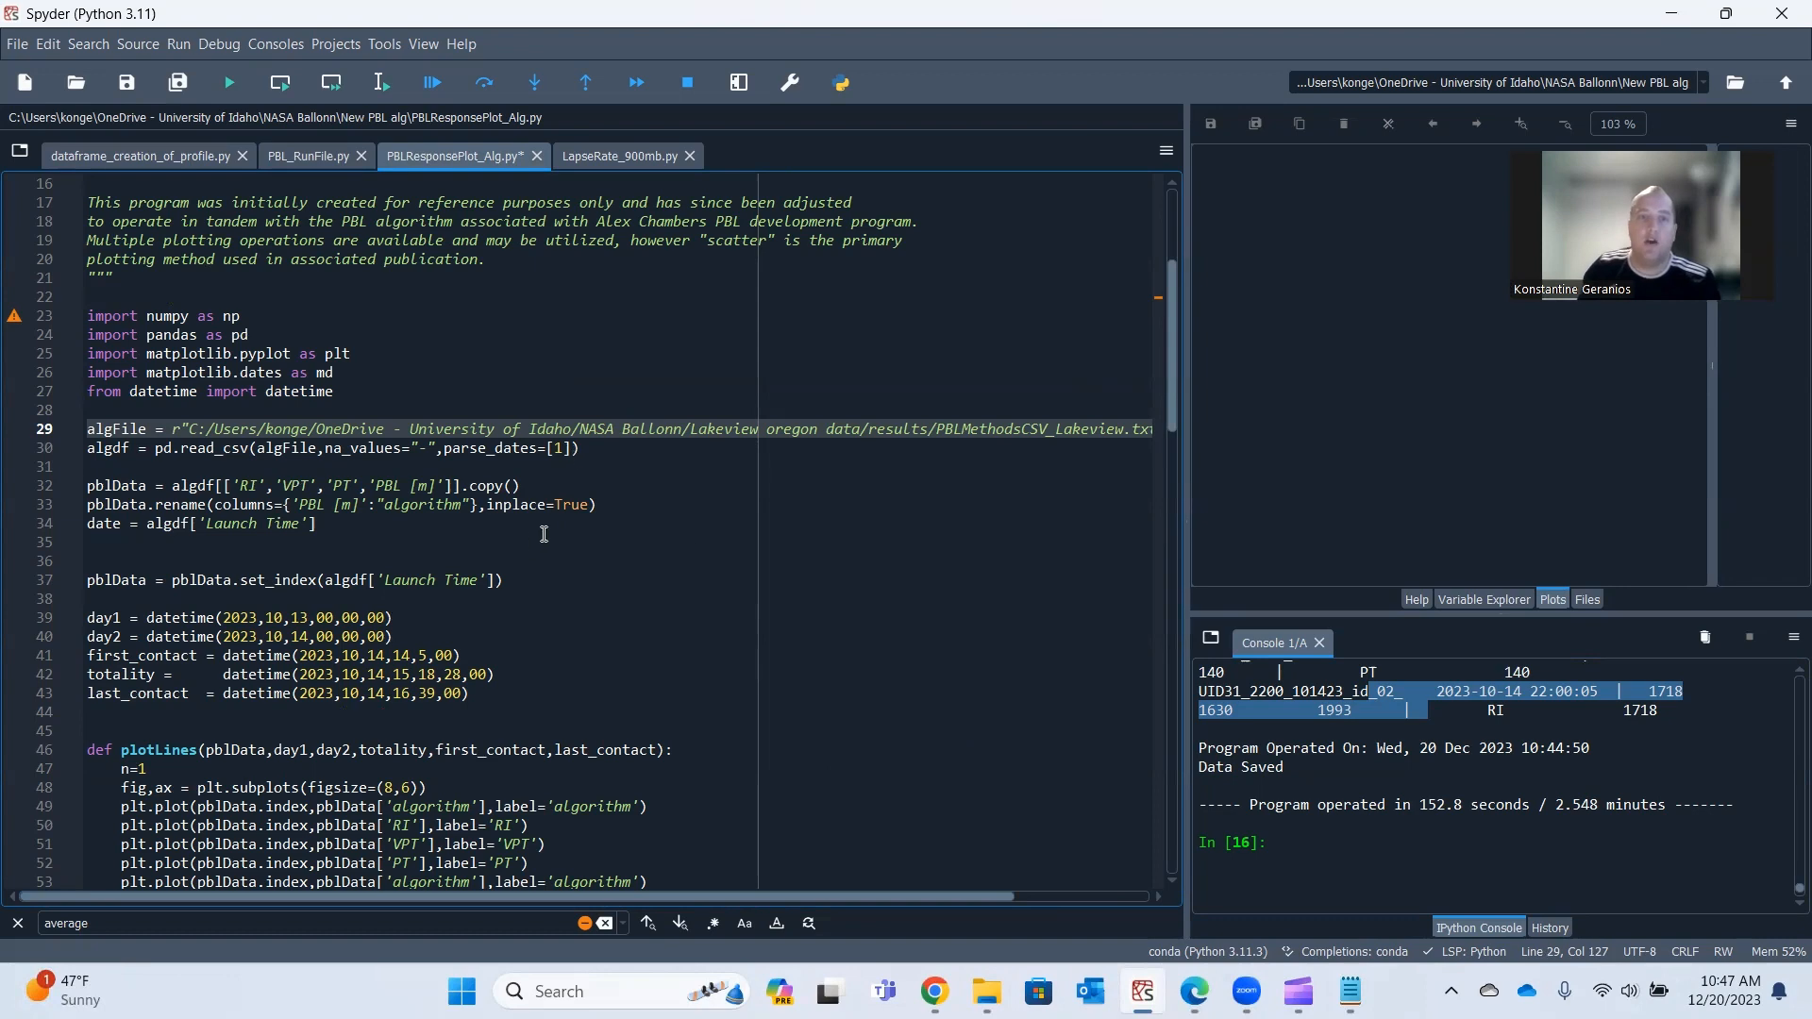
scroll(down, 3)
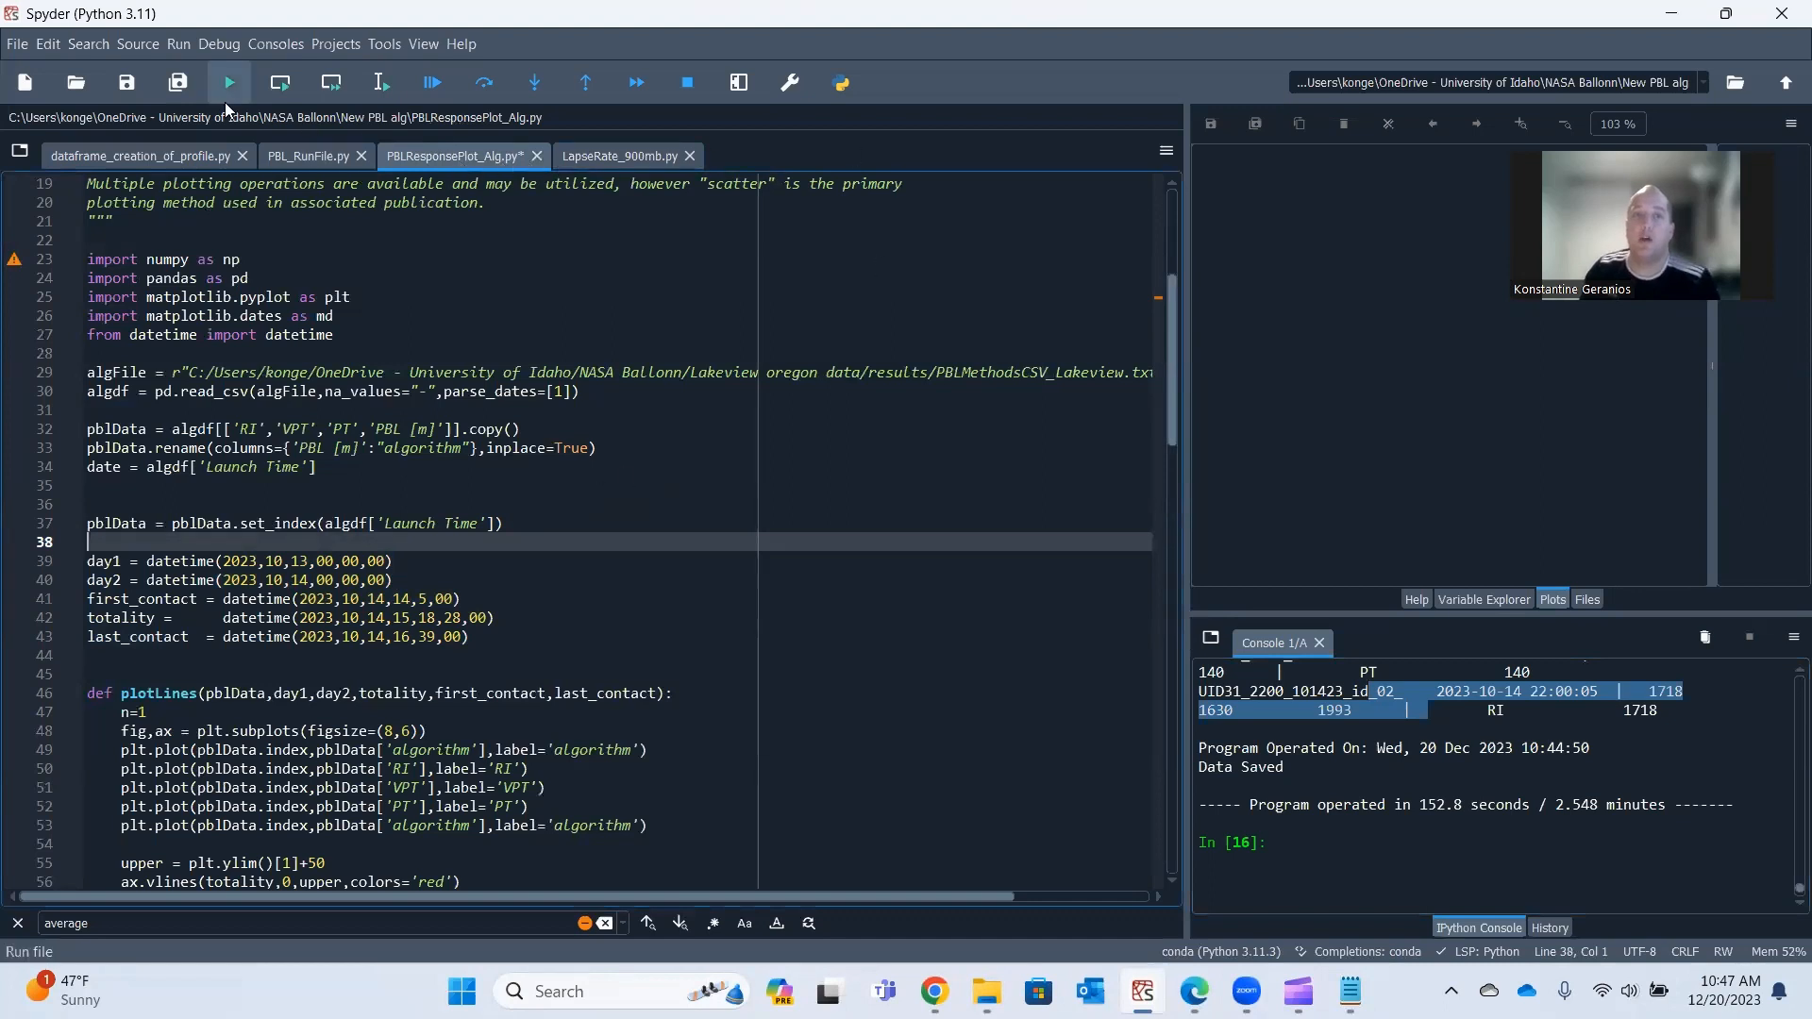
Run PBLResponsePlot_Alg to chart RI, VPT, PT and algorithm PBL heights over launch time.
click(227, 82)
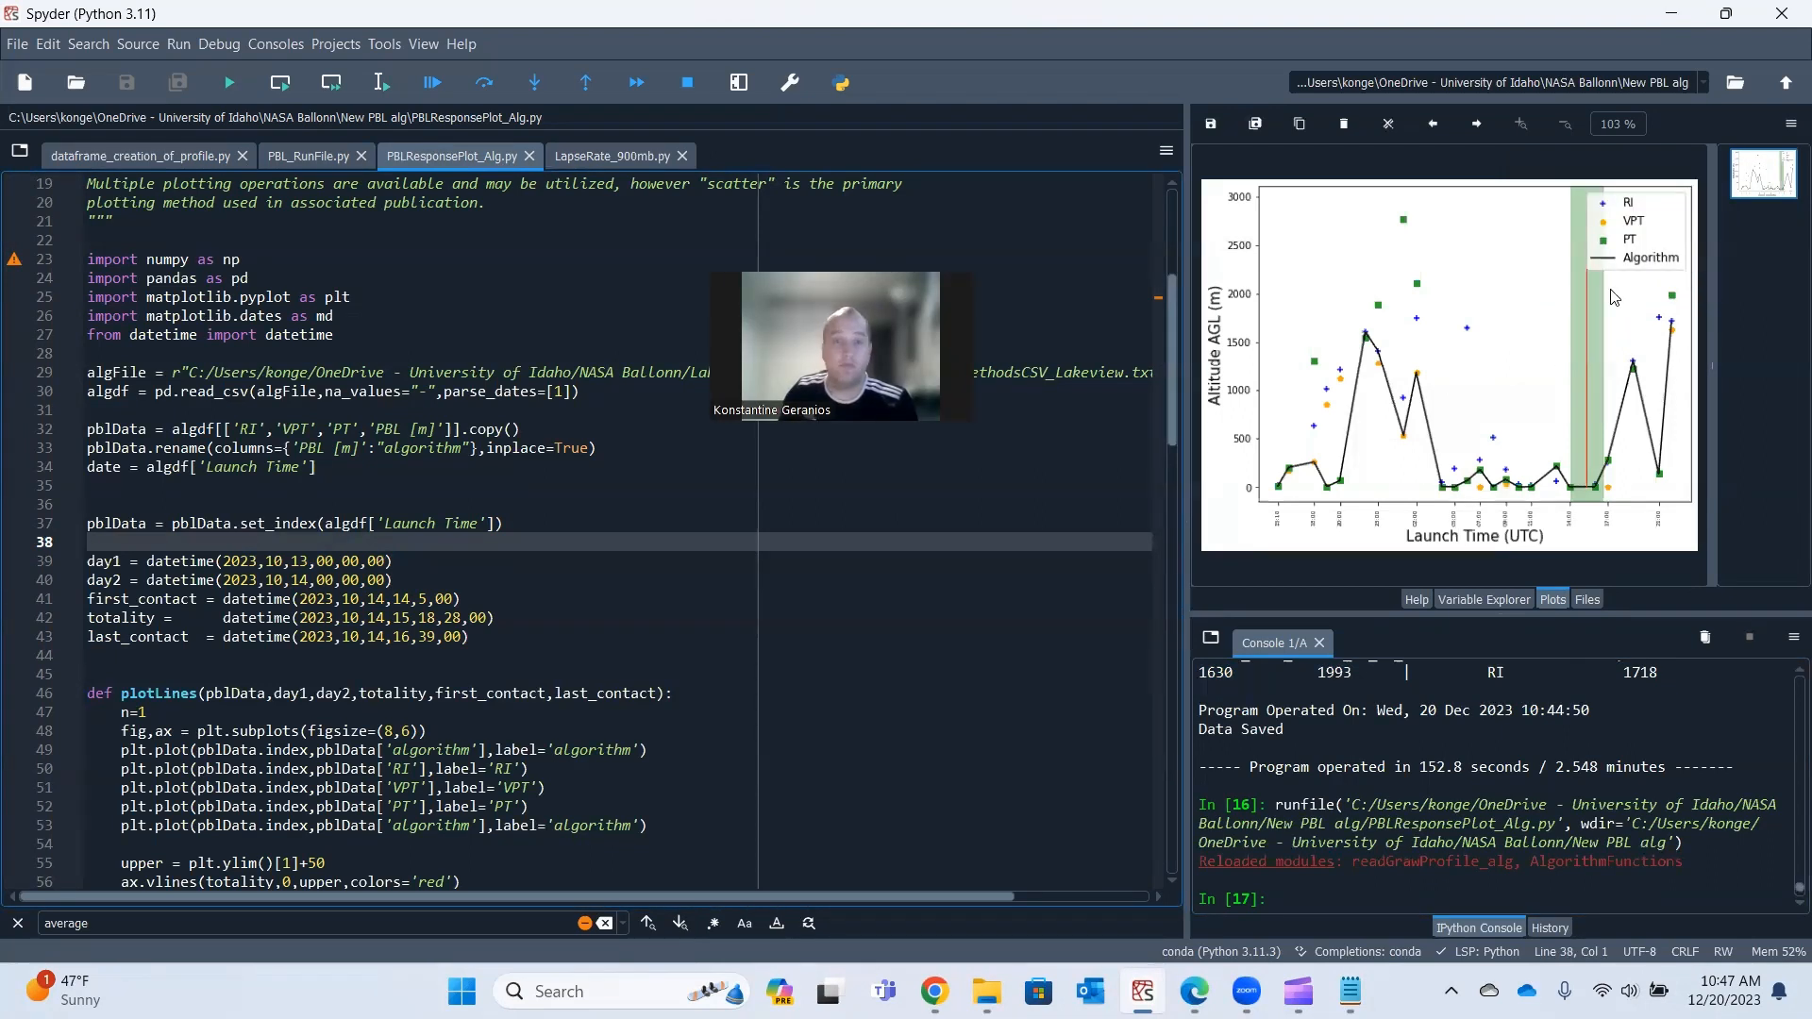
mouse_move(1601, 449)
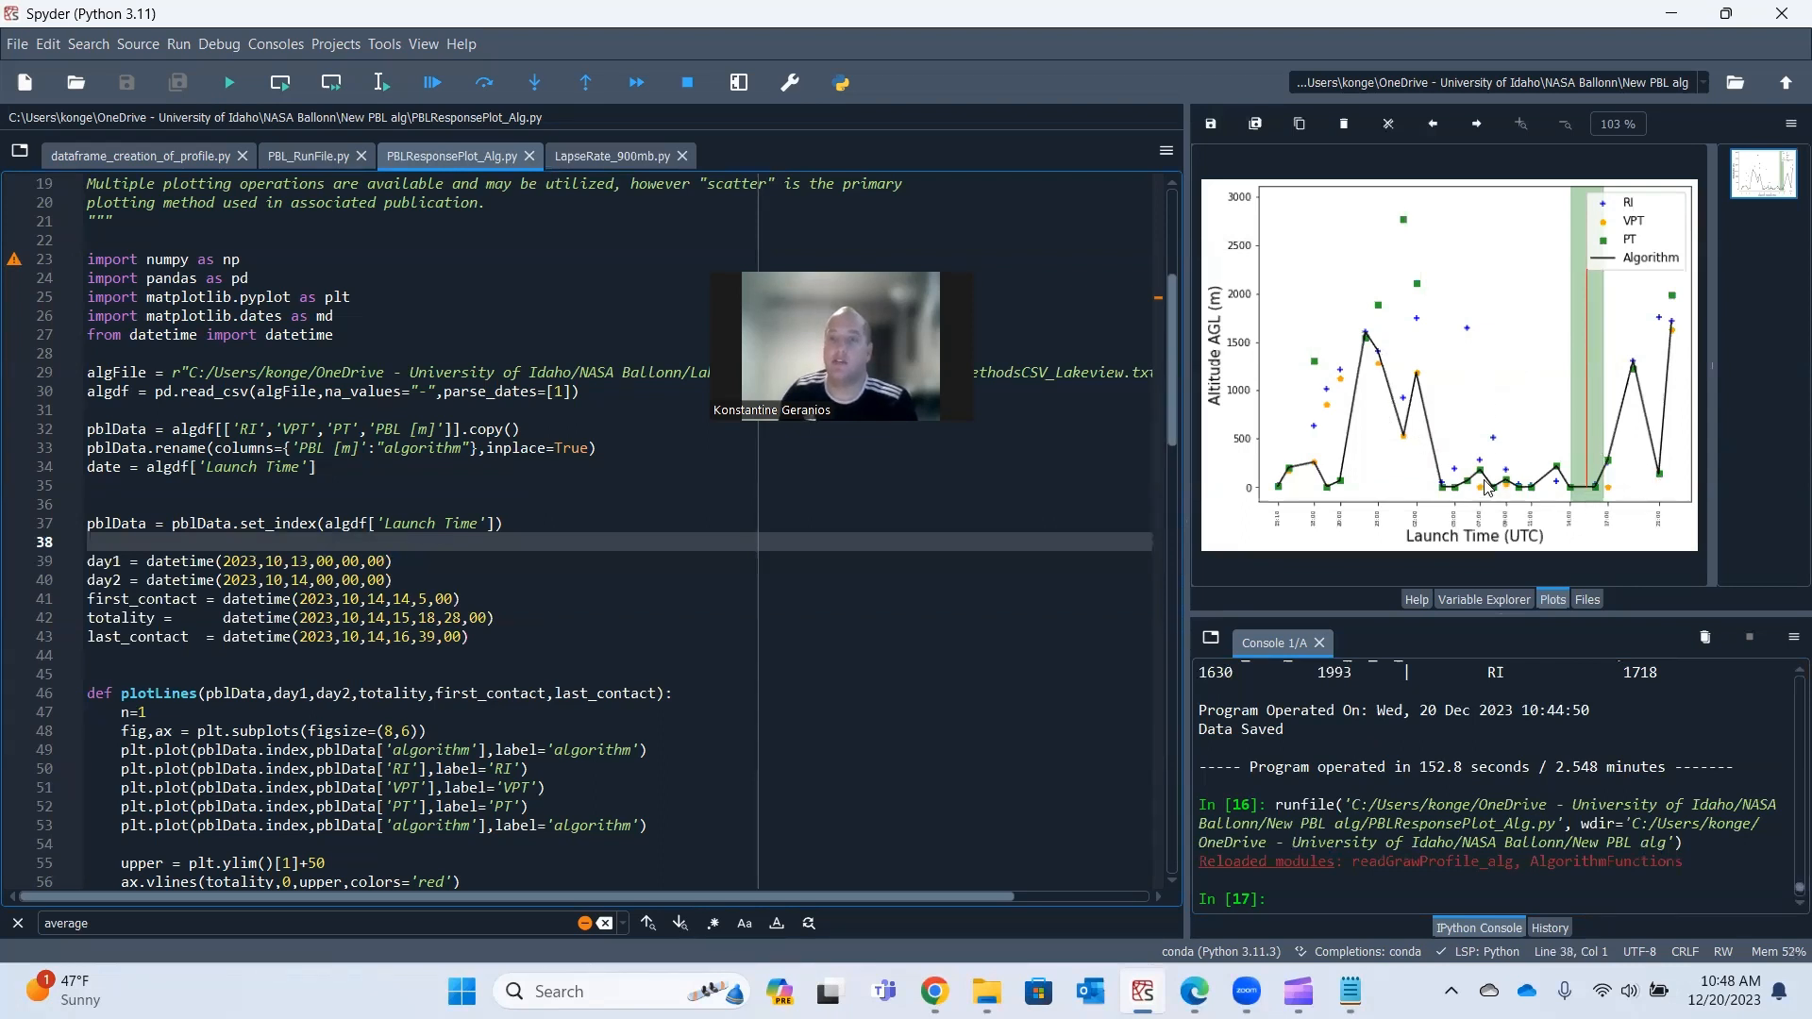
mouse_move(1441, 374)
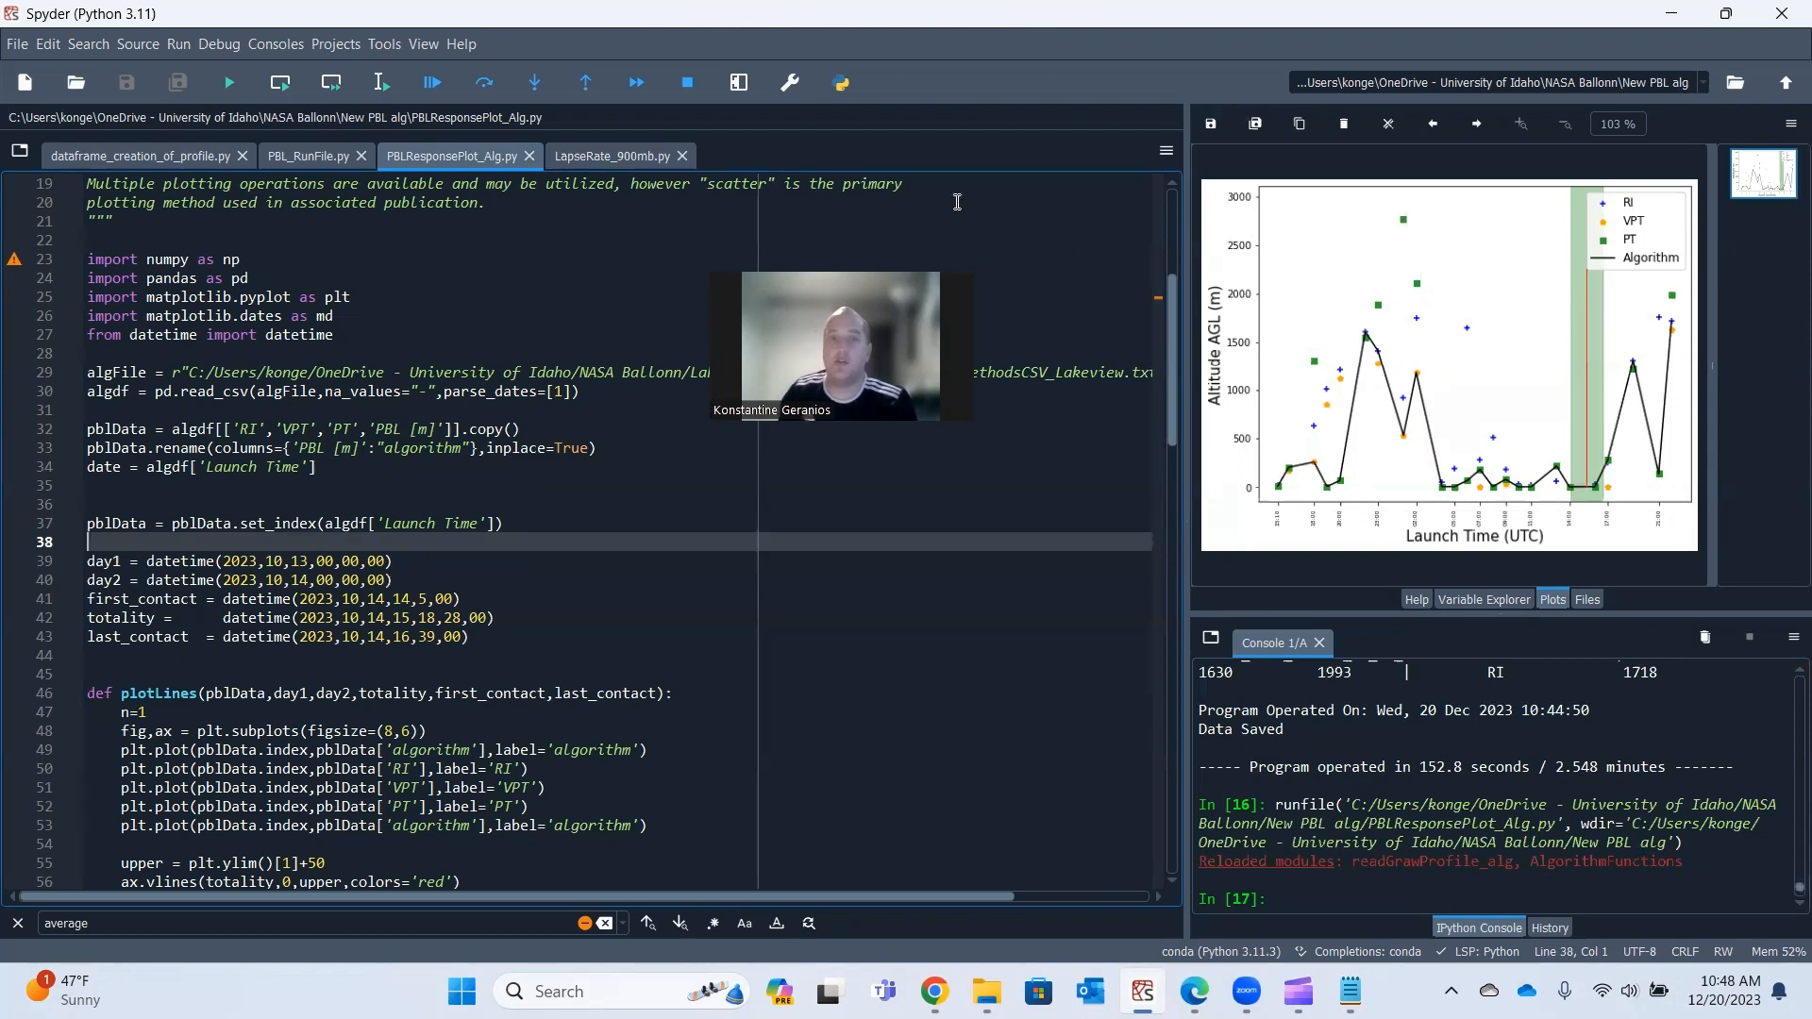
click(423, 44)
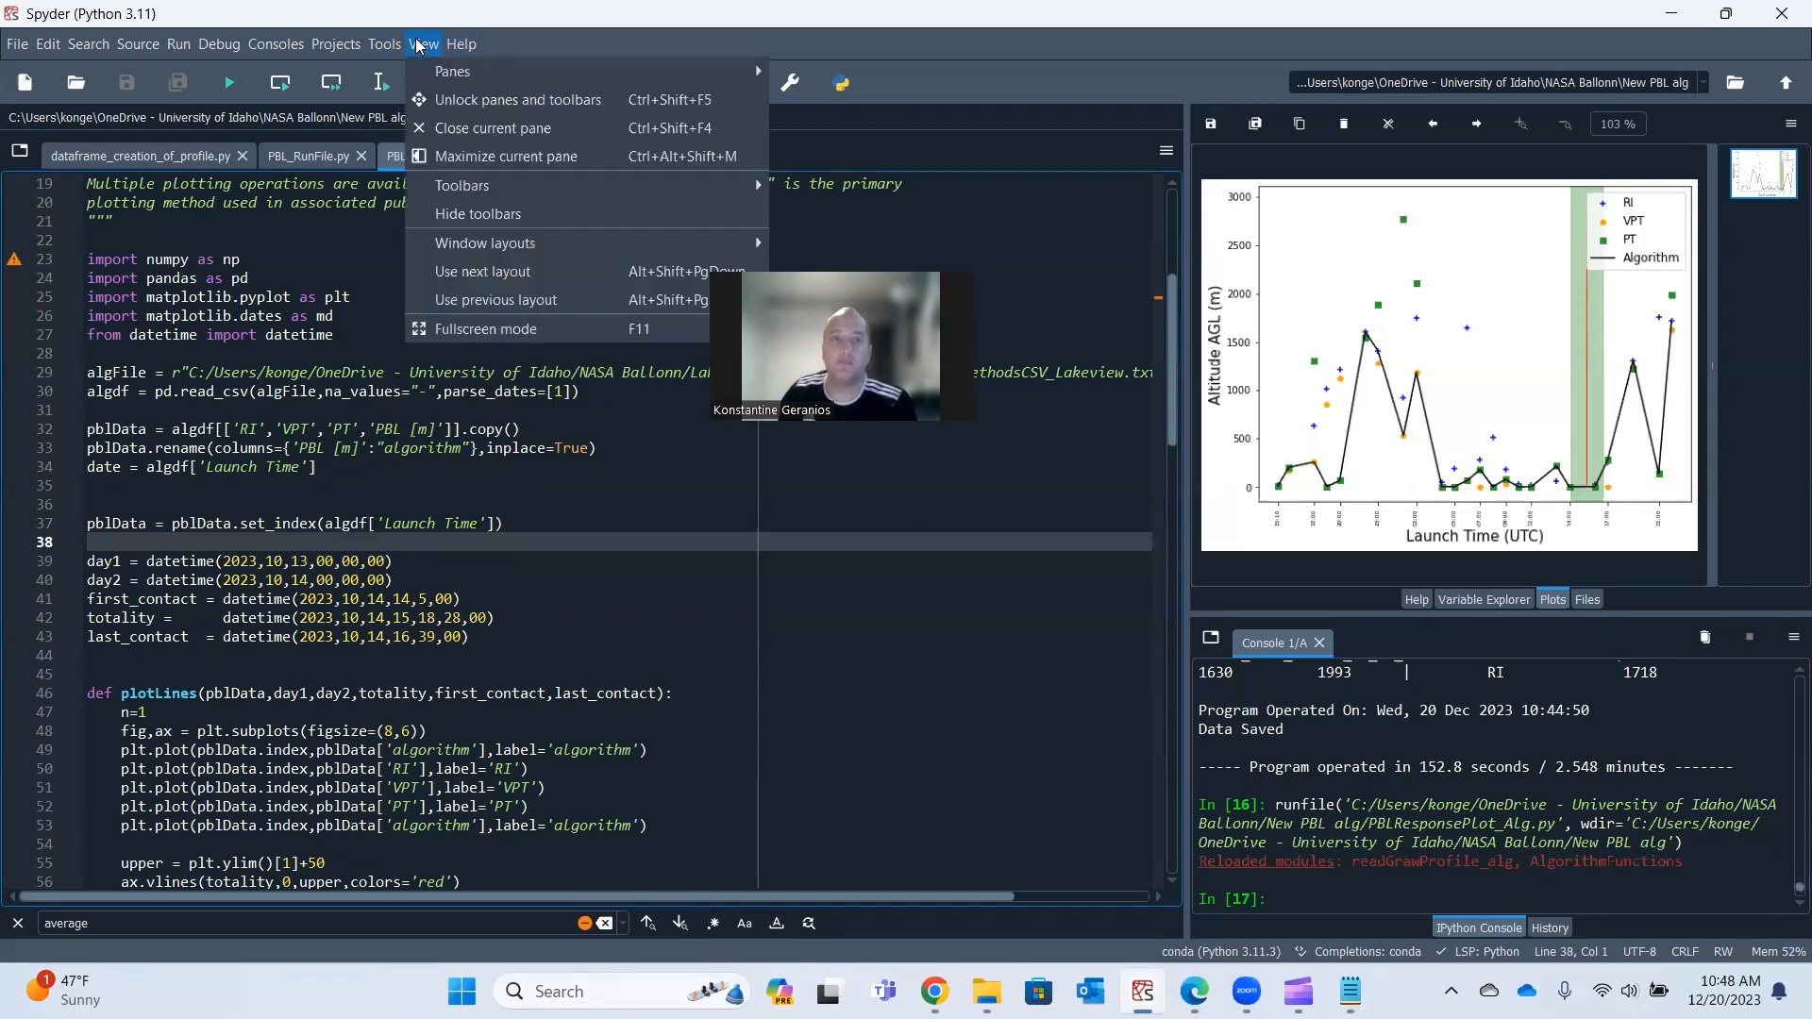
click(384, 45)
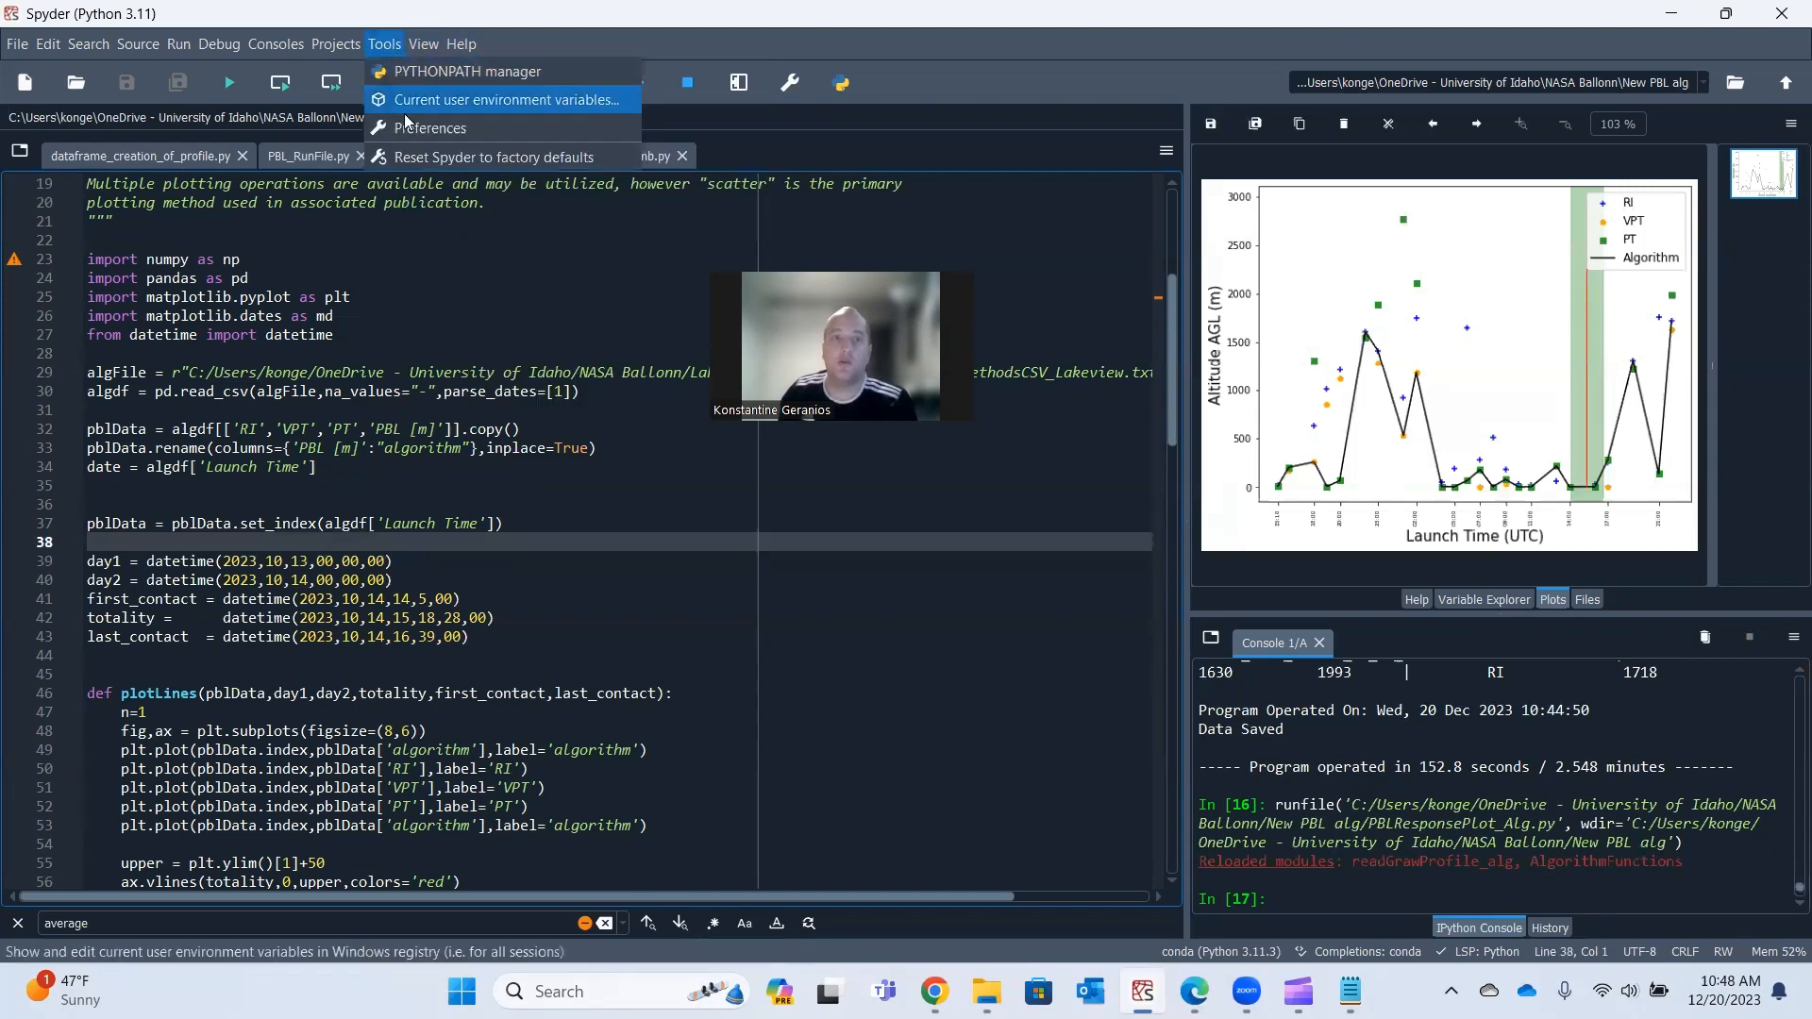
click(555, 480)
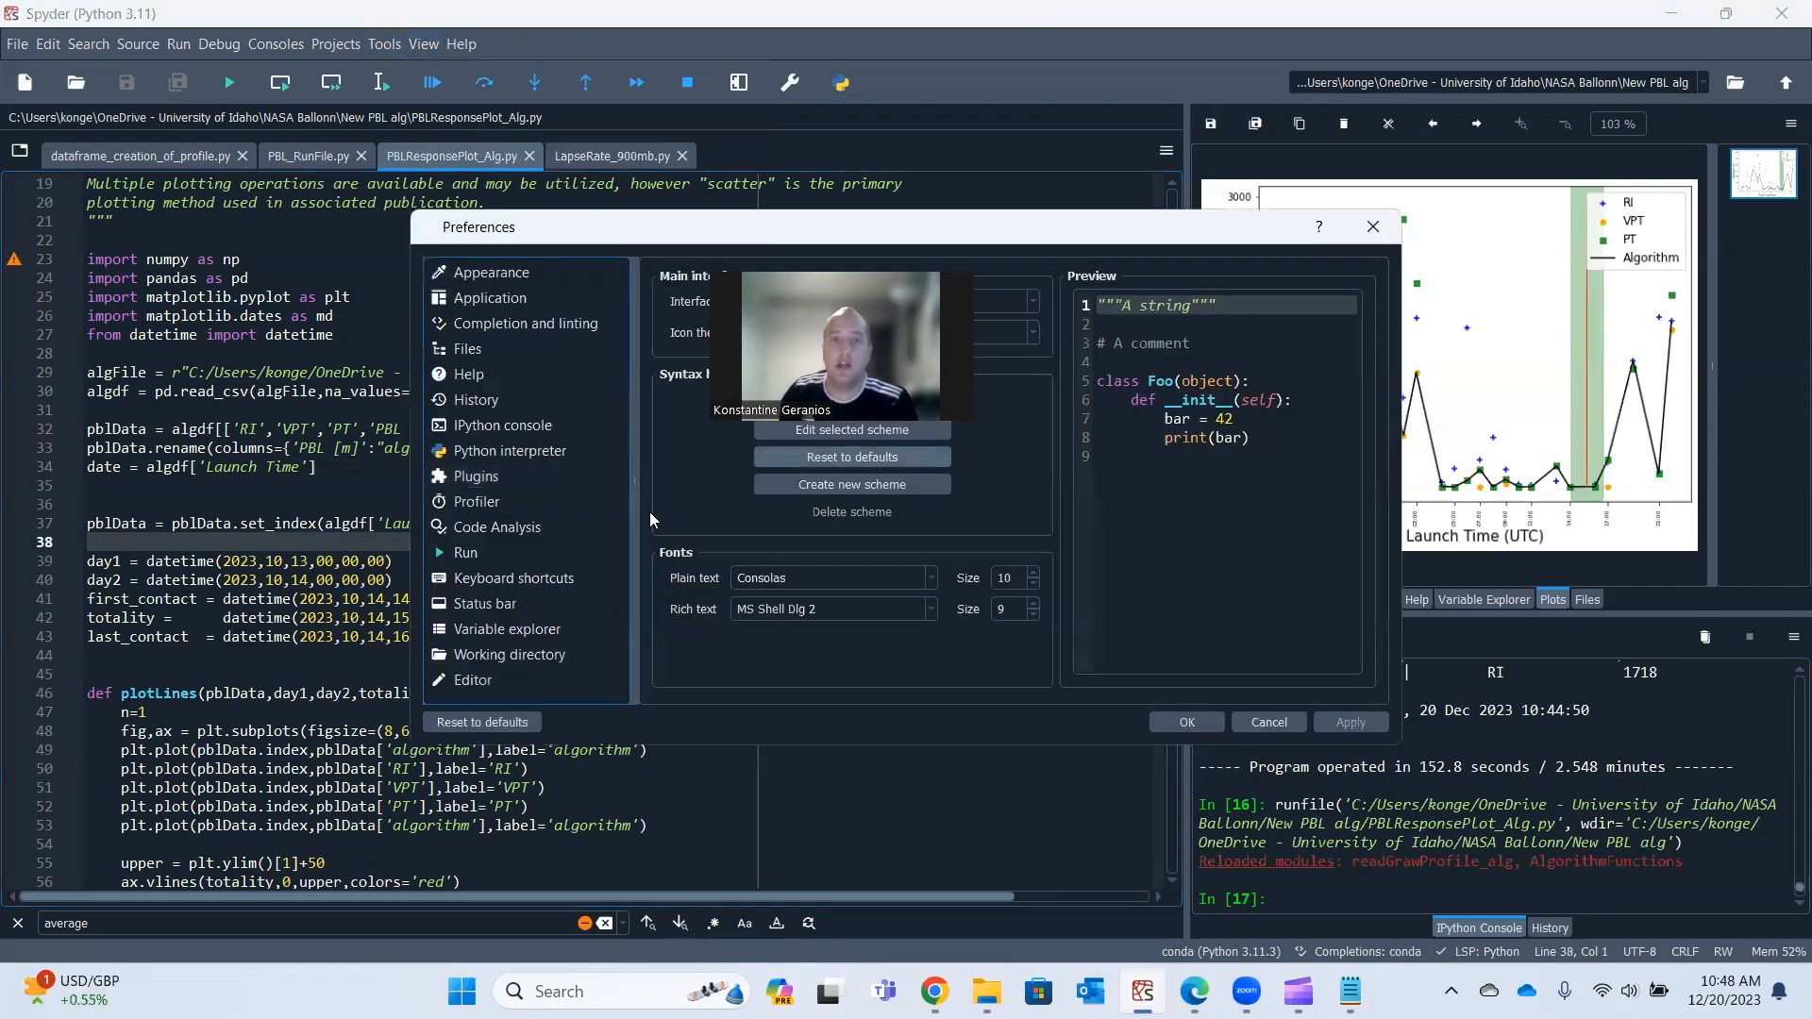
mouse_move(676, 482)
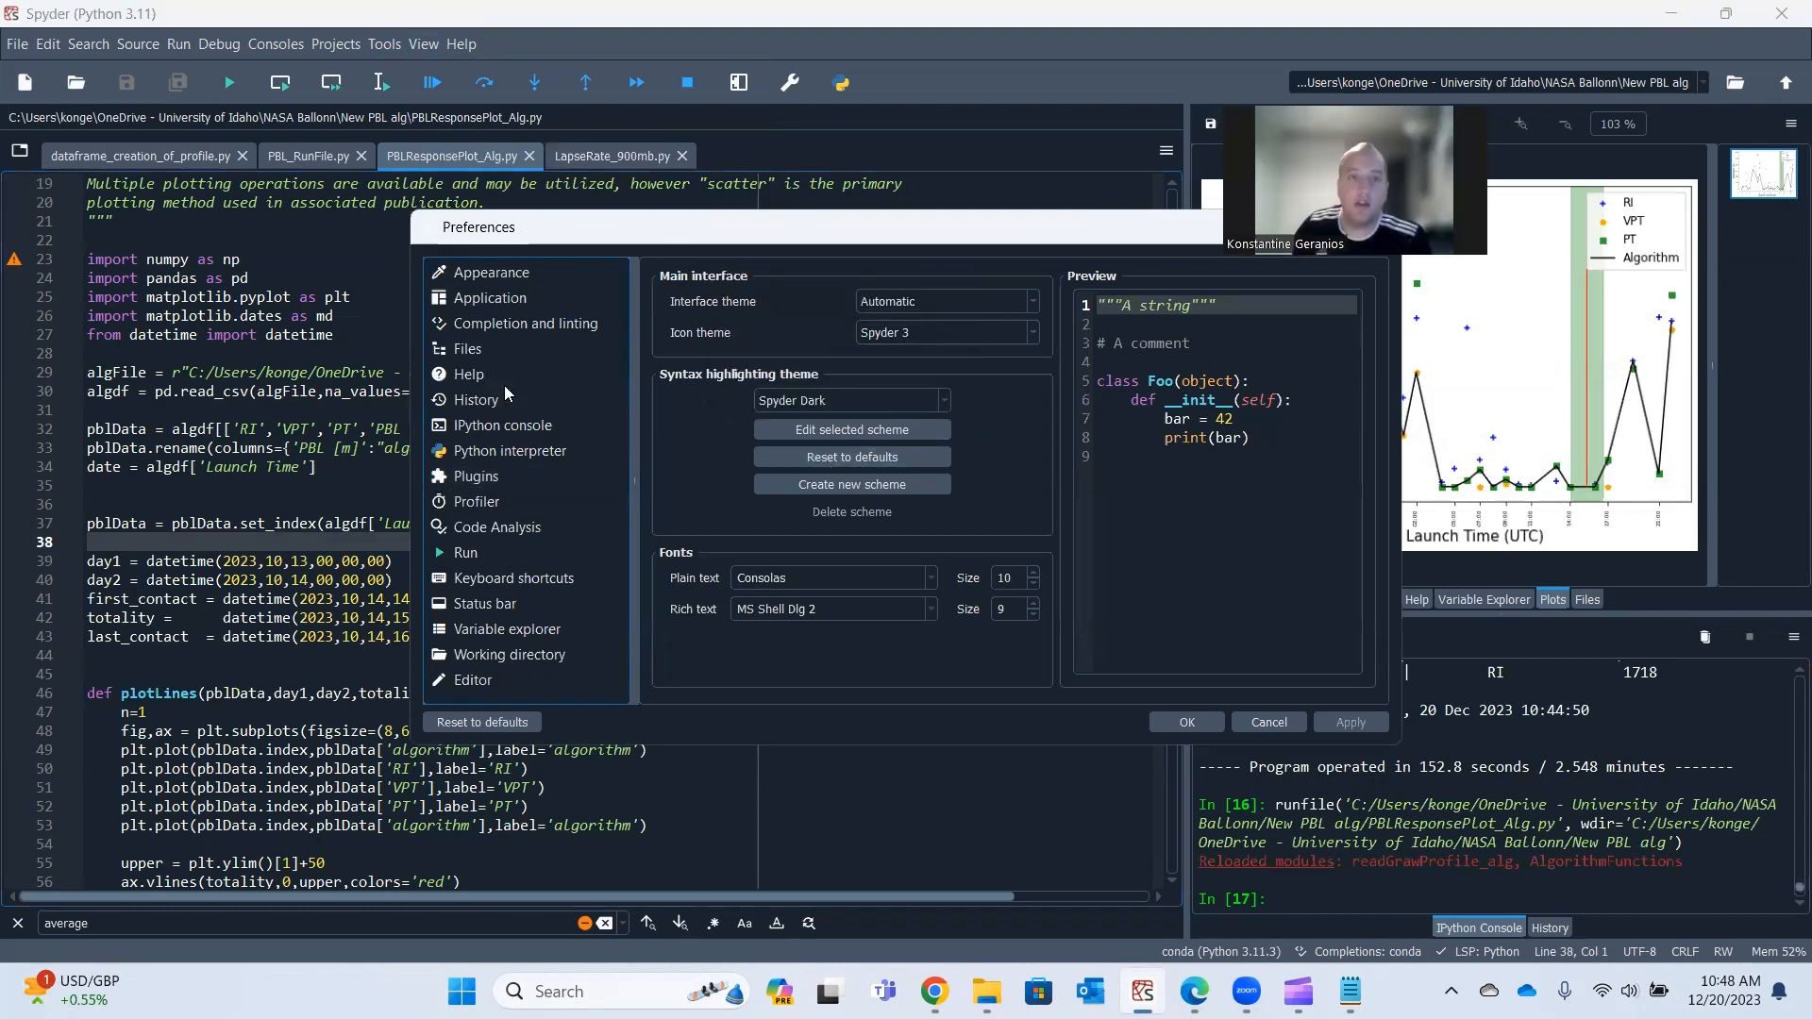
mouse_move(504, 623)
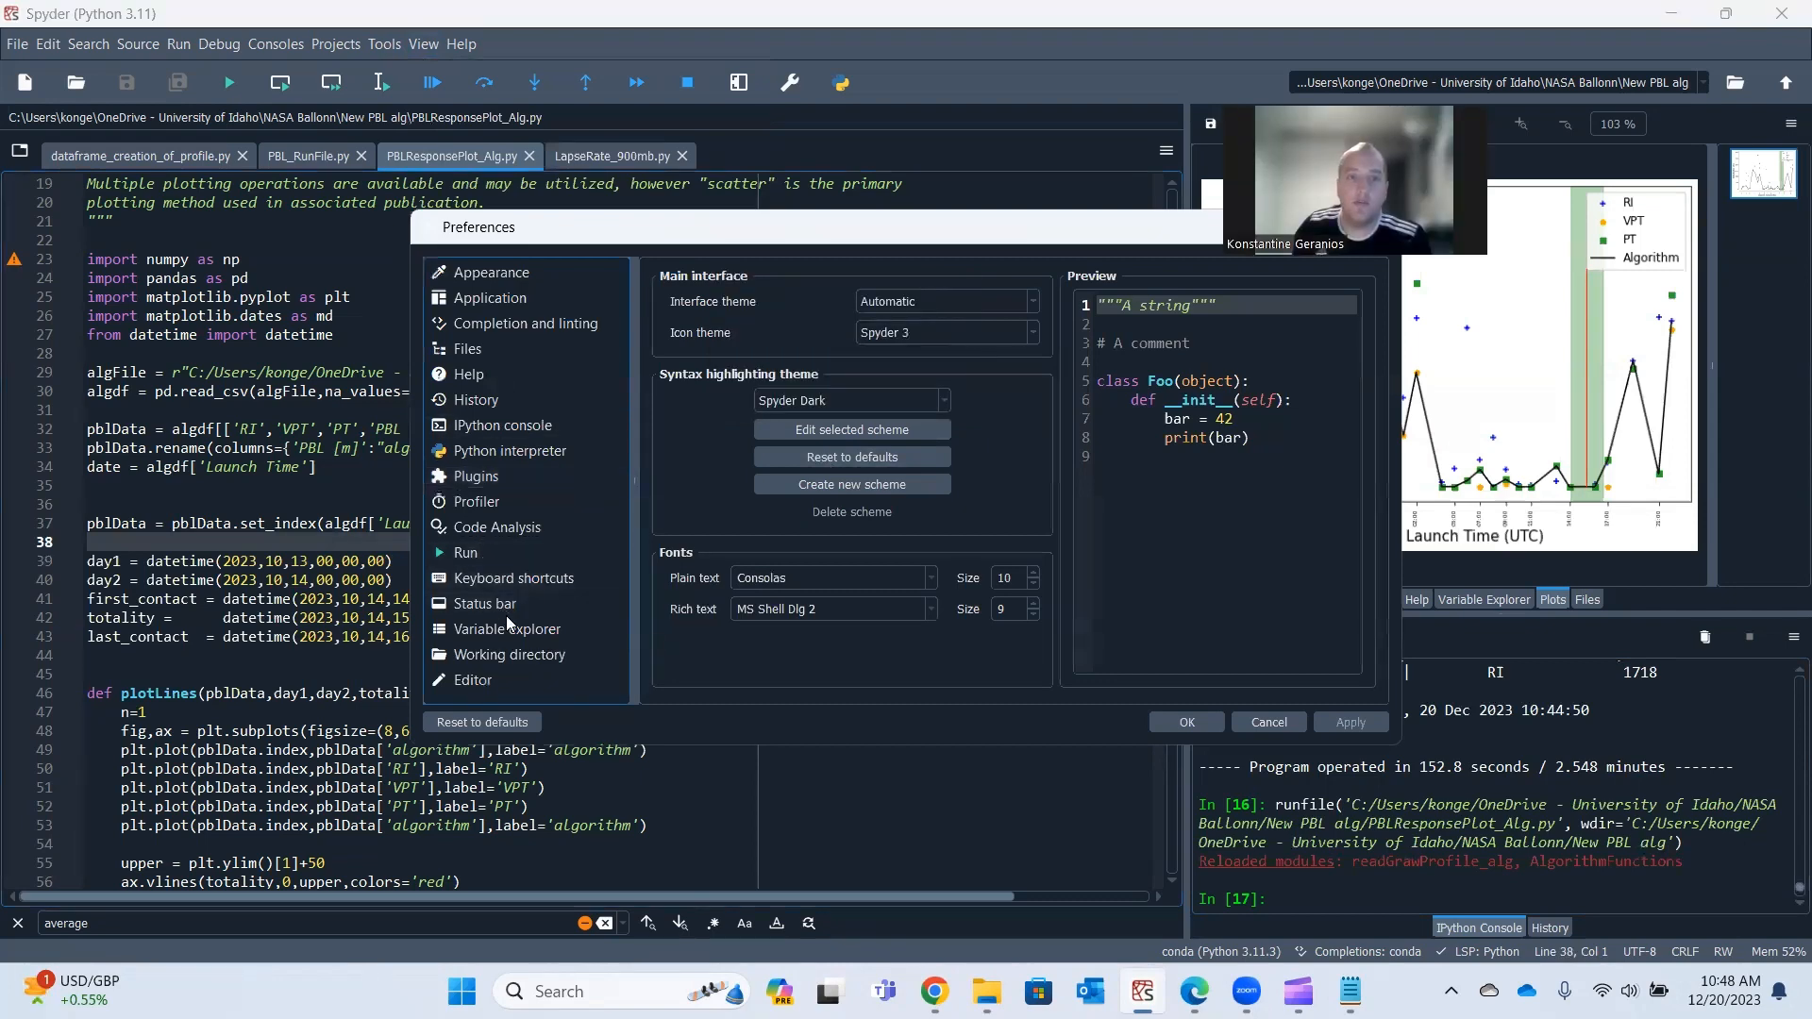
click(503, 425)
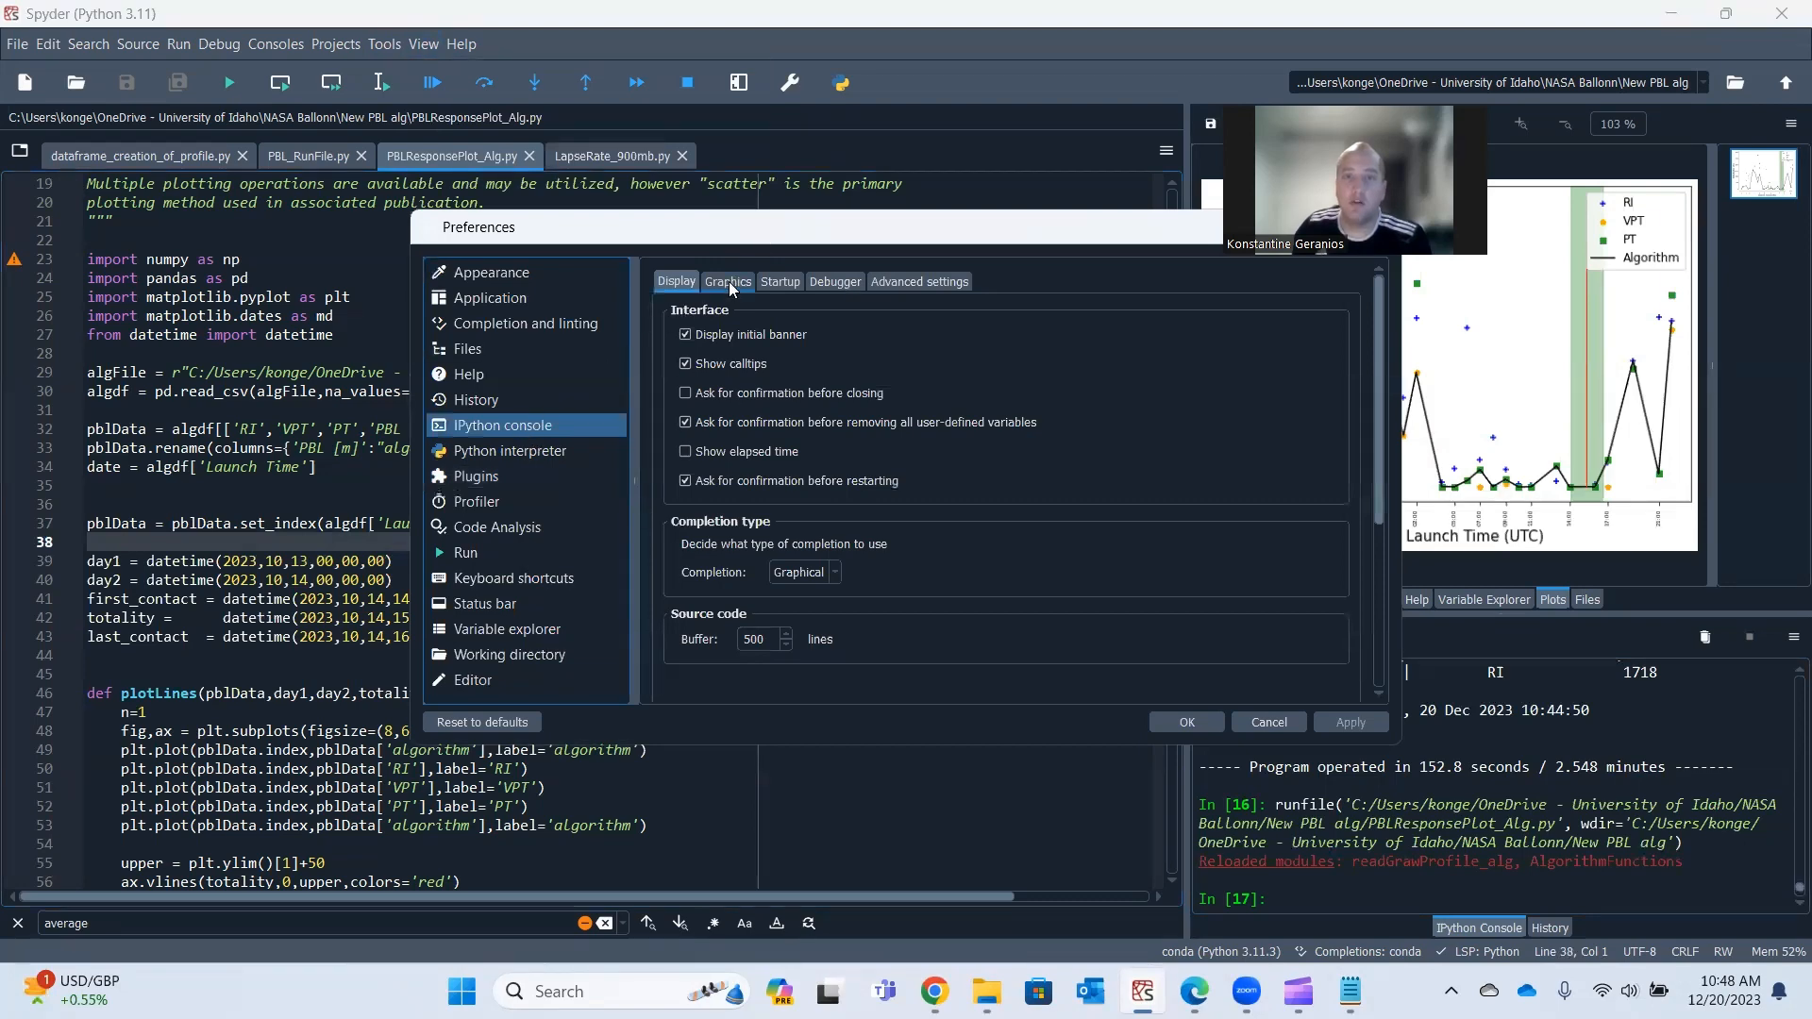
click(727, 281)
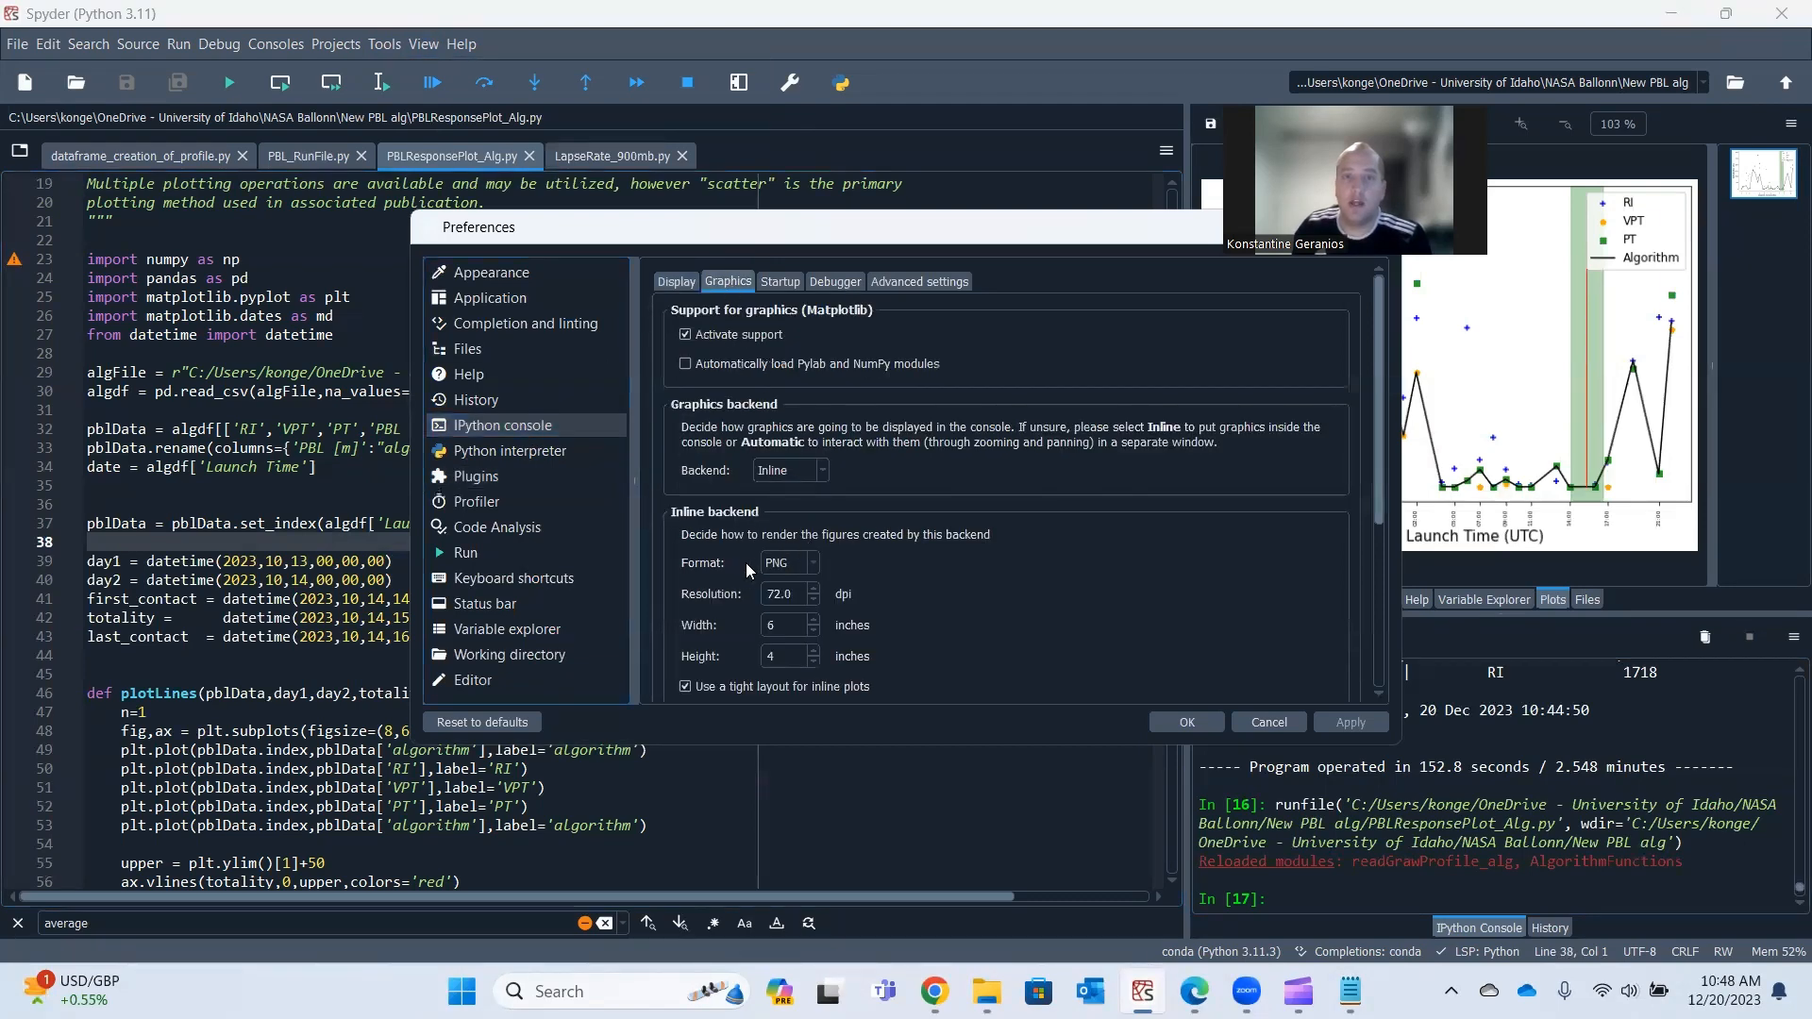
click(812, 589)
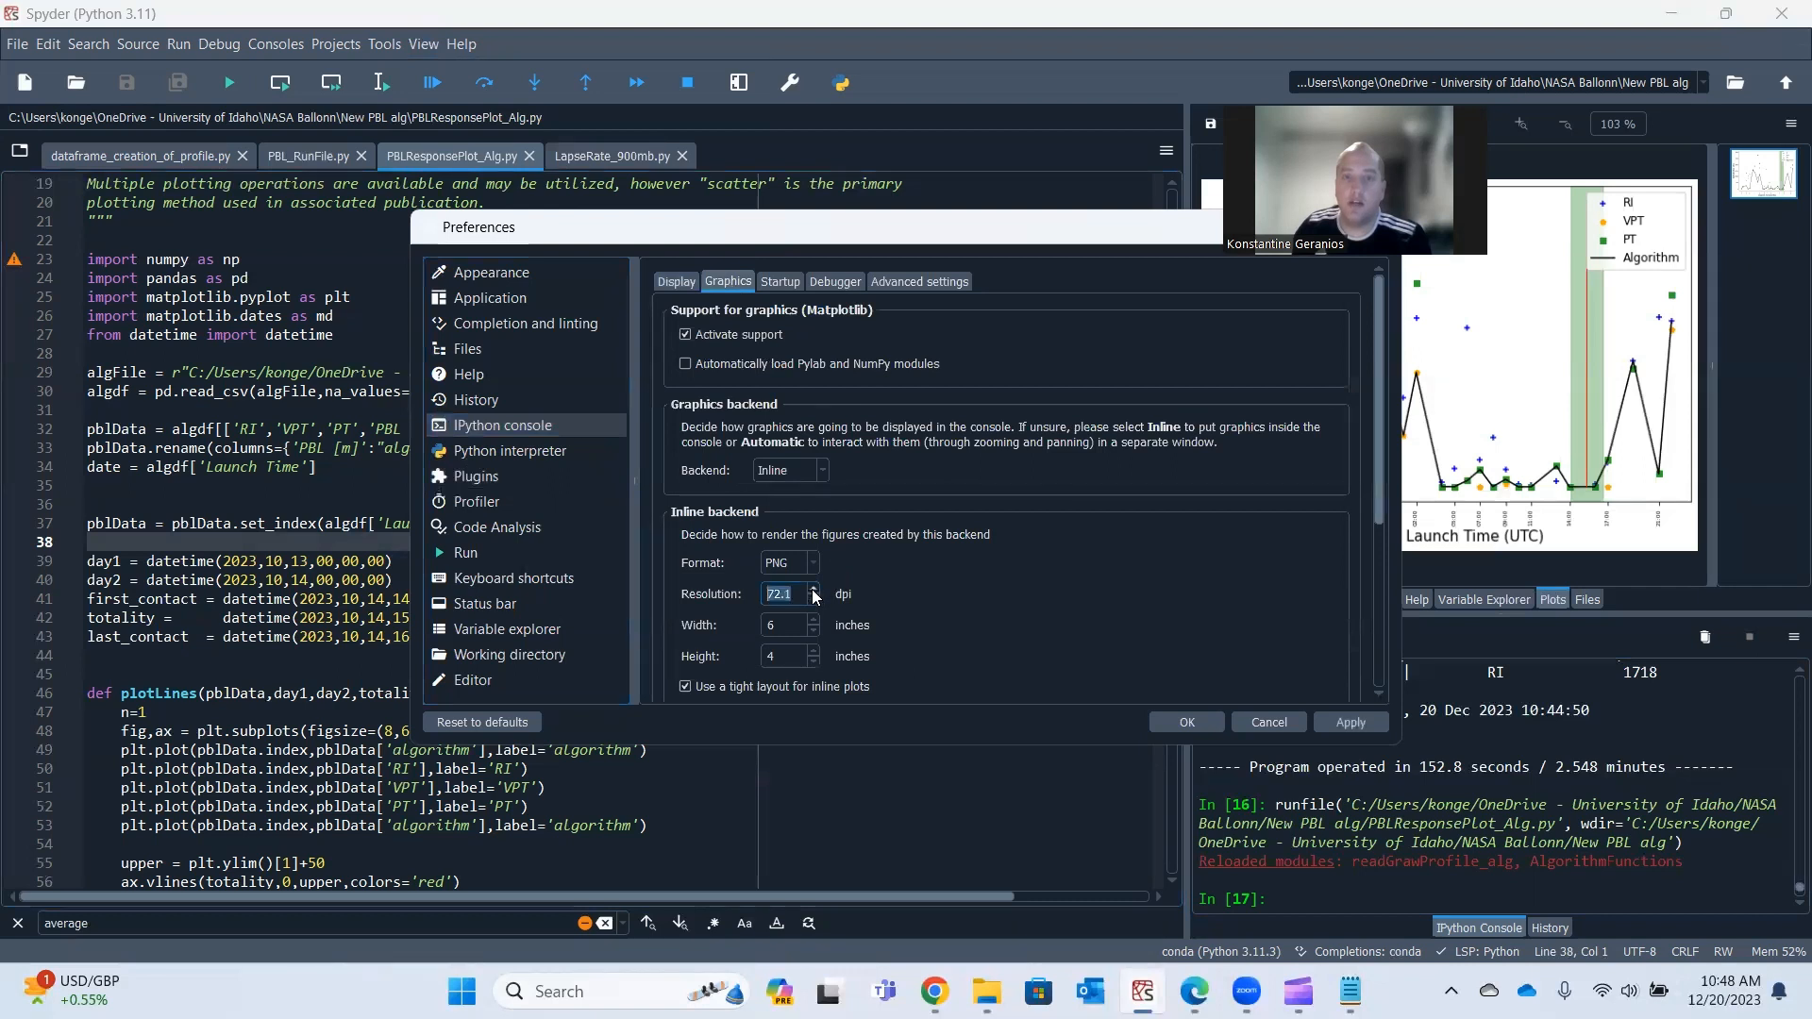
click(813, 588)
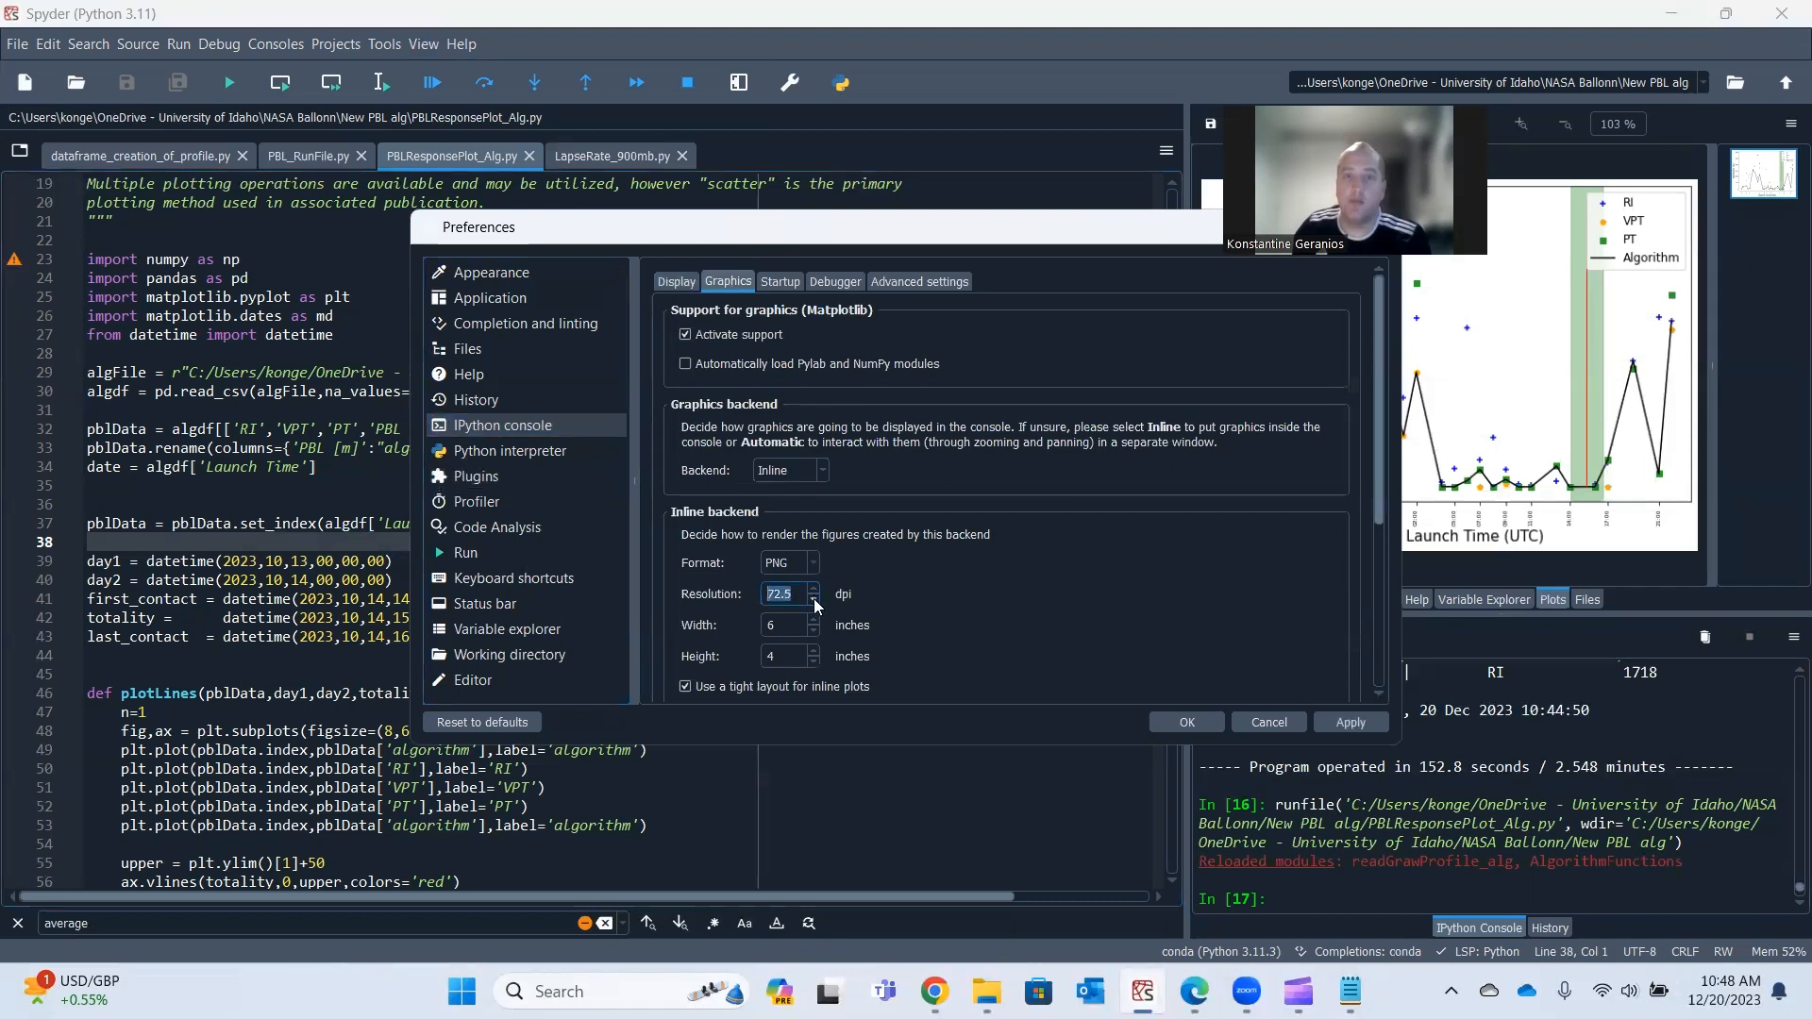
click(812, 588)
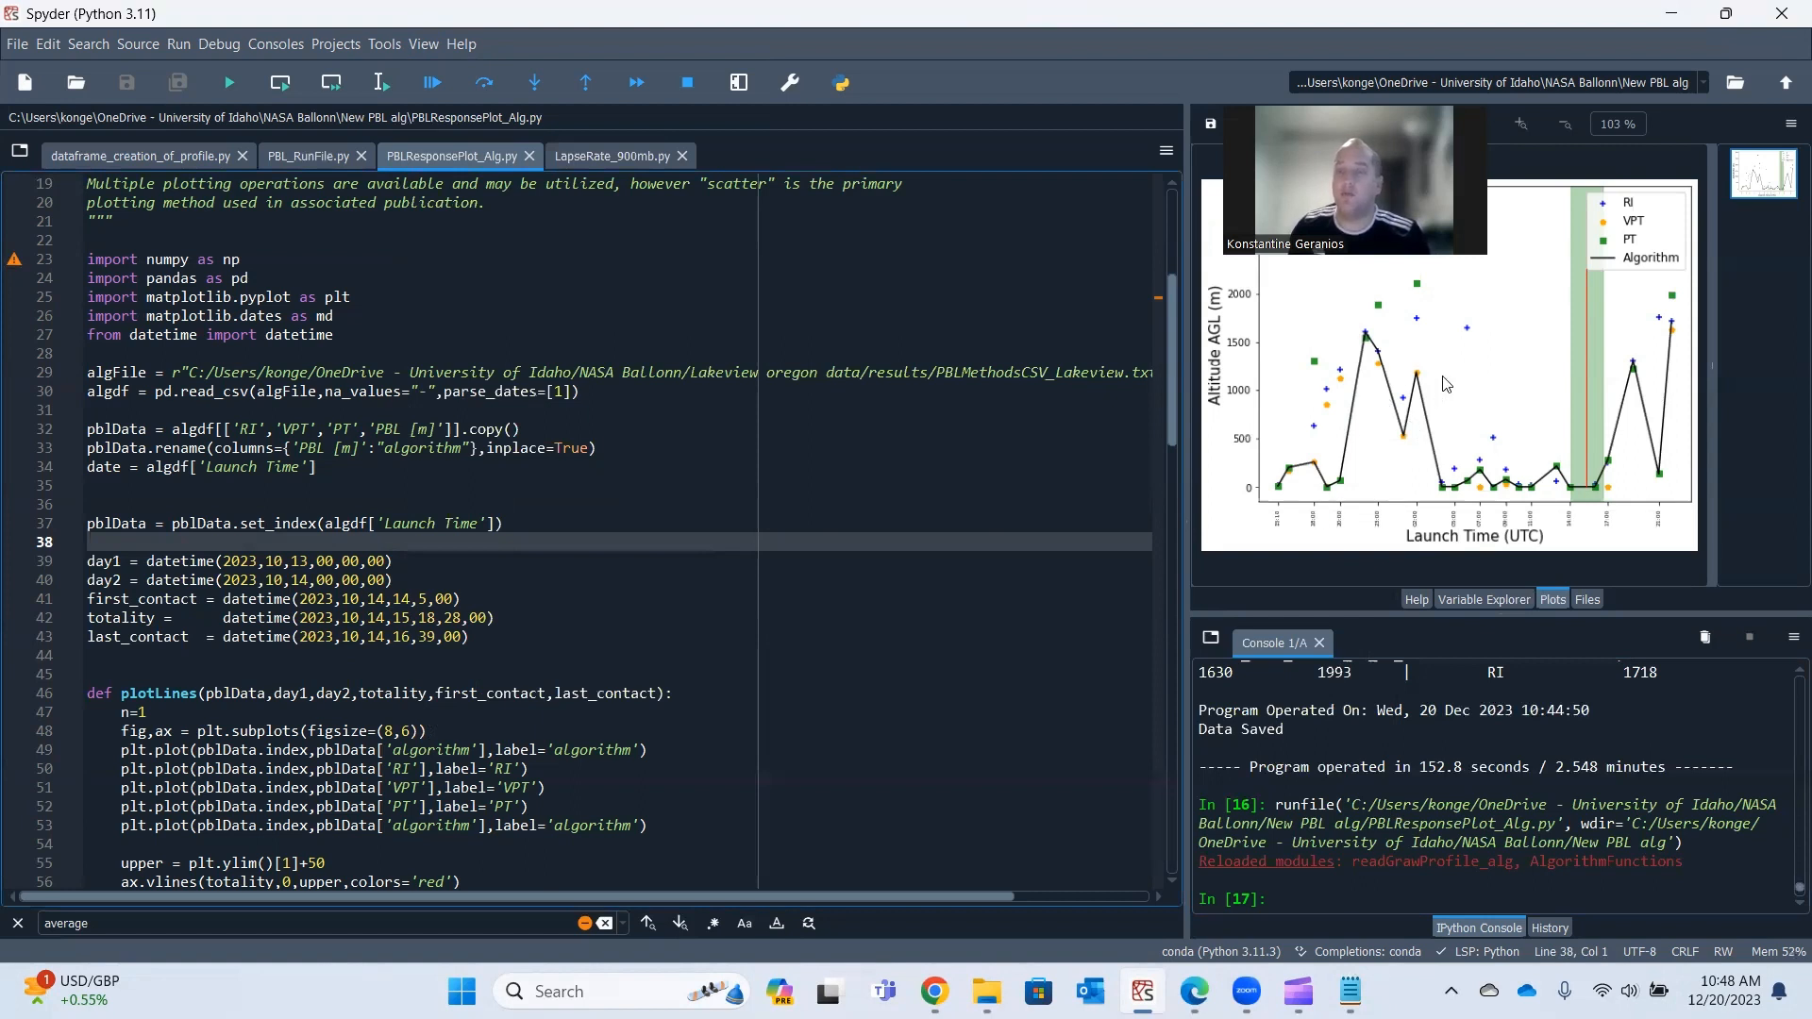
mouse_move(1483, 382)
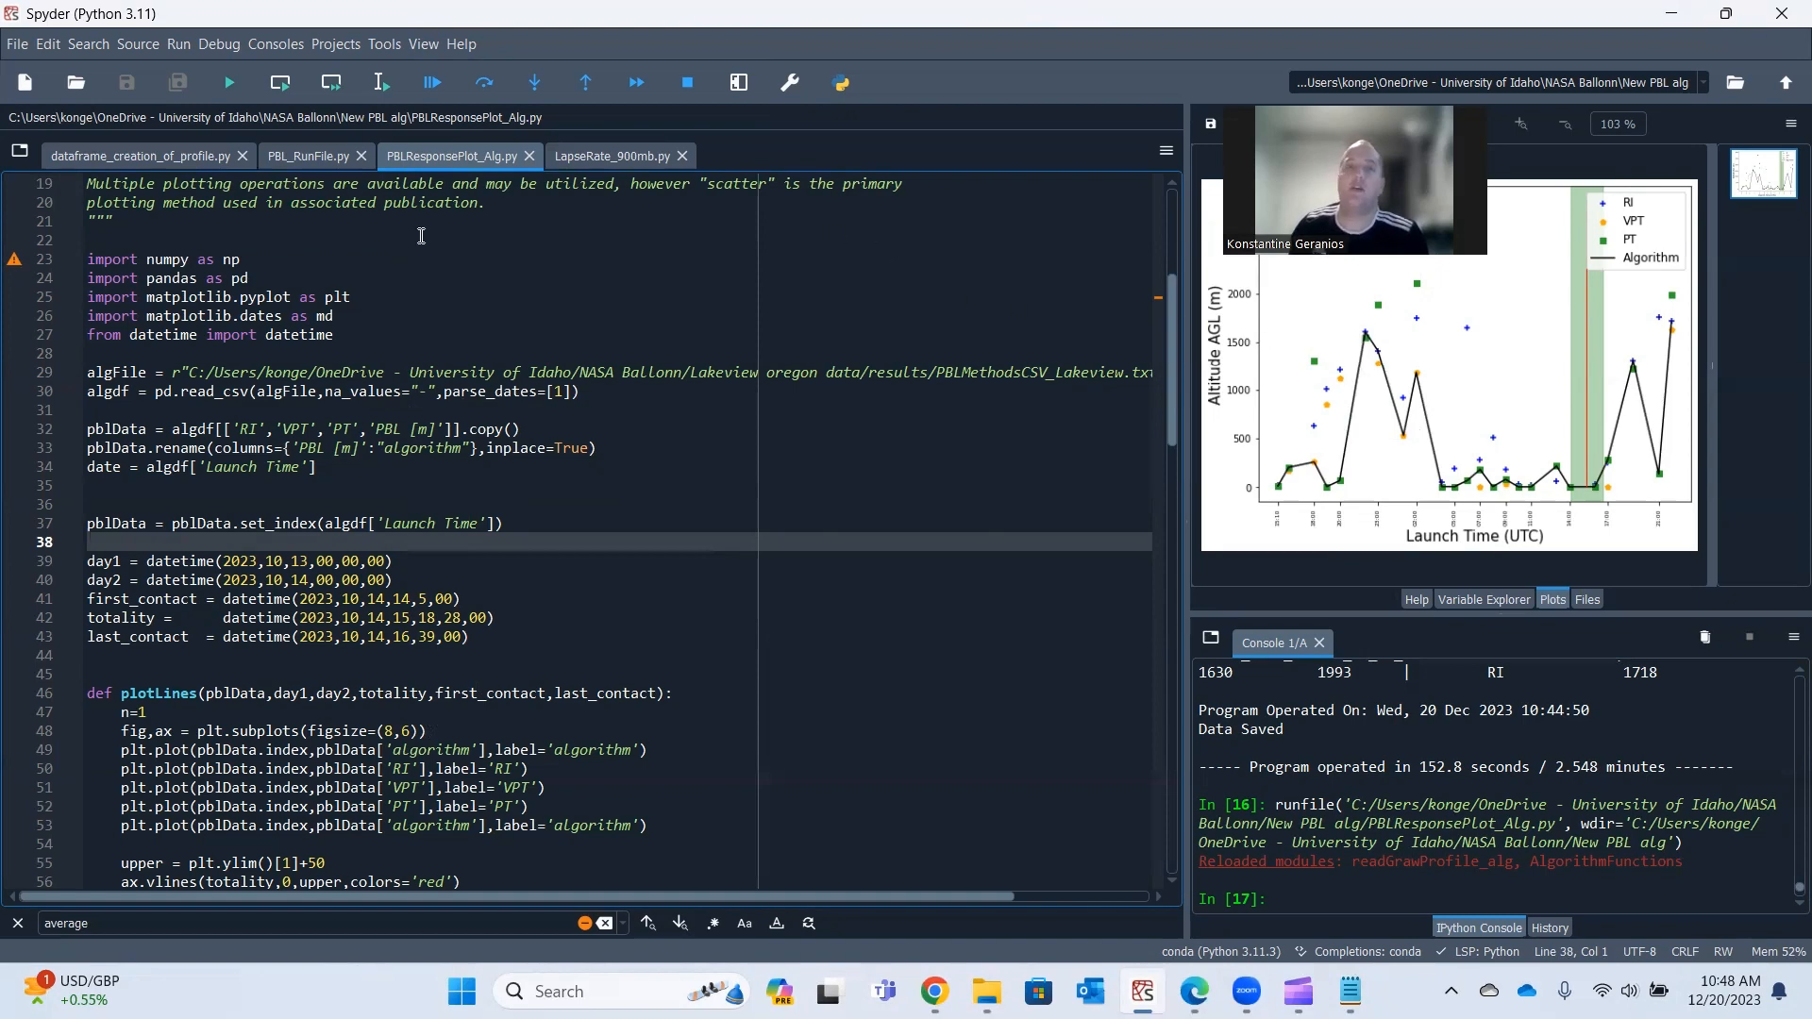
Switch to the LapseRate_900mb.py script and run it.
click(613, 156)
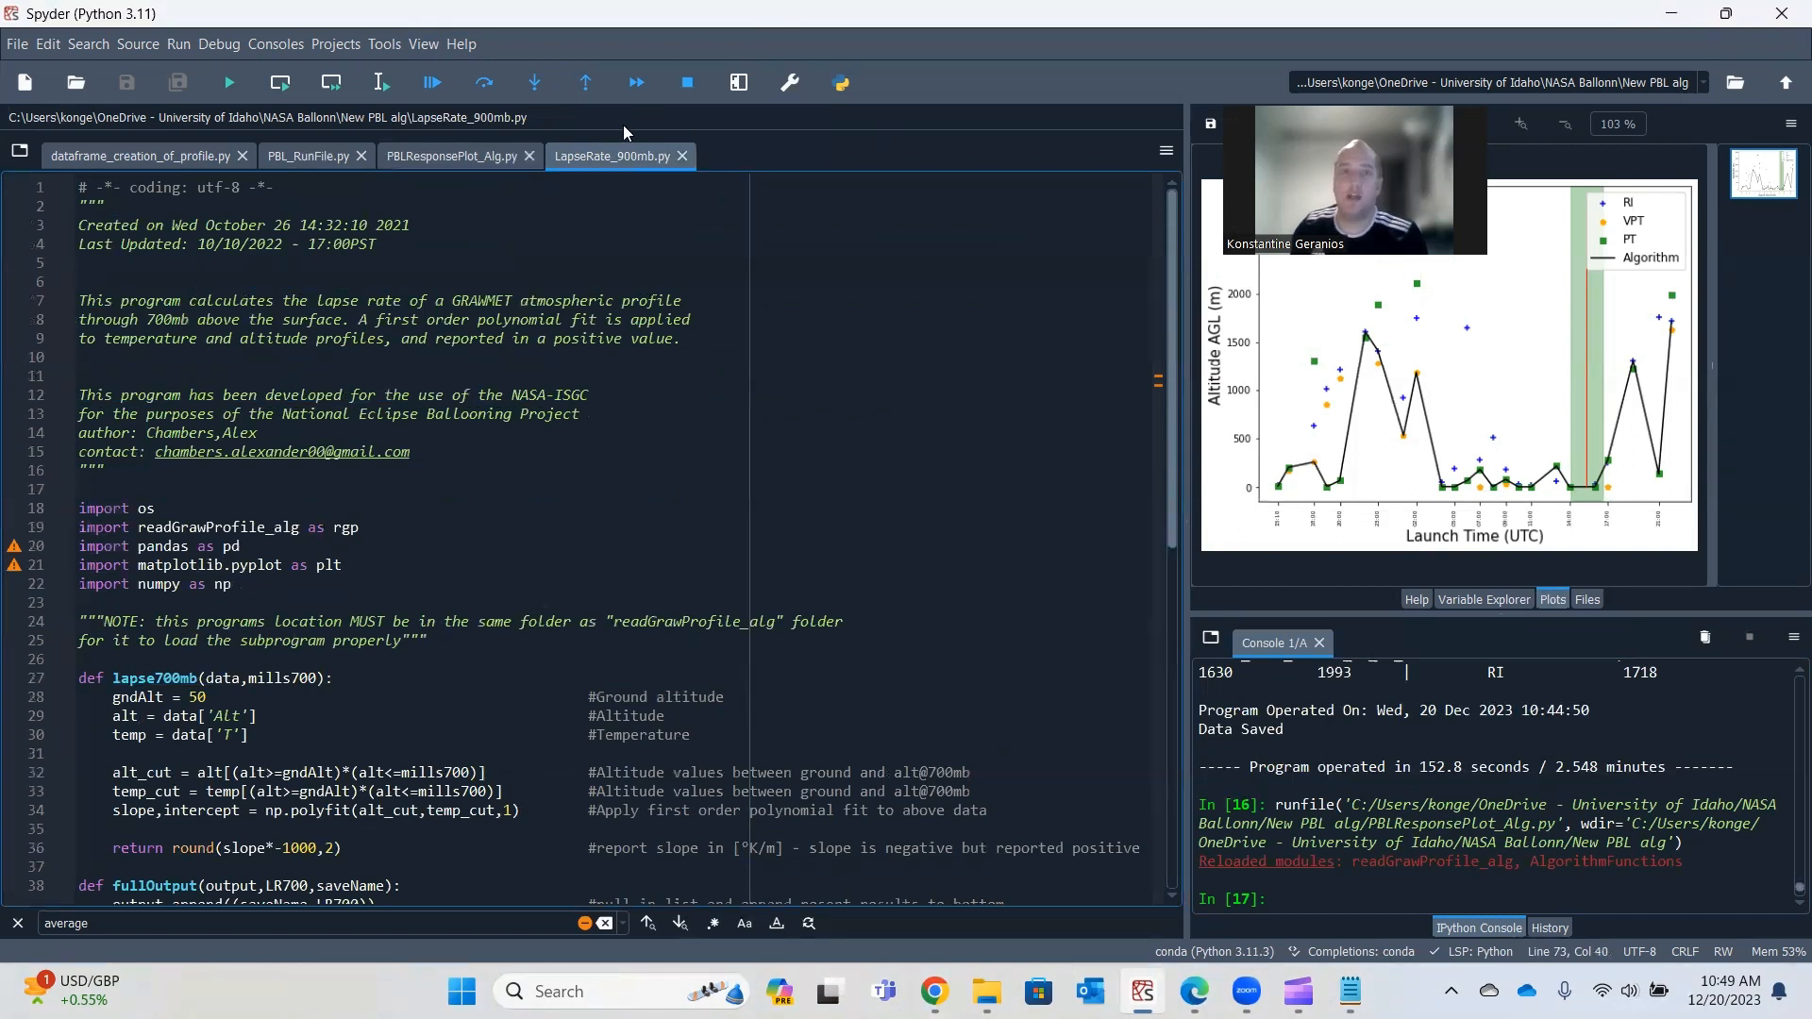
click(227, 82)
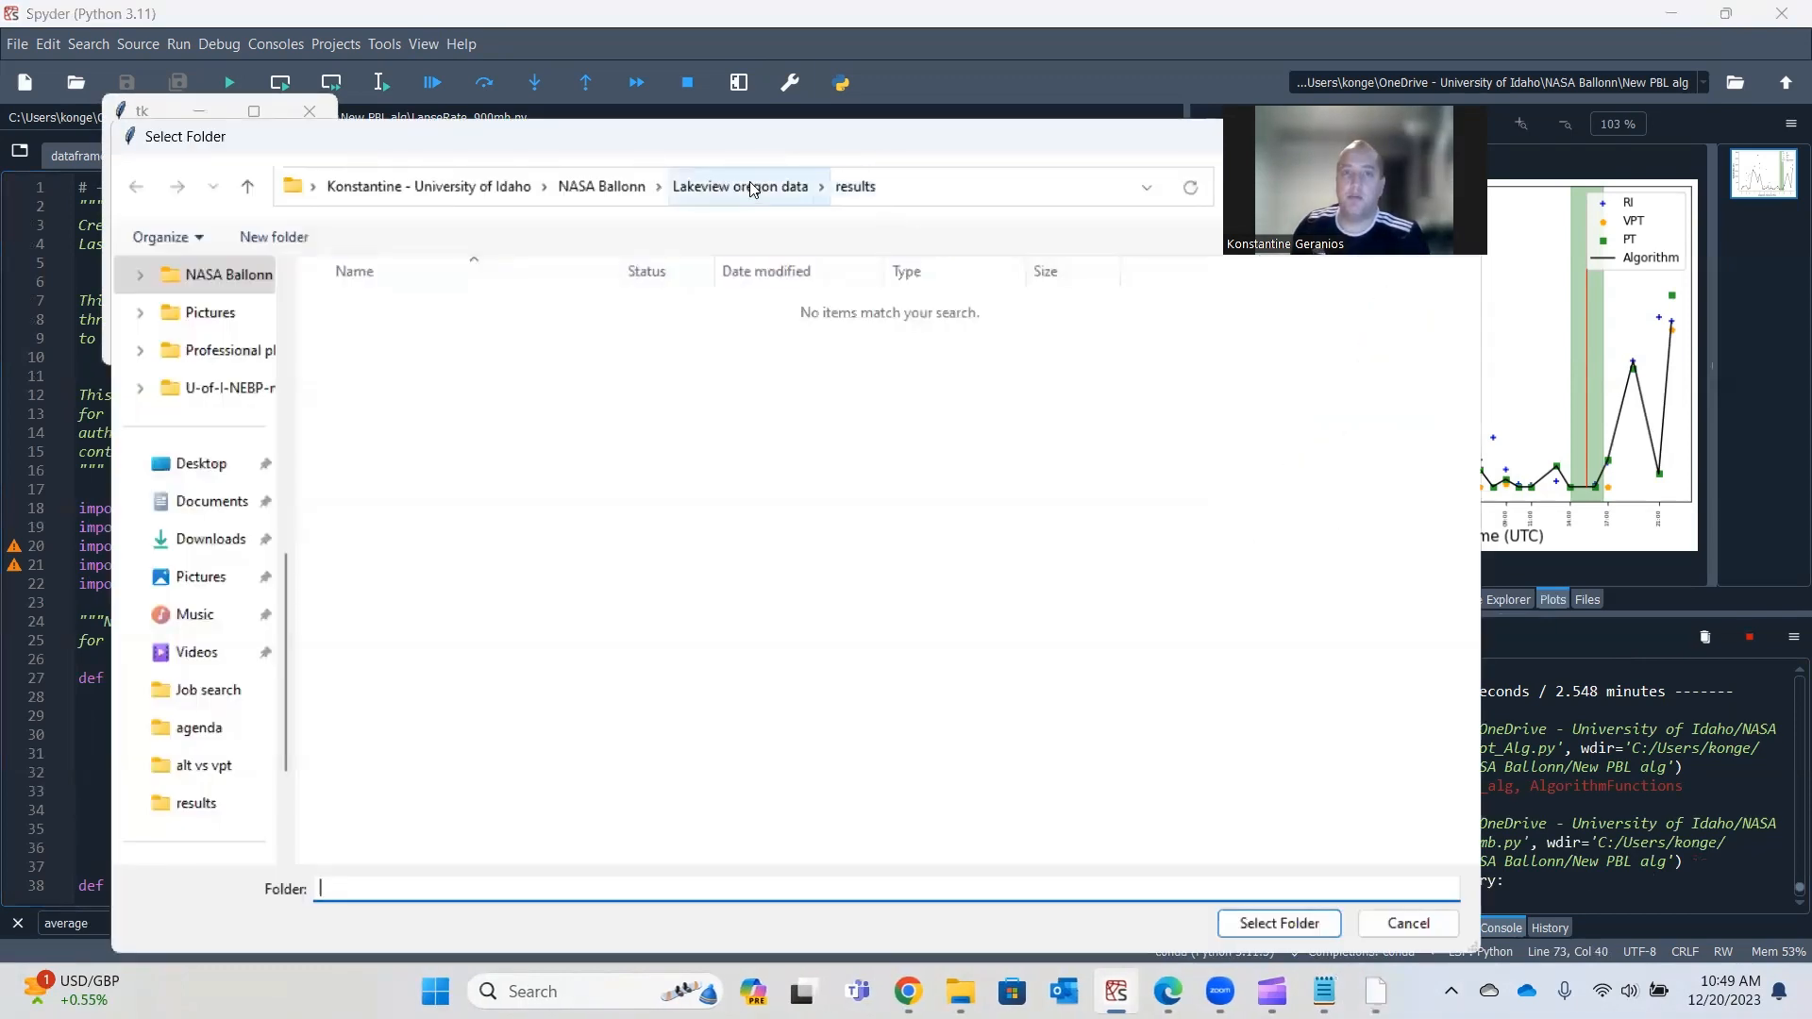
Use Lakeview's Flight Profiles as input, answering Y to save output and N for same directory.
click(739, 186)
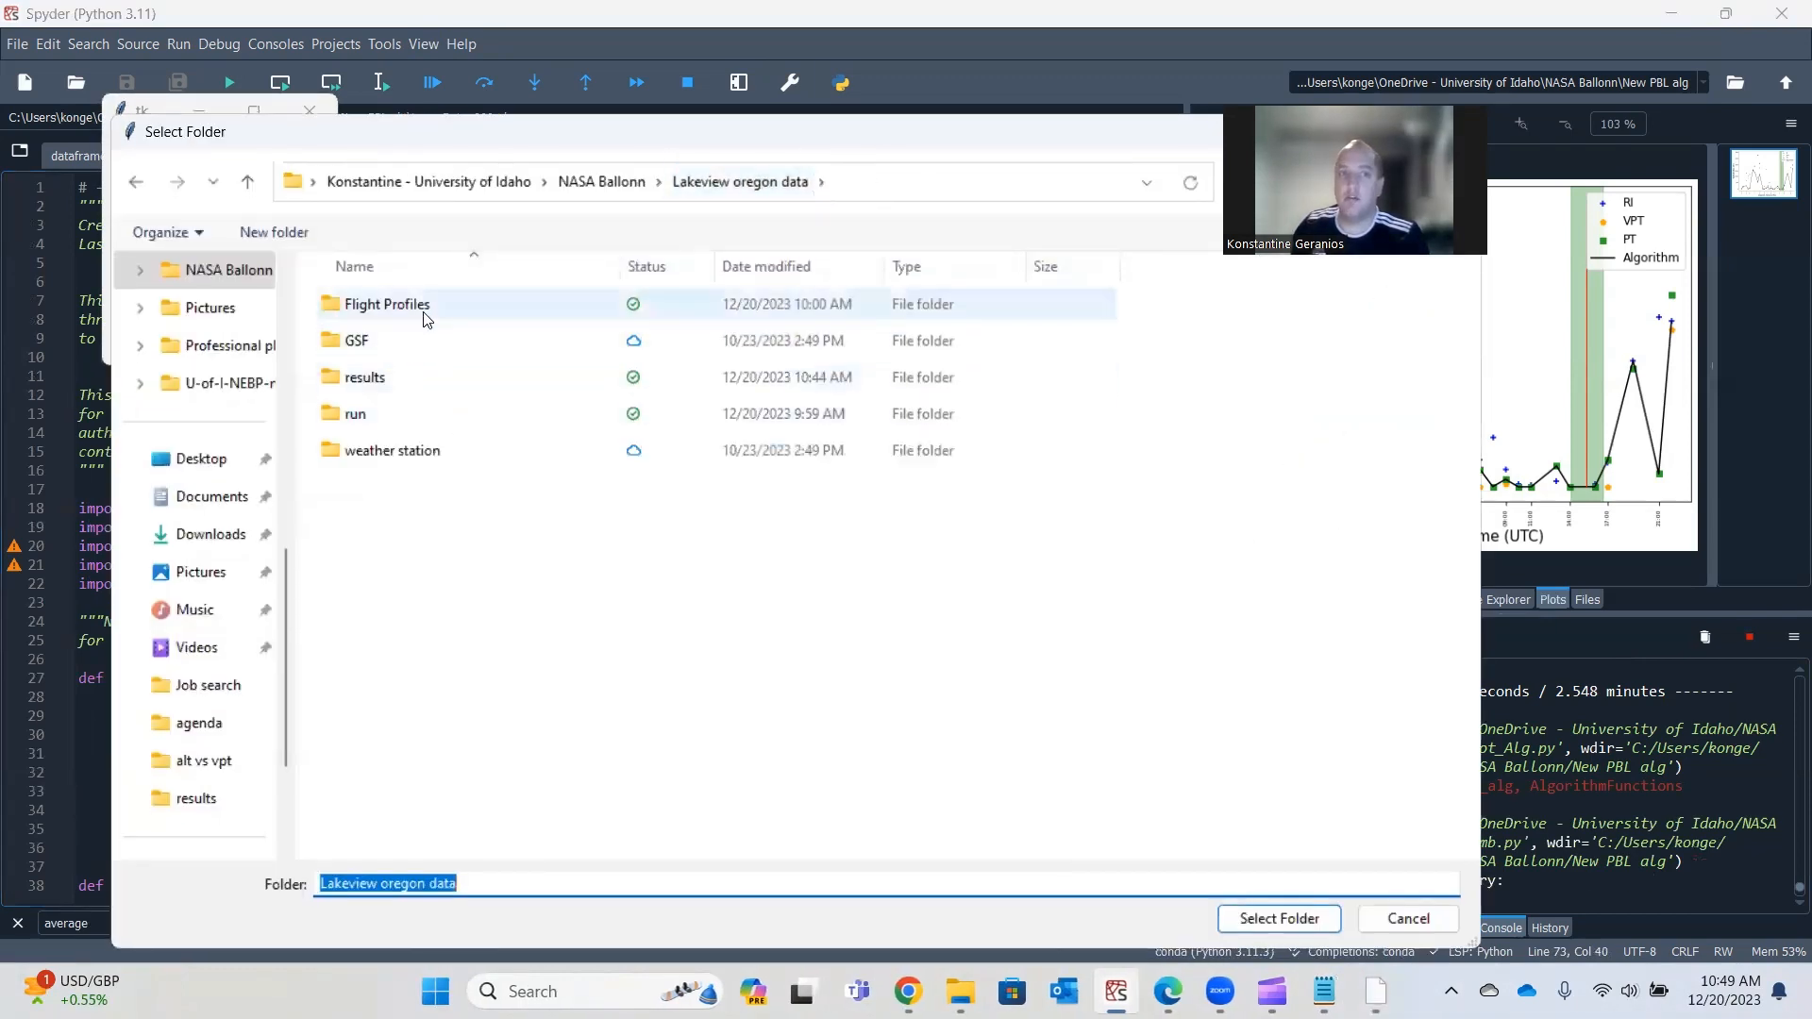
double_click(386, 304)
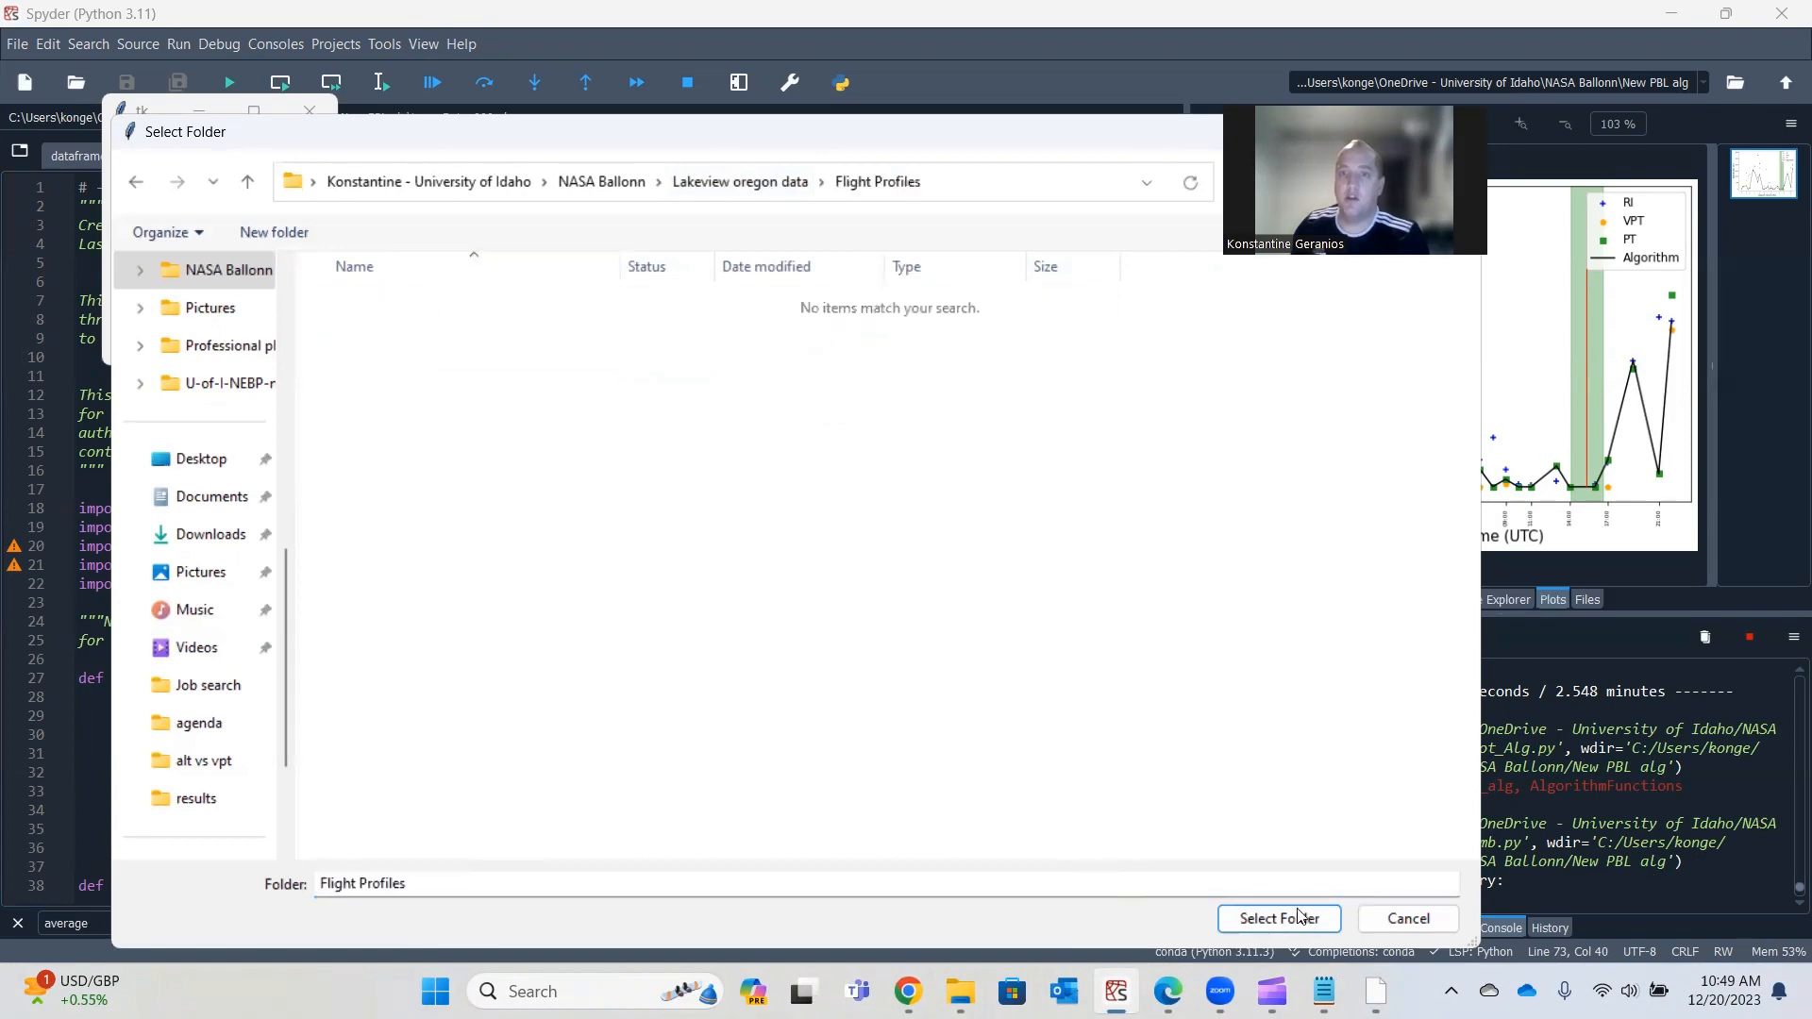
click(1277, 918)
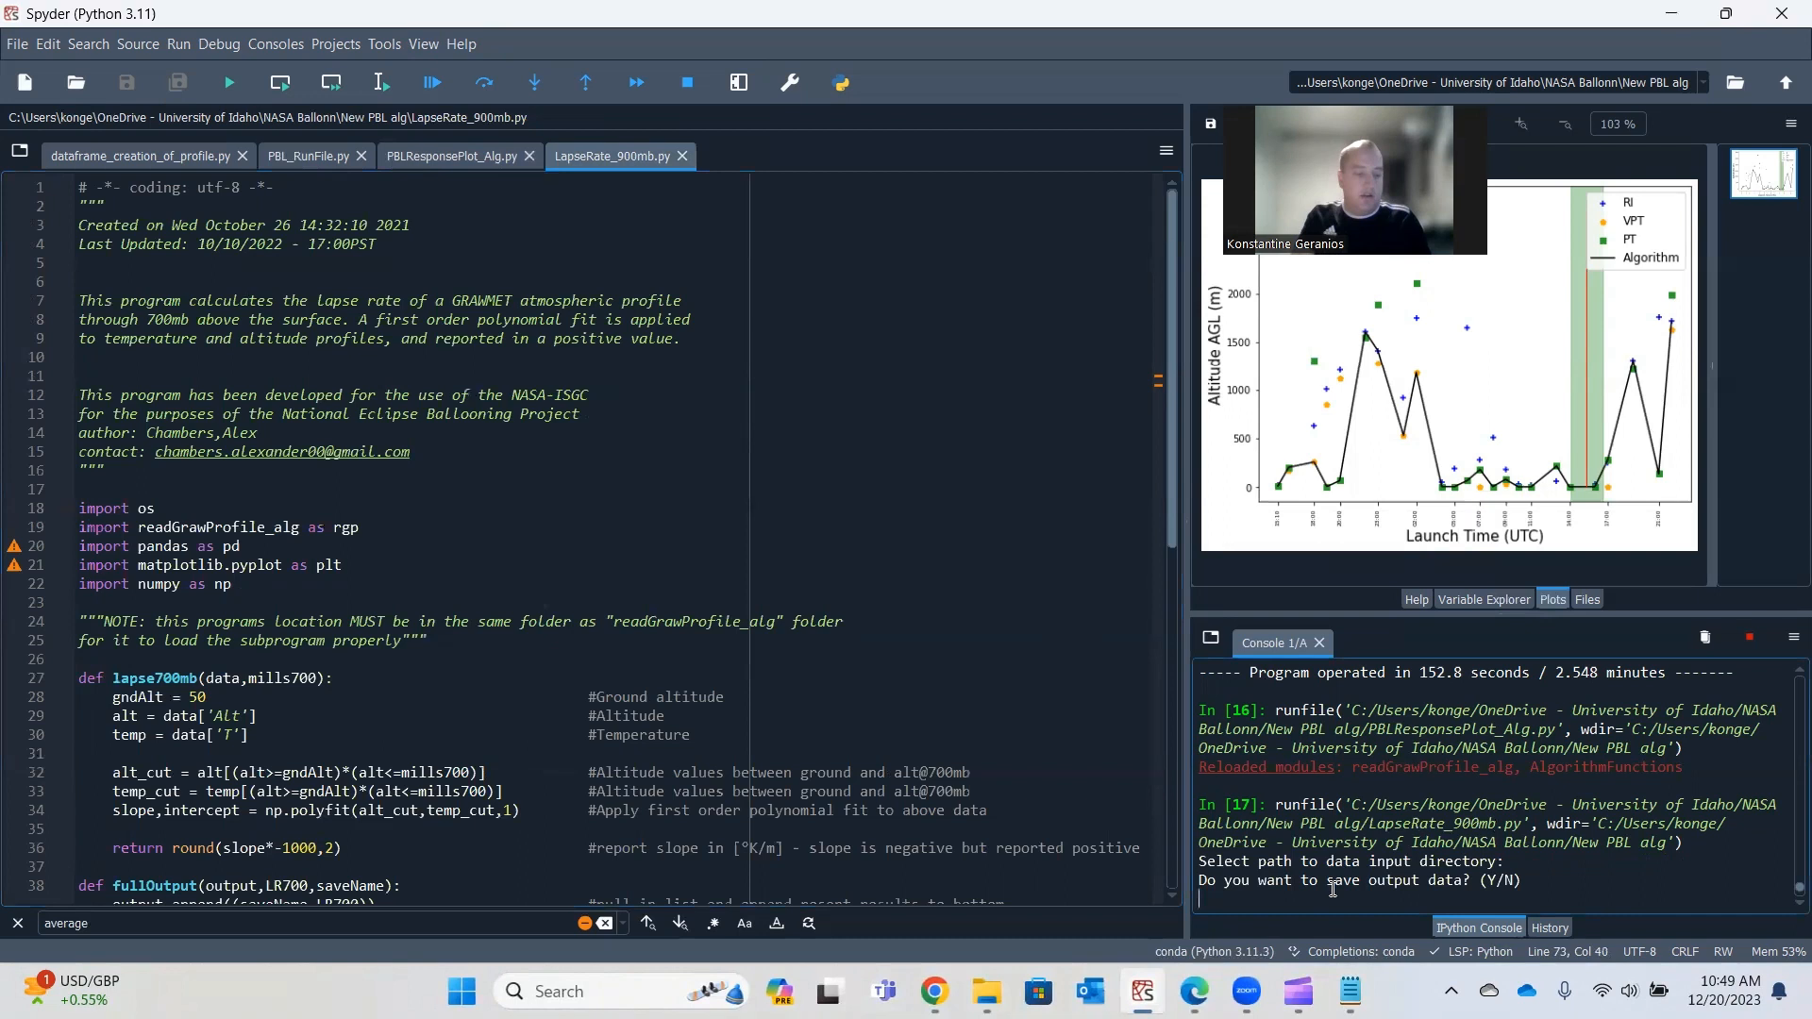
text(Y)
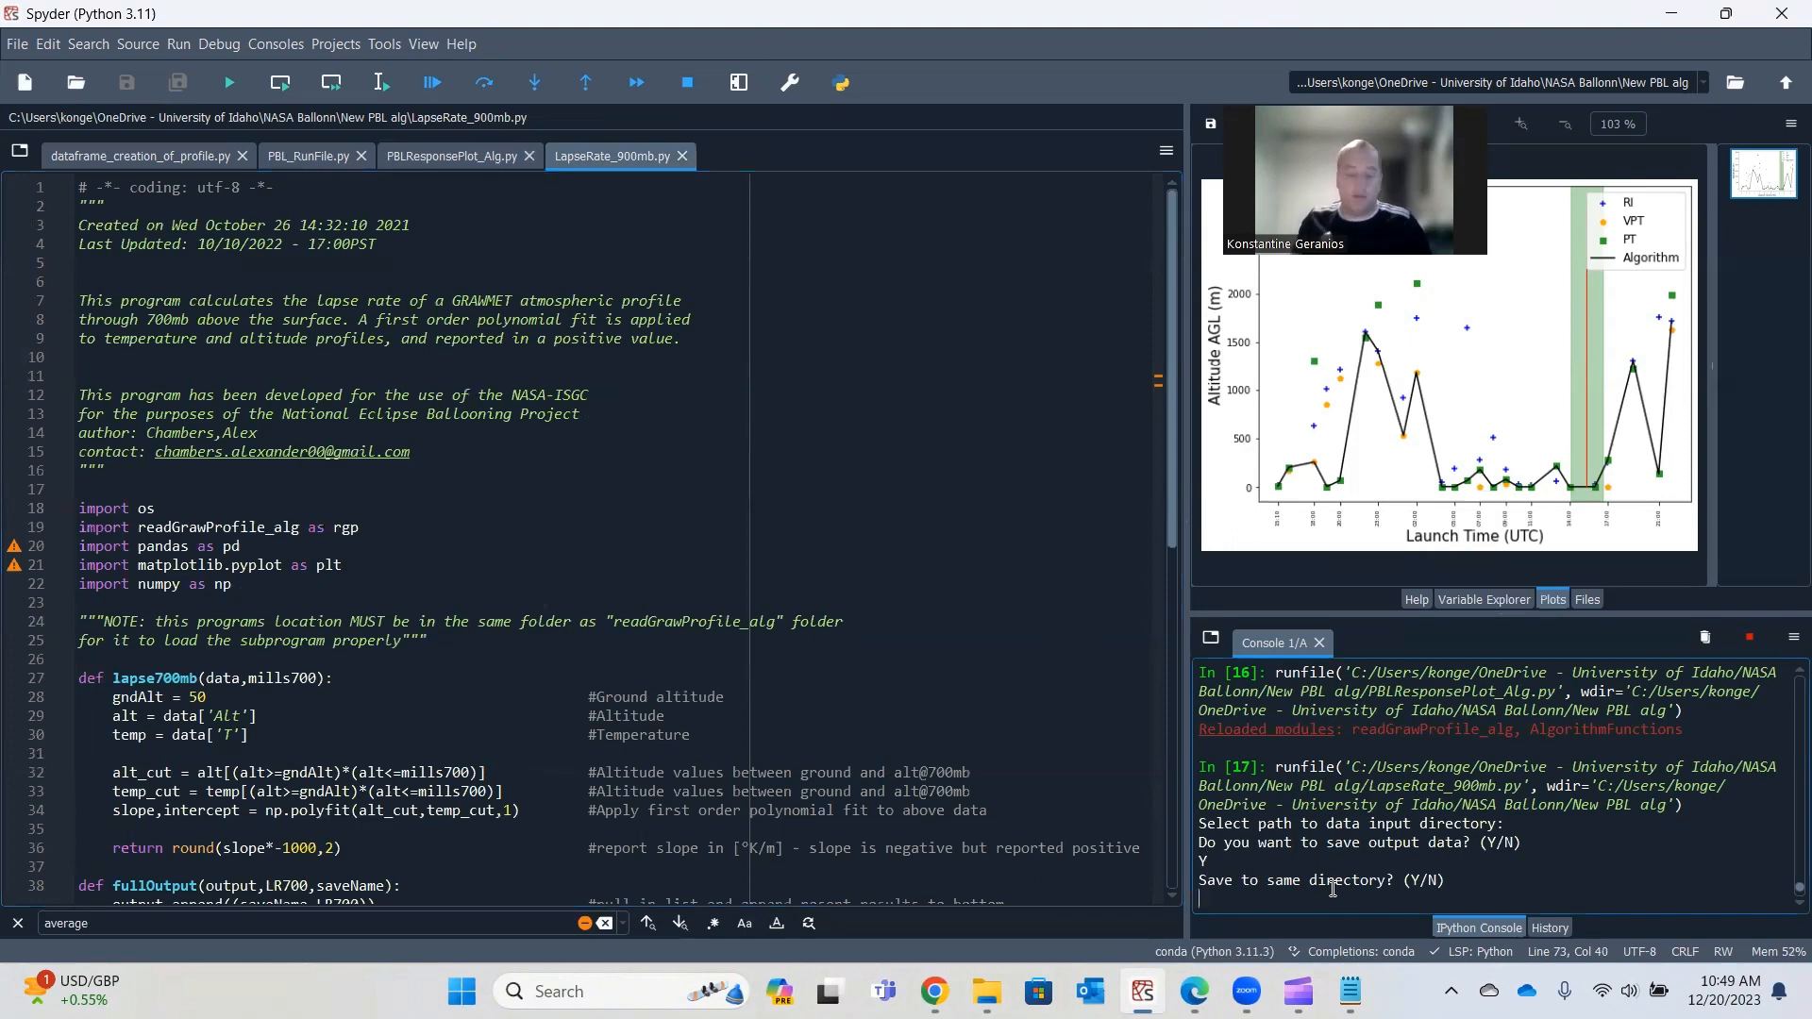
text(N)
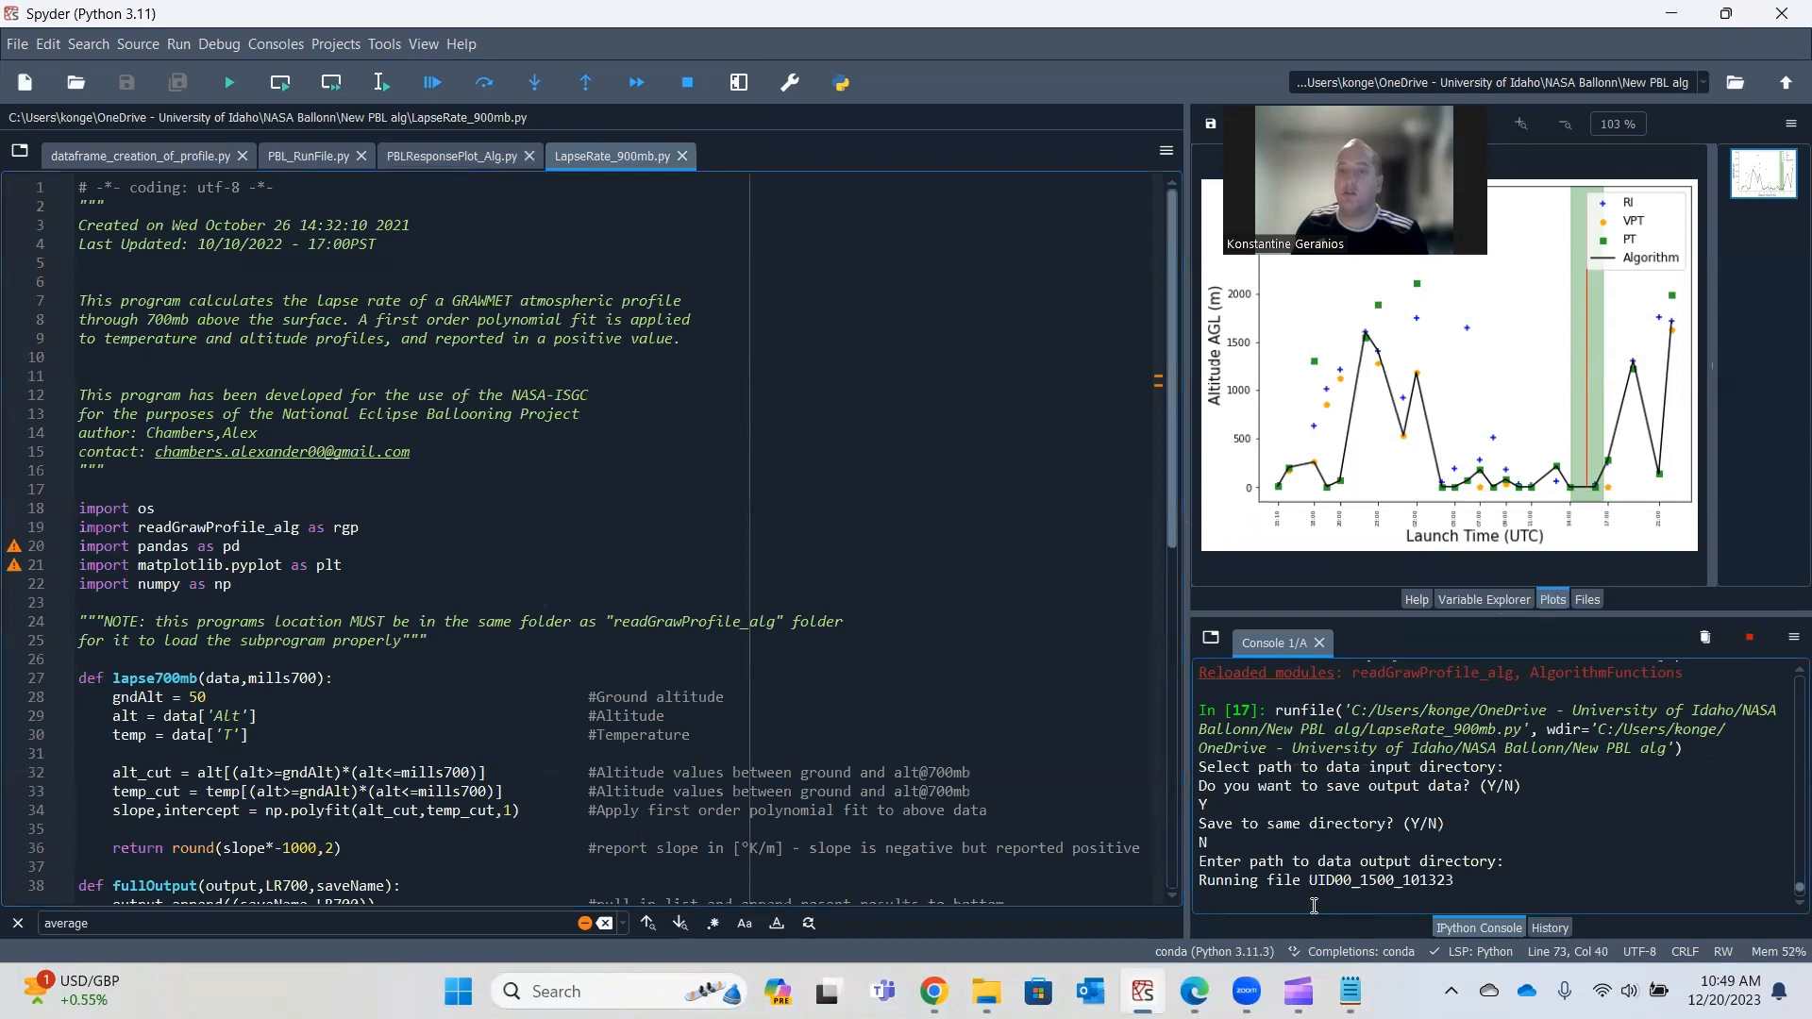
mouse_move(1384, 272)
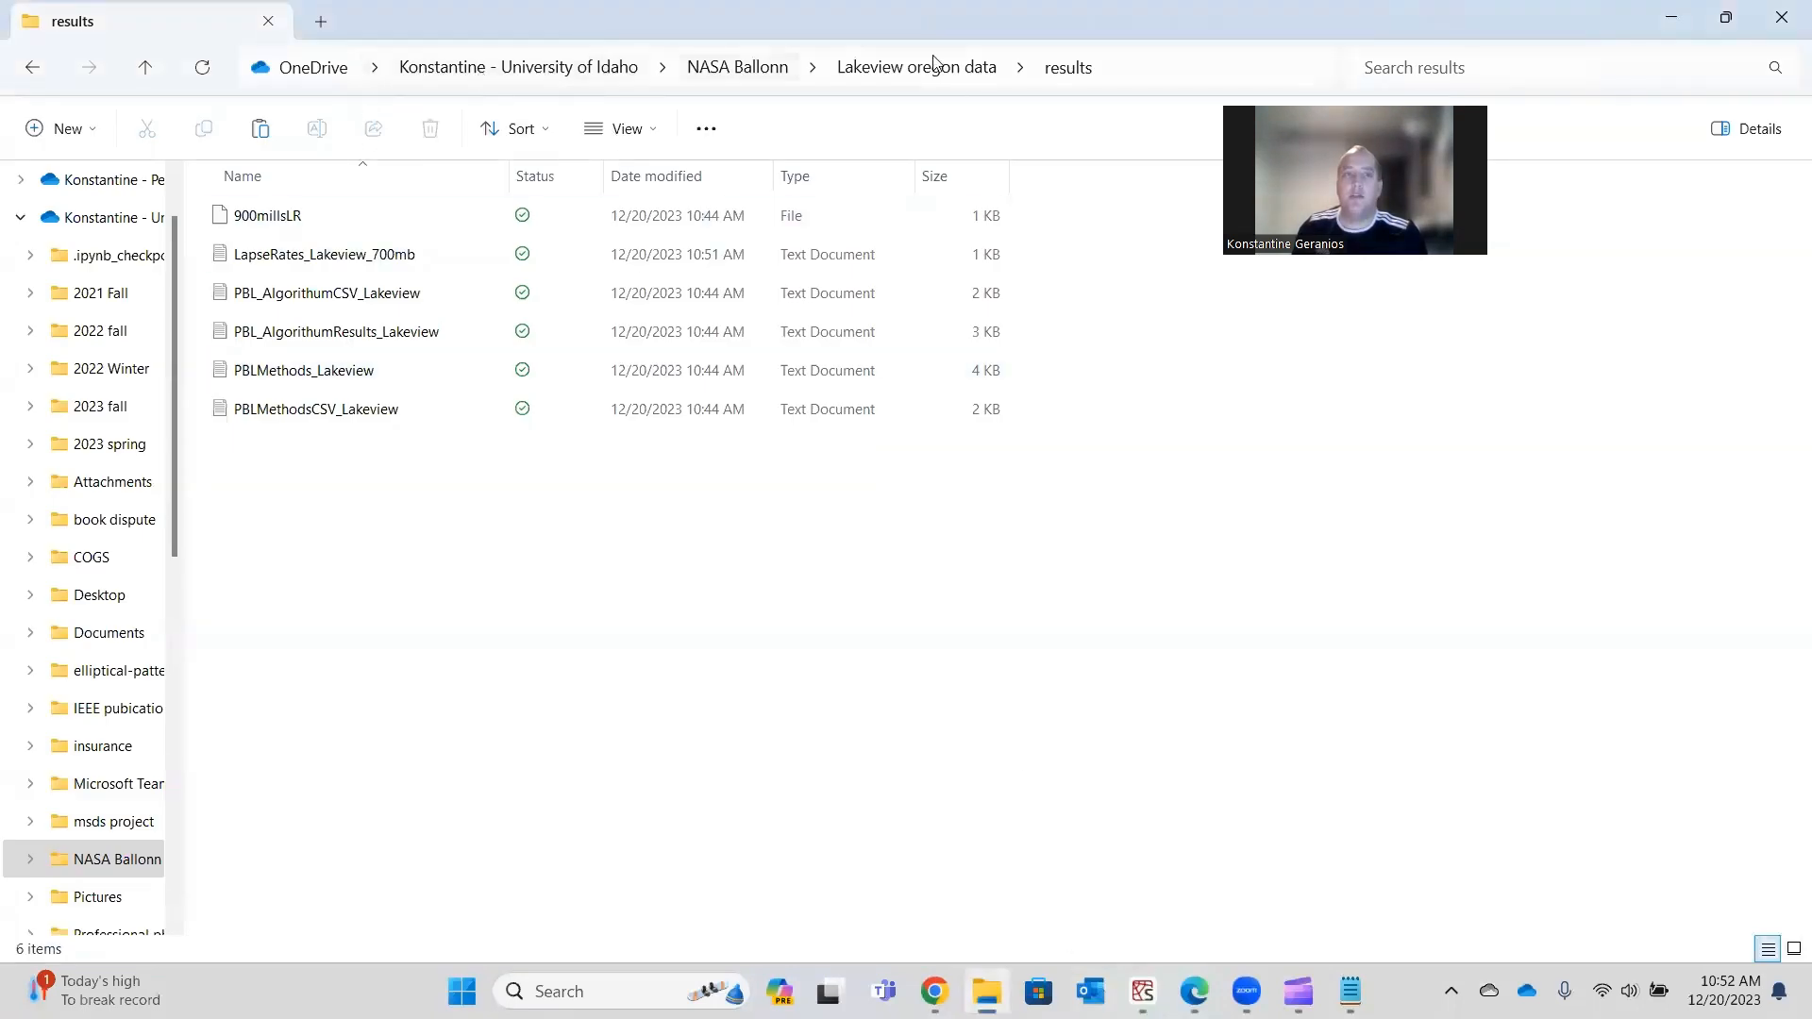
mouse_move(56, 111)
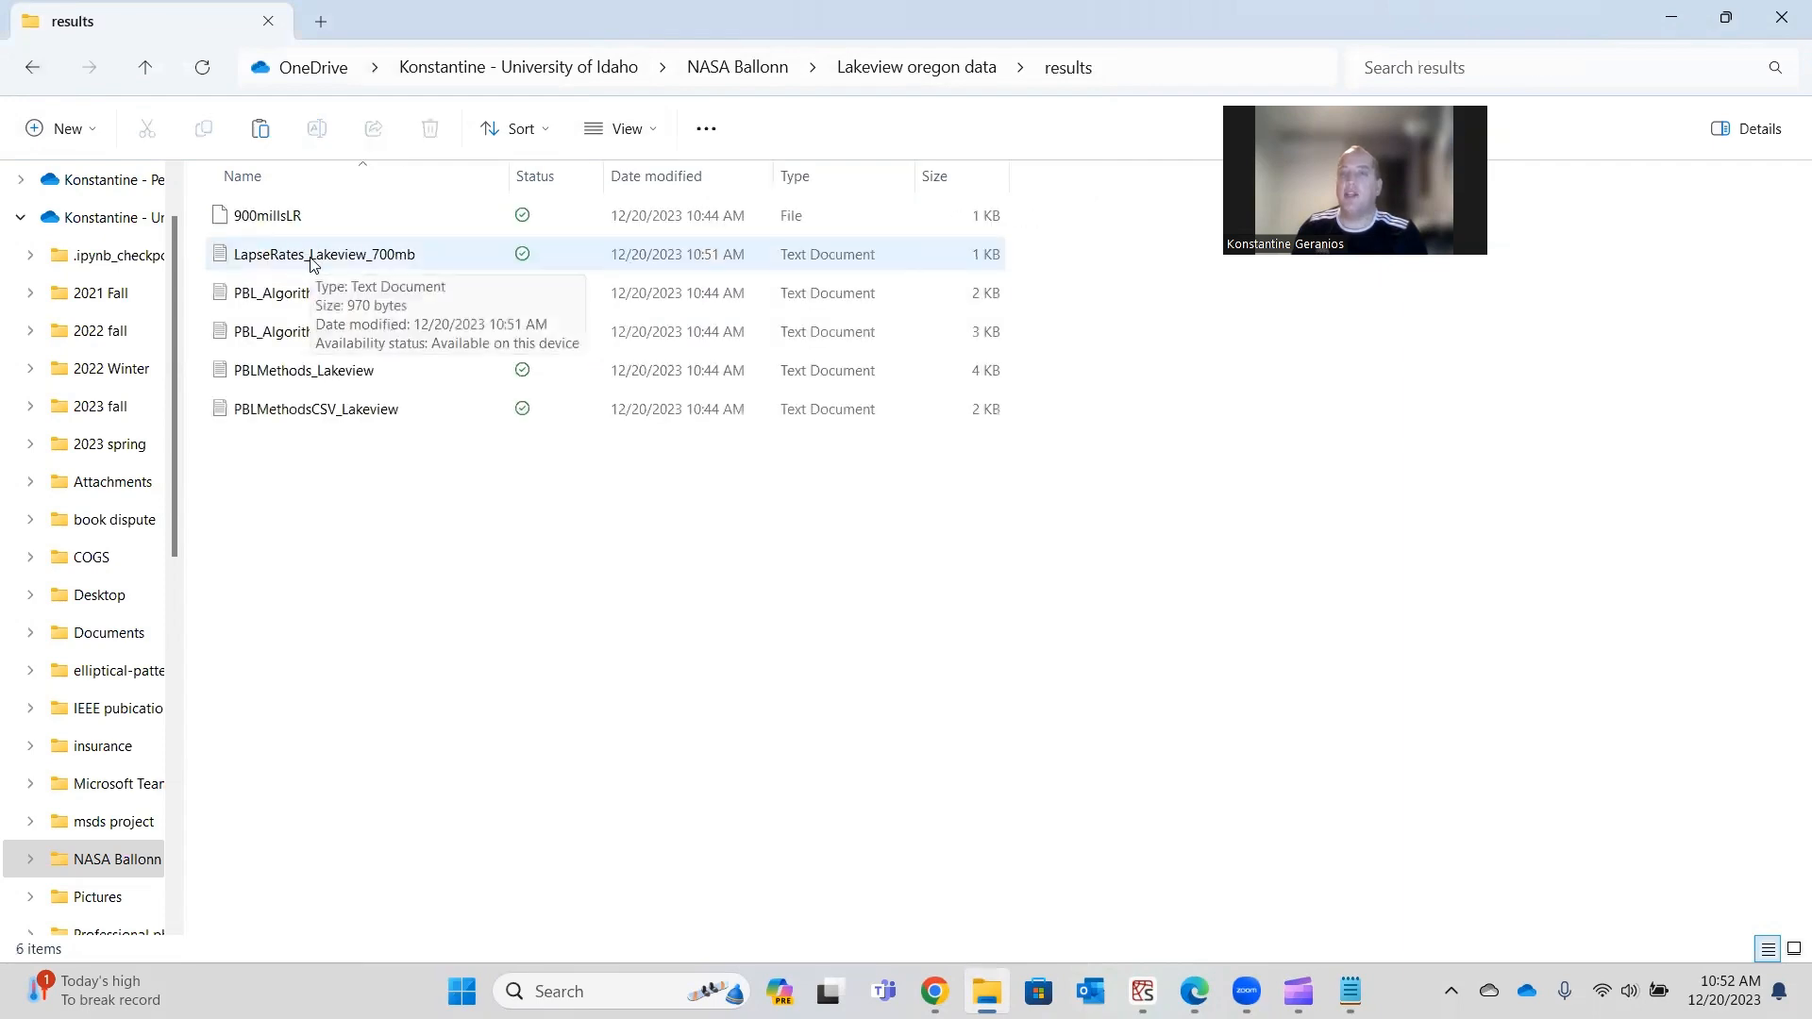
Open LapseRates_Lakeview_700mb in Notepad to check the per-launch 700mb lapse rates.
double_click(325, 253)
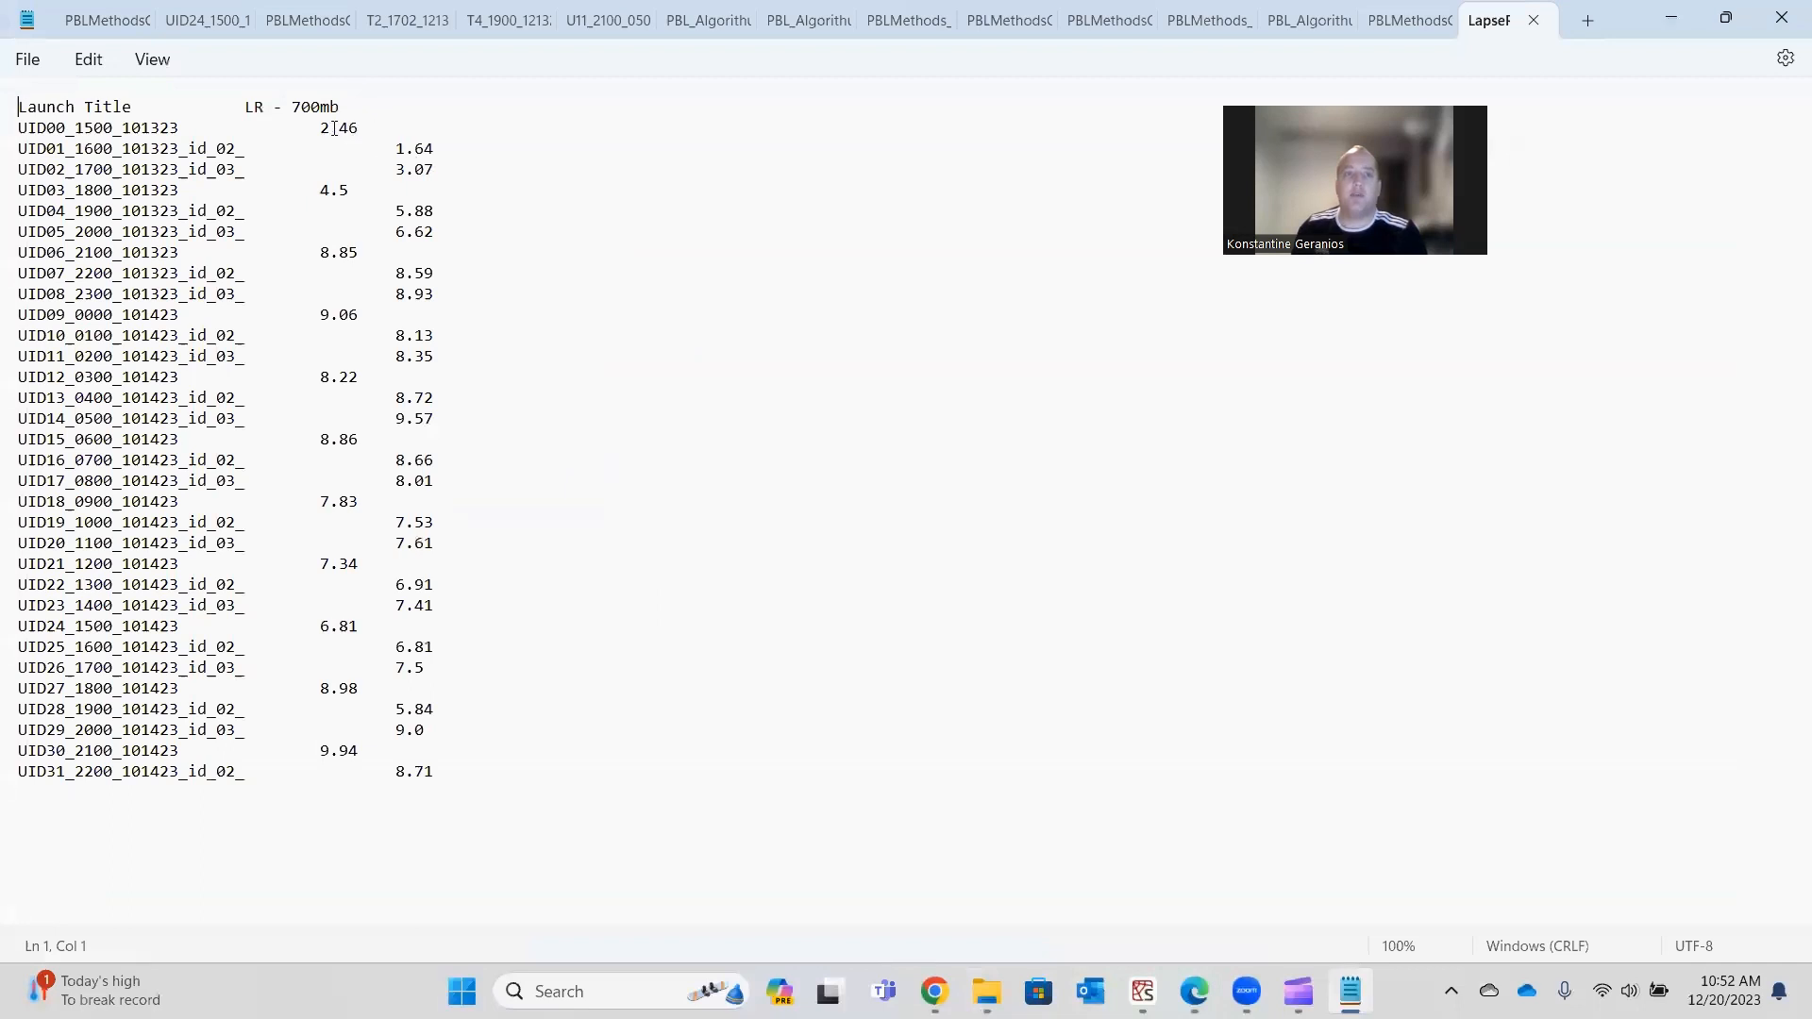
drag(320, 127, 436, 293)
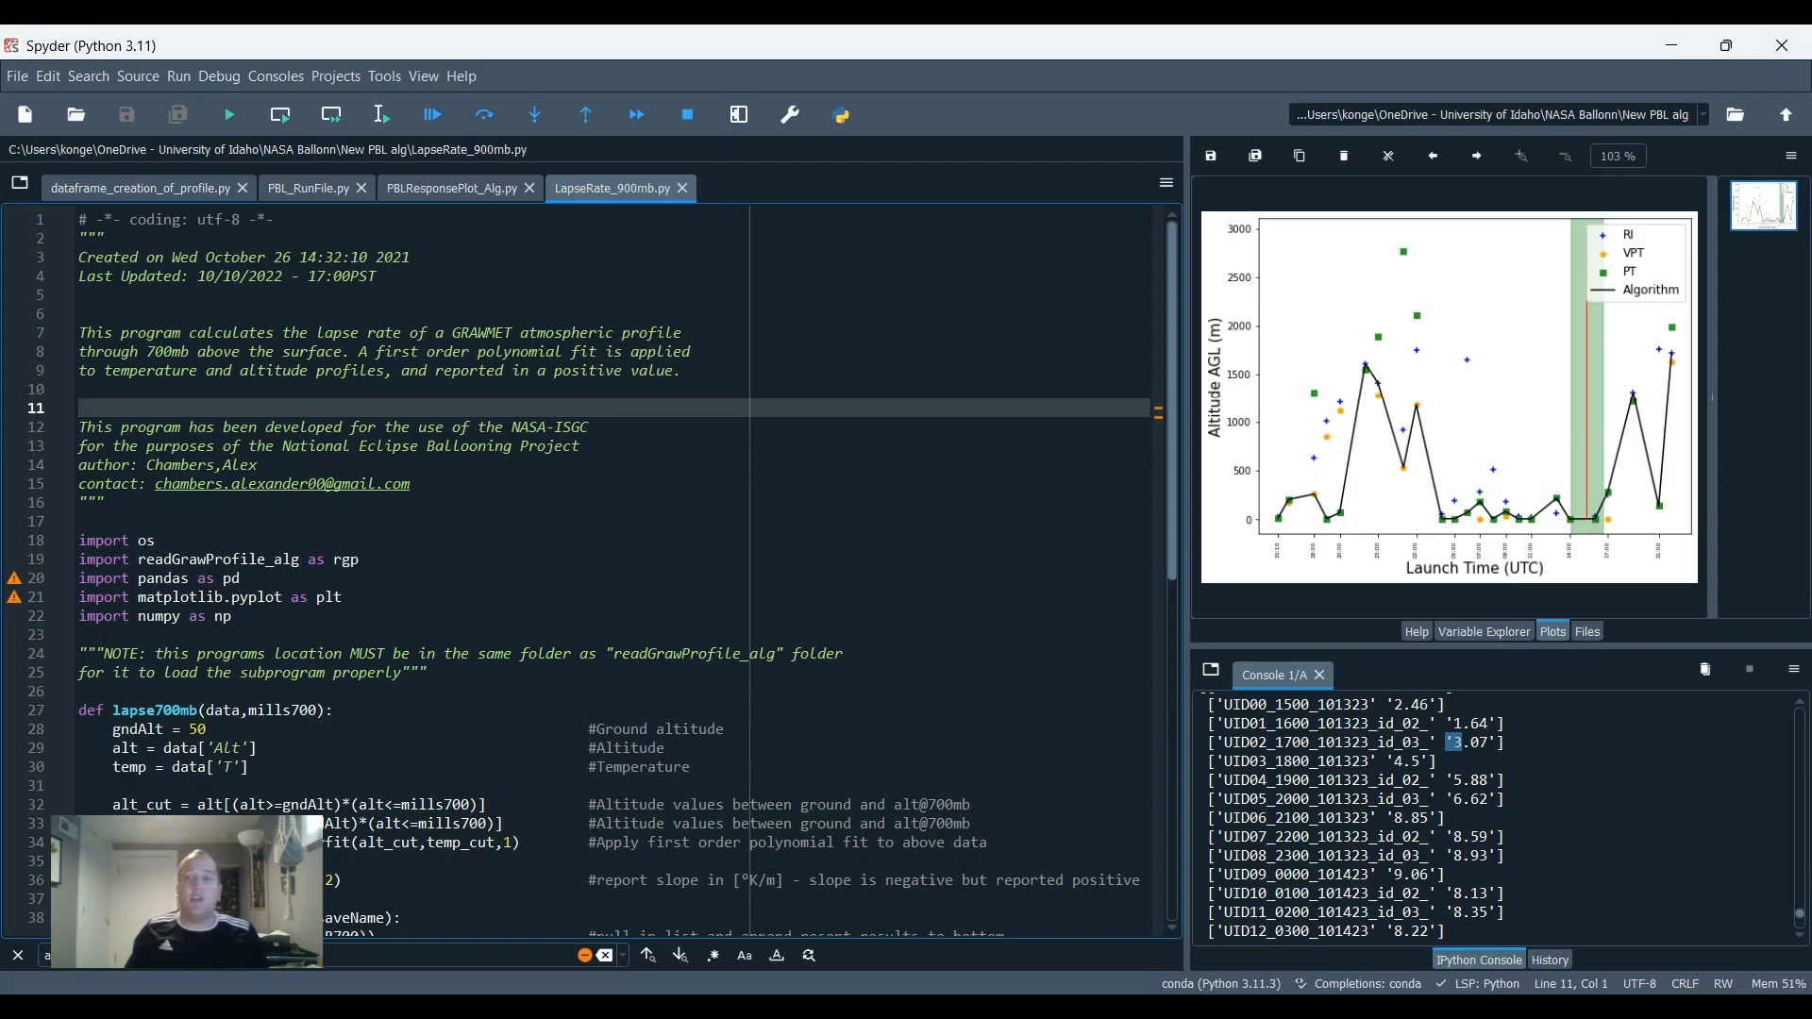
click(139, 186)
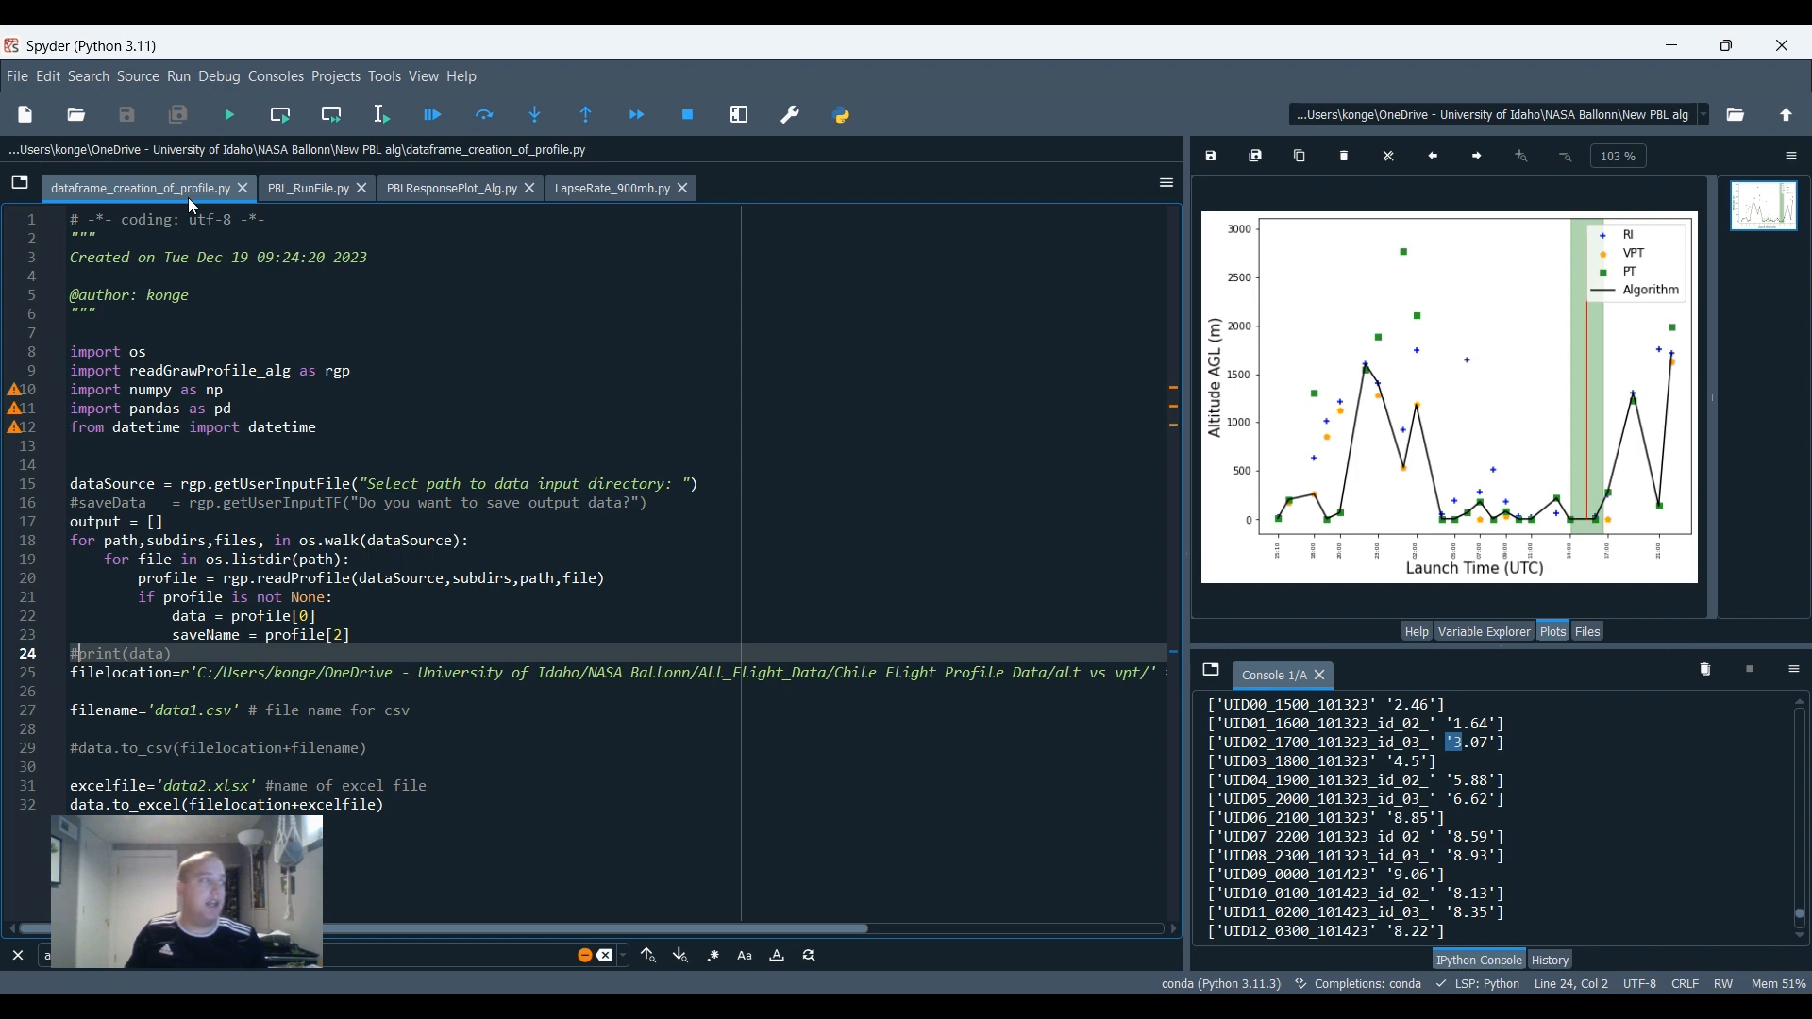
click(308, 189)
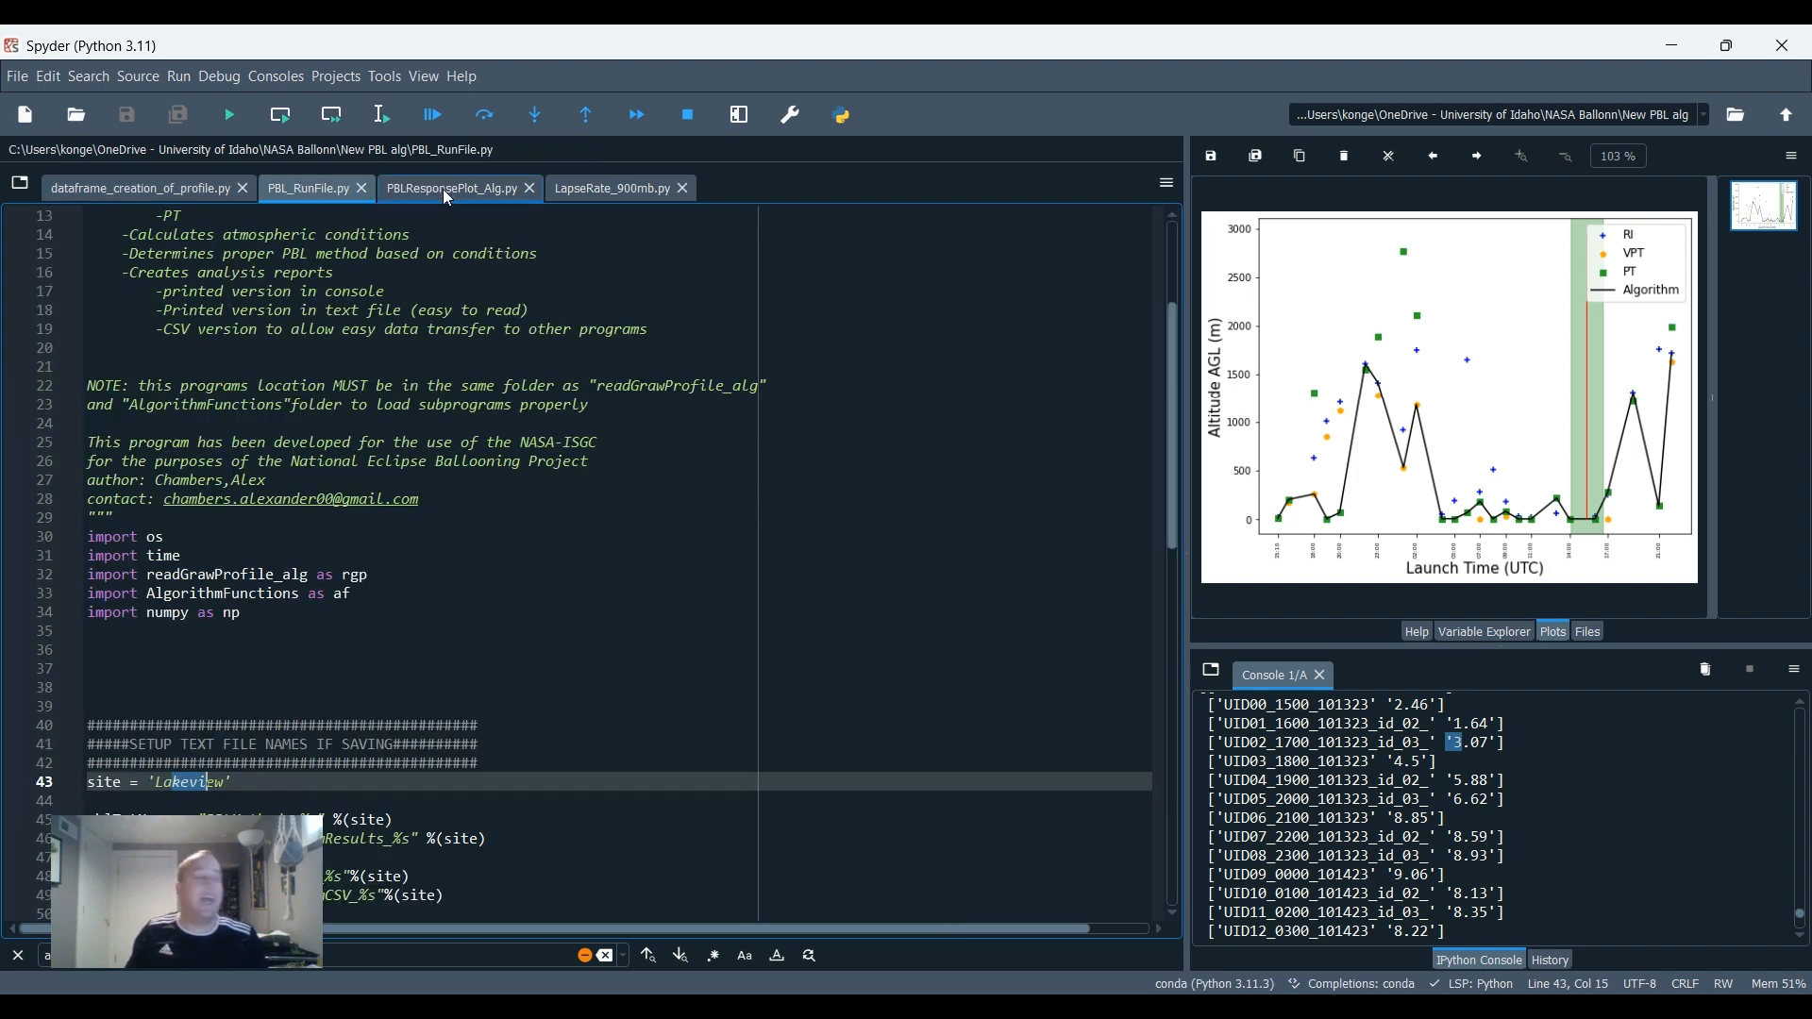
click(452, 189)
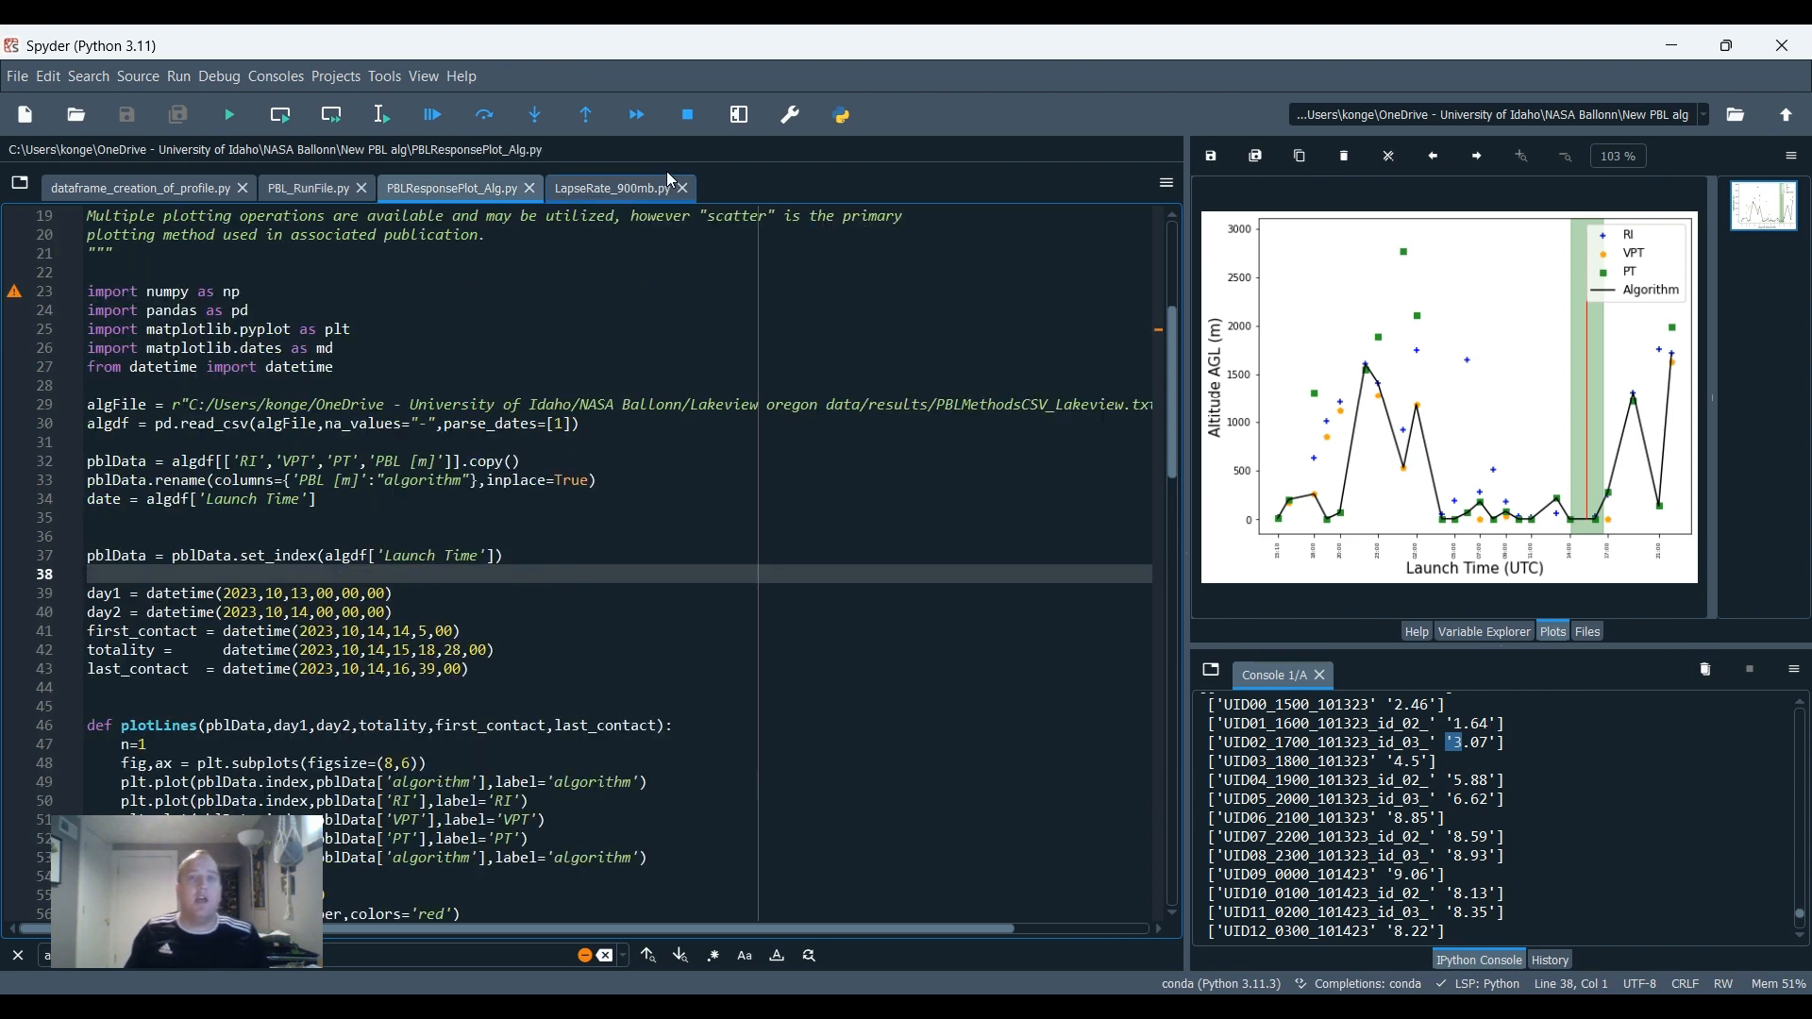
click(616, 187)
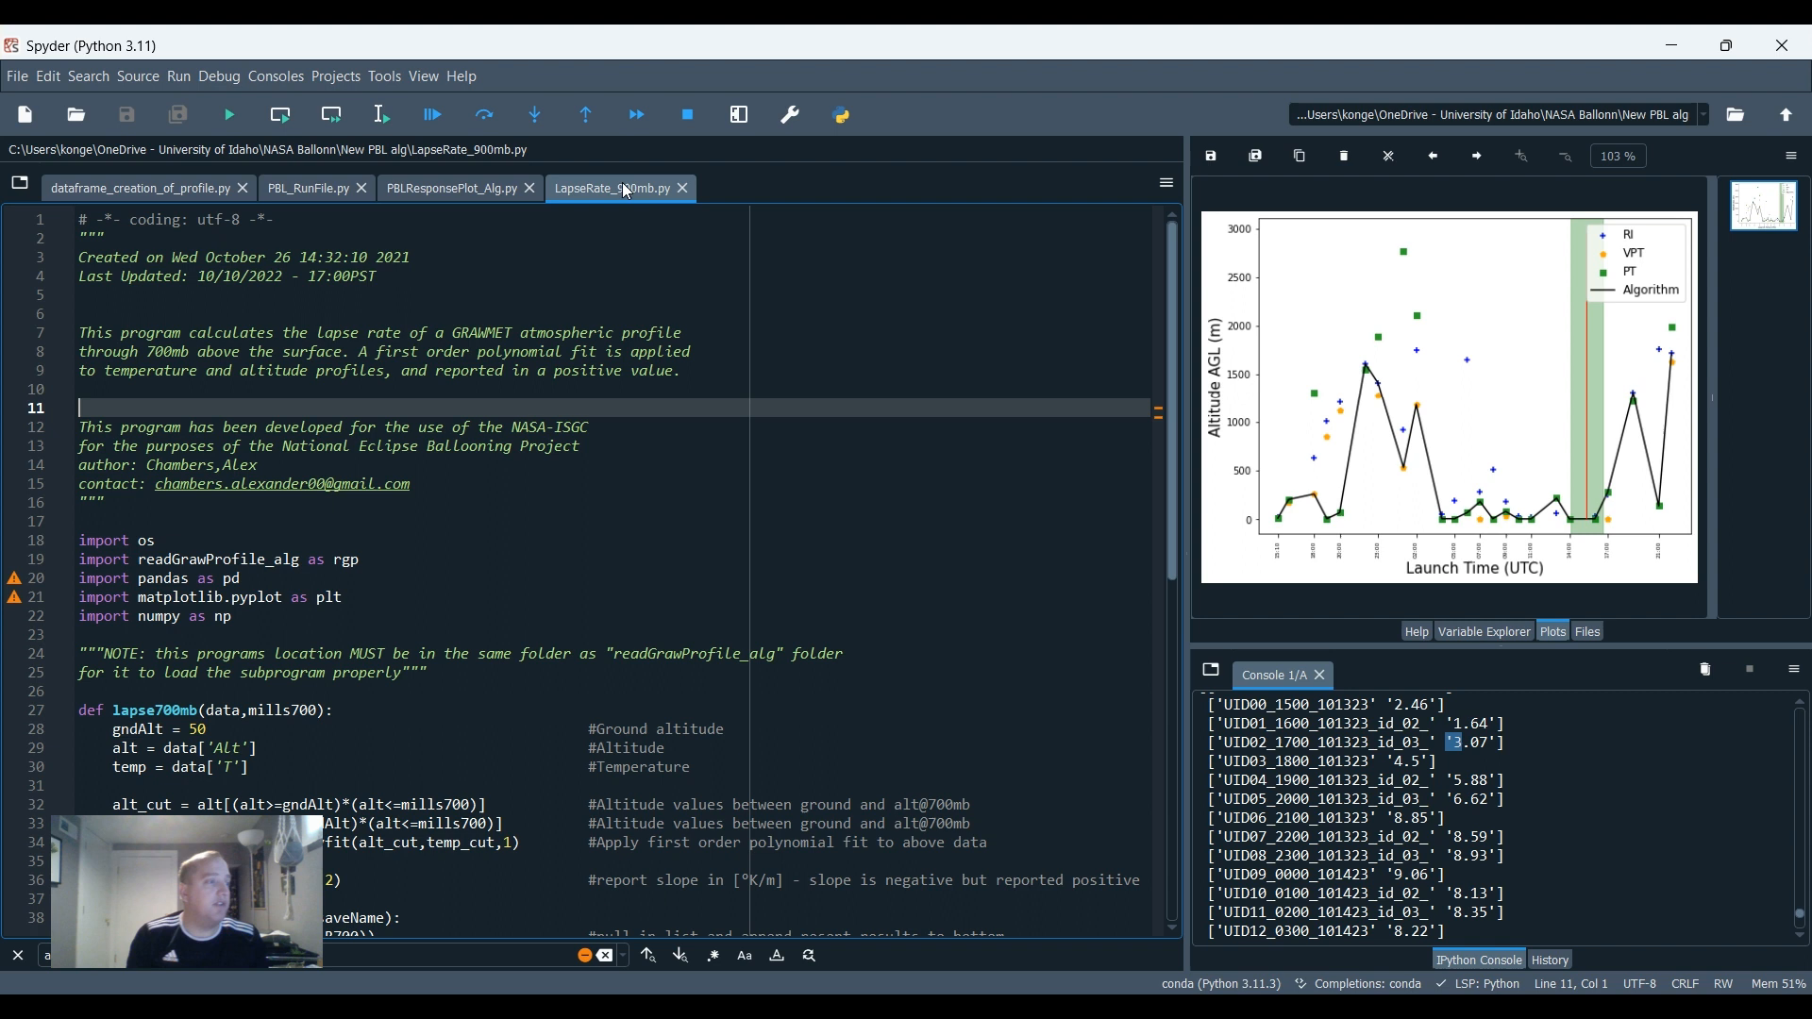